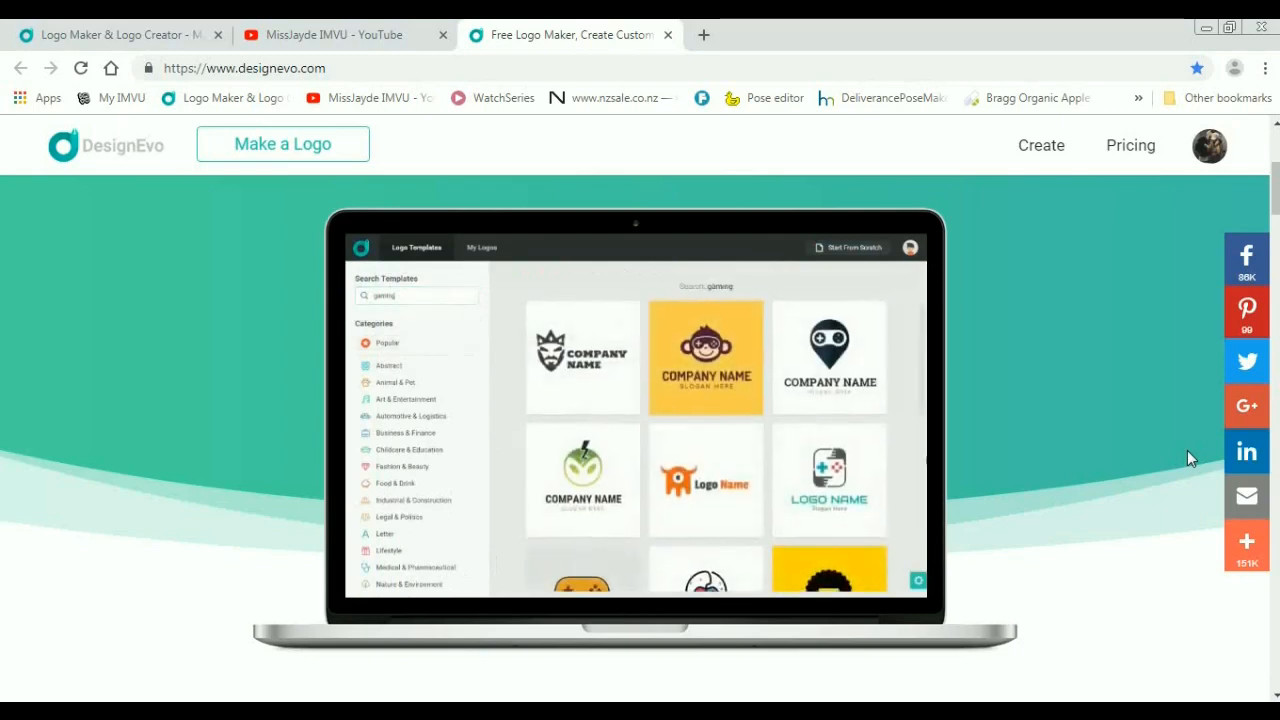
Step: Browse down the DesignEvo landing page before entering the logo maker
{"action": "left_click", "coordinate": [706, 356]}
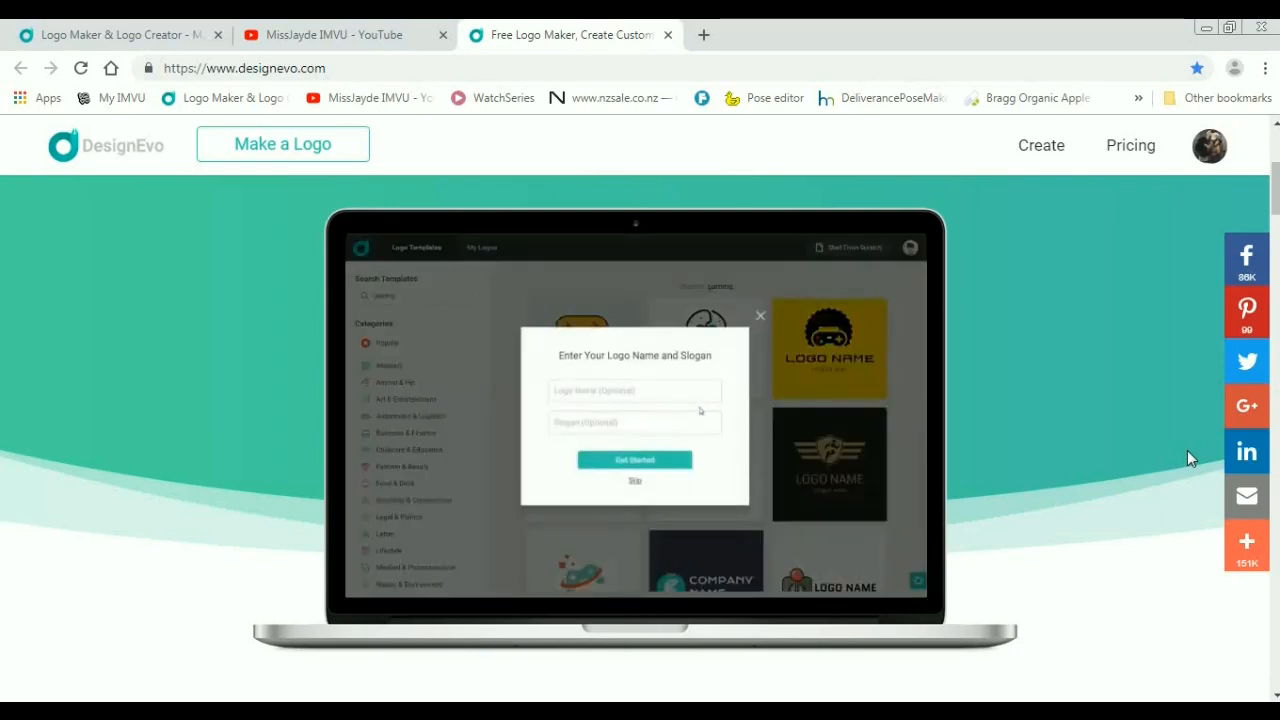
{"action": "left_click", "coordinate": [634, 458]}
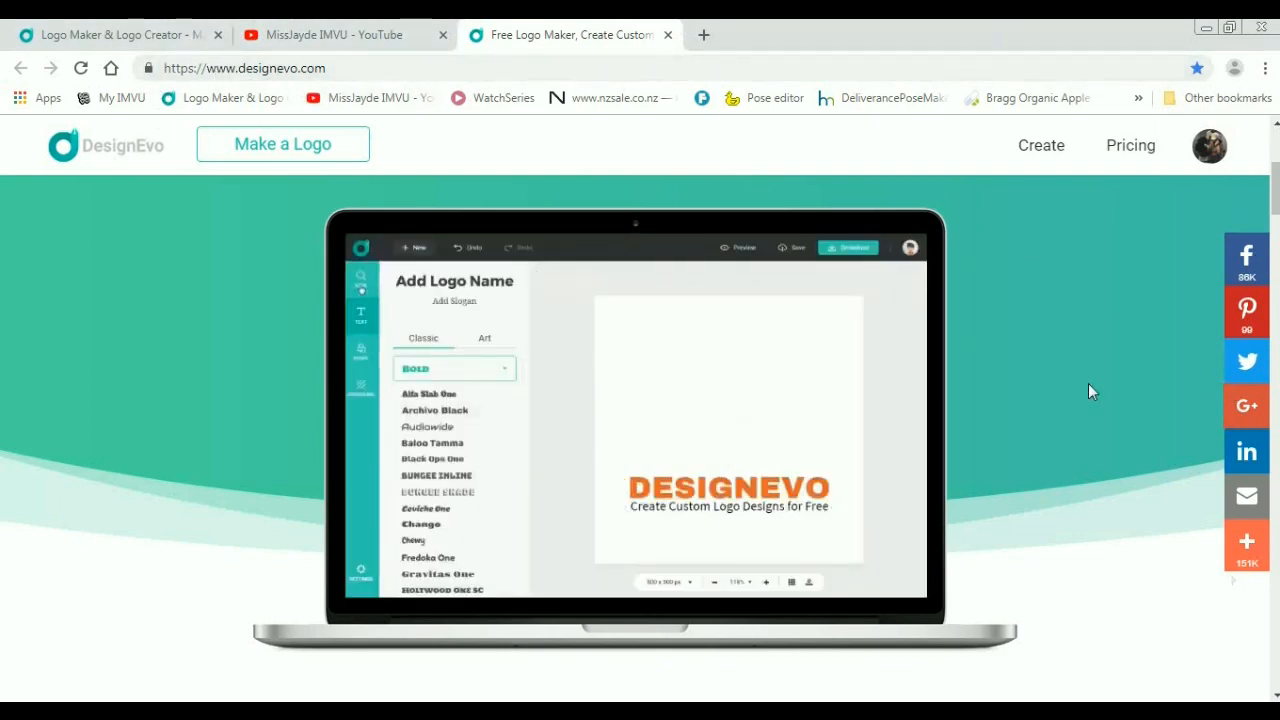
{"action": "scroll", "scroll_direction": "down", "scroll_amount": 3}
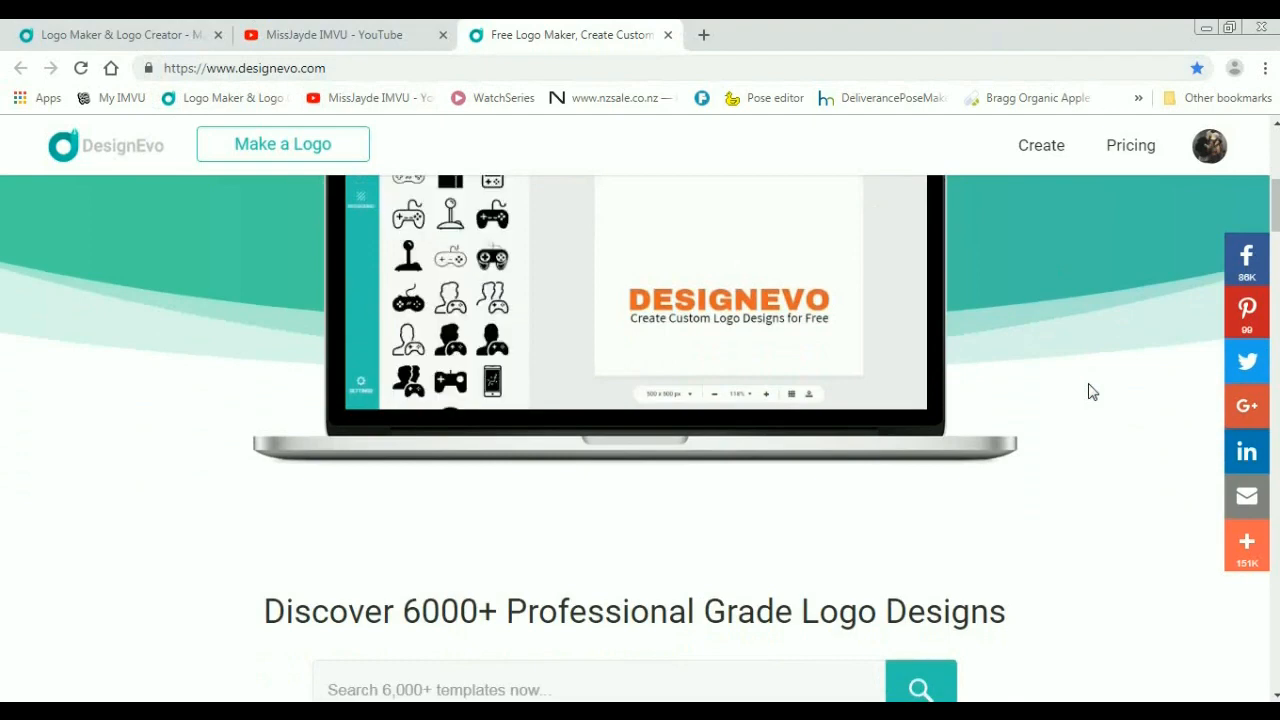
{"action": "scroll", "scroll_direction": "down", "scroll_amount": 3}
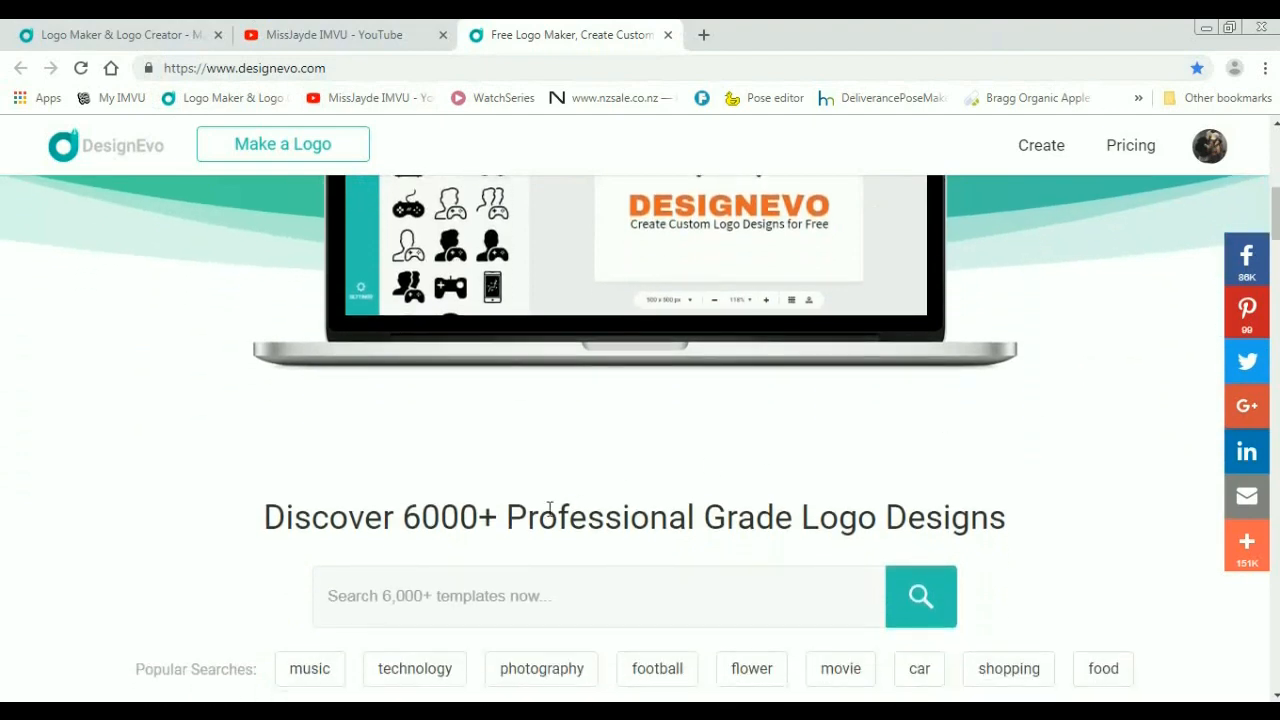
{"action": "mouse_move", "coordinate": [758, 536]}
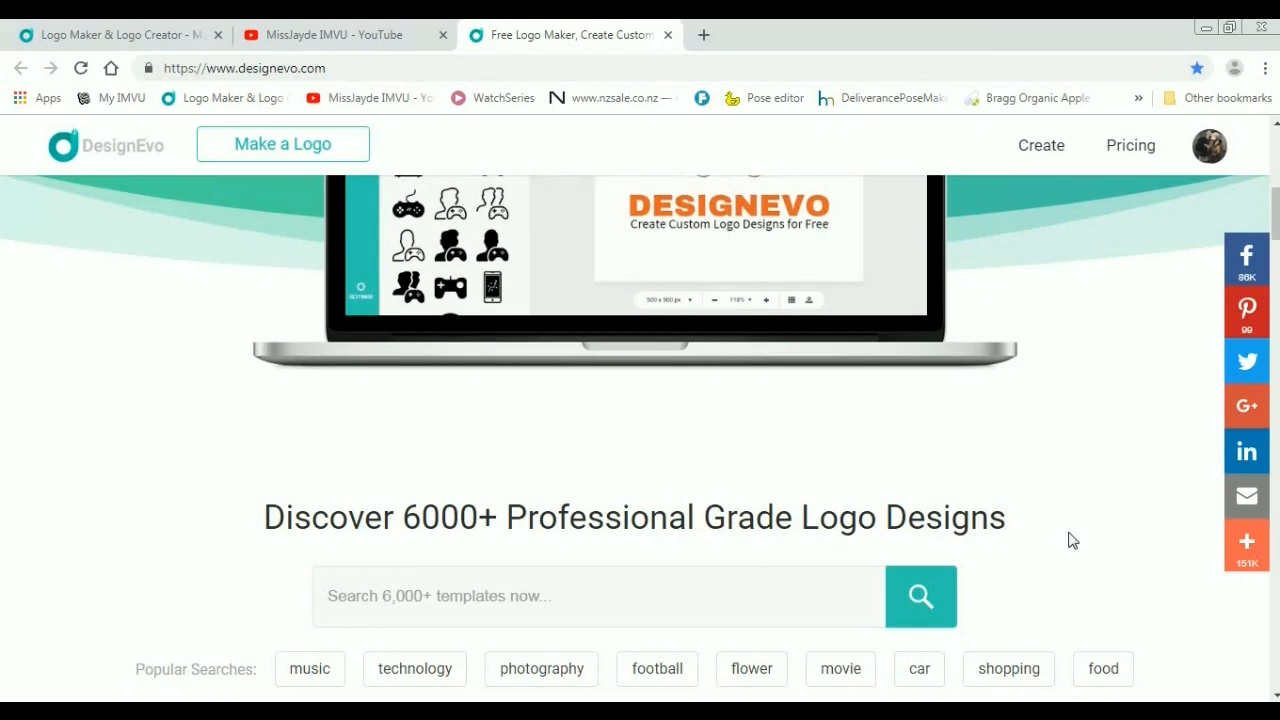
{"action": "scroll", "scroll_direction": "down", "scroll_amount": 3}
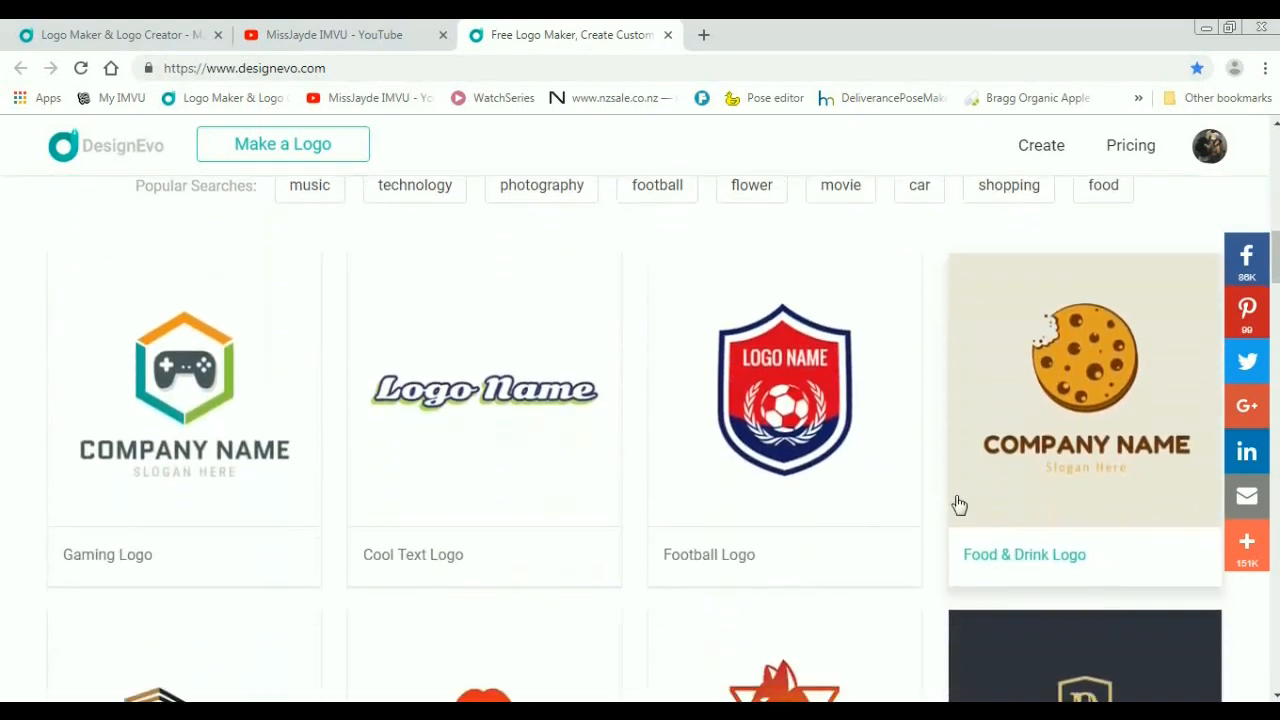
{"action": "scroll", "scroll_direction": "down", "scroll_amount": 3}
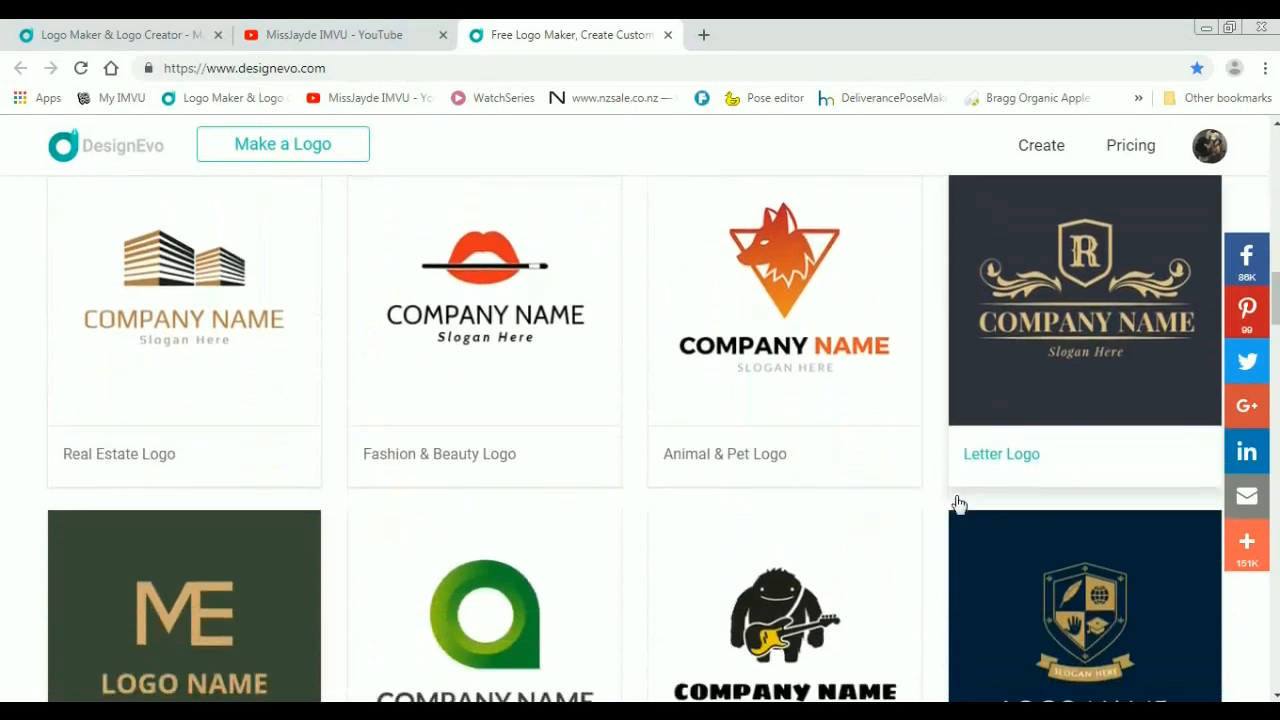
{"action": "scroll", "scroll_direction": "down", "scroll_amount": 3}
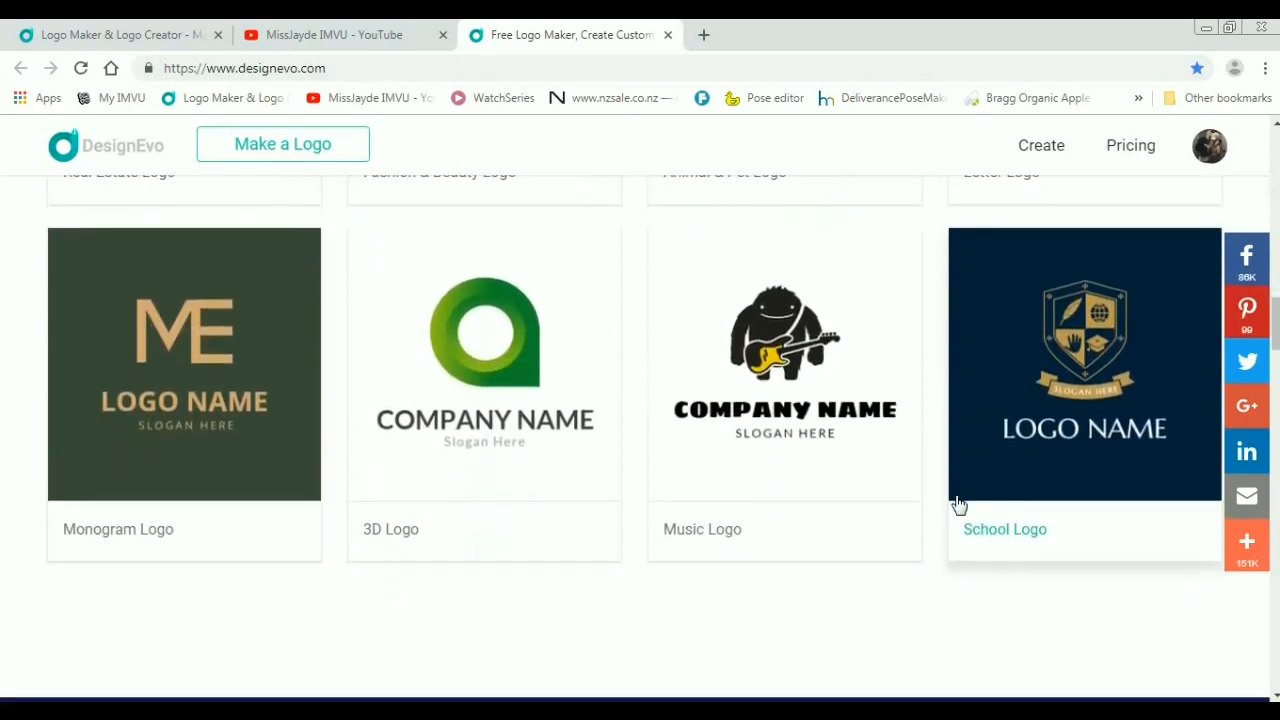
{"action": "mouse_move", "coordinate": [282, 144]}
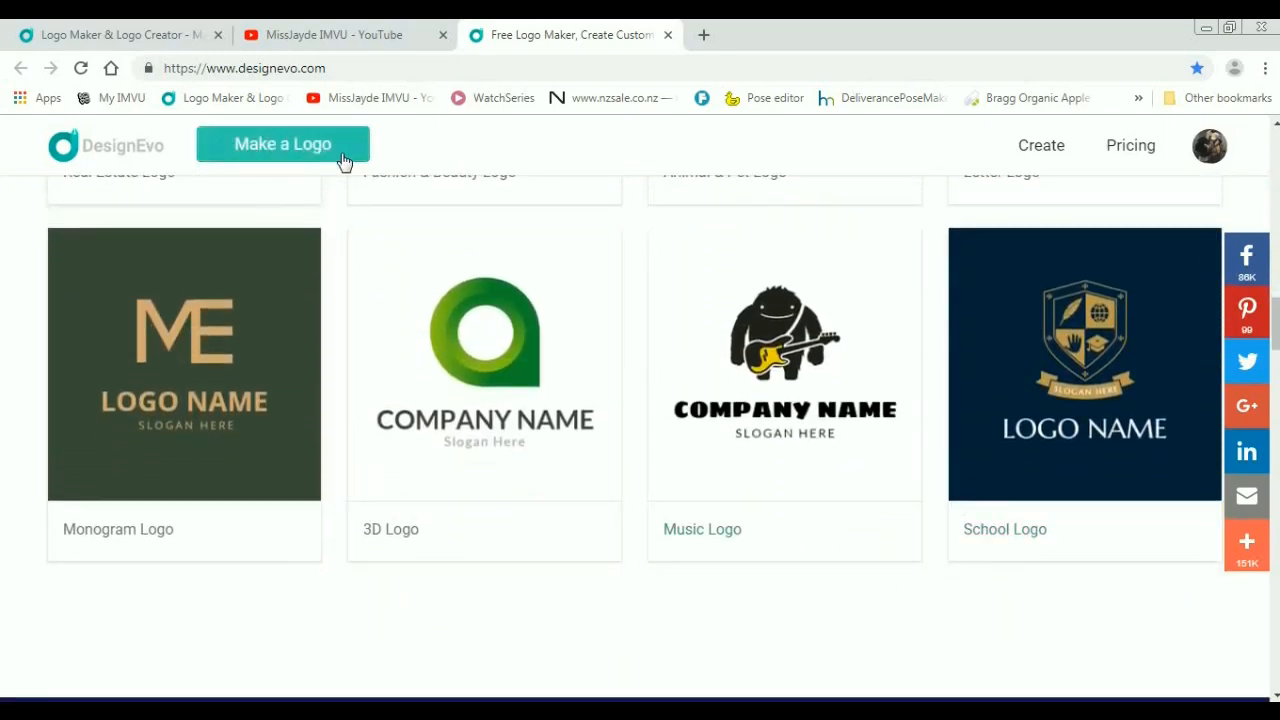
{"action": "scroll", "scroll_direction": "down", "scroll_amount": 3}
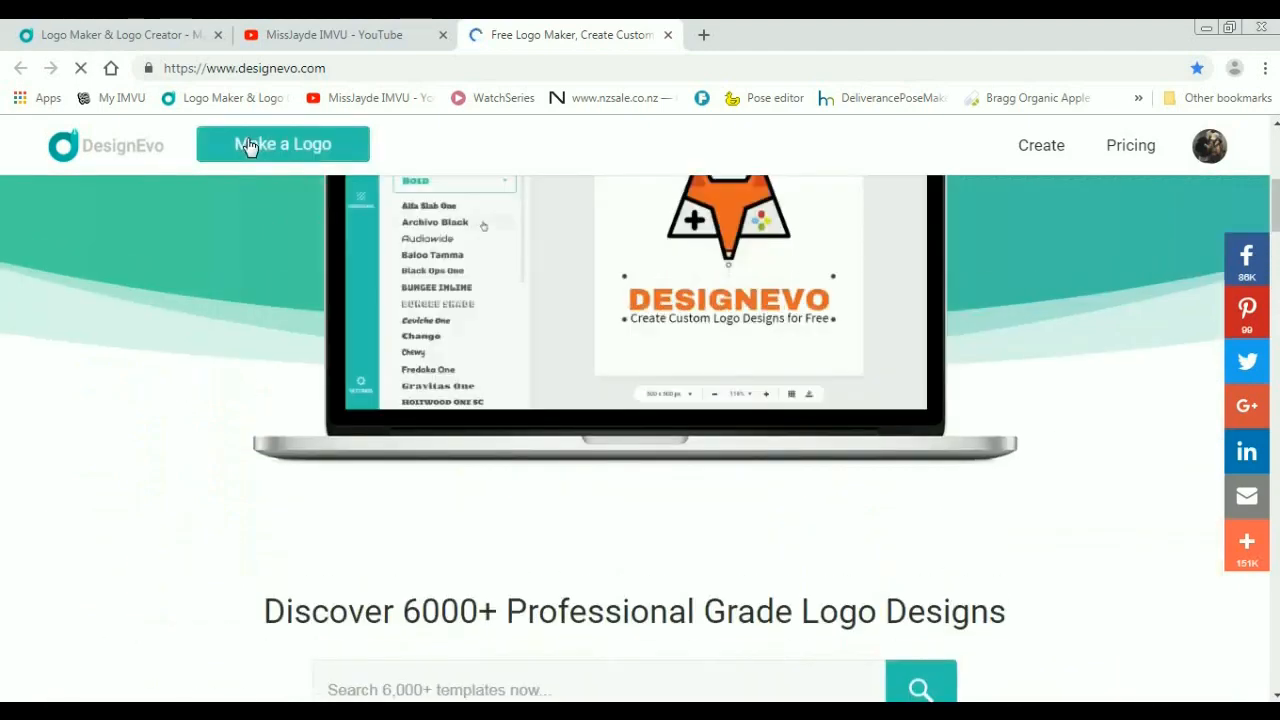
Step: Start Make a Logo and scroll through the Popular template category
{"action": "left_click", "coordinate": [284, 144]}
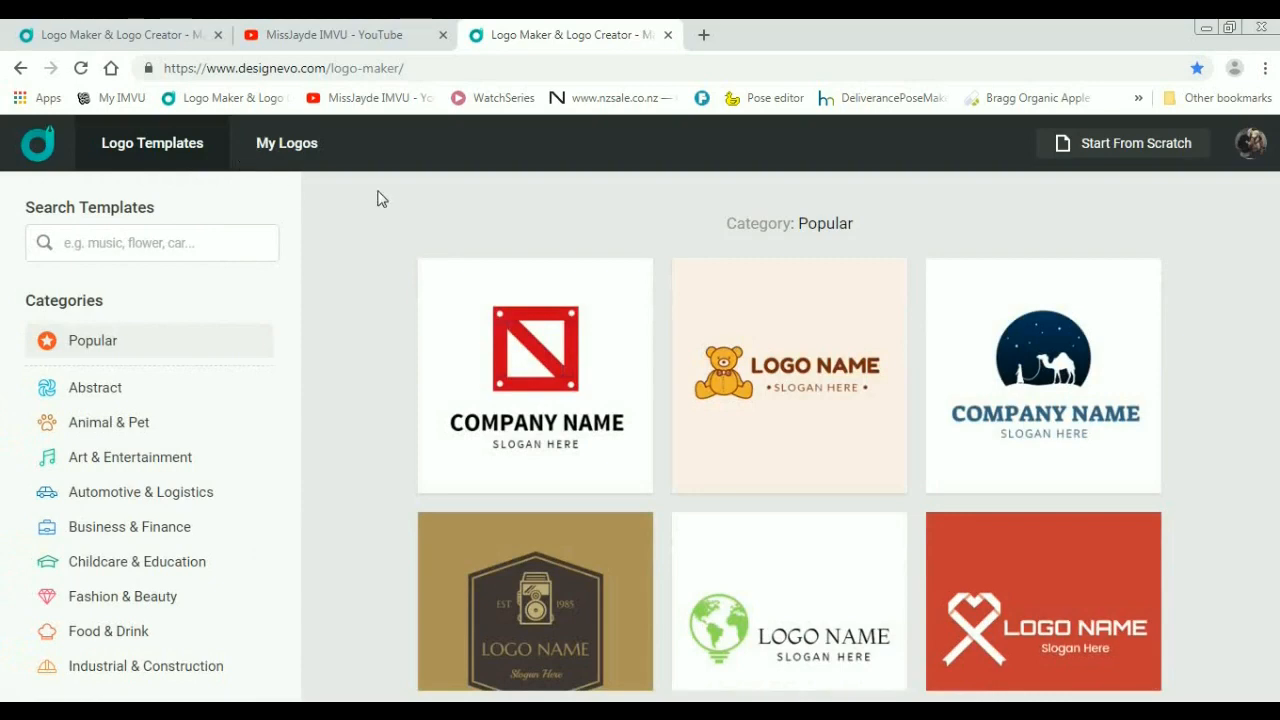
{"action": "mouse_move", "coordinate": [96, 232]}
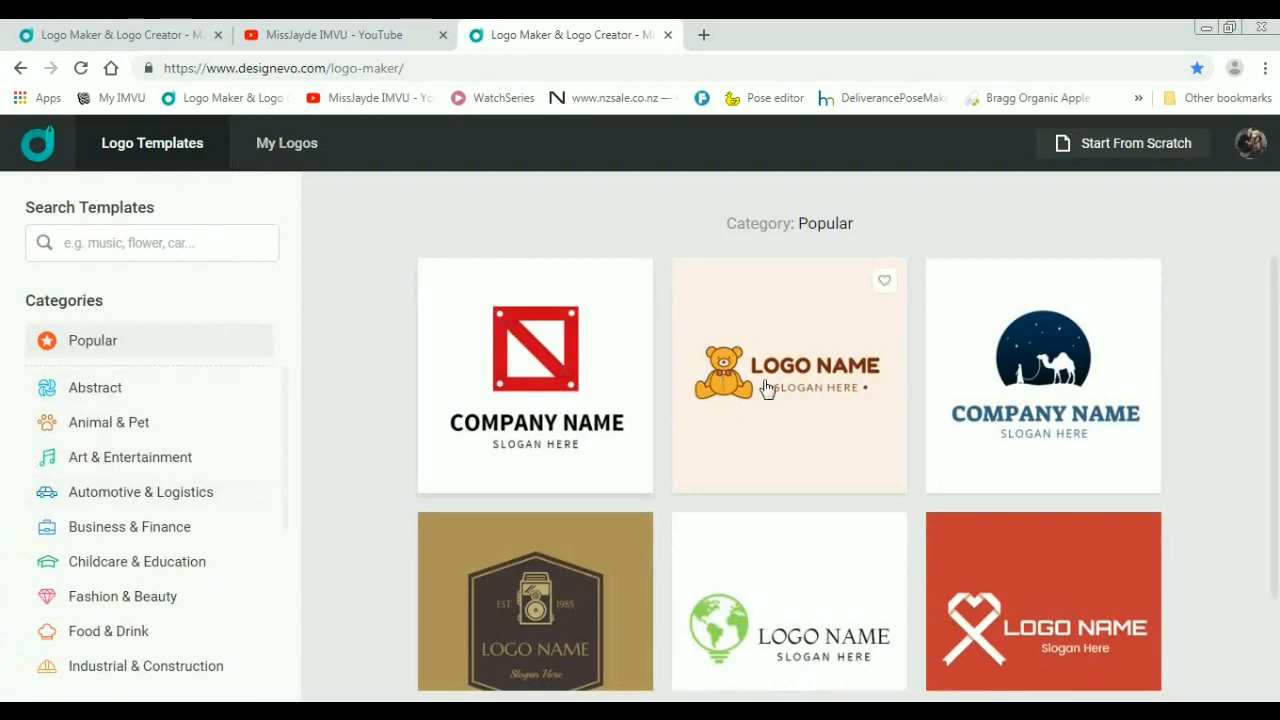
{"action": "scroll", "scroll_direction": "down", "scroll_amount": 3}
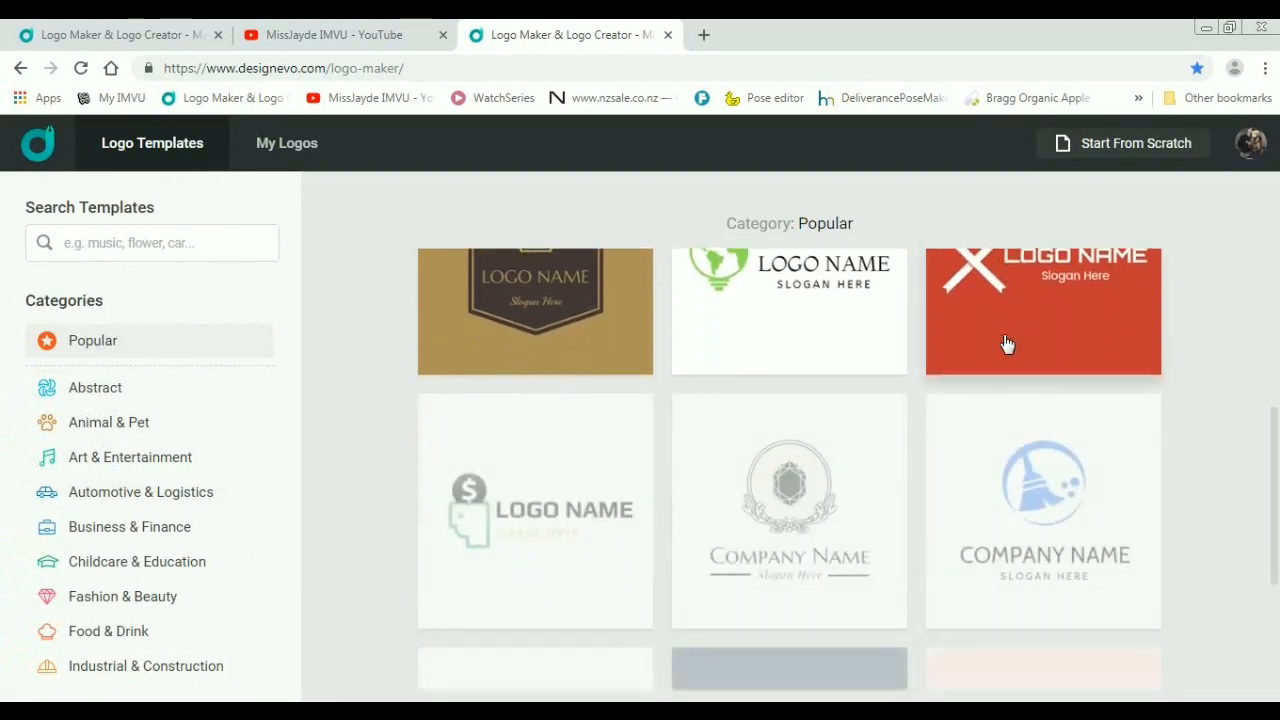
{"action": "scroll", "scroll_direction": "down", "scroll_amount": 3}
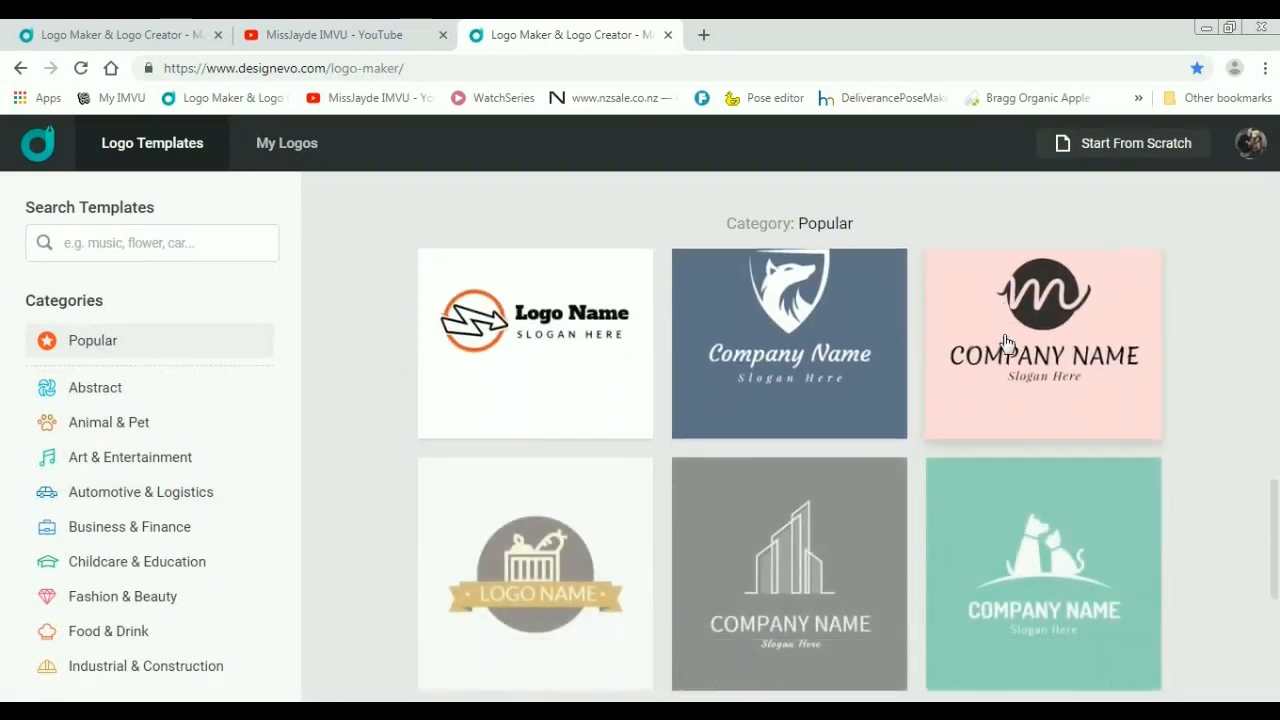
{"action": "scroll", "scroll_direction": "down", "scroll_amount": 3}
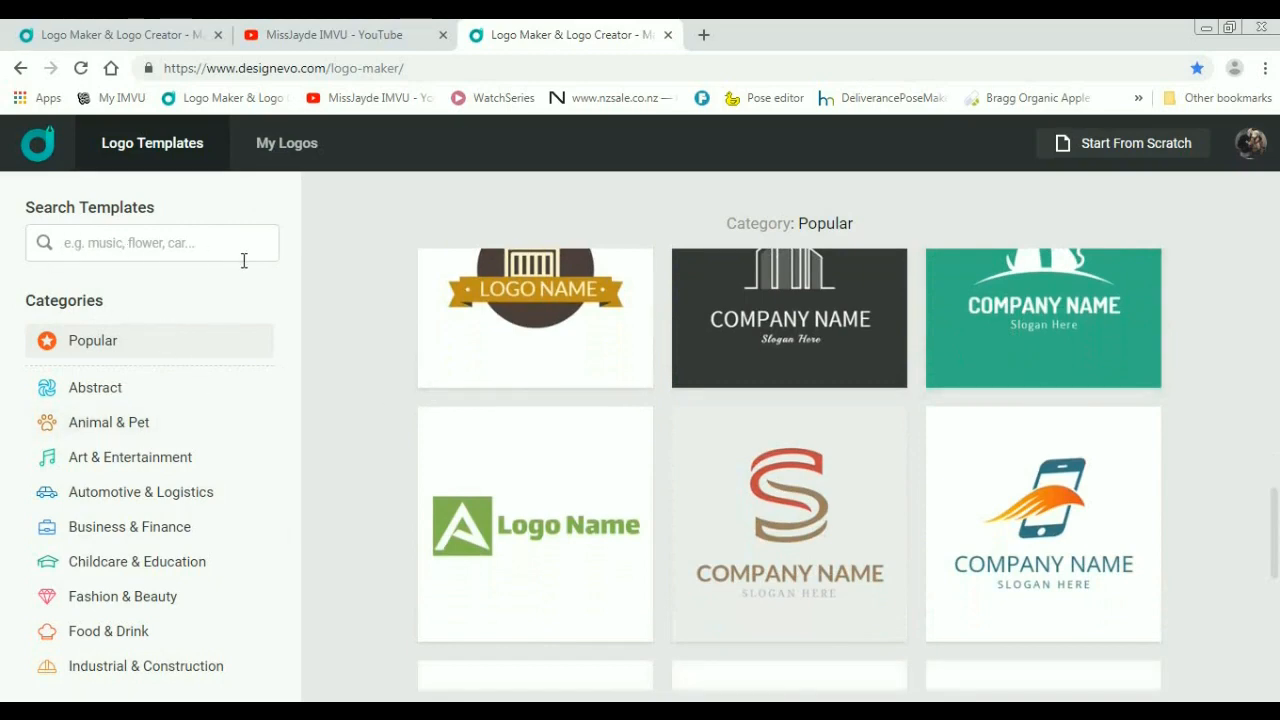
{"action": "scroll", "scroll_direction": "down", "scroll_amount": 3}
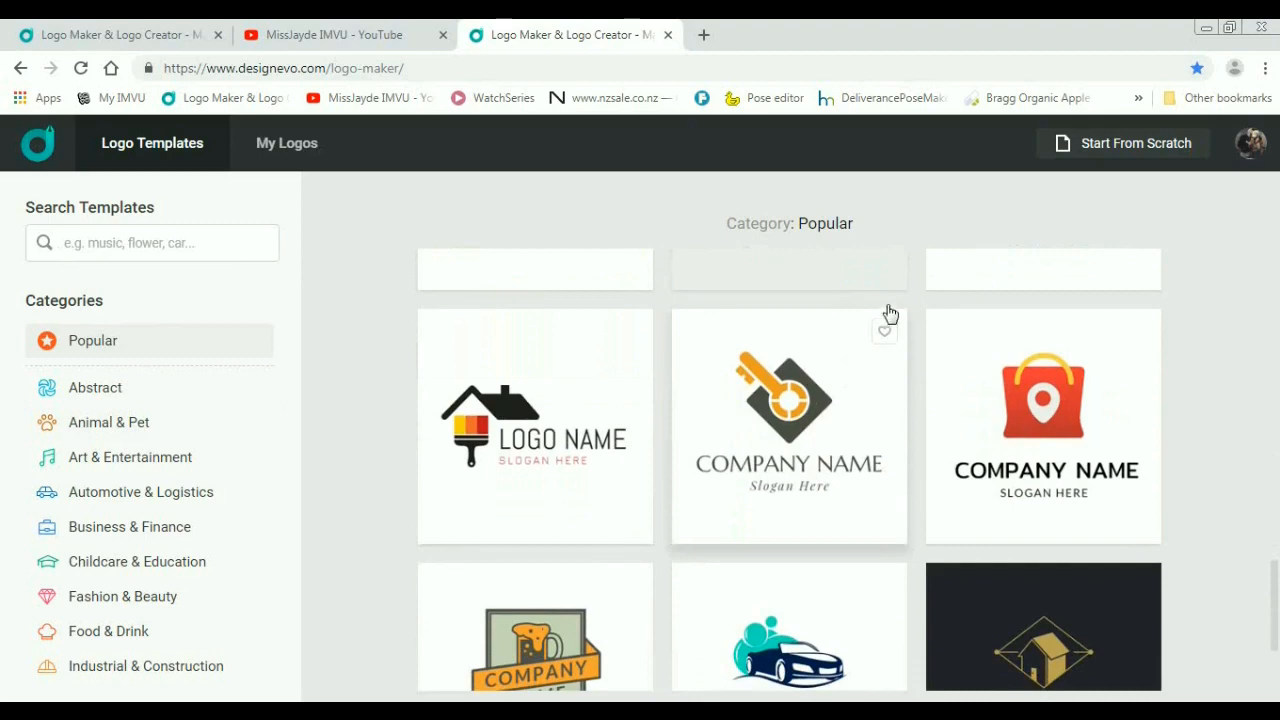
{"action": "mouse_move", "coordinate": [904, 254]}
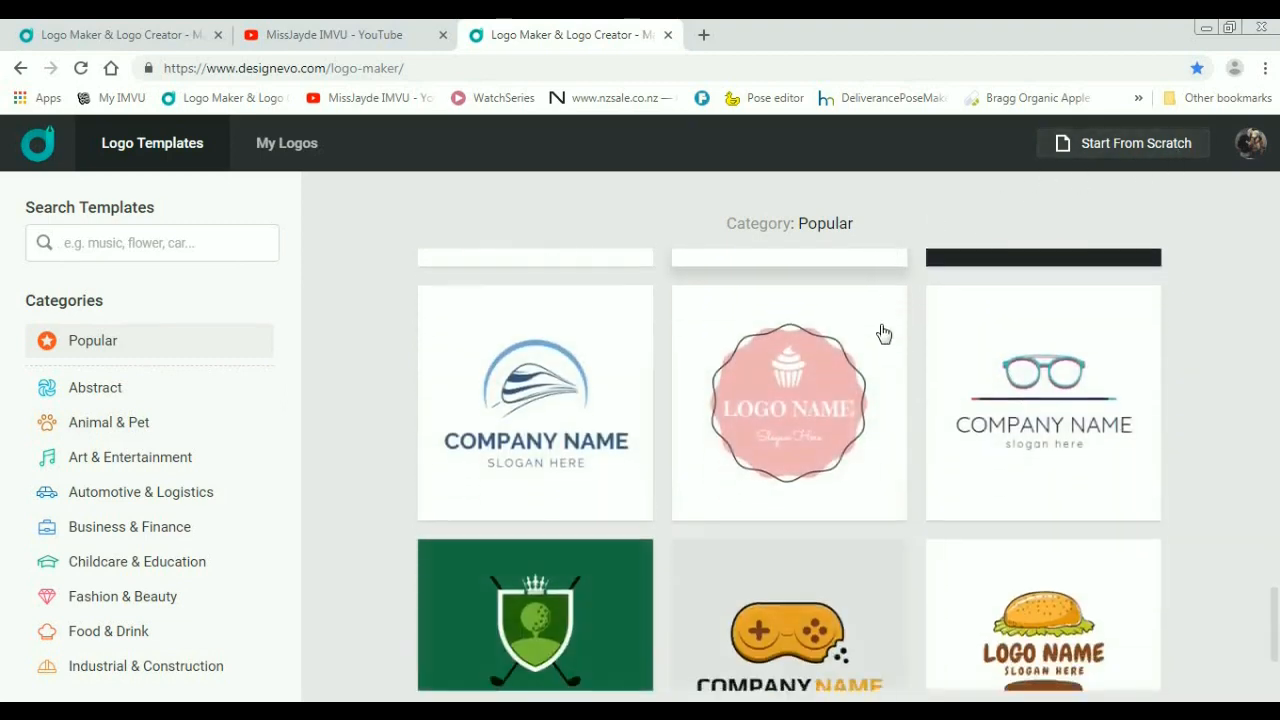
{"action": "scroll", "scroll_direction": "down", "scroll_amount": 3}
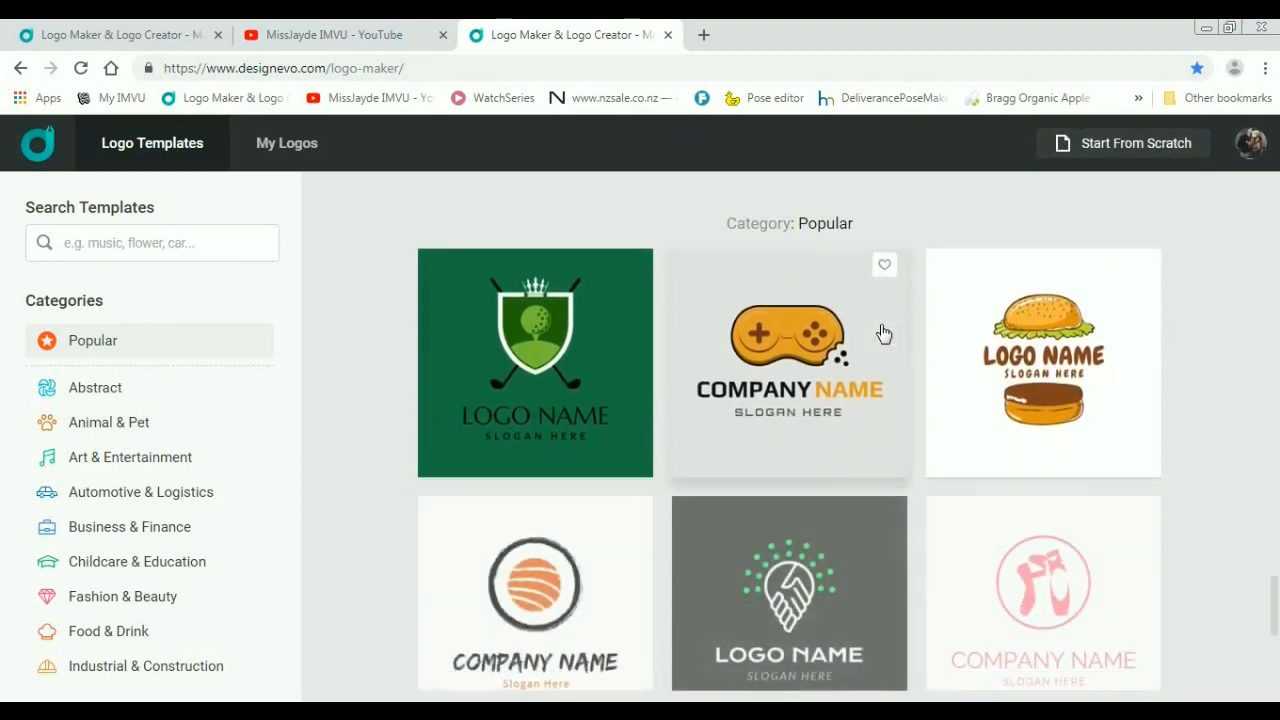
{"action": "scroll", "scroll_direction": "down", "scroll_amount": 3}
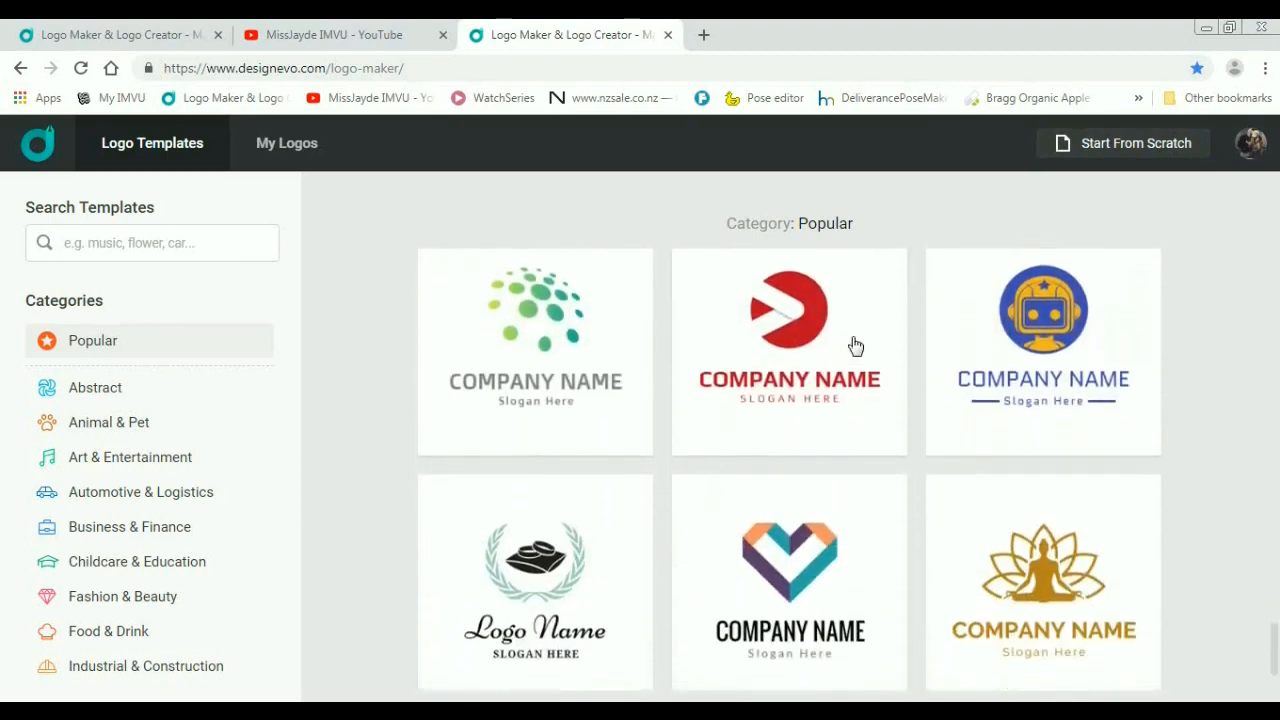
{"action": "scroll", "scroll_direction": "down", "scroll_amount": 3}
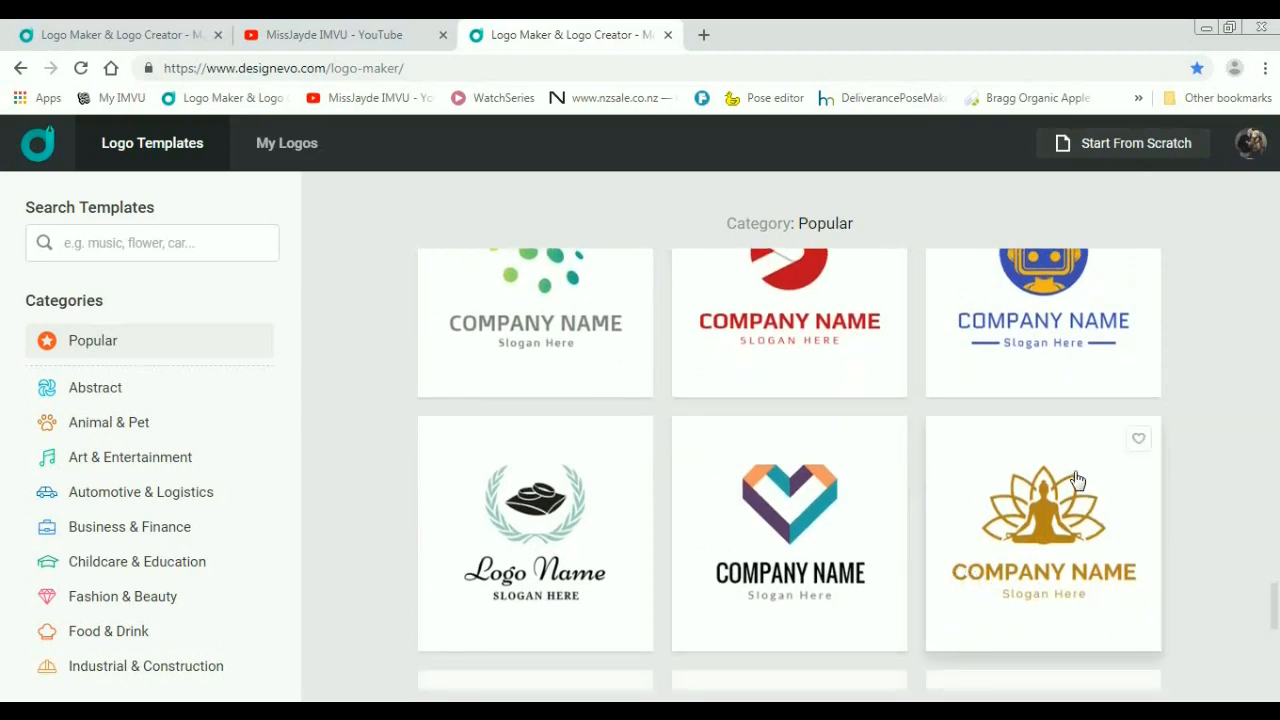
{"action": "mouse_move", "coordinate": [1052, 538]}
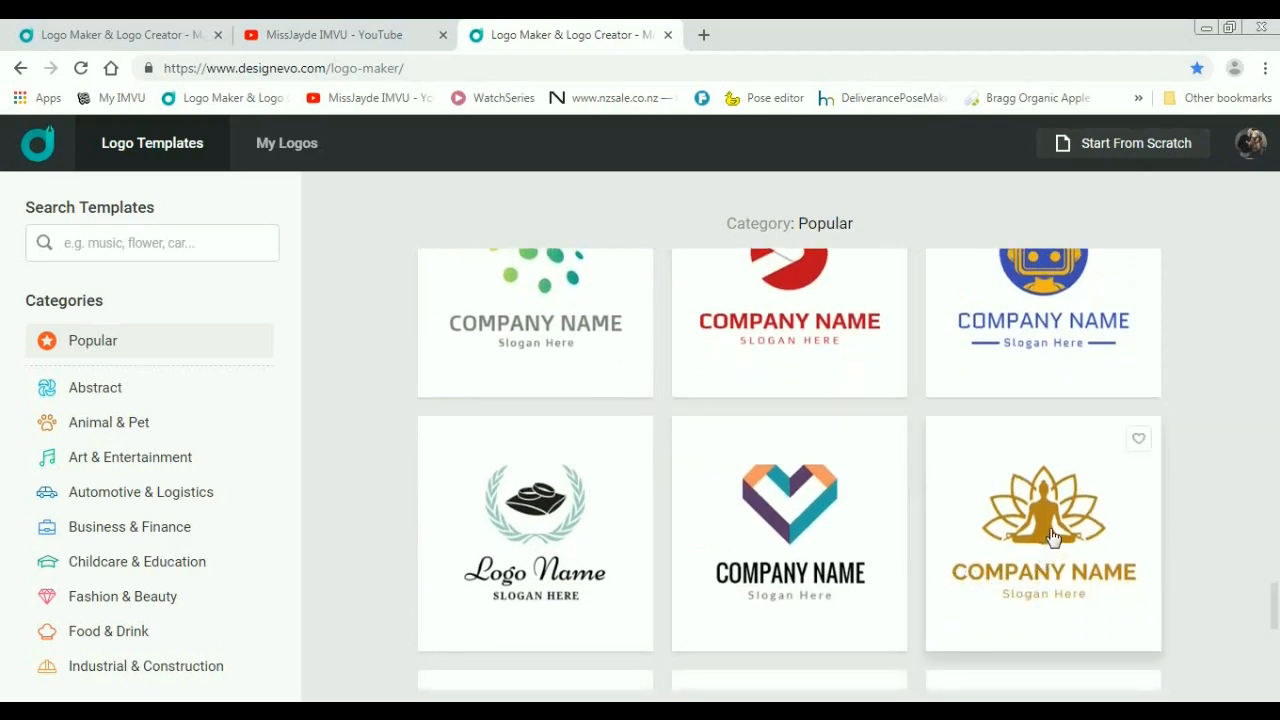
{"action": "mouse_move", "coordinate": [1024, 512]}
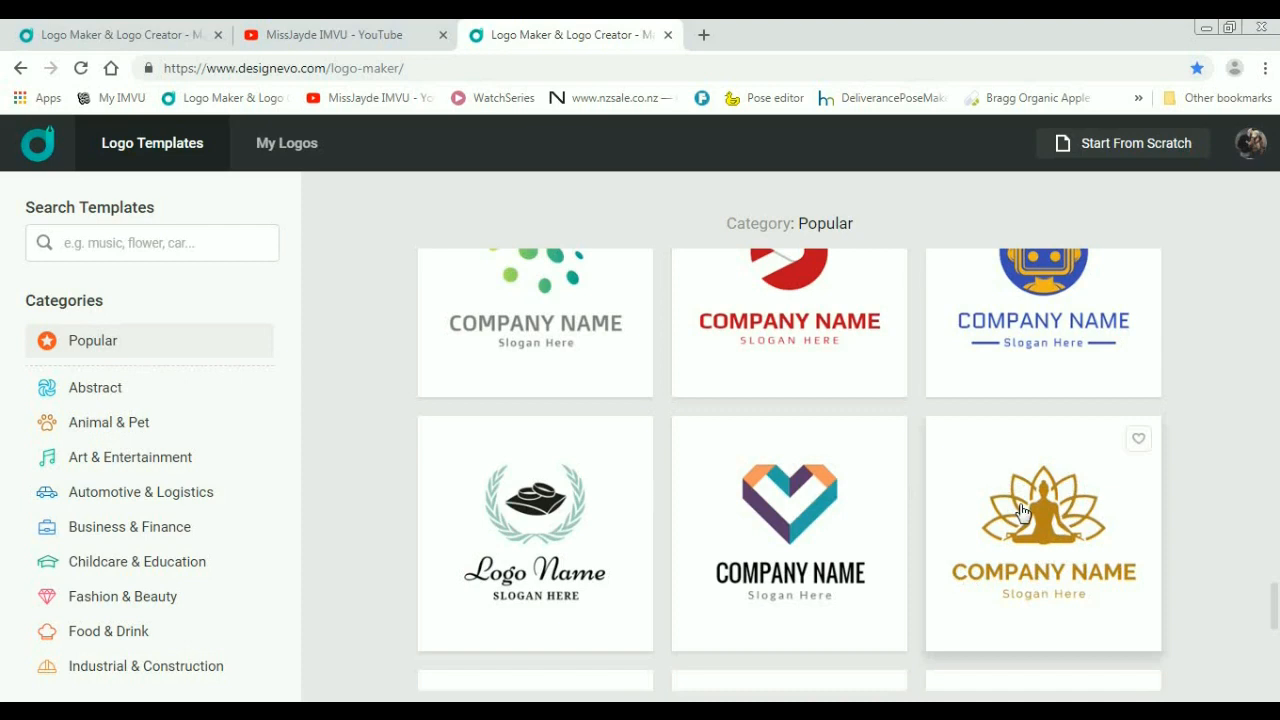
{"action": "mouse_move", "coordinate": [976, 412]}
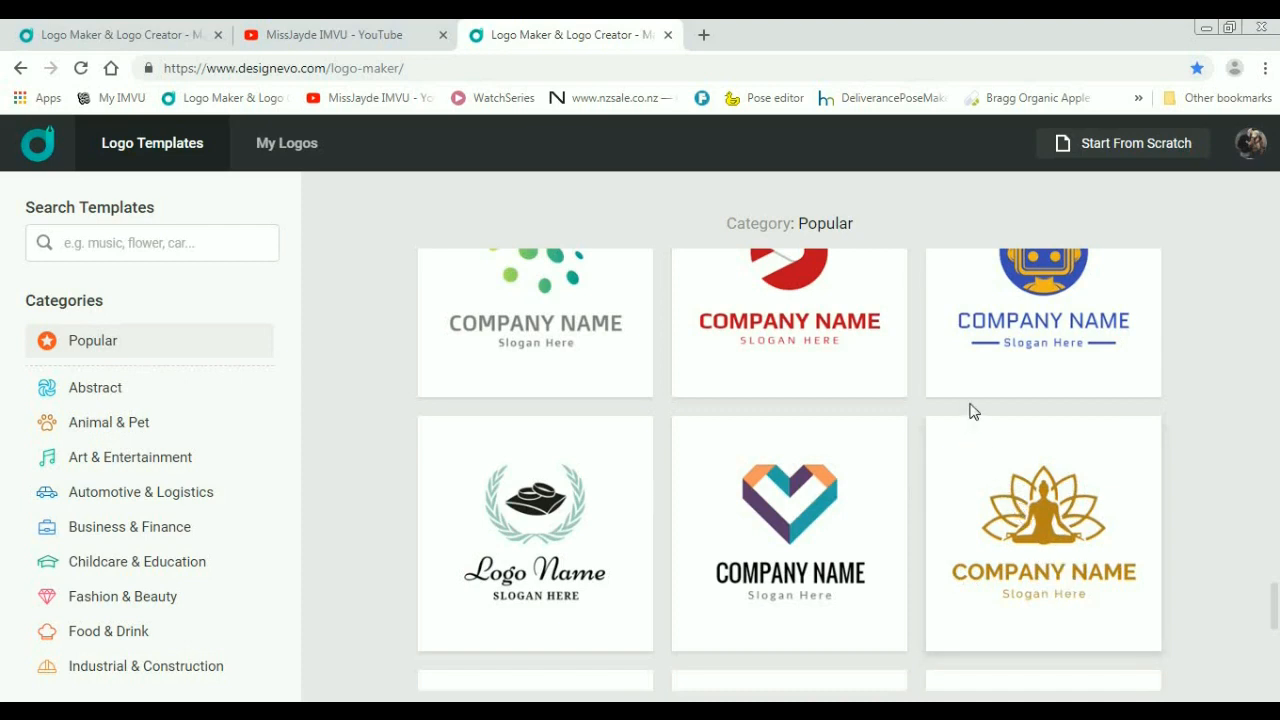
{"action": "mouse_move", "coordinate": [1016, 408]}
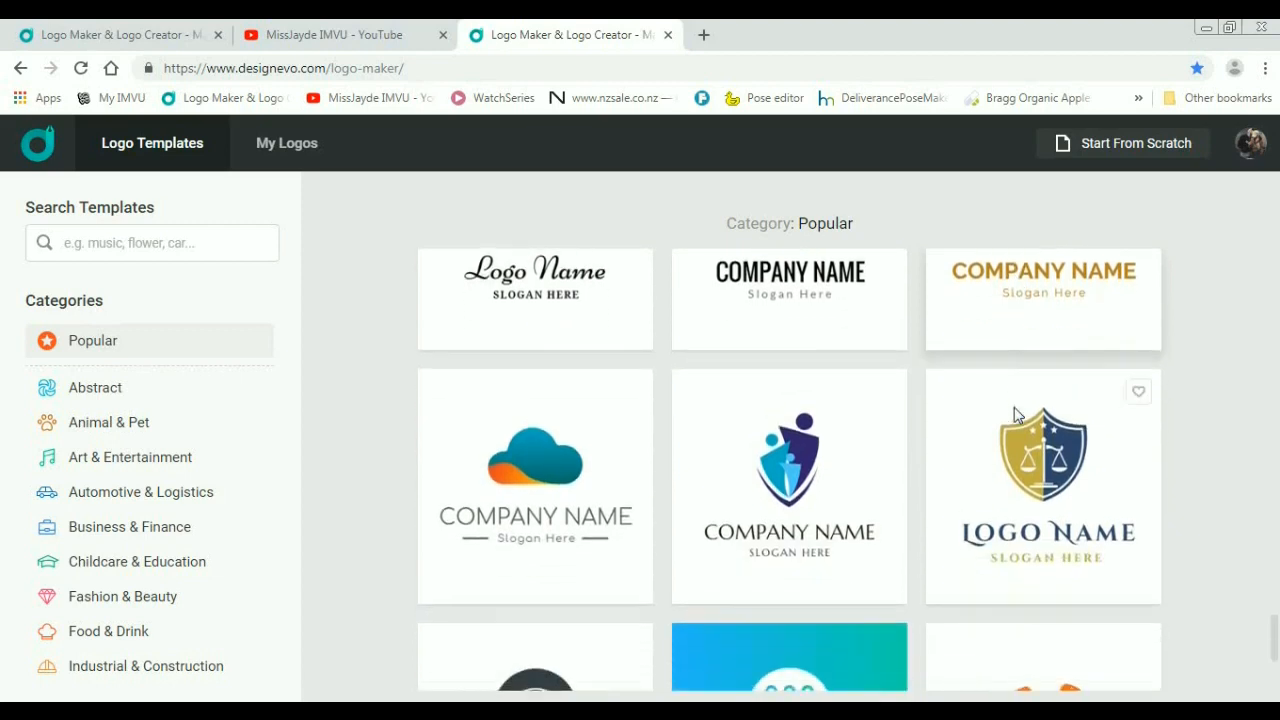
{"action": "scroll", "scroll_direction": "down", "scroll_amount": 3}
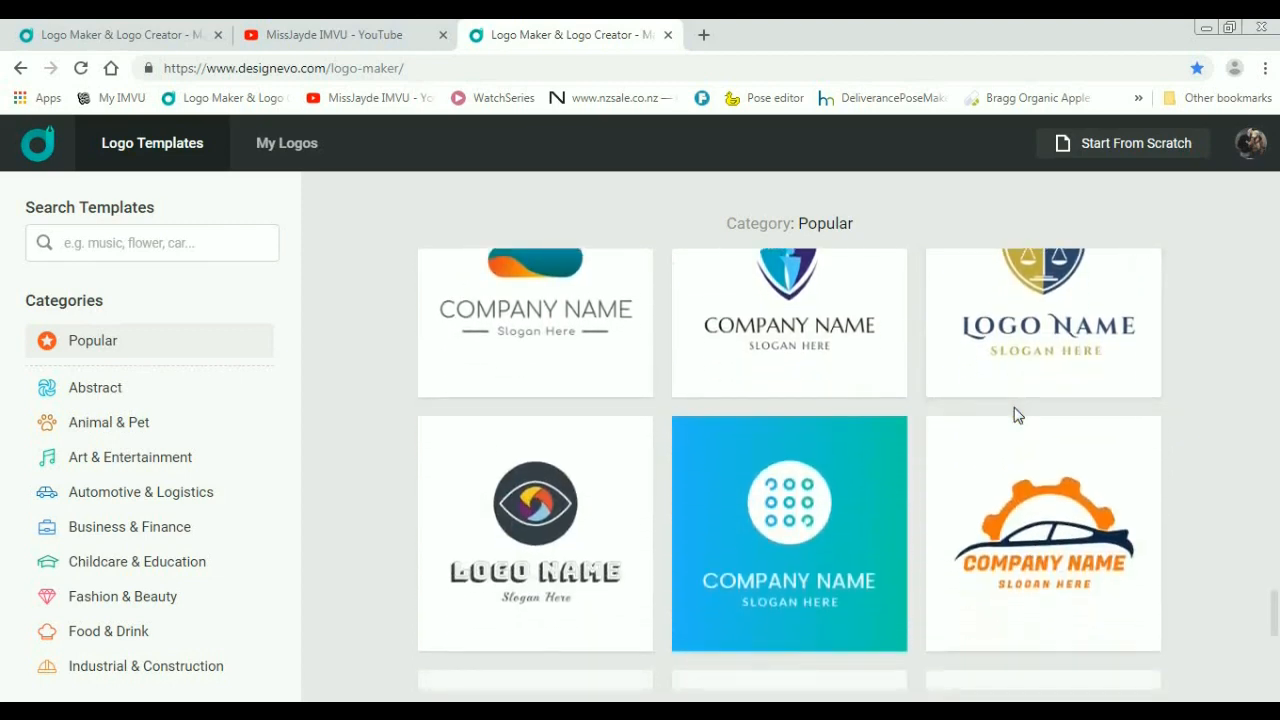
{"action": "scroll", "scroll_direction": "down", "scroll_amount": 3}
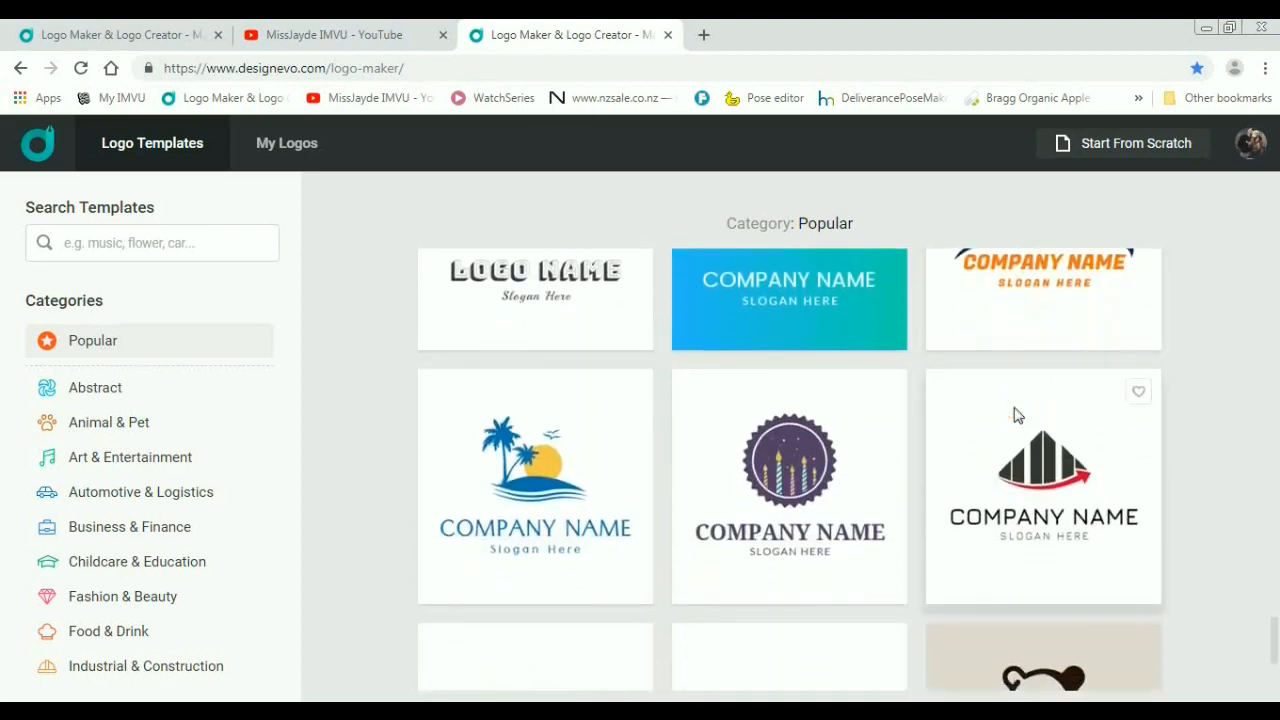
{"action": "scroll", "scroll_direction": "down", "scroll_amount": 3}
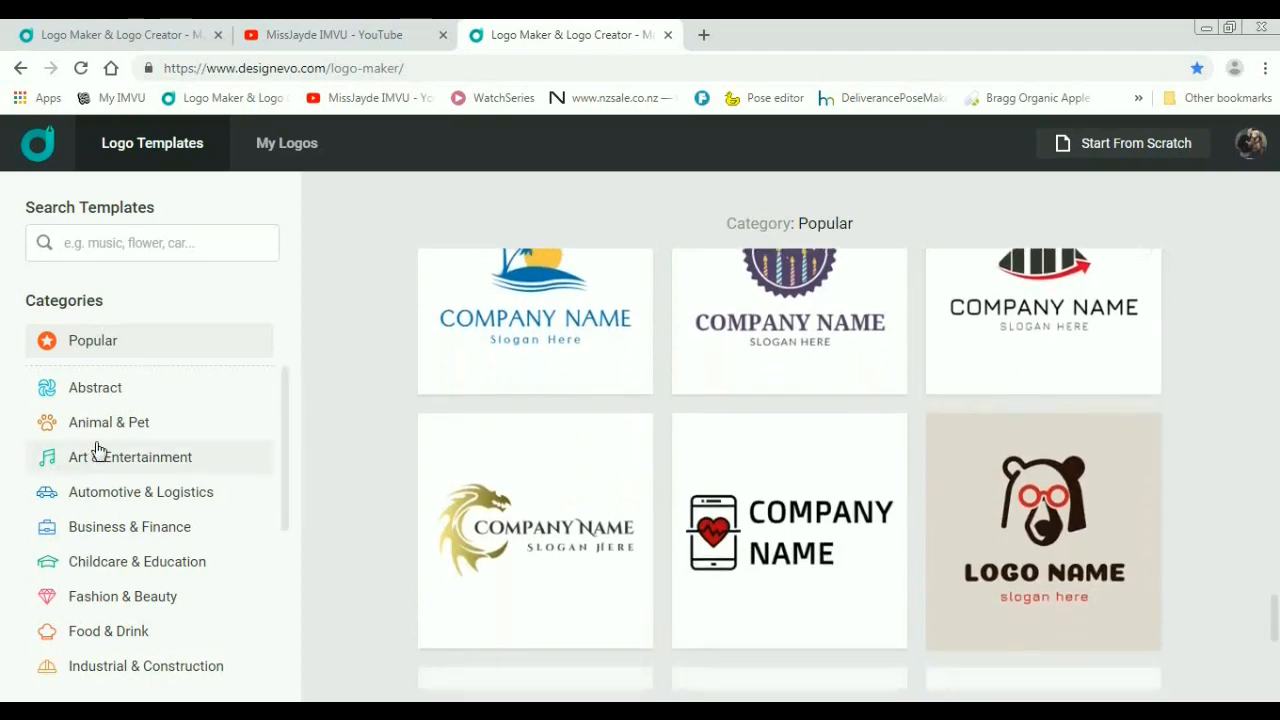
Step: Switch to Art & Entertainment templates and scroll until the black-and-gold crown badge appears
{"action": "left_click", "coordinate": [128, 456]}
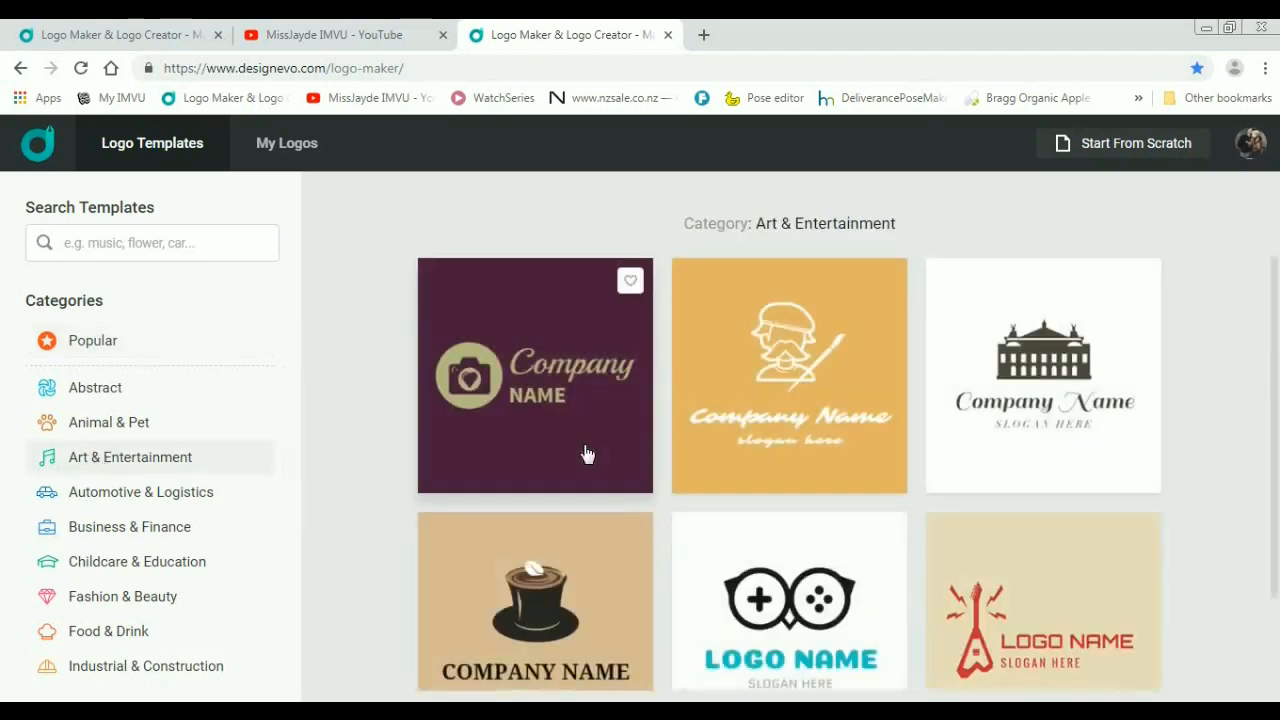
{"action": "scroll", "scroll_direction": "down", "scroll_amount": 3}
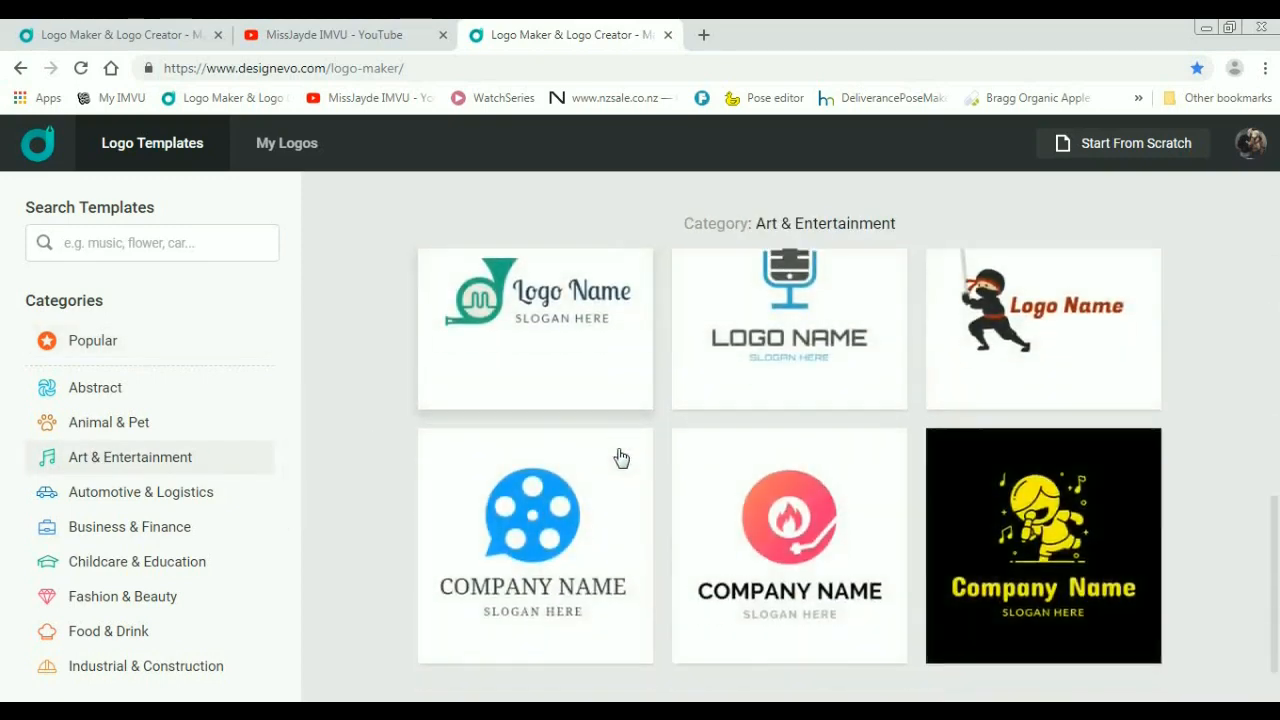
{"action": "scroll", "scroll_direction": "down", "scroll_amount": 3}
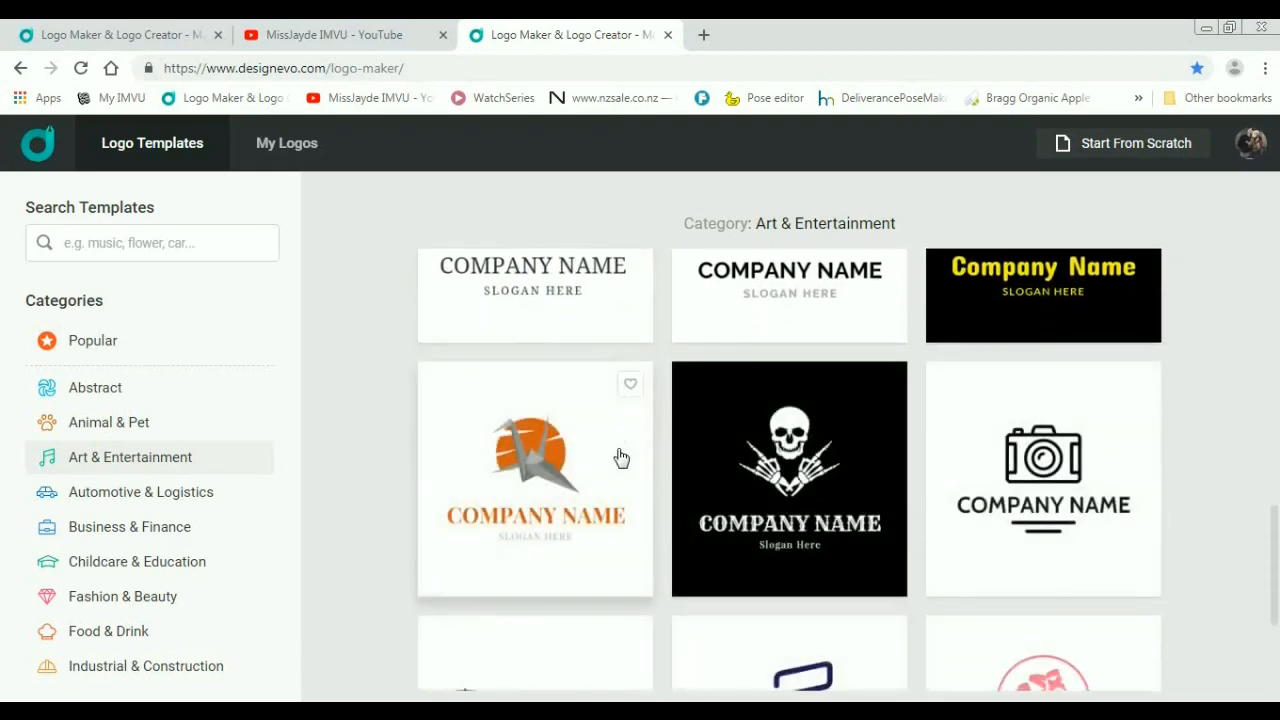
{"action": "scroll", "scroll_direction": "down", "scroll_amount": 3}
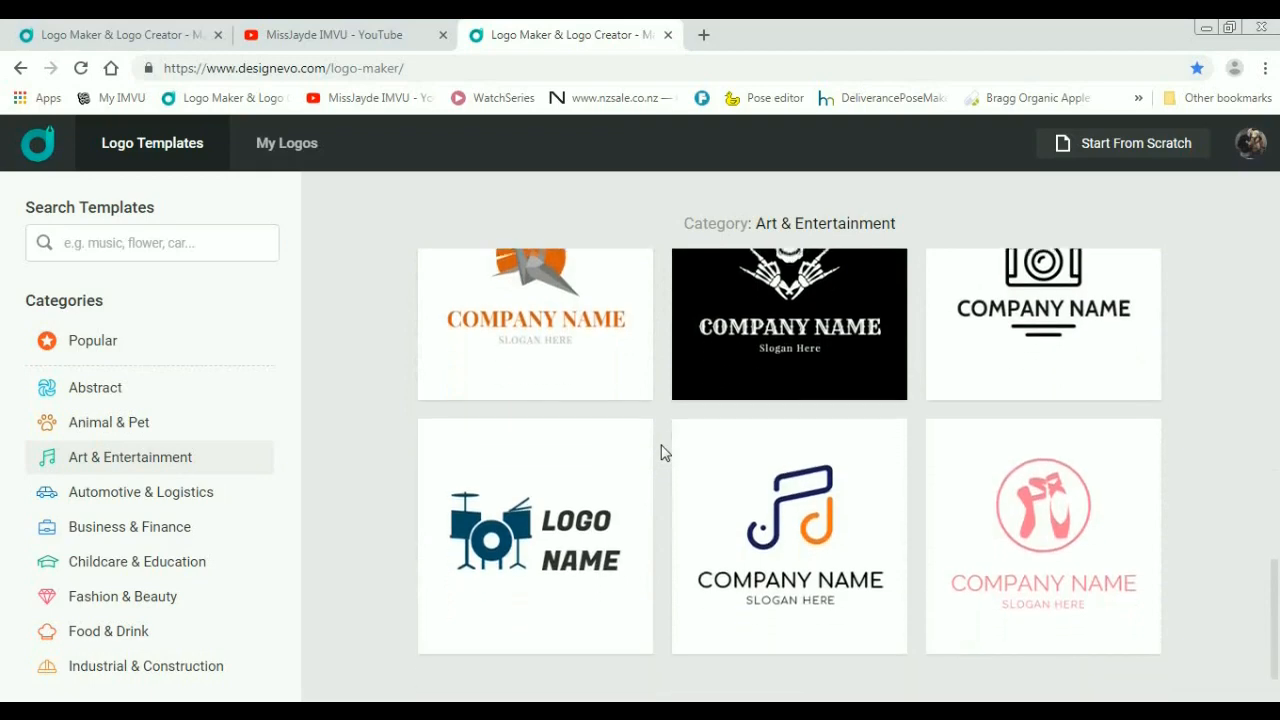
{"action": "scroll", "scroll_direction": "down", "scroll_amount": 3}
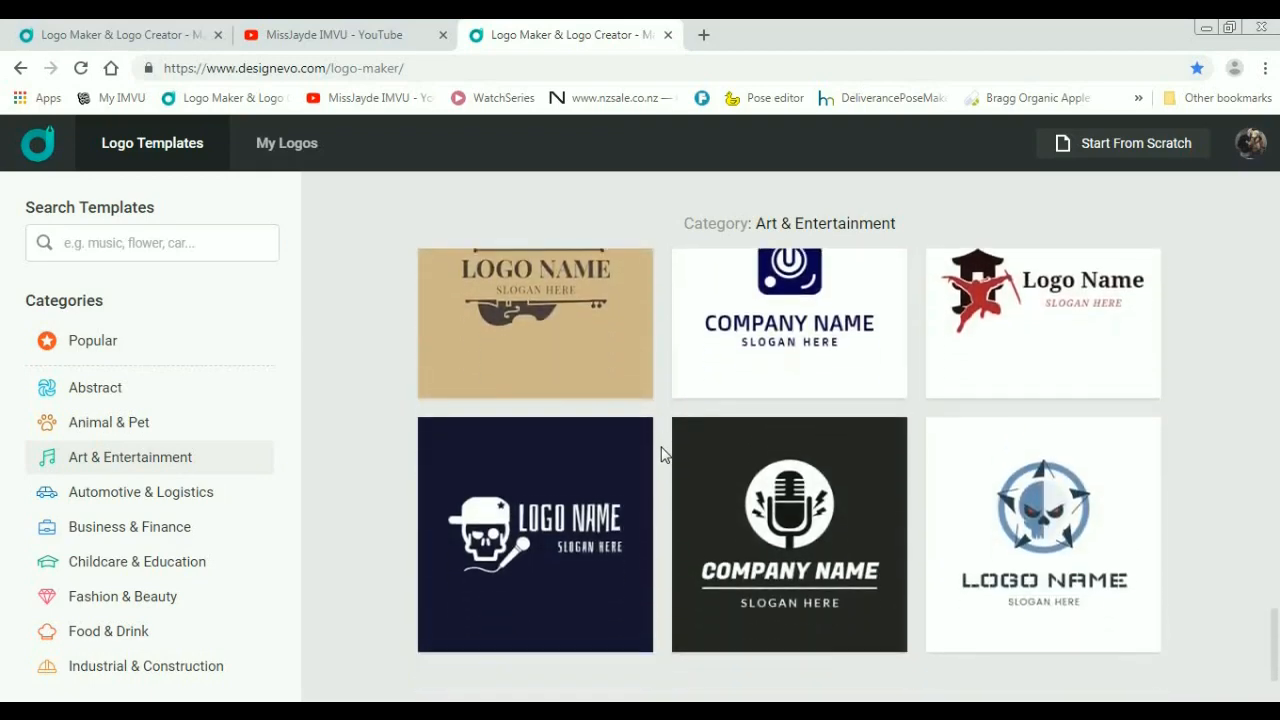
{"action": "scroll", "scroll_direction": "down", "scroll_amount": 3}
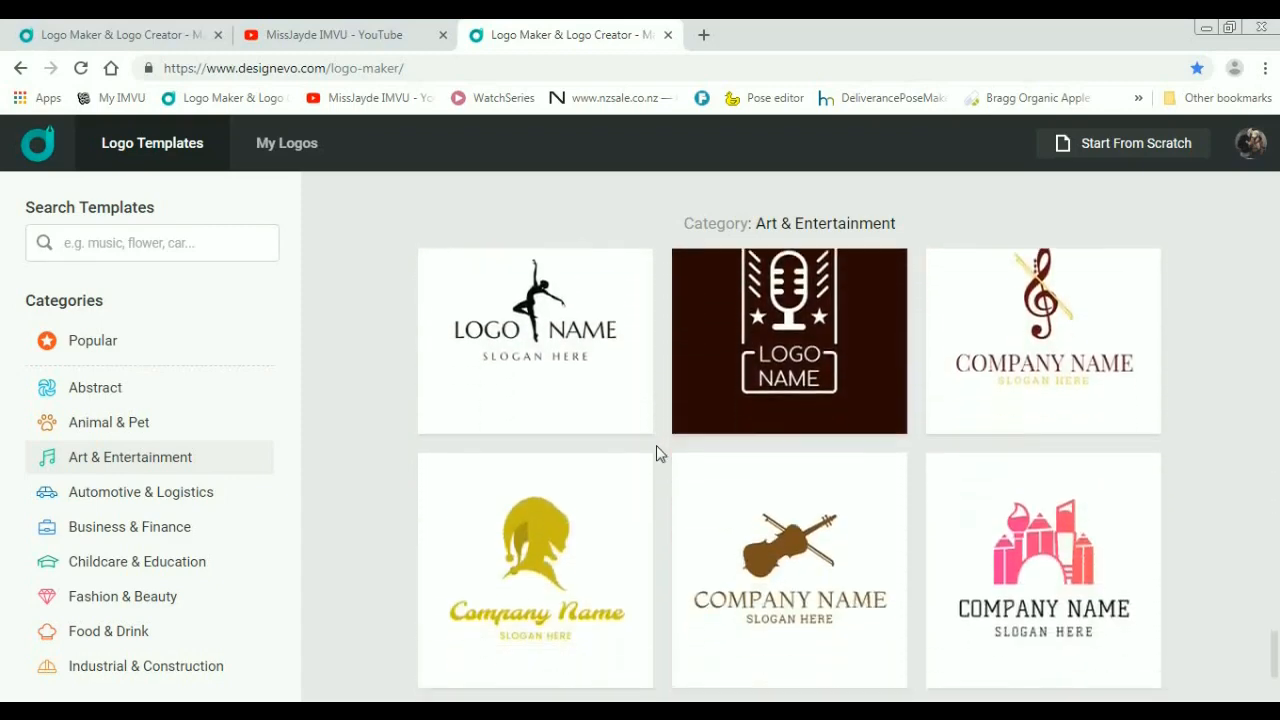
{"action": "scroll", "scroll_direction": "down", "scroll_amount": 3}
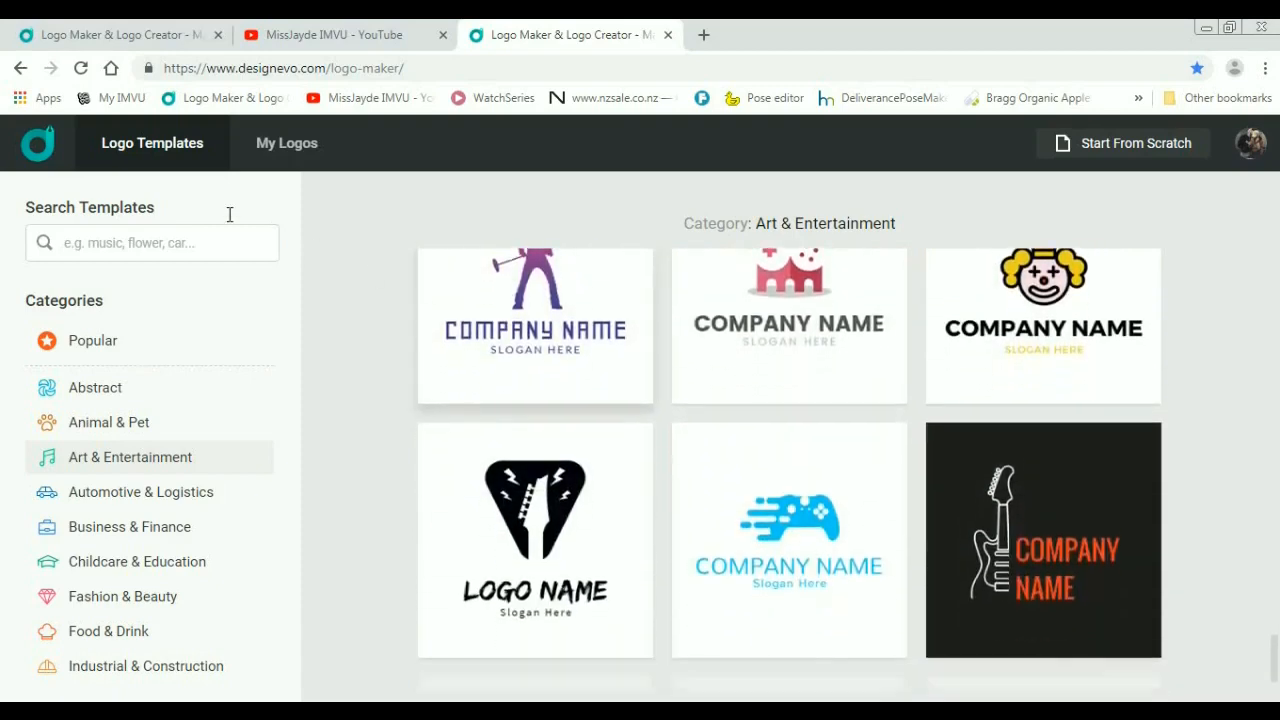
{"action": "scroll", "scroll_direction": "down", "scroll_amount": 3}
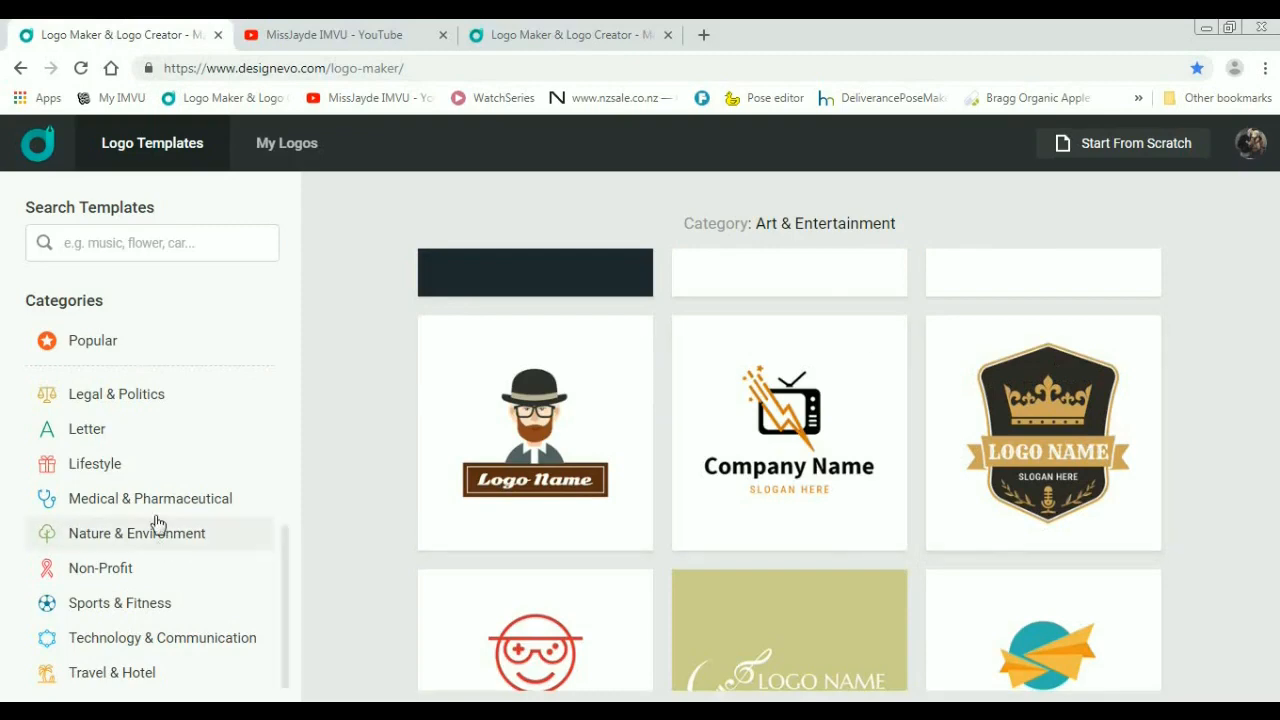
{"action": "mouse_move", "coordinate": [228, 504]}
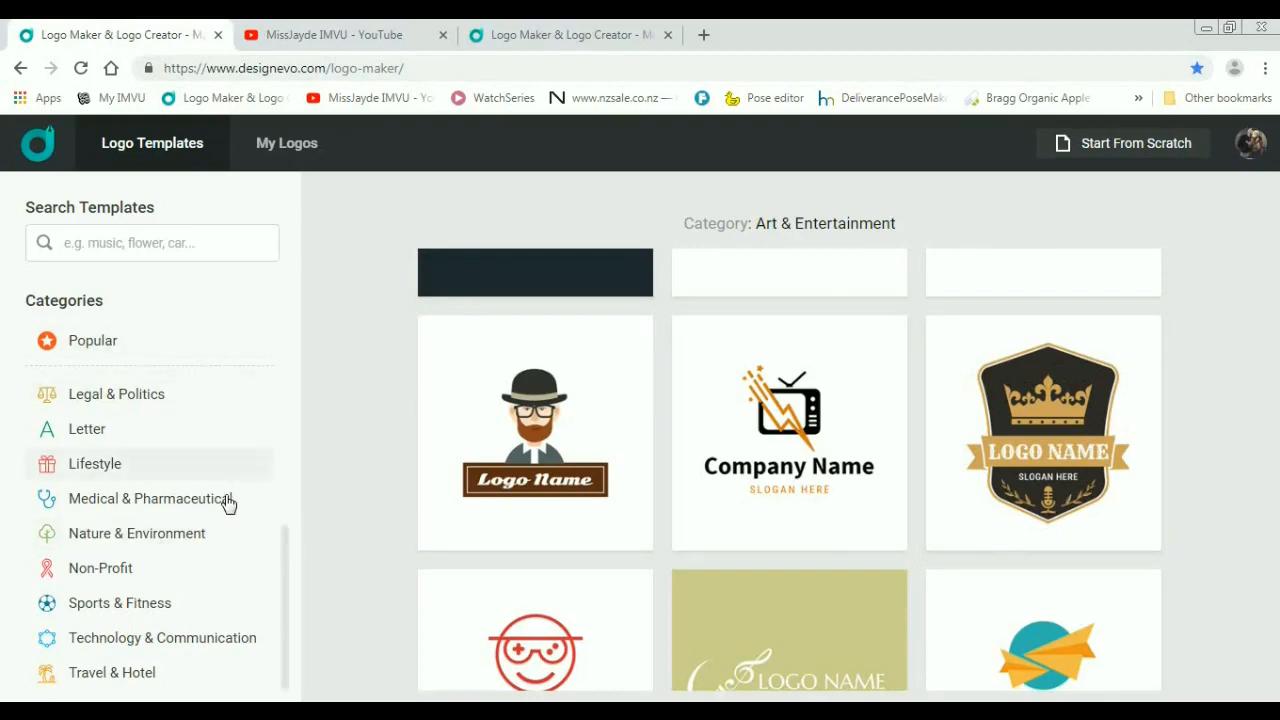
{"action": "mouse_move", "coordinate": [264, 540]}
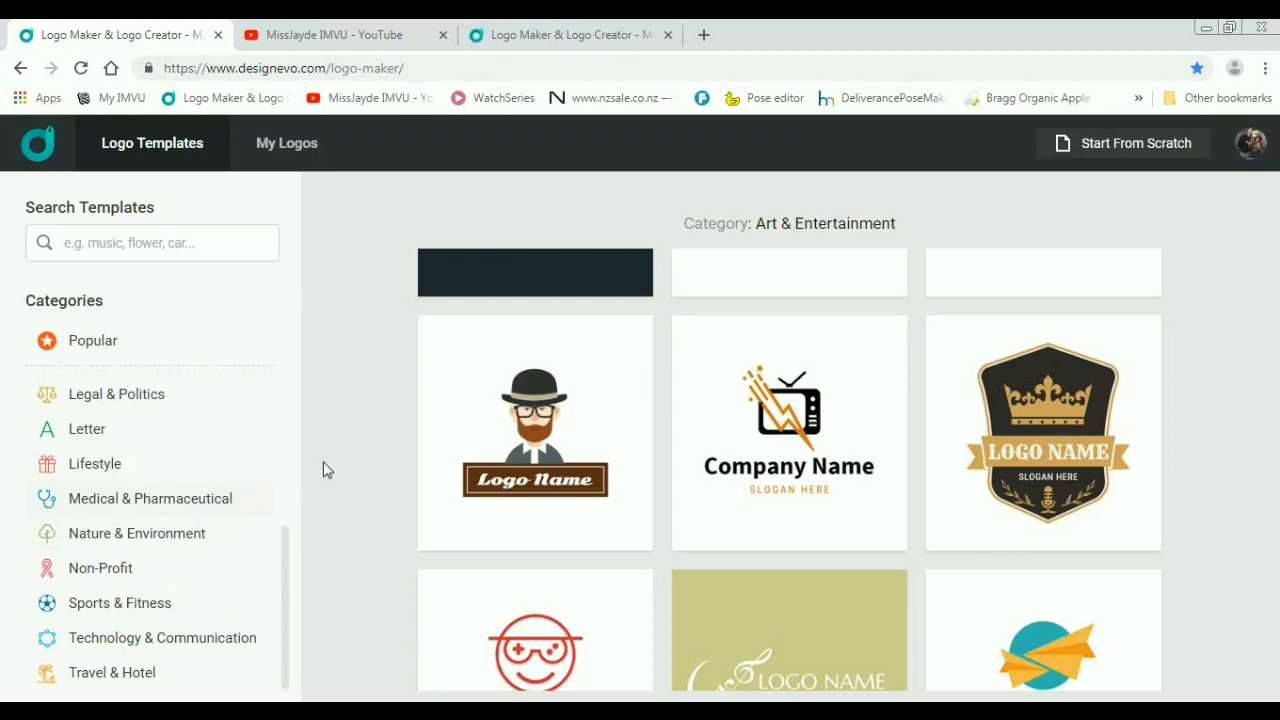
{"action": "mouse_move", "coordinate": [688, 232]}
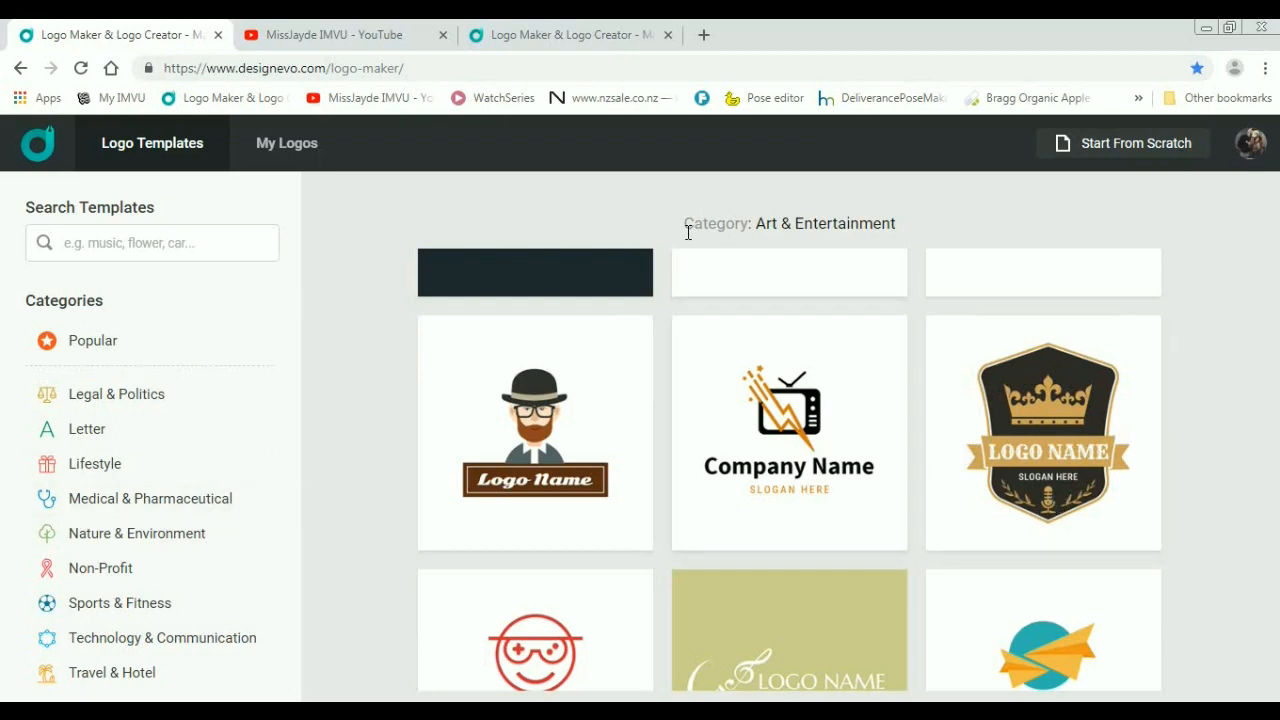
{"action": "mouse_move", "coordinate": [1036, 464]}
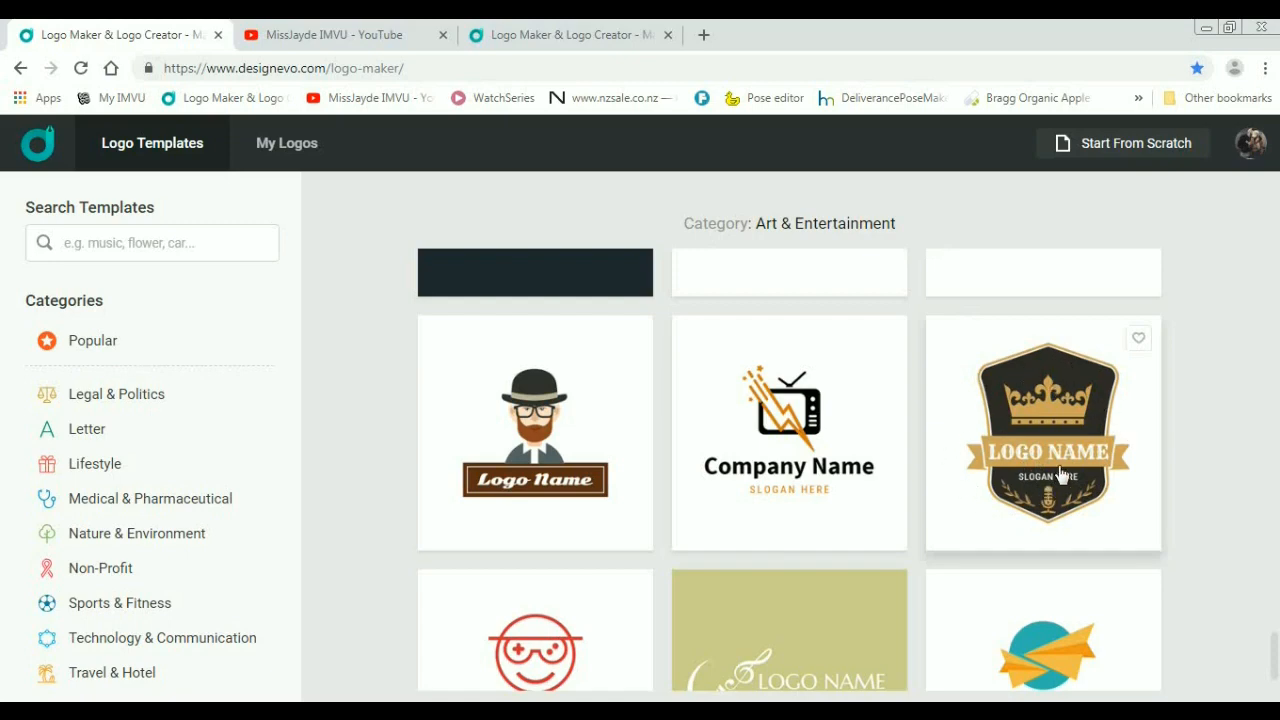
Step: Choose the crown badge template and enter IJAYDEI as the logo name
{"action": "left_click", "coordinate": [1044, 432]}
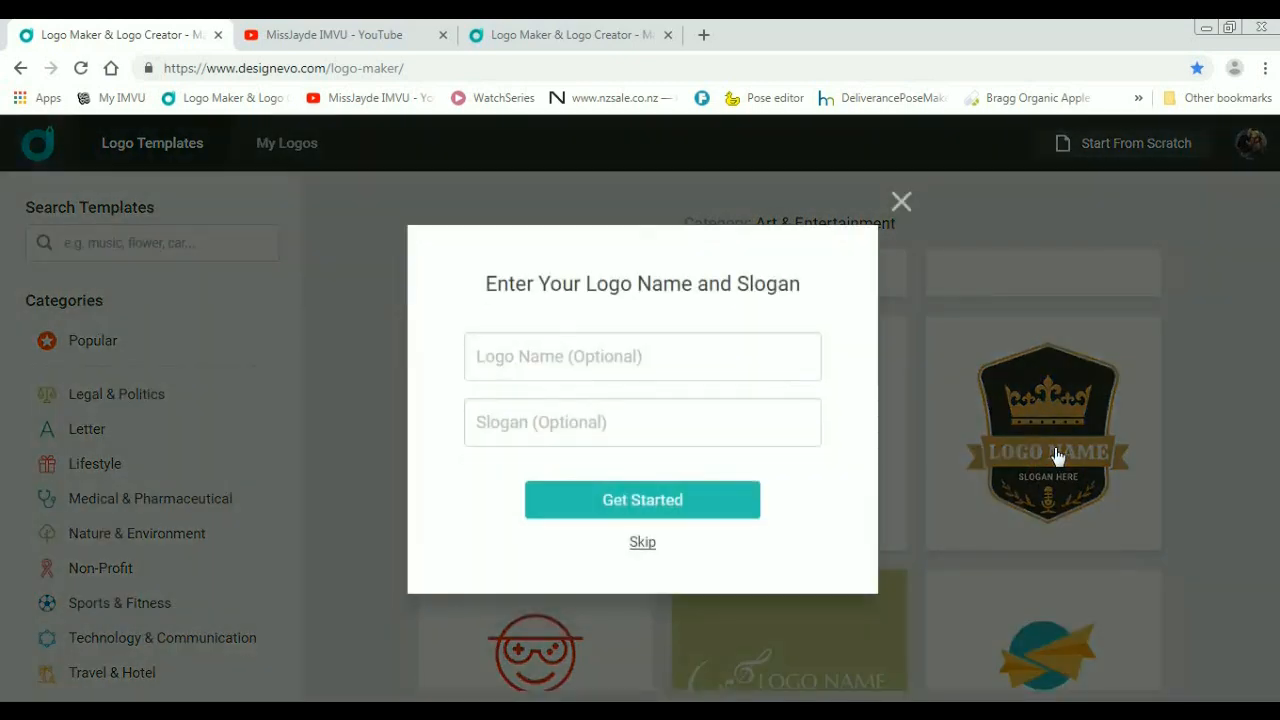
{"action": "mouse_move", "coordinate": [640, 308]}
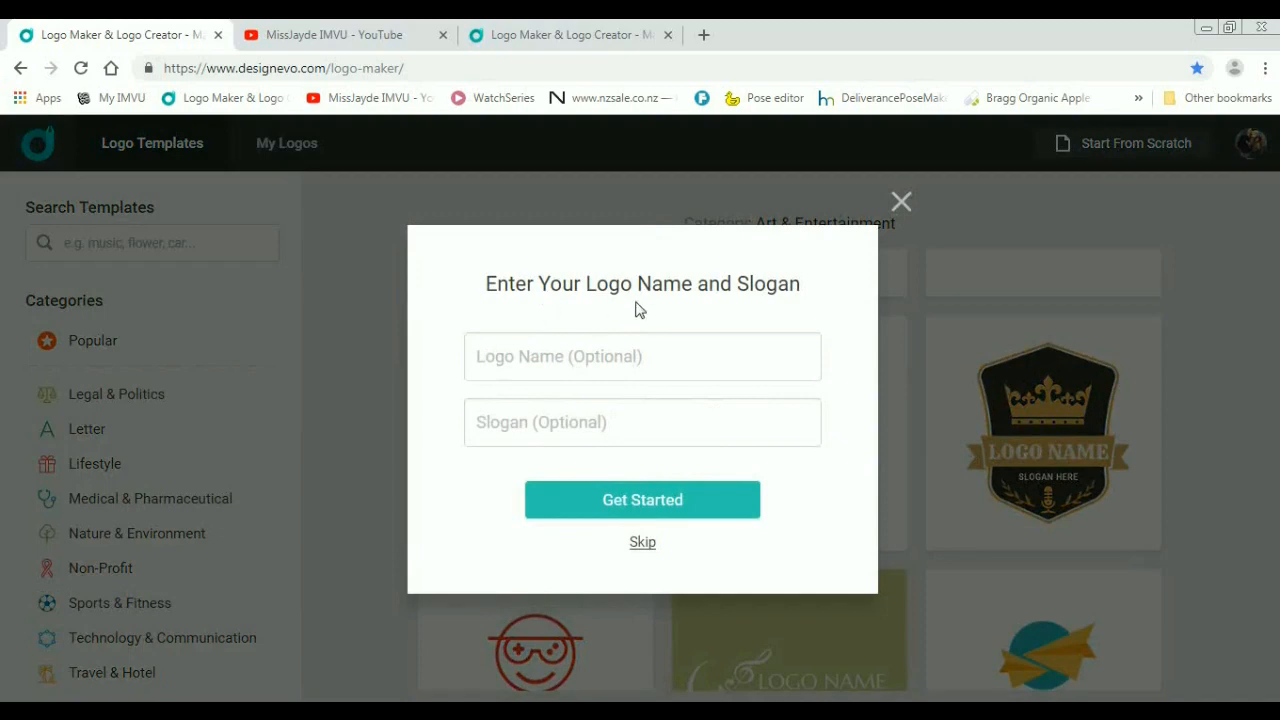
{"action": "mouse_move", "coordinate": [878, 326]}
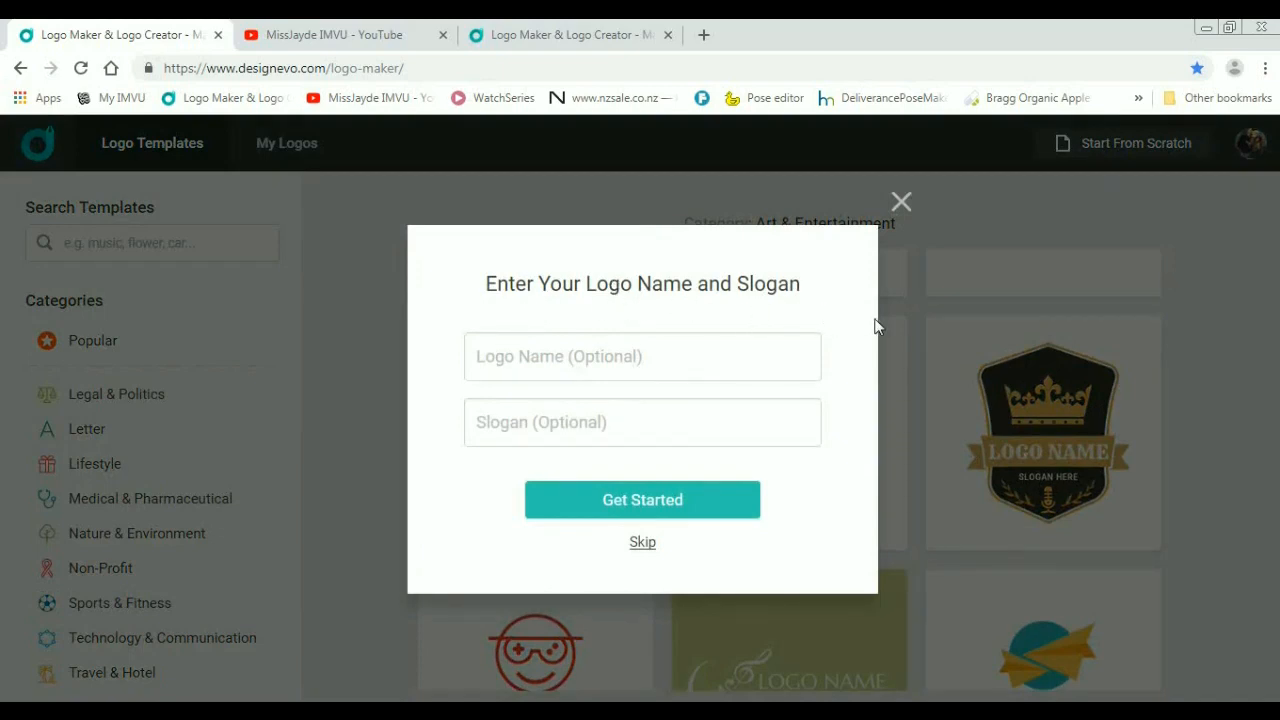
{"action": "left_click", "coordinate": [642, 356]}
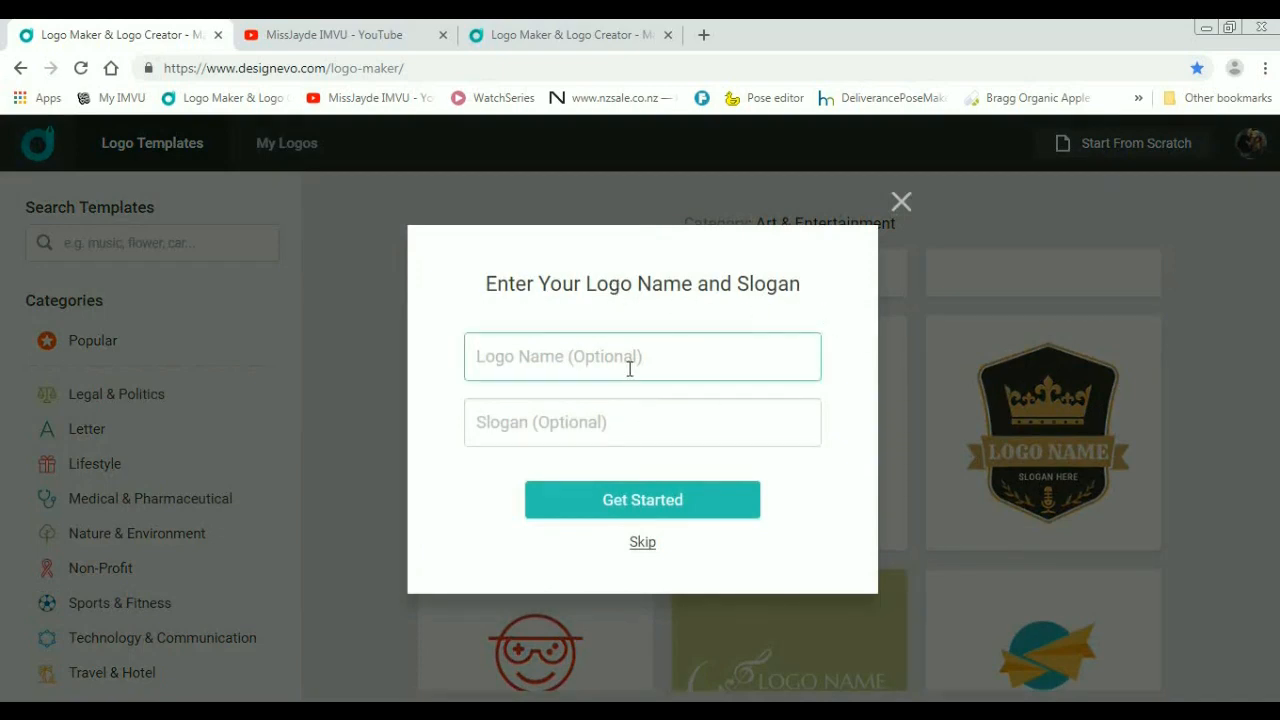
{"action": "left_click", "coordinate": [642, 356]}
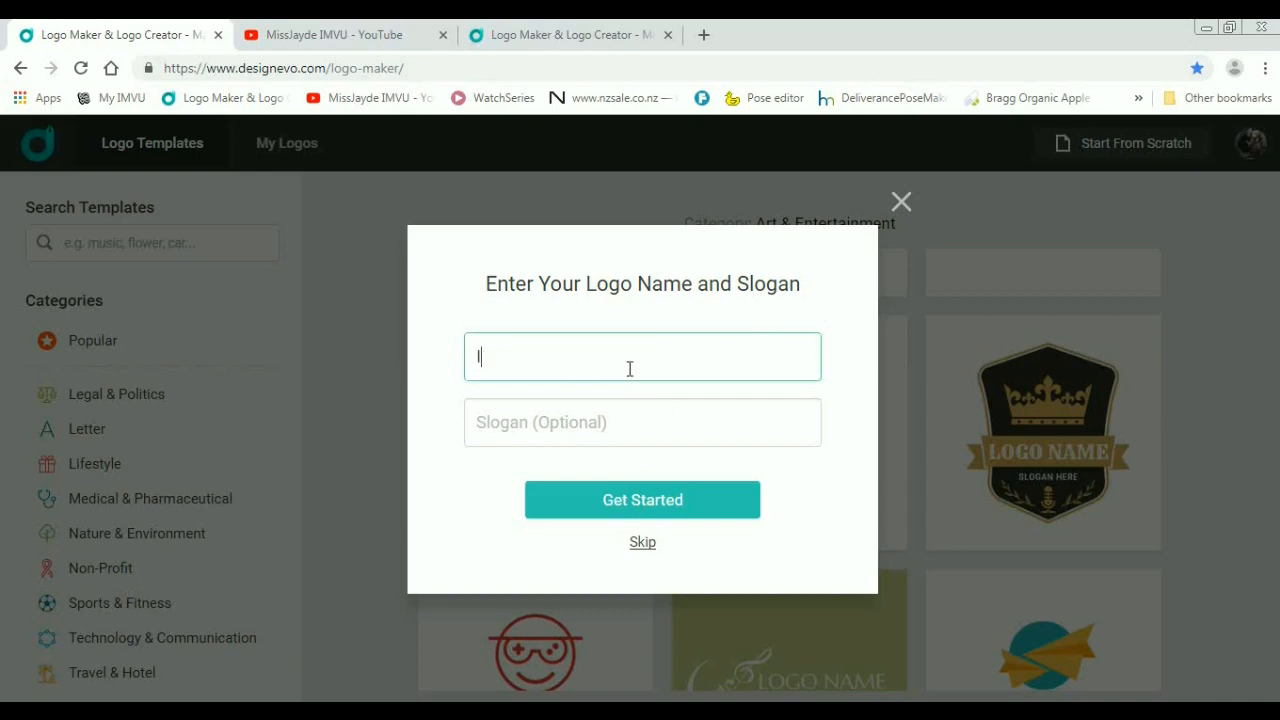
{"action": "type", "text": "IJAYDE"}
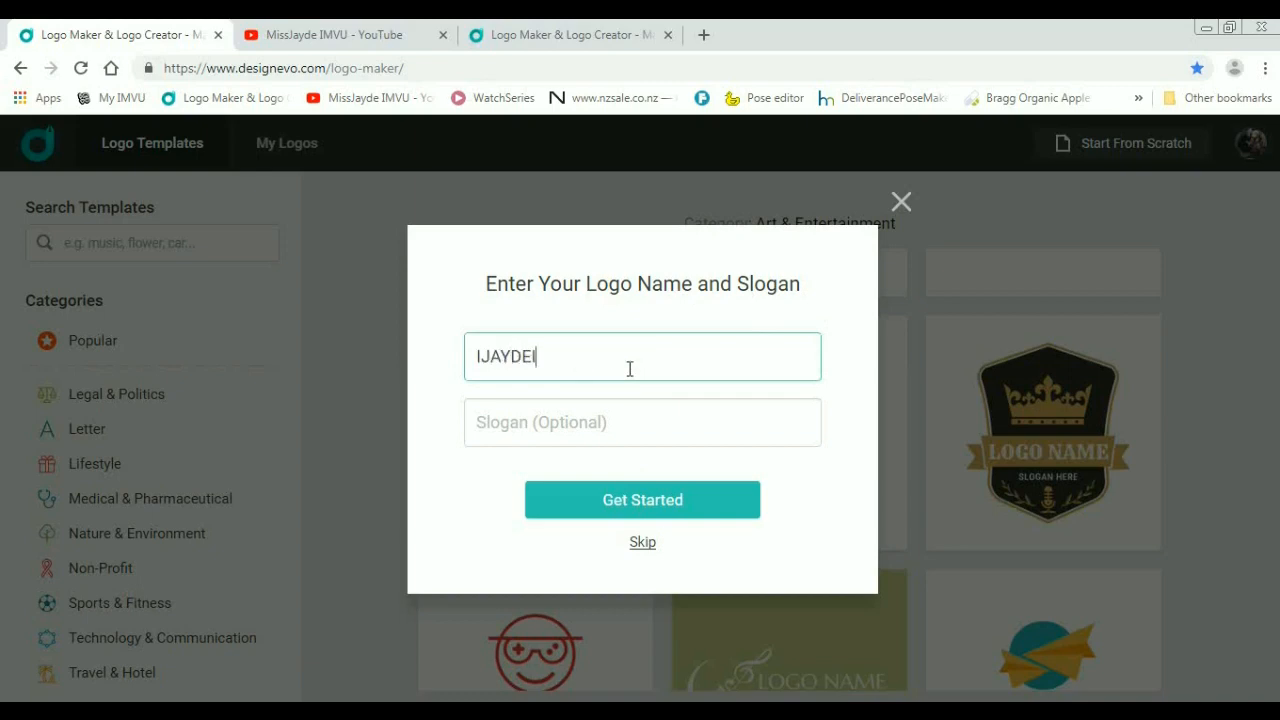
Step: Enter THE DOPE QUEEN as the slogan and create the logo with Get Started
{"action": "left_click", "coordinate": [642, 420]}
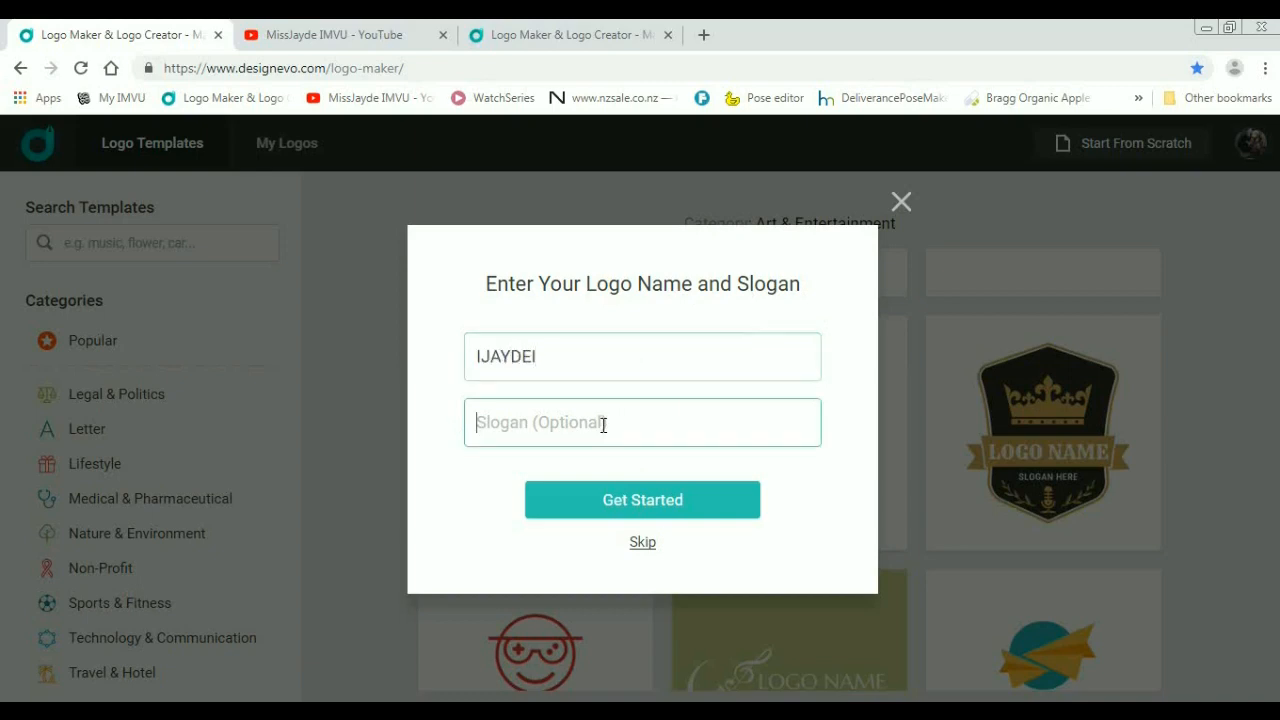
{"action": "type", "text": "THE"}
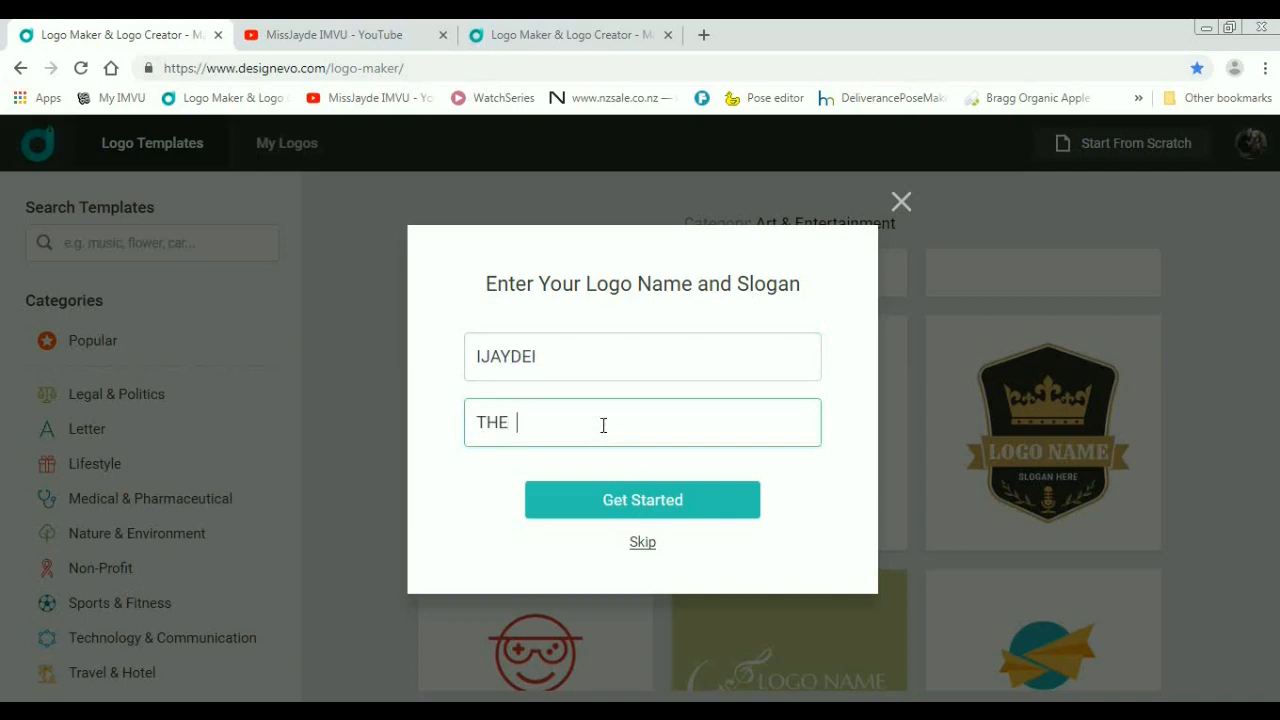
{"action": "type", "text": "DOPE"}
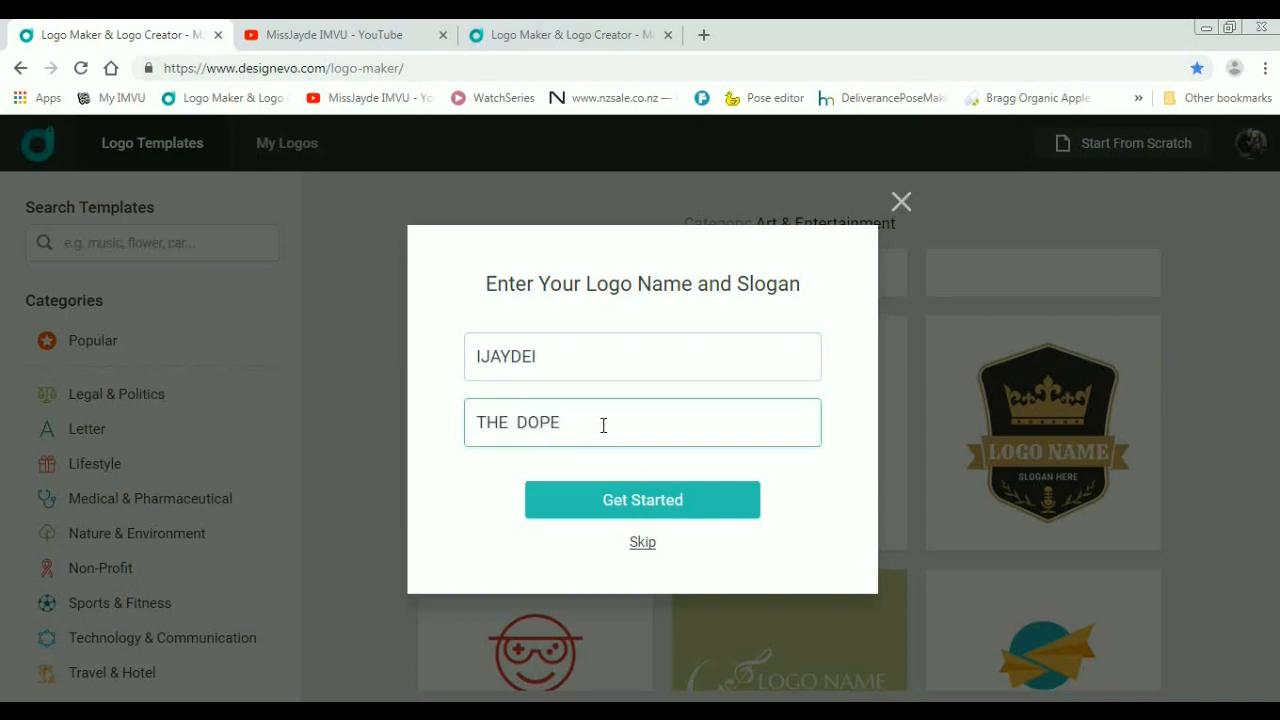
{"action": "type", "text": "QUEEN"}
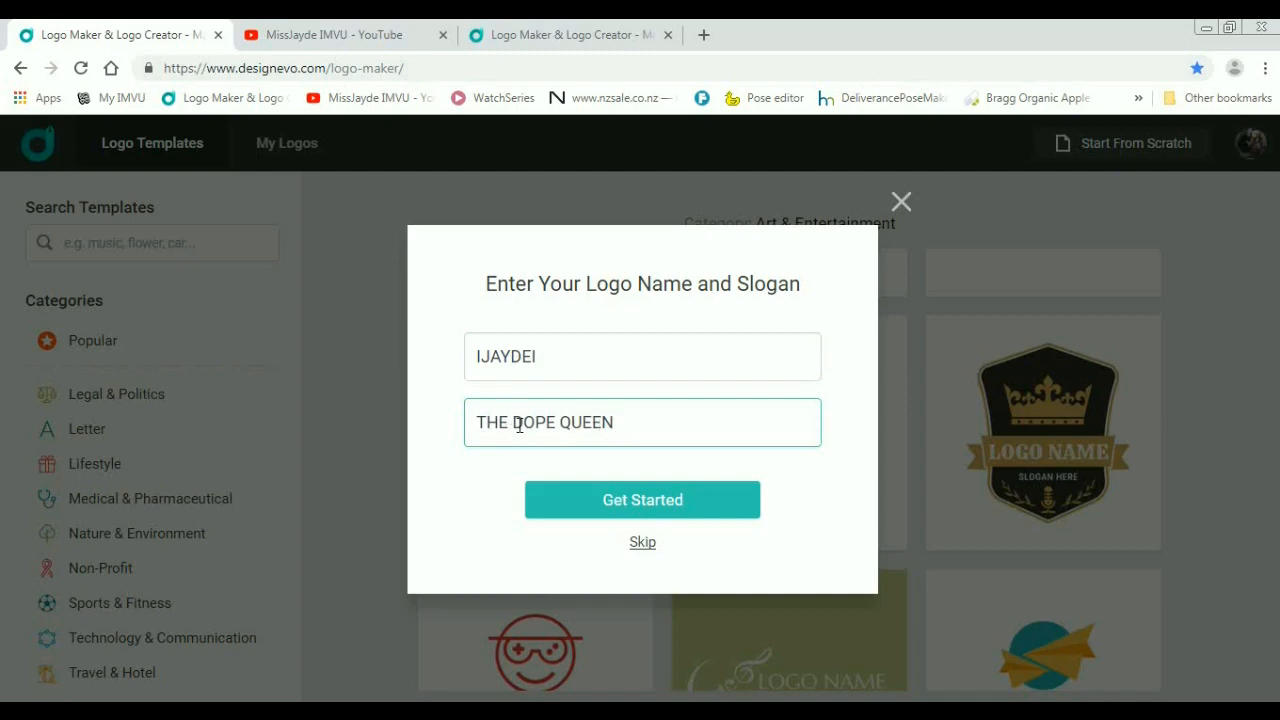
{"action": "left_click", "coordinate": [642, 500]}
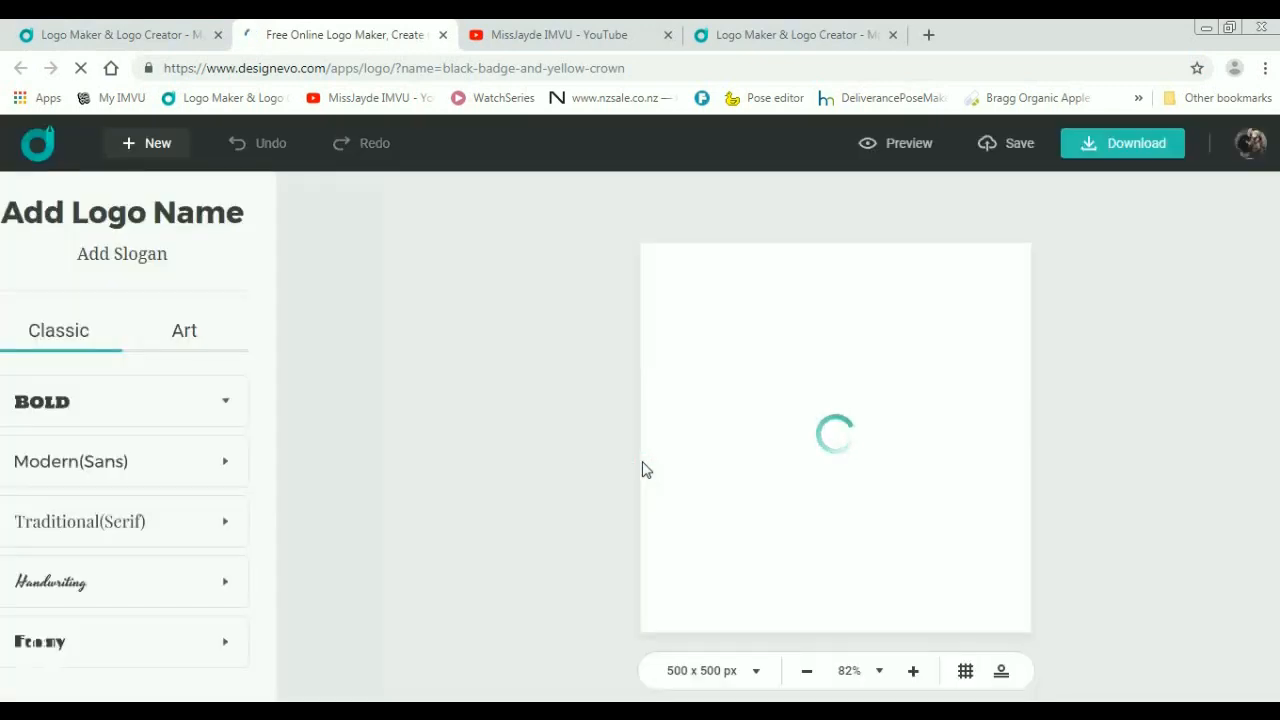
Step: Once the editor loads, select the badge on the canvas to inspect it, then deselect it
{"action": "left_click", "coordinate": [110, 400]}
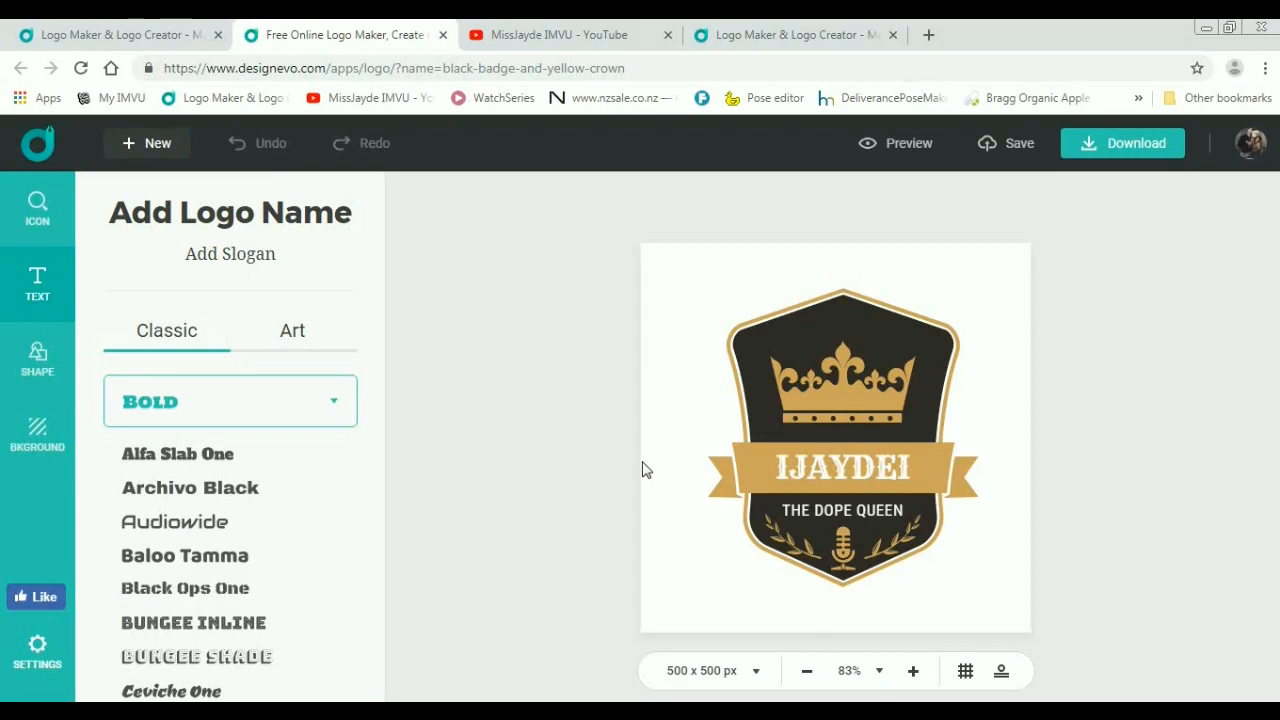
{"action": "mouse_move", "coordinate": [1068, 458]}
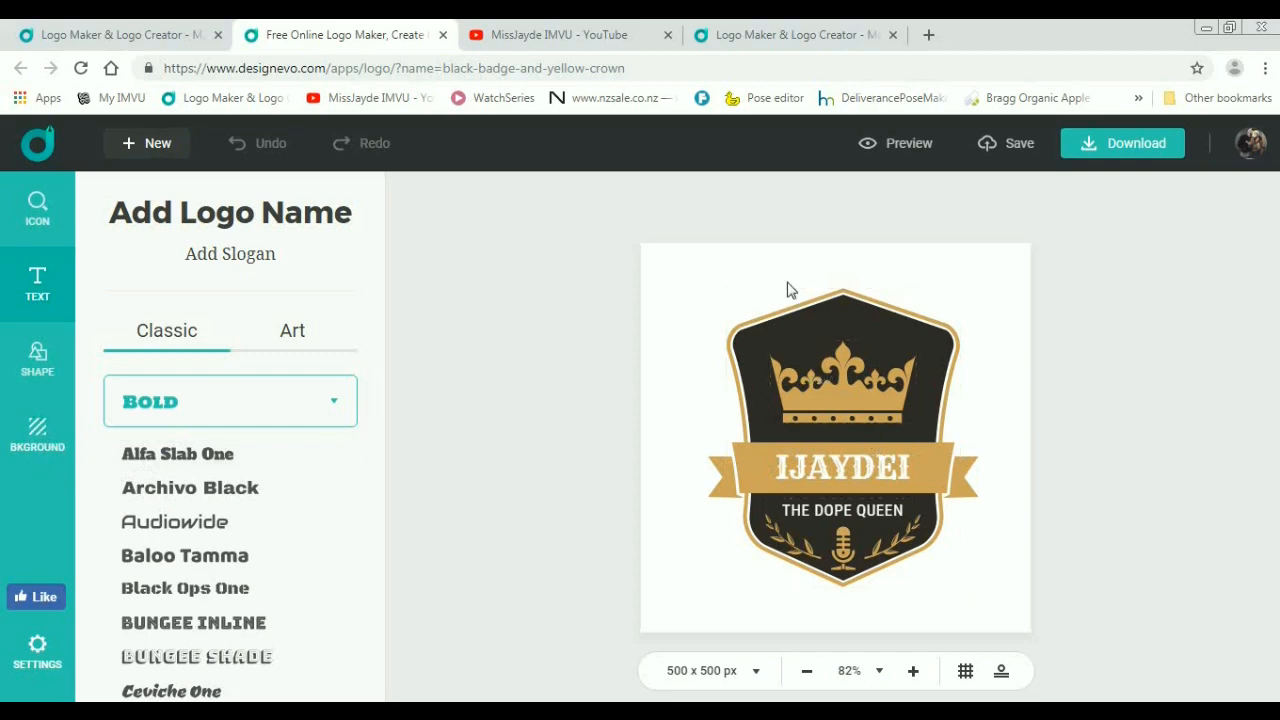
{"action": "left_click", "coordinate": [842, 436]}
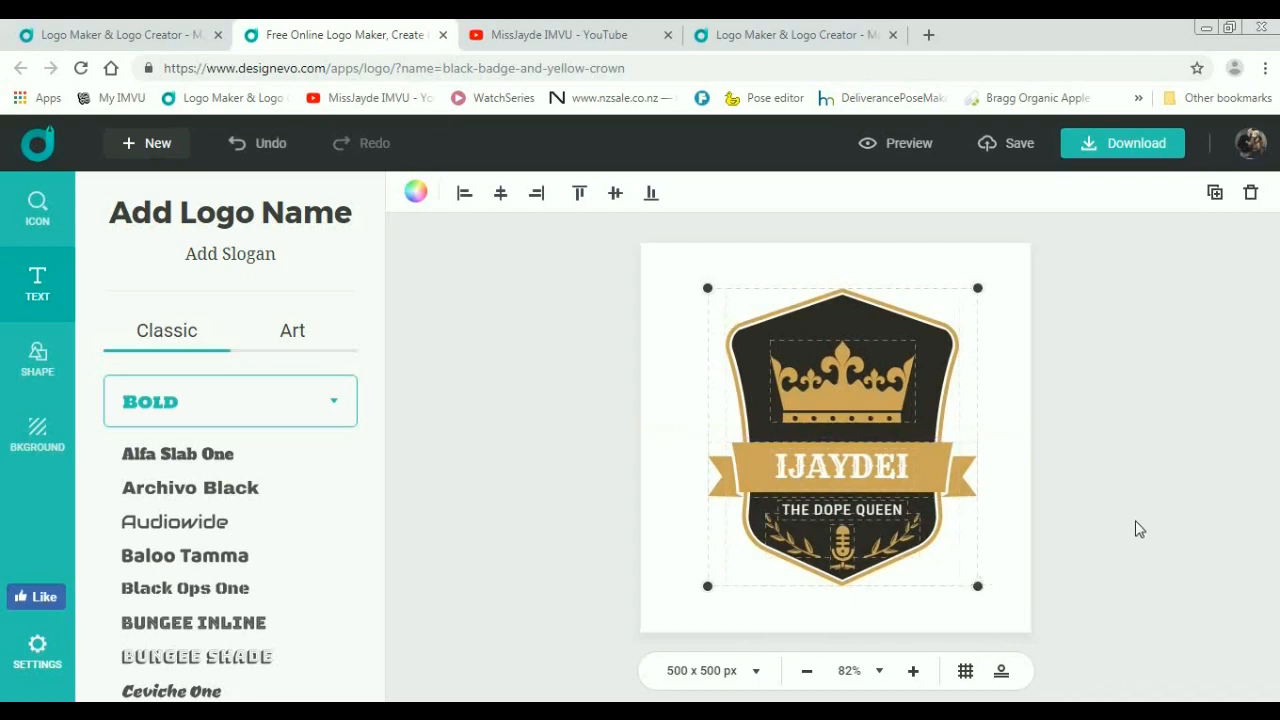
{"action": "left_click", "coordinate": [840, 464]}
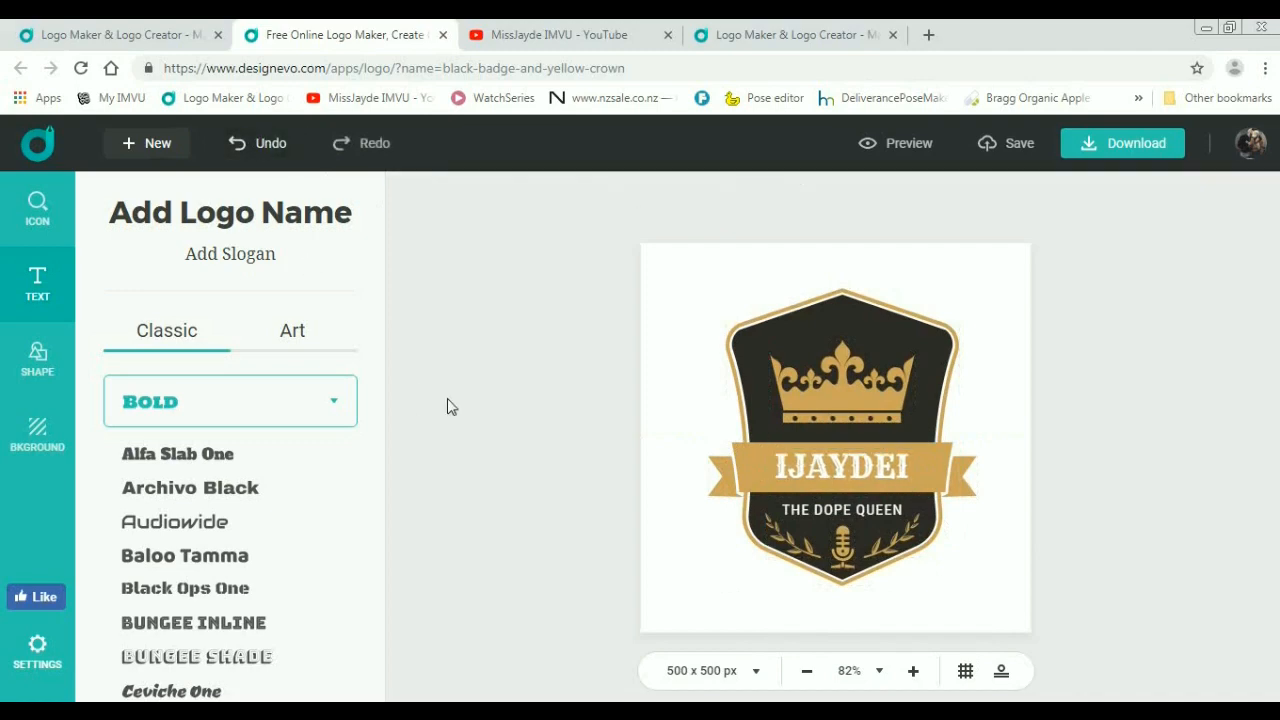
{"action": "mouse_move", "coordinate": [638, 450]}
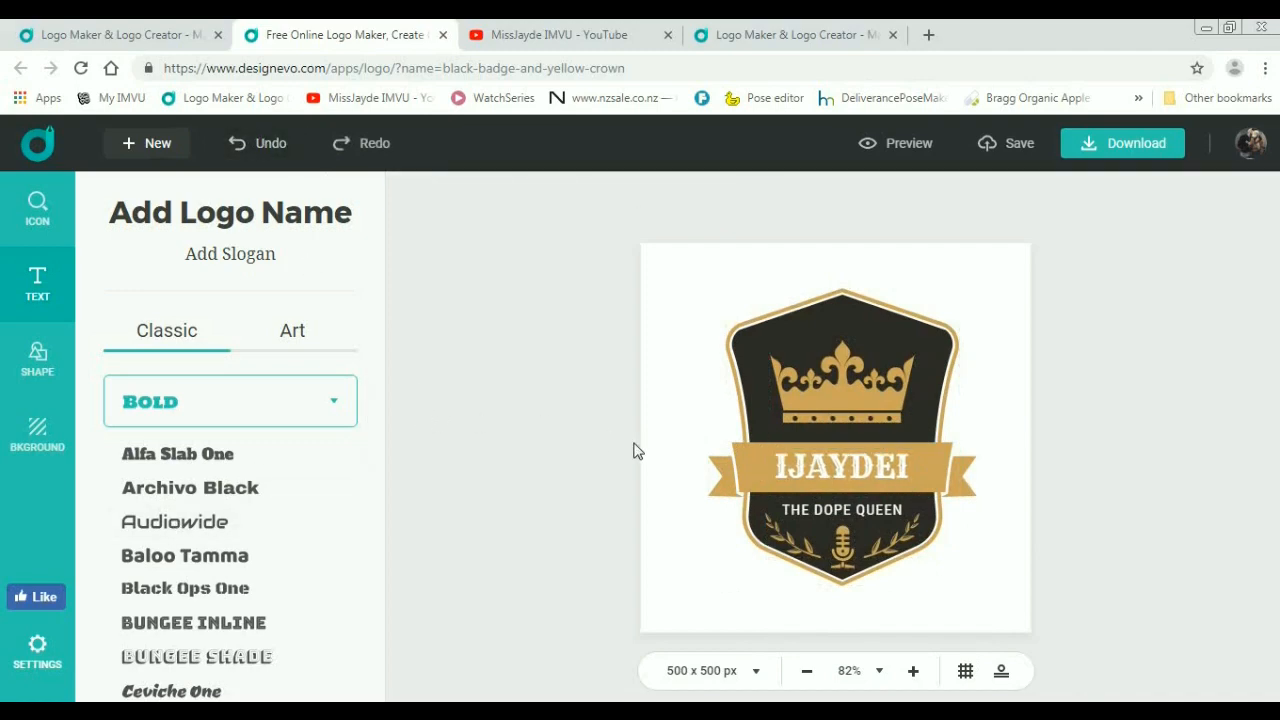
{"action": "mouse_move", "coordinate": [36, 436]}
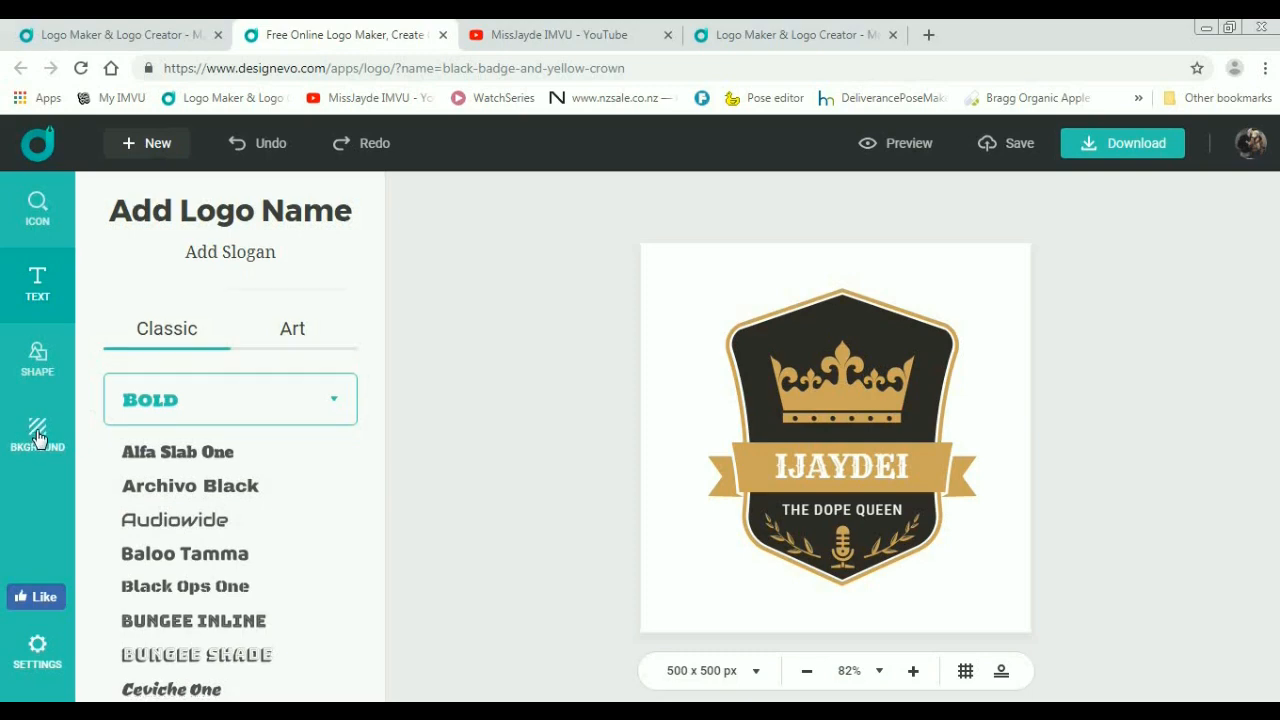
Step: In the Background panel, apply the coral-to-crimson gradient after trying pink-to-purple
{"action": "left_click", "coordinate": [36, 436]}
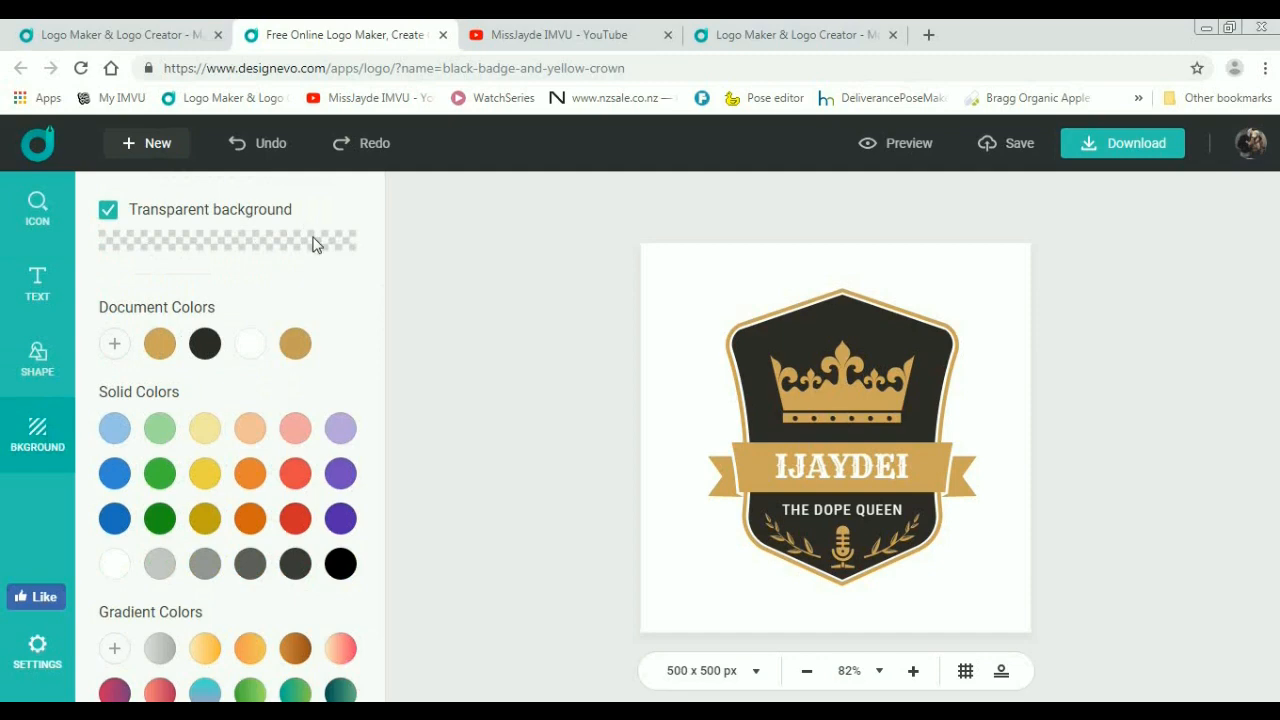
{"action": "mouse_move", "coordinate": [326, 252]}
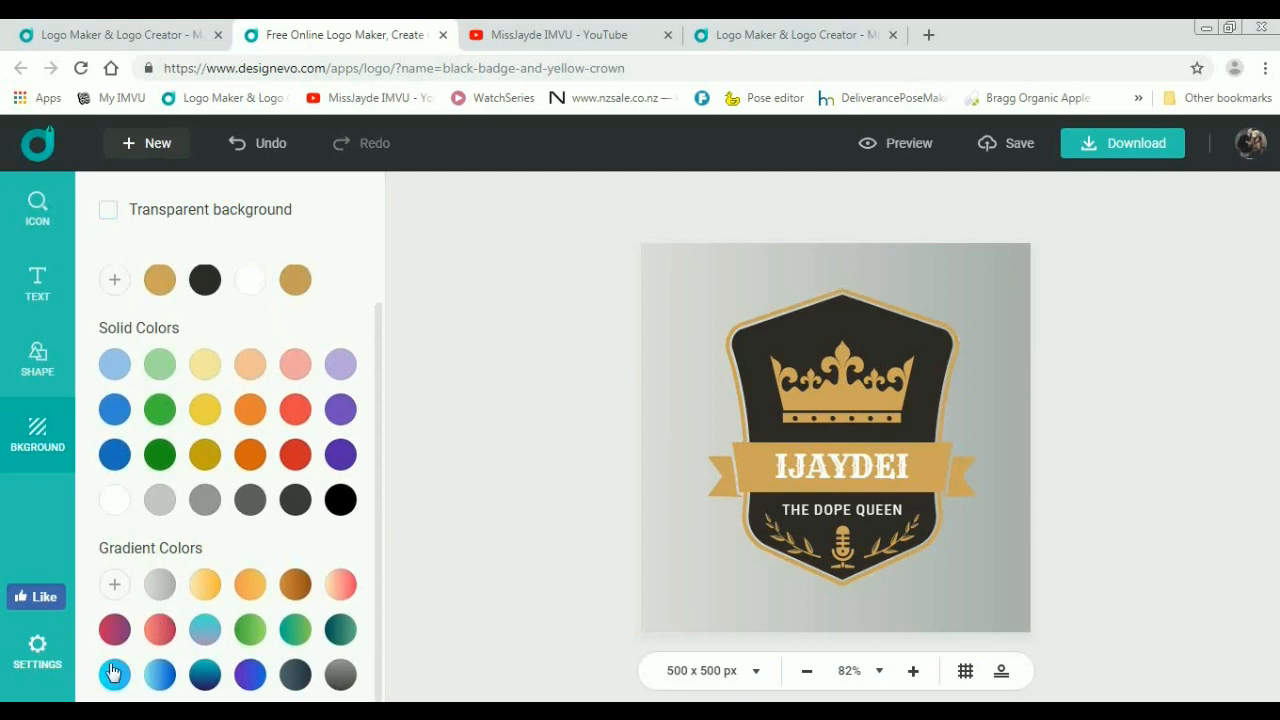
{"action": "left_click", "coordinate": [114, 628]}
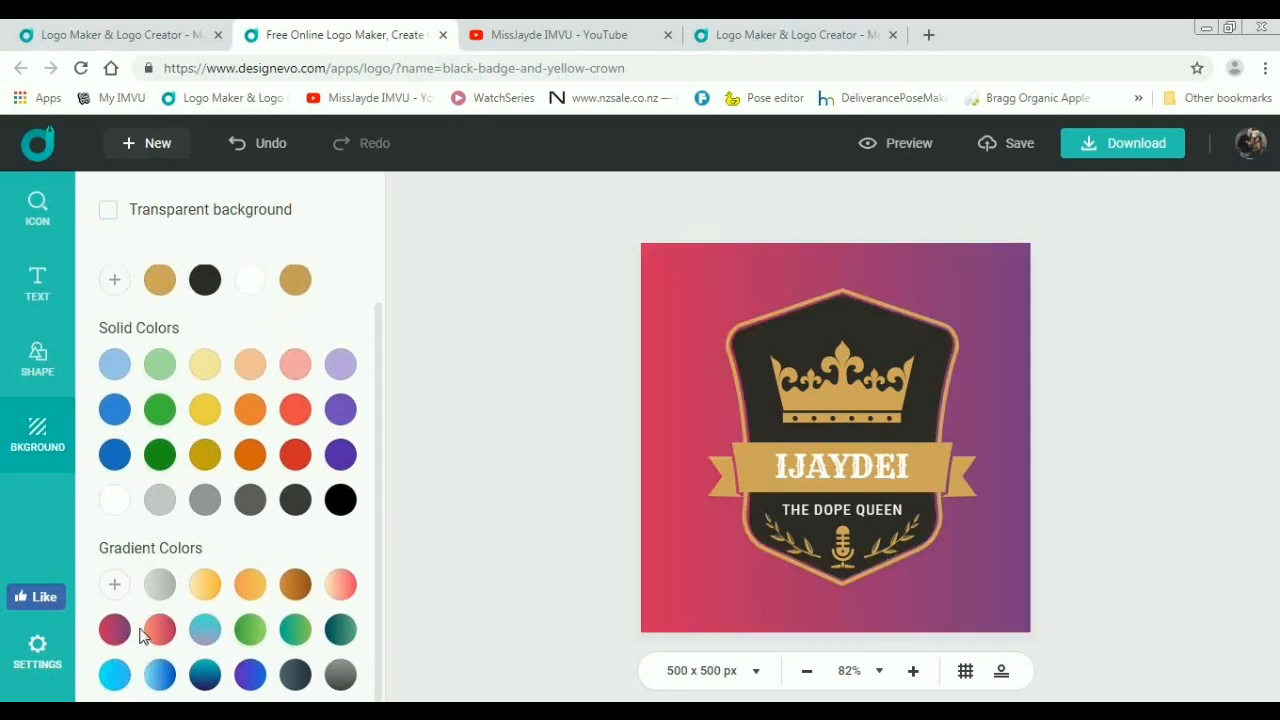
{"action": "left_click", "coordinate": [160, 628]}
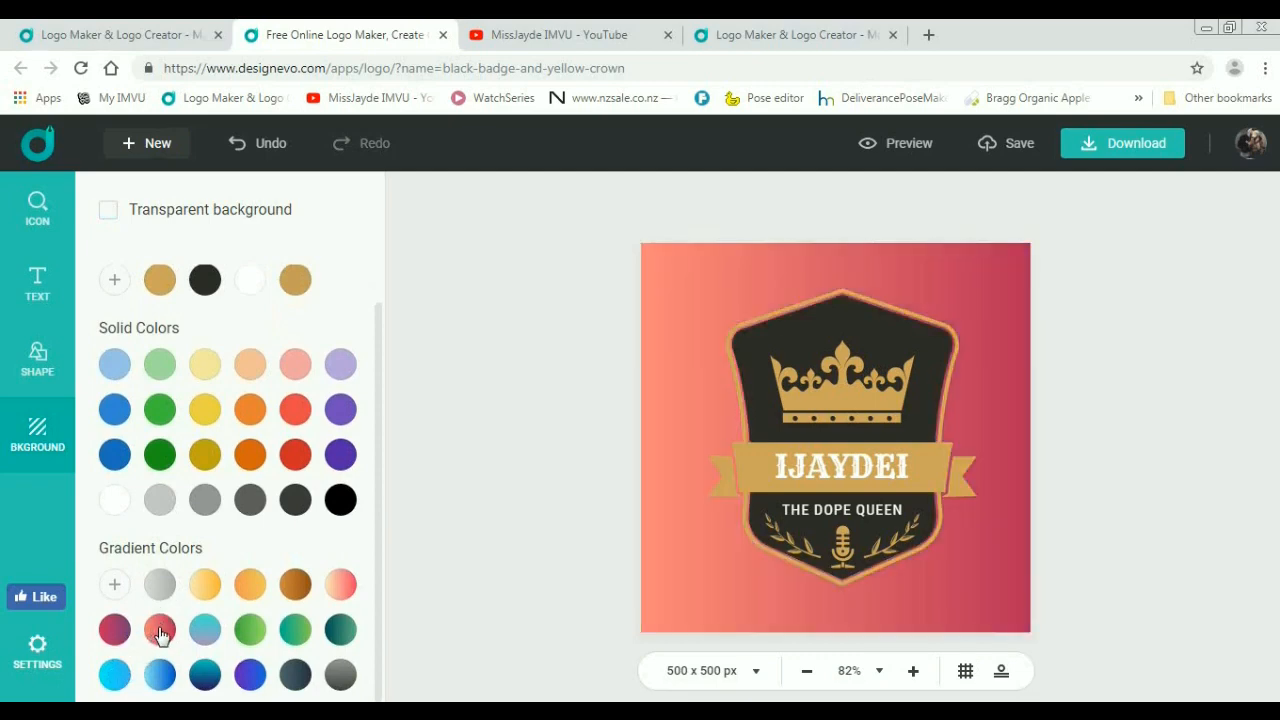
Step: Make the name banner black and give the badge shield and crown a silver gradient
{"action": "left_click", "coordinate": [840, 468]}
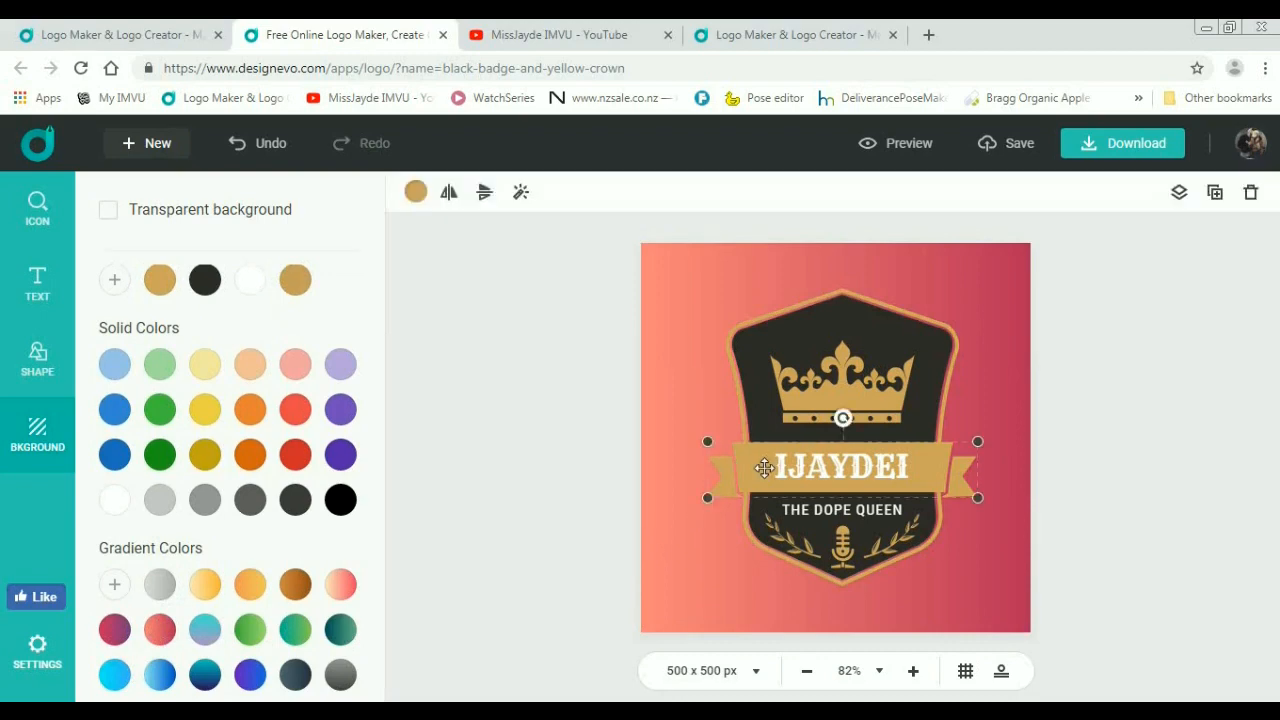
{"action": "left_click", "coordinate": [416, 192]}
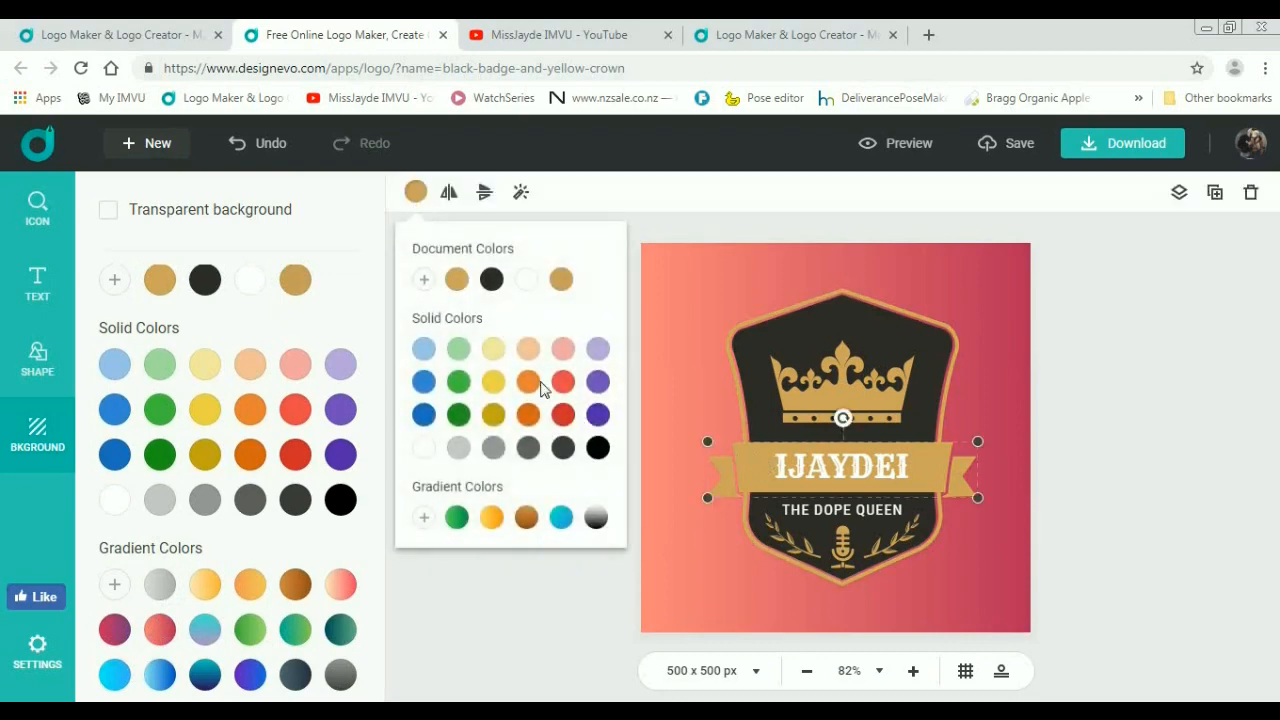
{"action": "left_click", "coordinate": [596, 448]}
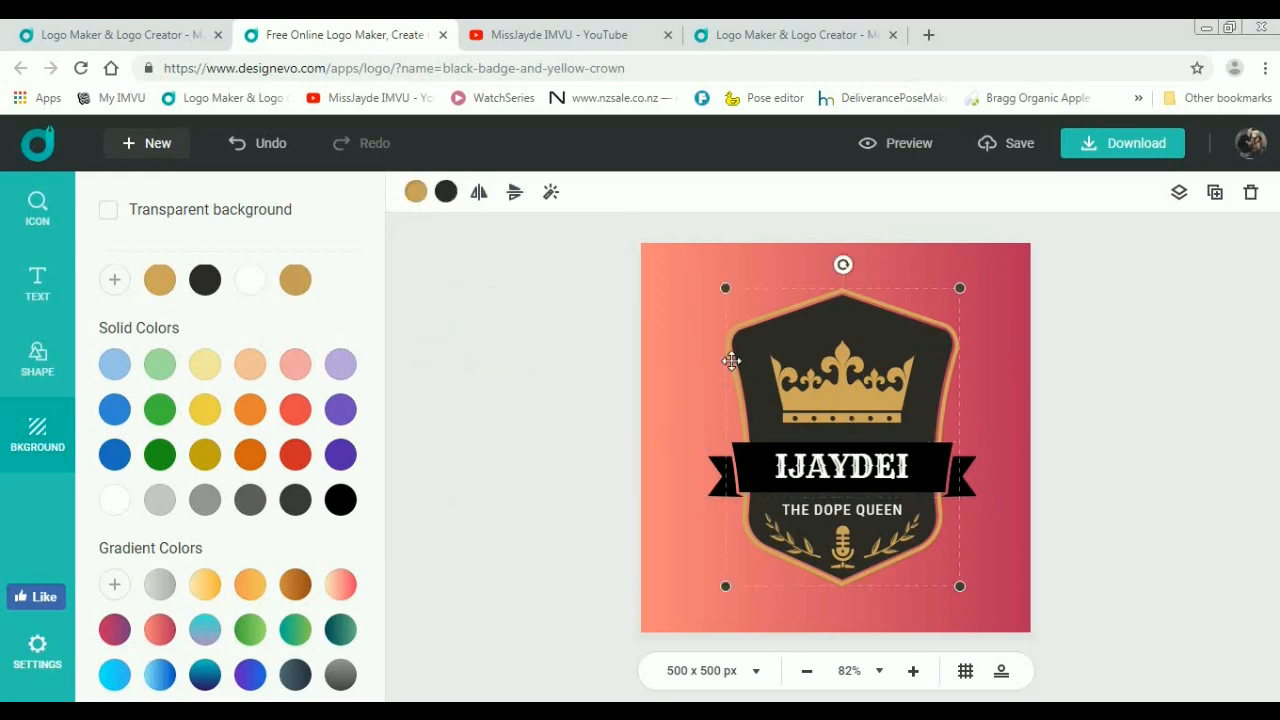
{"action": "left_click", "coordinate": [416, 192]}
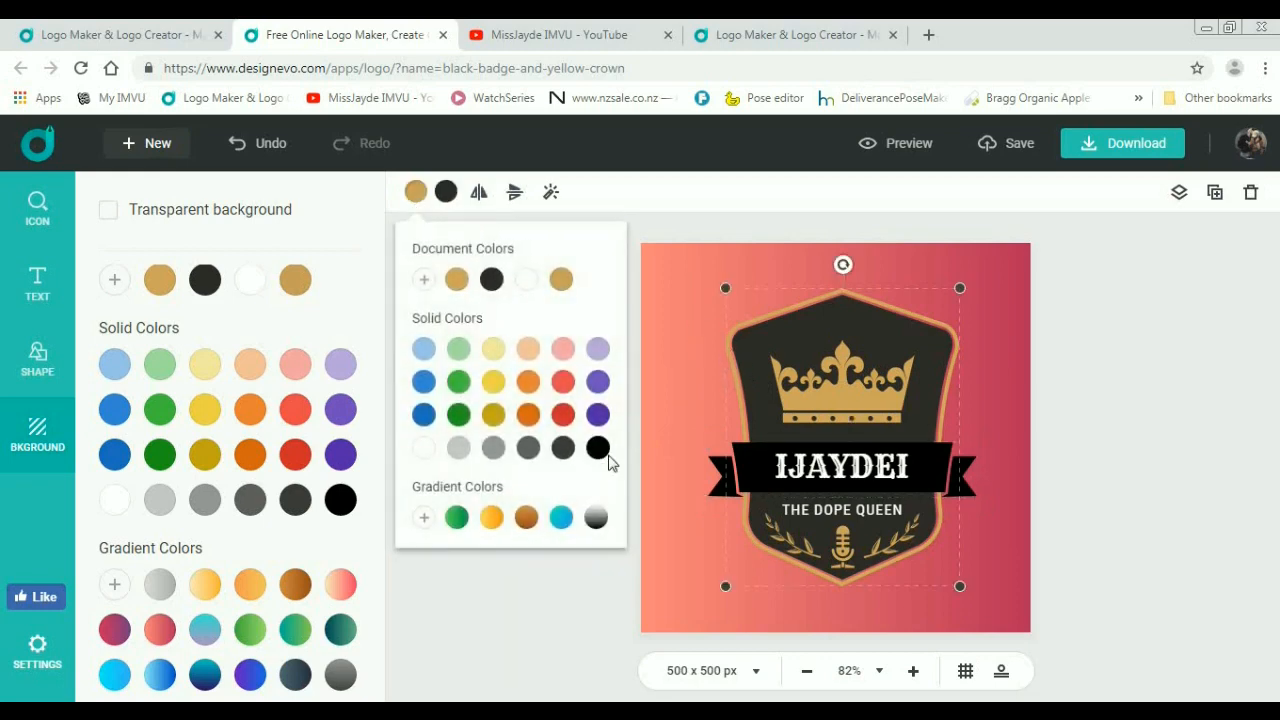
{"action": "left_click", "coordinate": [596, 448]}
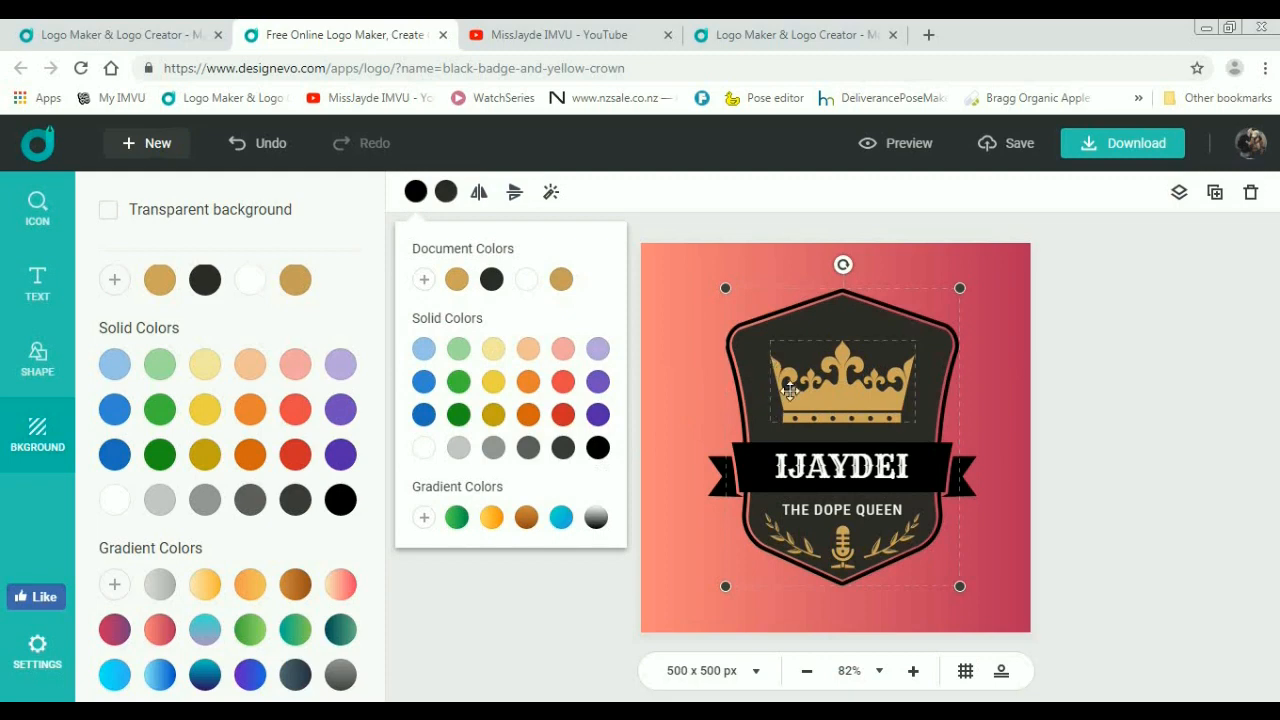
{"action": "left_click", "coordinate": [756, 374]}
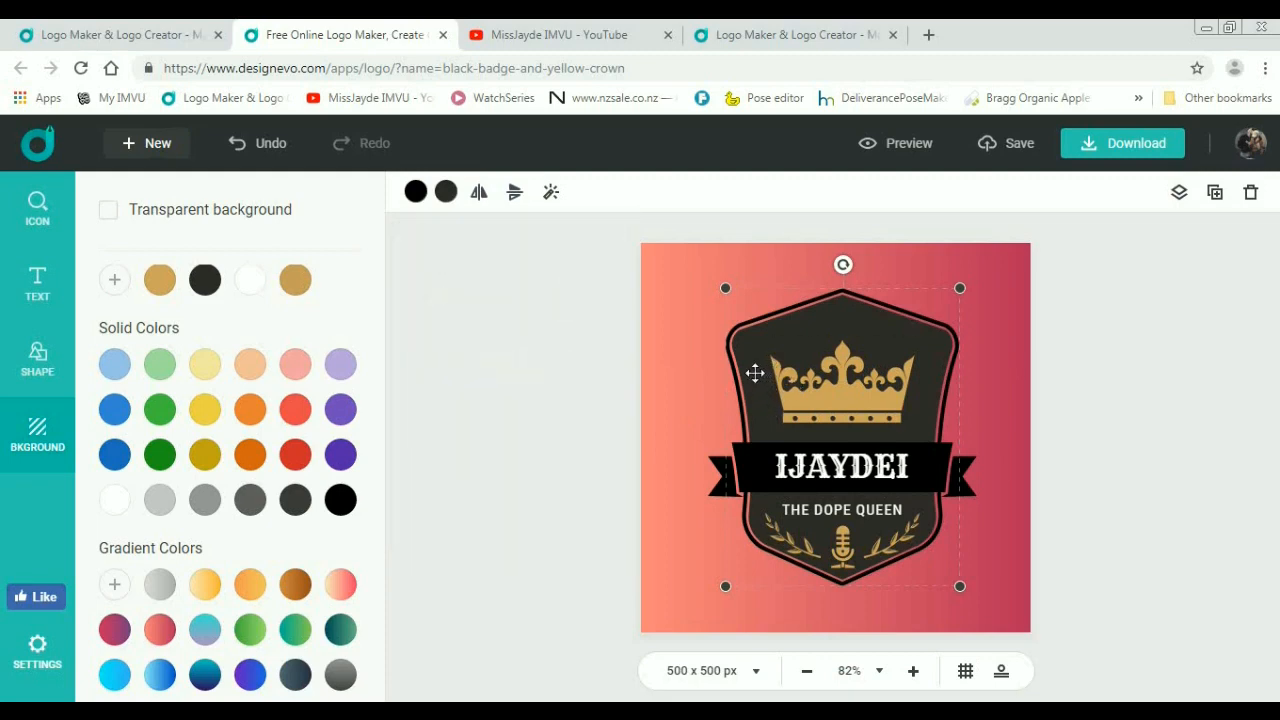
{"action": "left_click", "coordinate": [446, 192]}
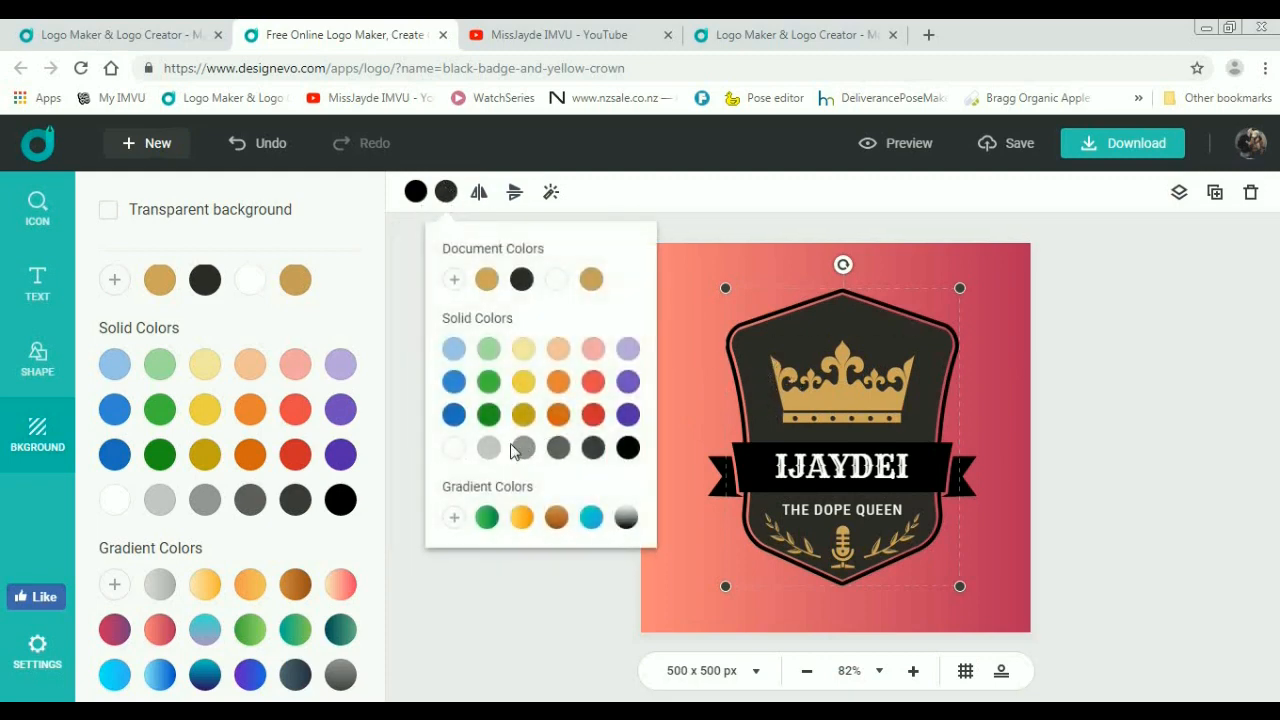
{"action": "left_click", "coordinate": [624, 516]}
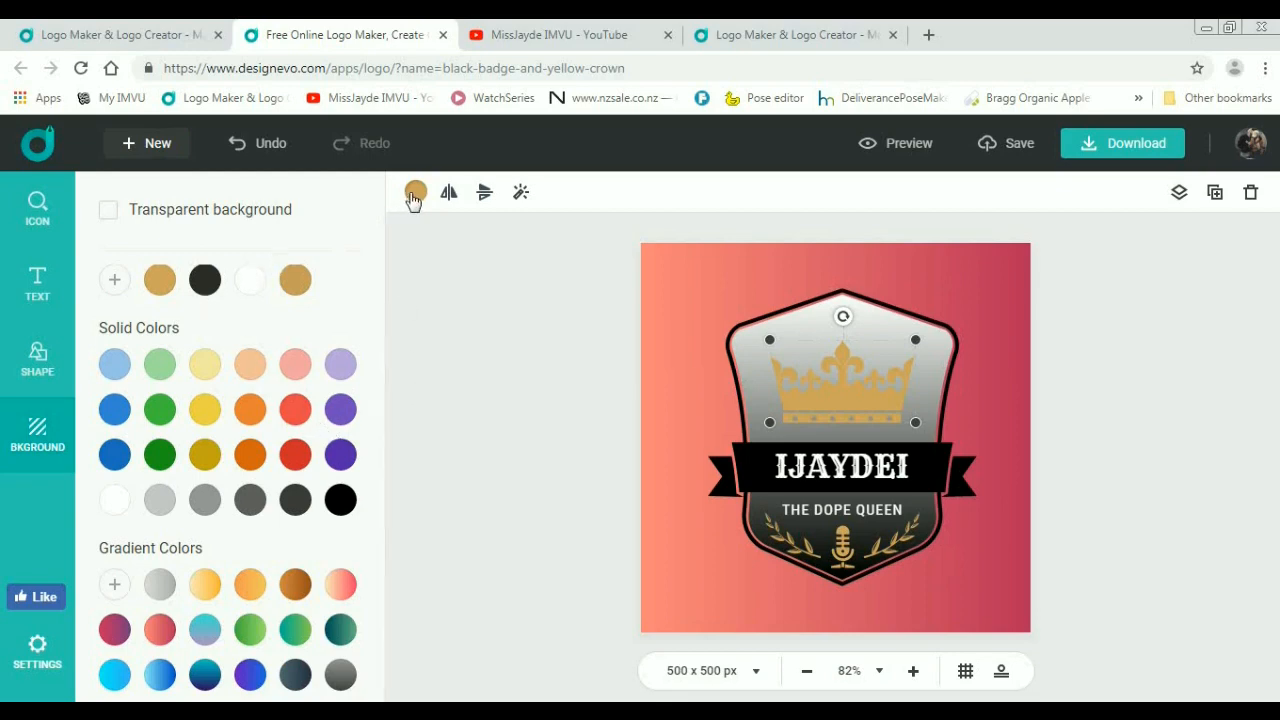
{"action": "left_click", "coordinate": [414, 192]}
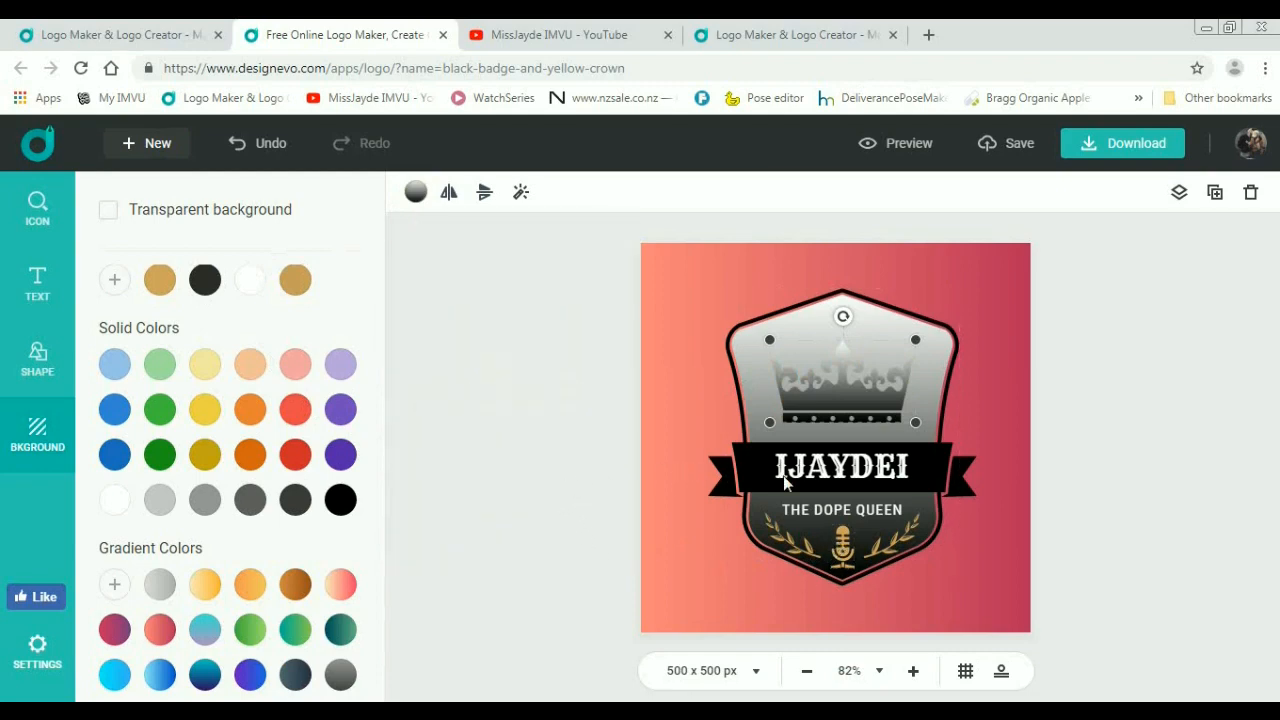
Step: Recolour the IJAYDEI text, restore the badge's silver gradient after trying blue, and try another background gradient
{"action": "left_click", "coordinate": [840, 468]}
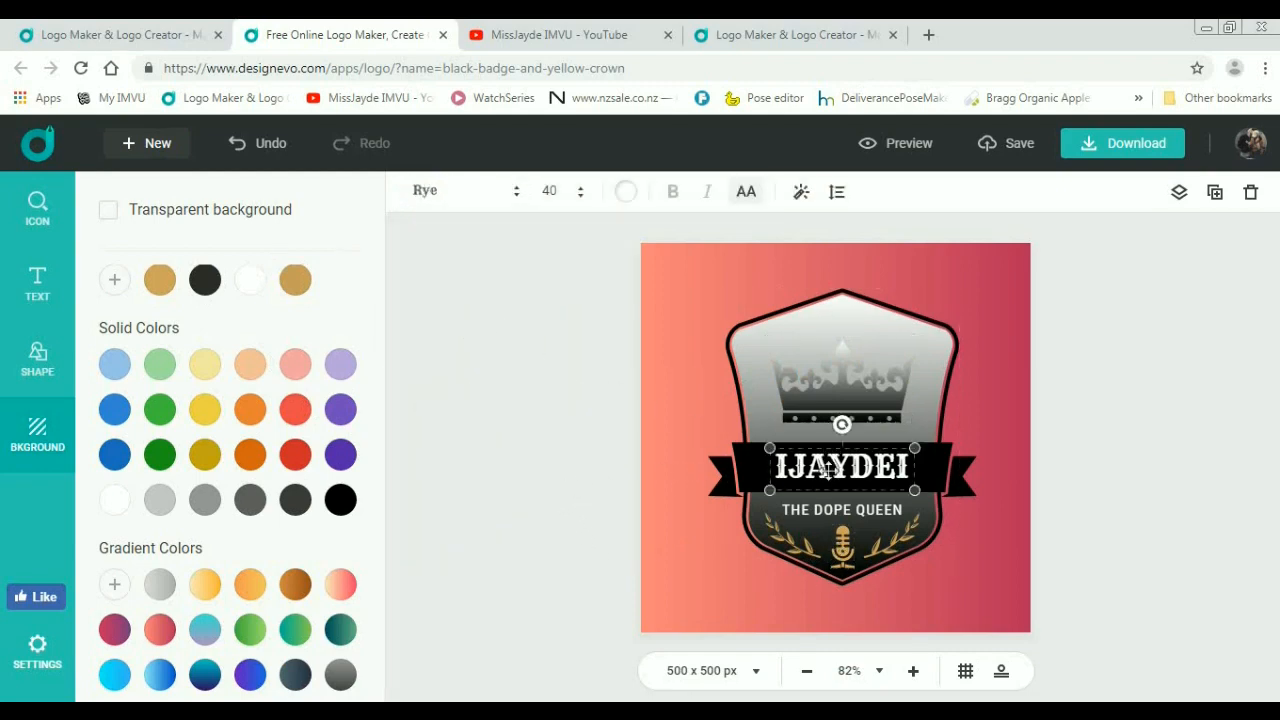
{"action": "mouse_move", "coordinate": [728, 234]}
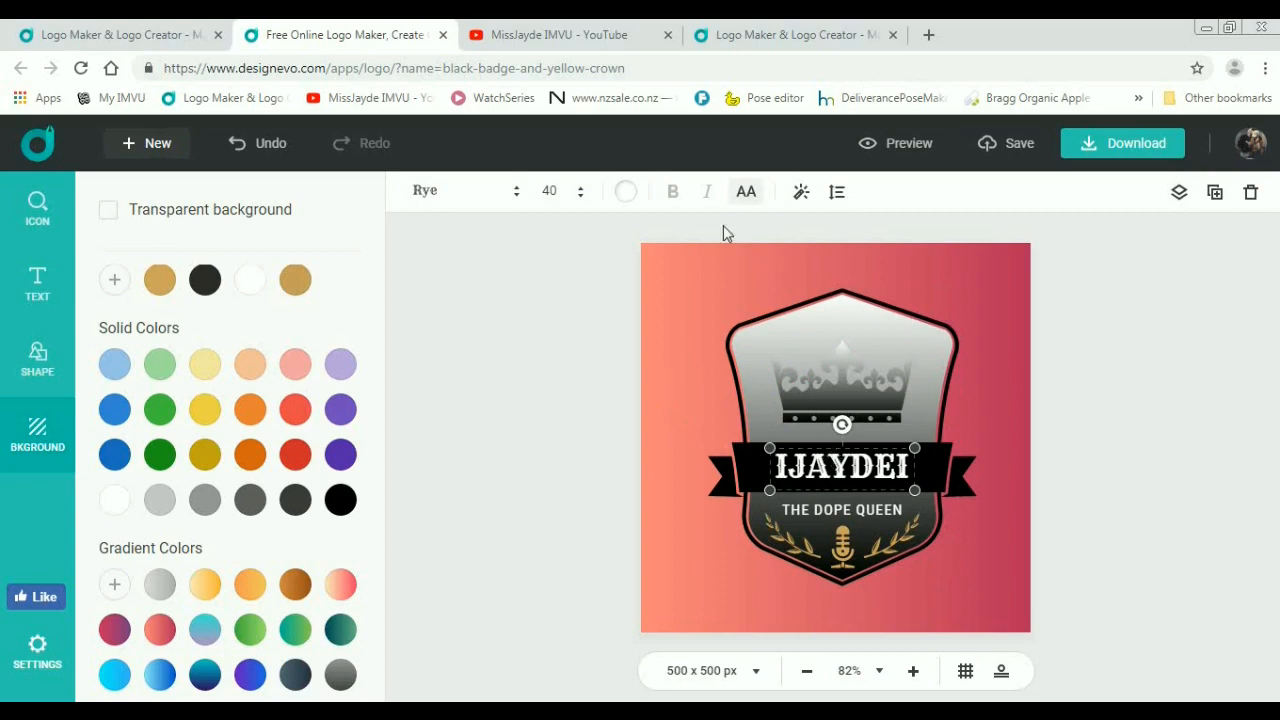
{"action": "left_click", "coordinate": [624, 192]}
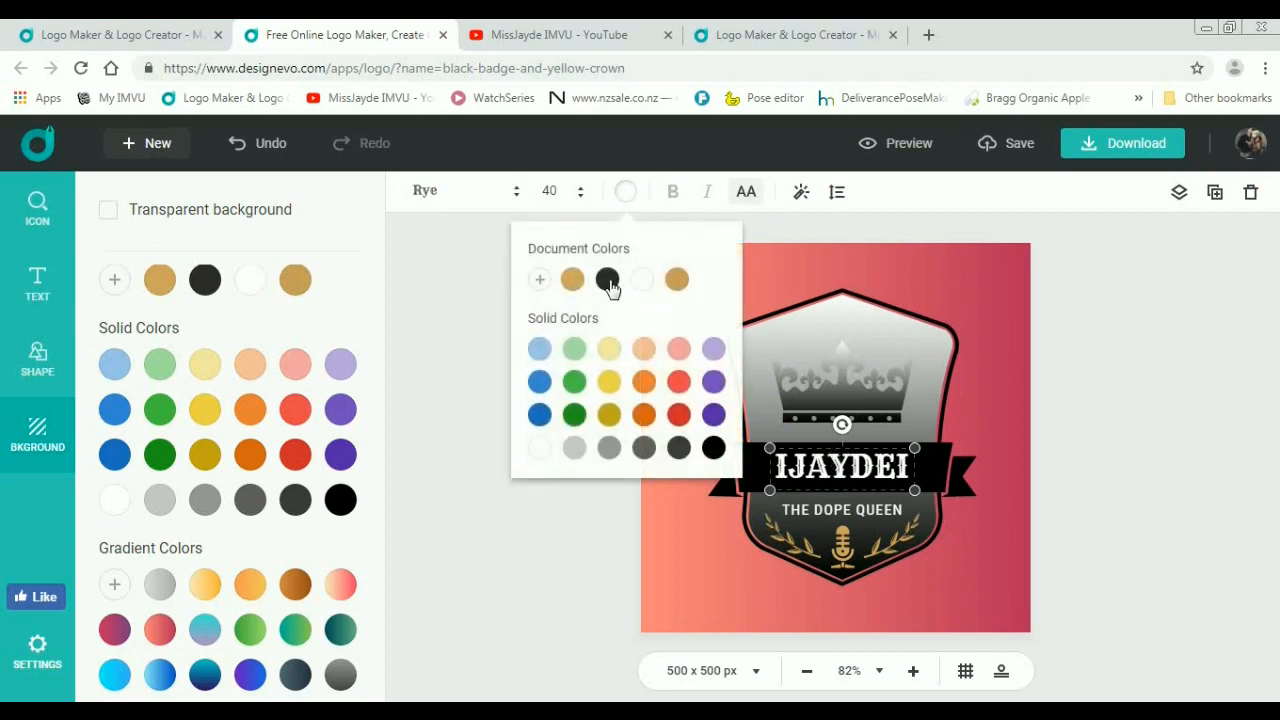
{"action": "left_click", "coordinate": [572, 280]}
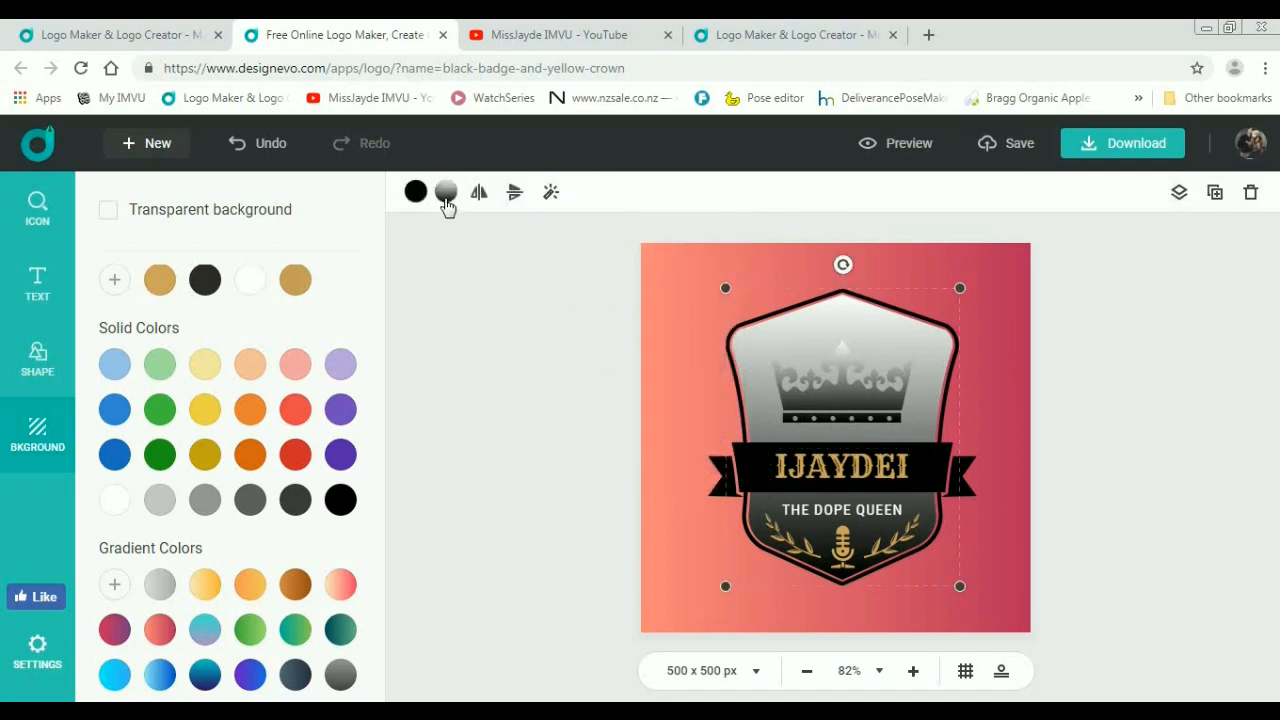
{"action": "left_click", "coordinate": [446, 192]}
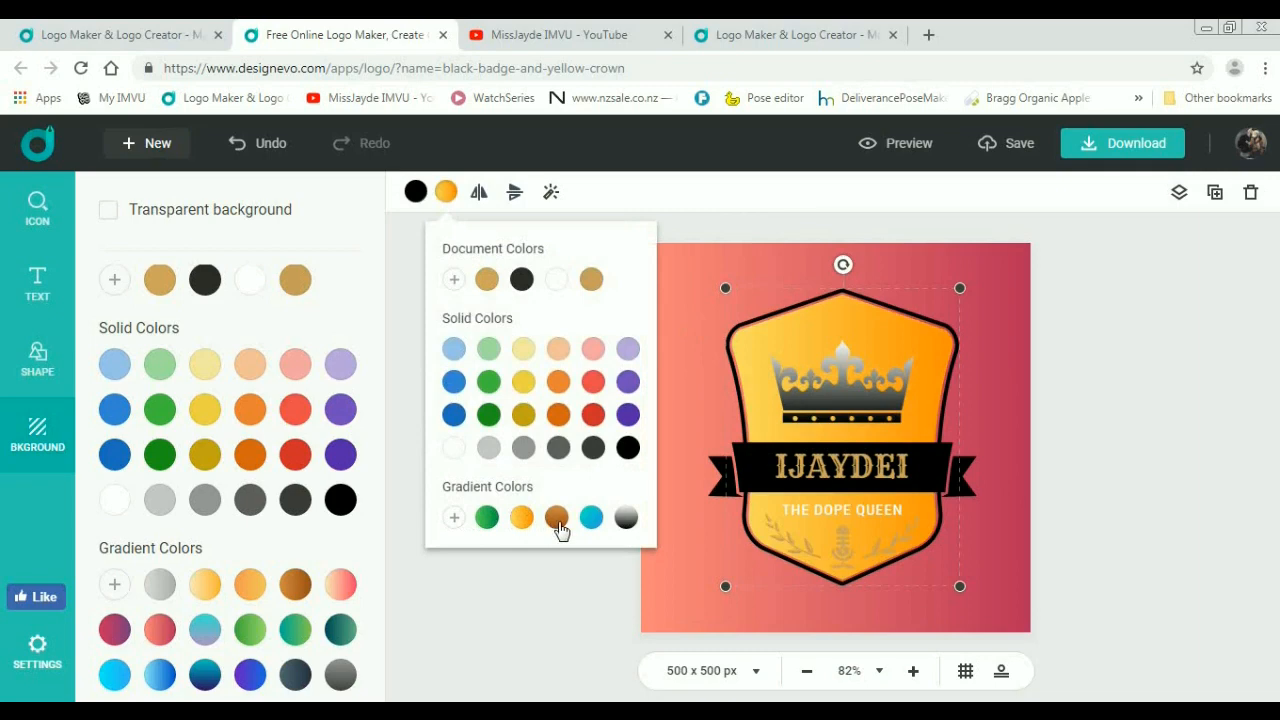
{"action": "left_click", "coordinate": [592, 516]}
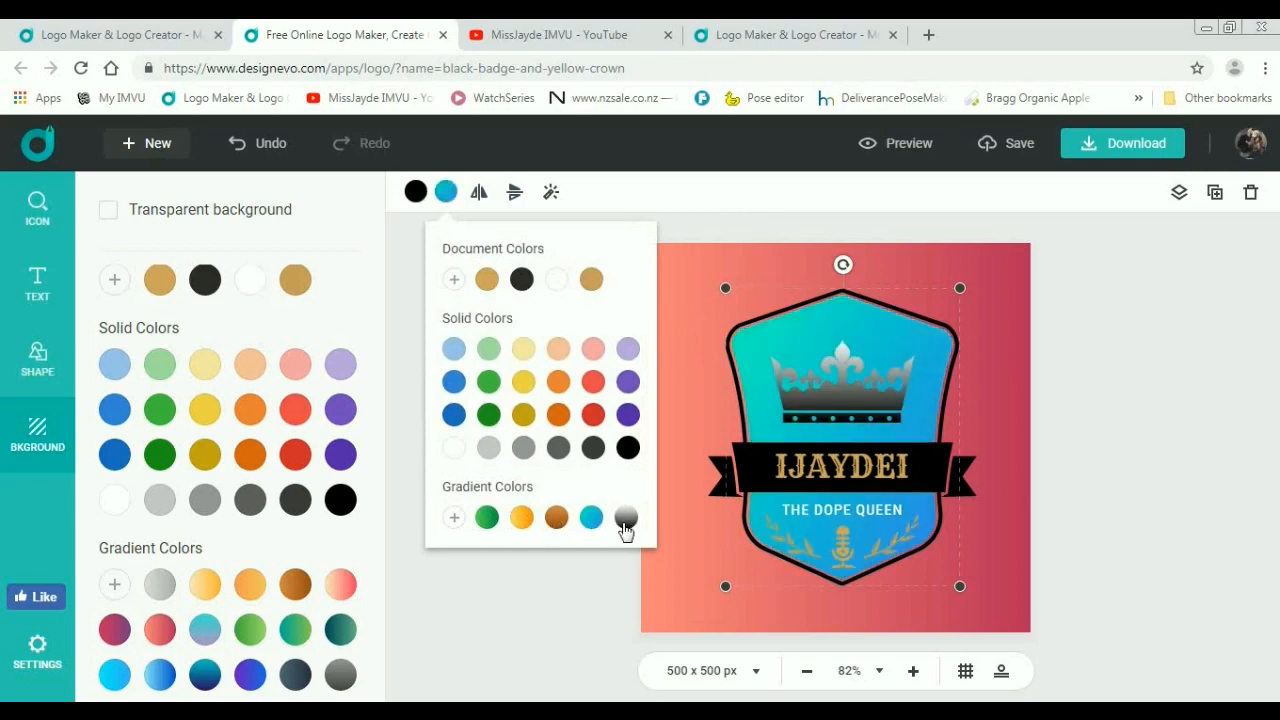
{"action": "left_click", "coordinate": [624, 516]}
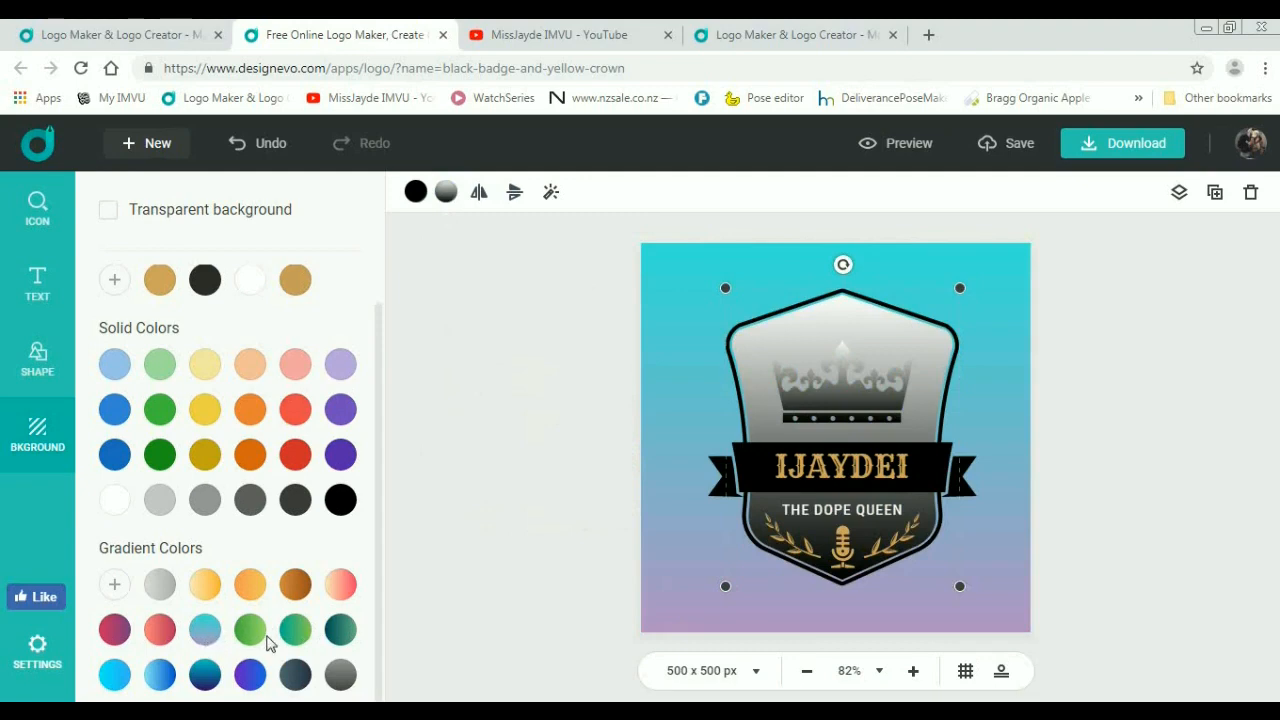
{"action": "left_click", "coordinate": [340, 500]}
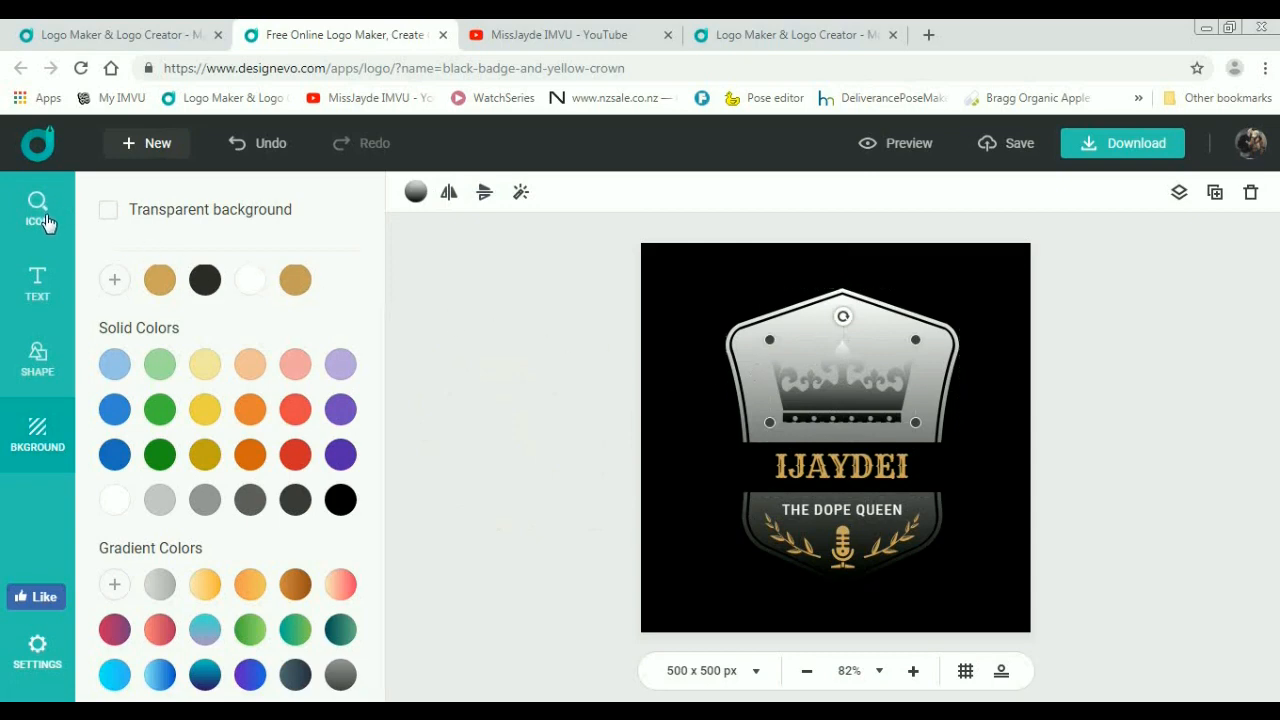
{"action": "mouse_move", "coordinate": [36, 360]}
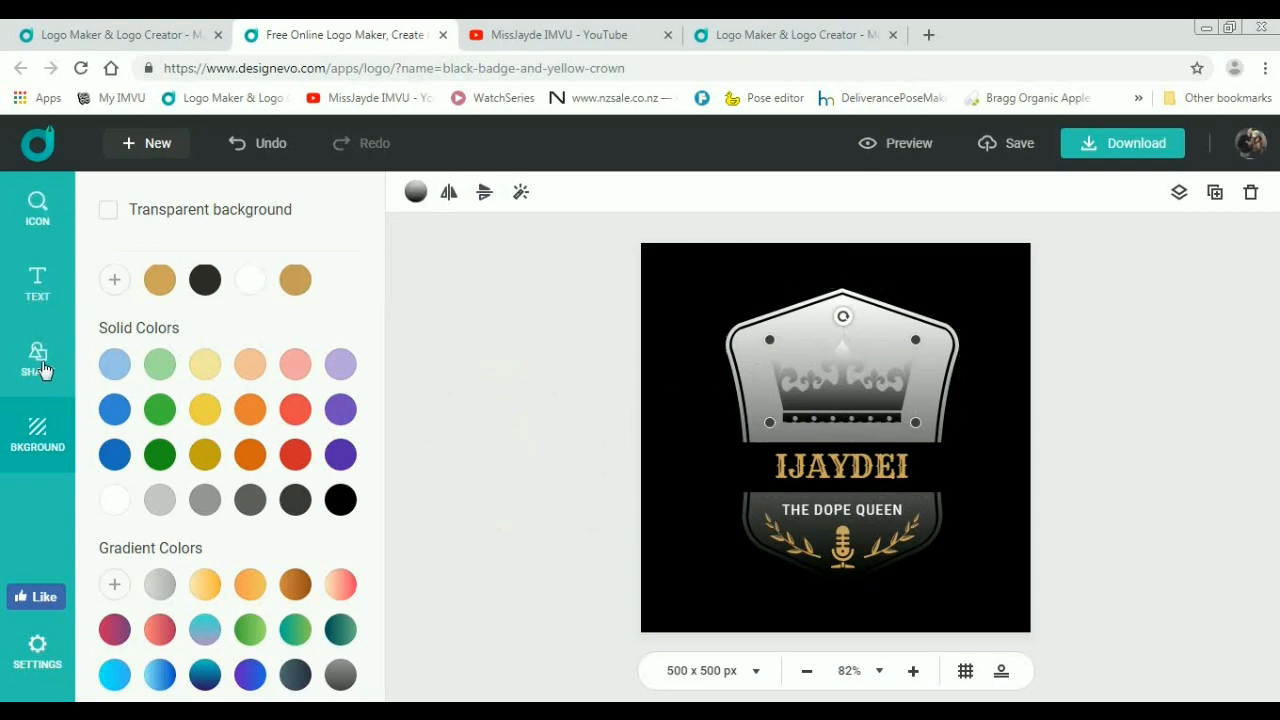
Step: Search the icon library for QUEEN, replace the crown with a queen silhouette and colour it black
{"action": "left_click", "coordinate": [36, 204]}
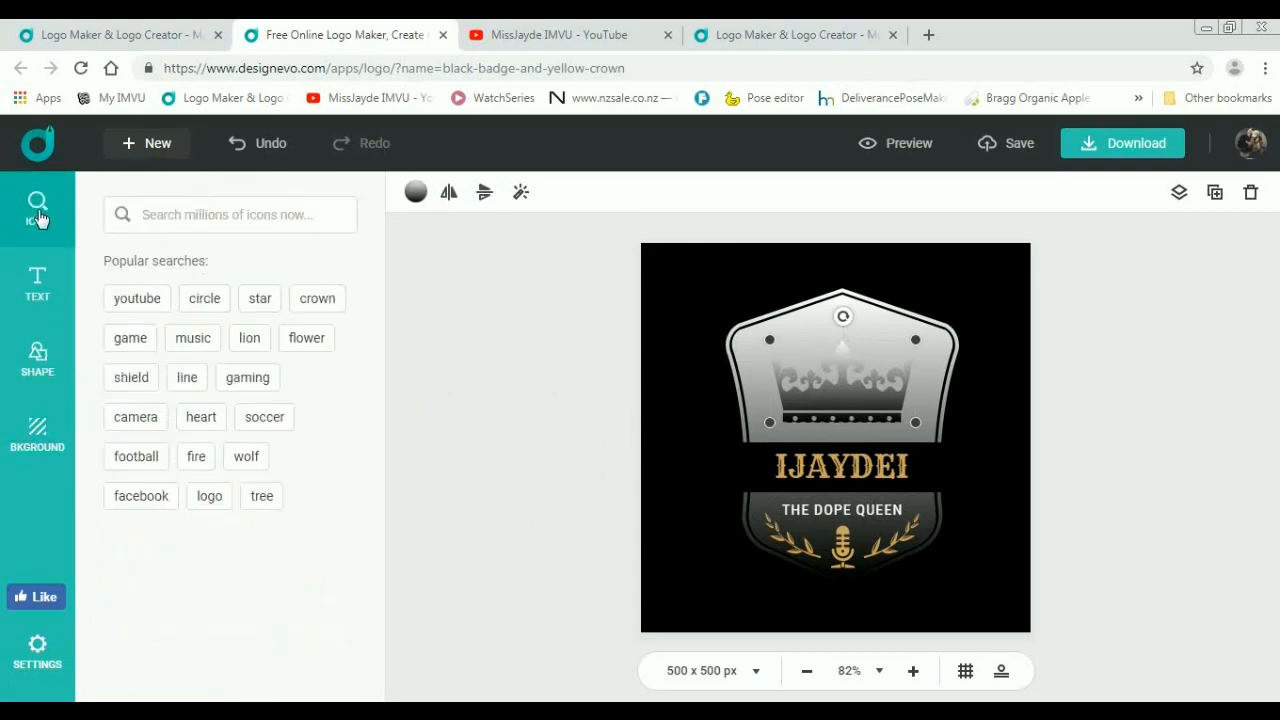
{"action": "left_click", "coordinate": [230, 214]}
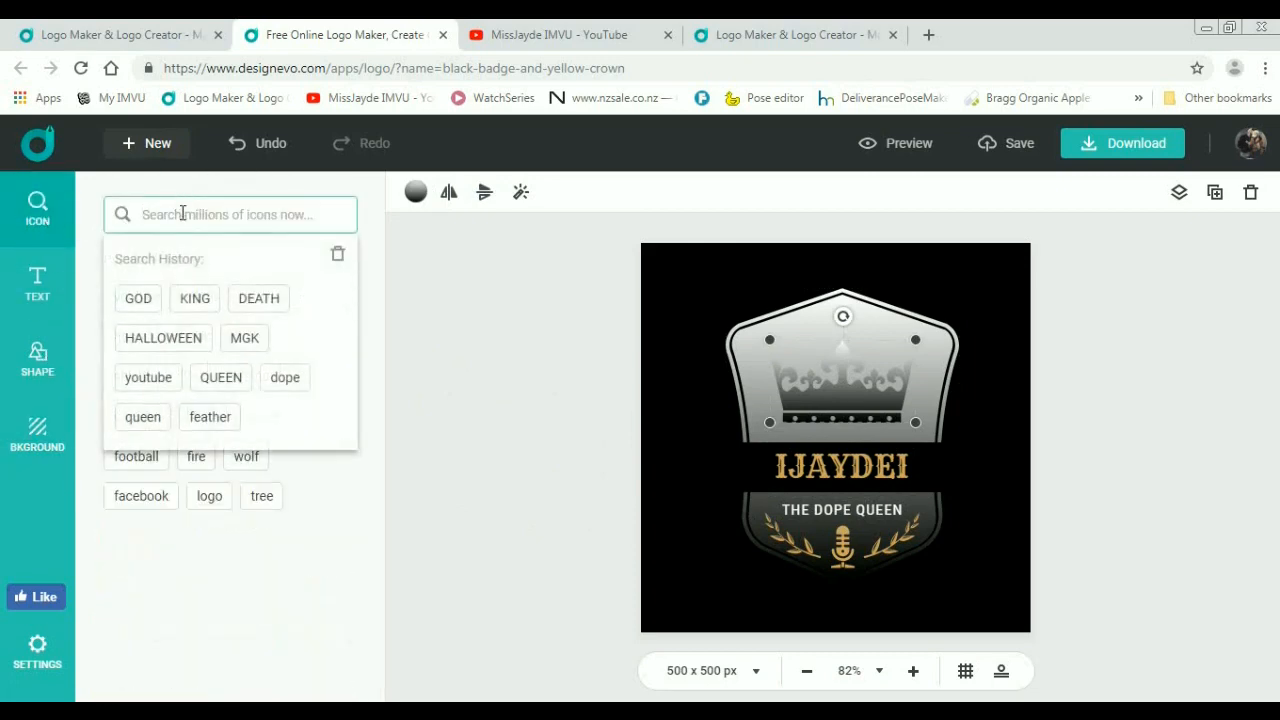
{"action": "type", "text": "qu"}
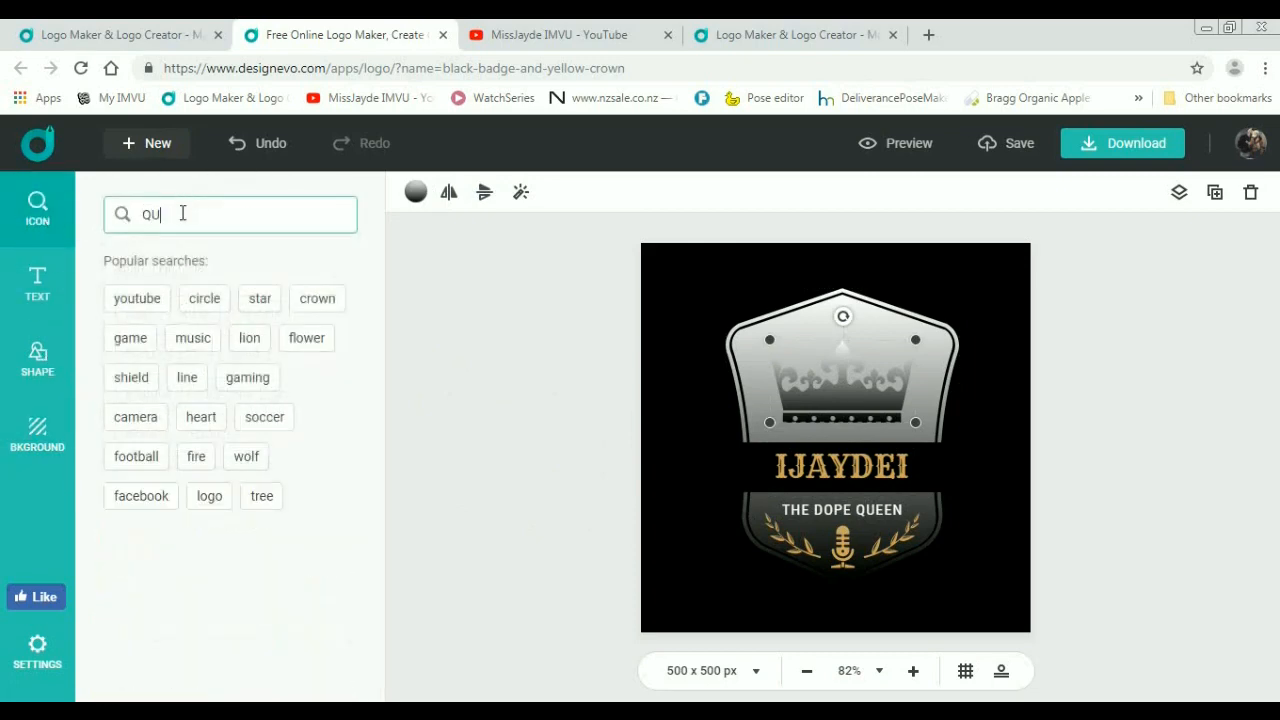
{"action": "type", "text": "QUEEN"}
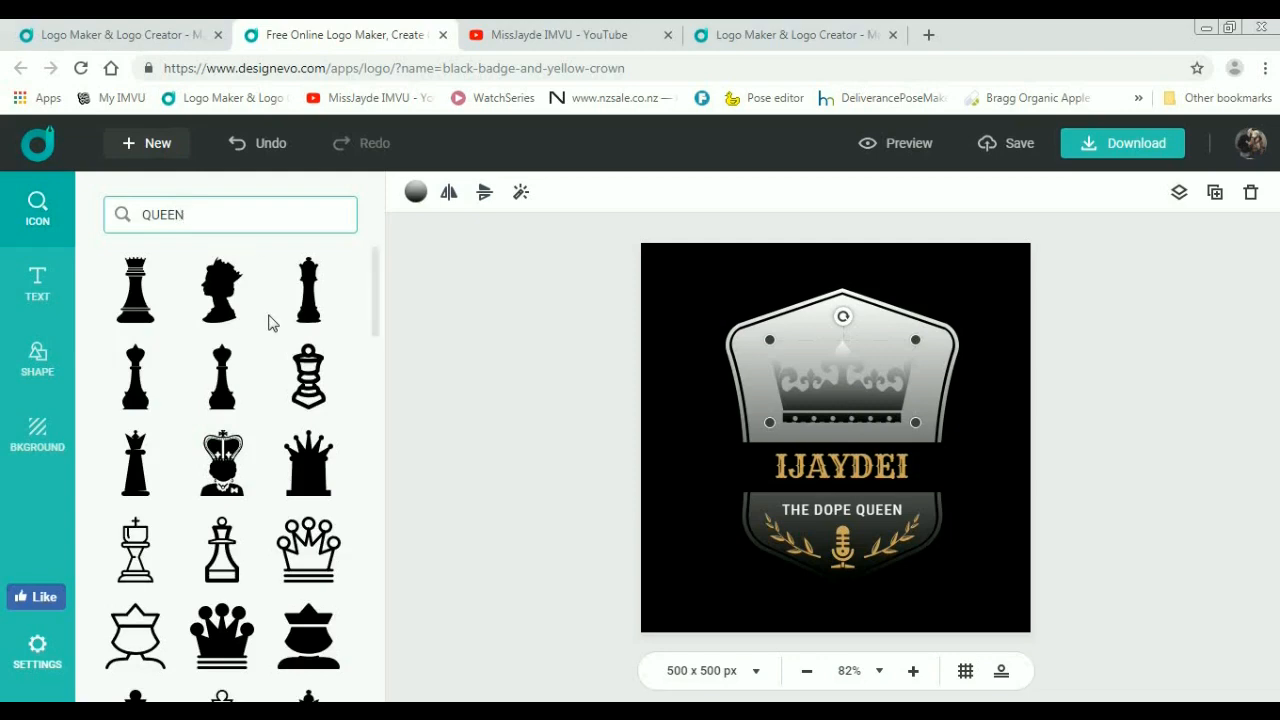
{"action": "left_click", "coordinate": [220, 290]}
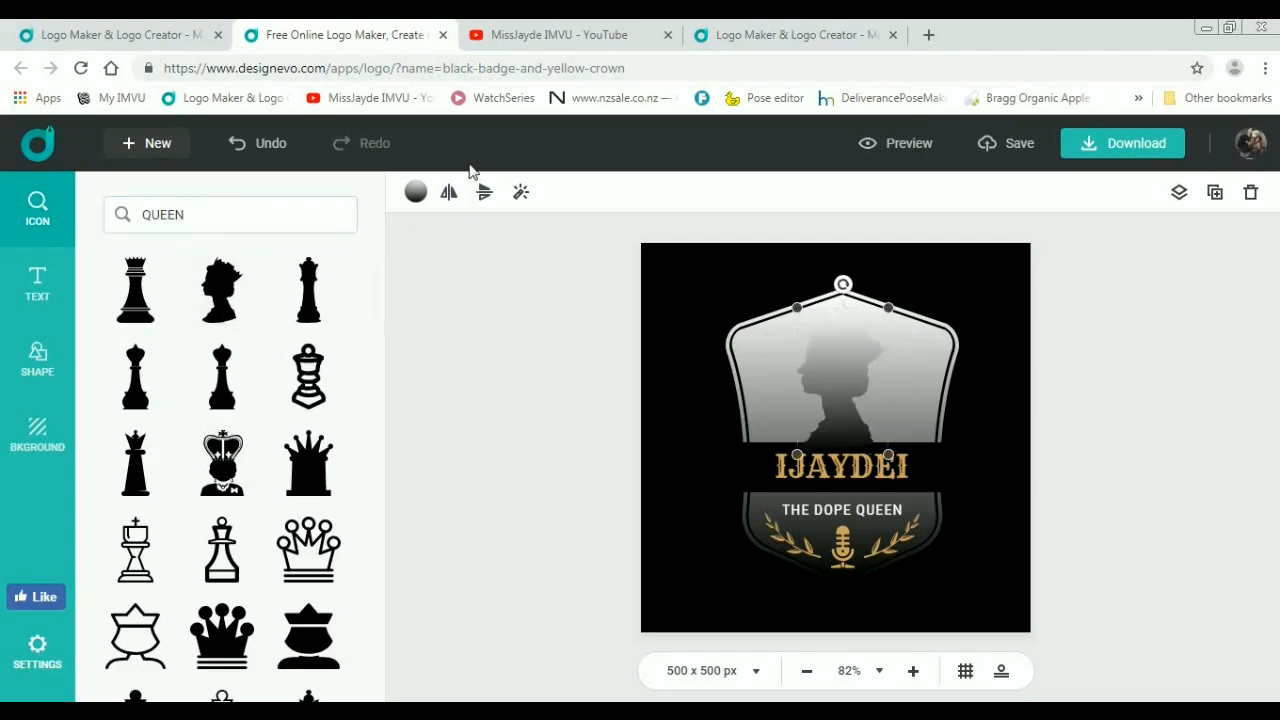
{"action": "left_click", "coordinate": [416, 192]}
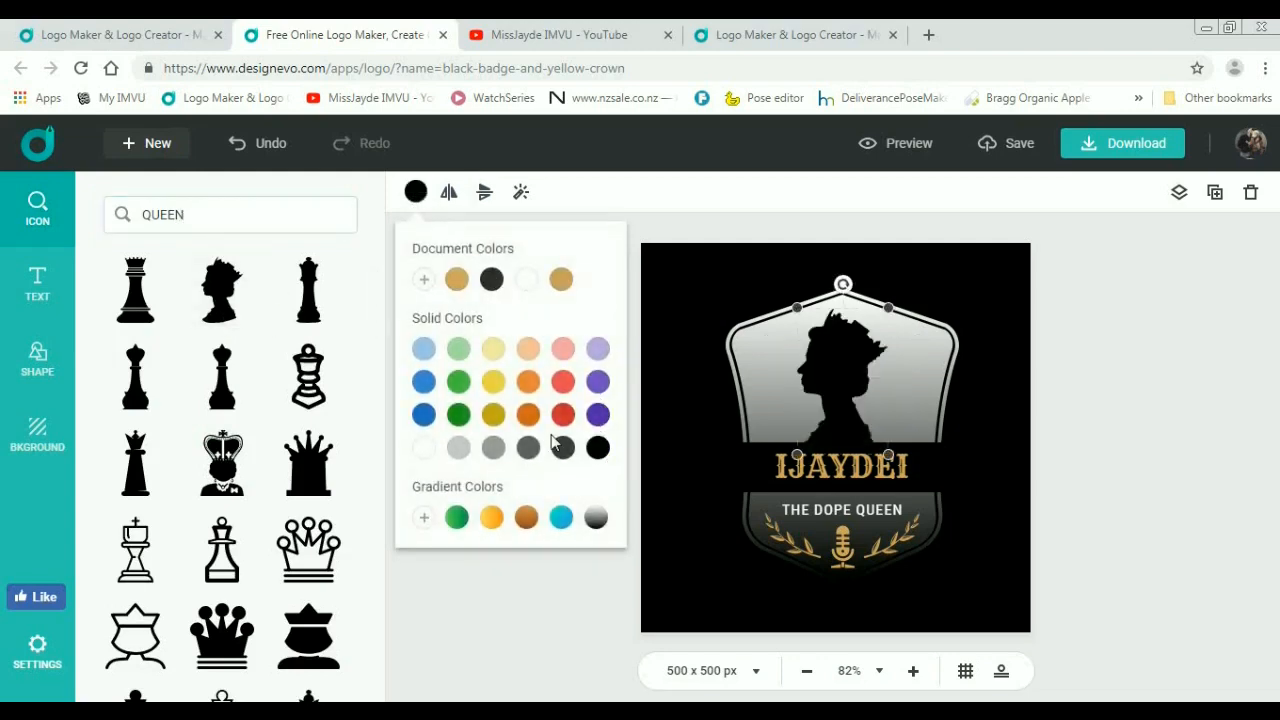
{"action": "scroll", "scroll_direction": "down", "scroll_amount": 3}
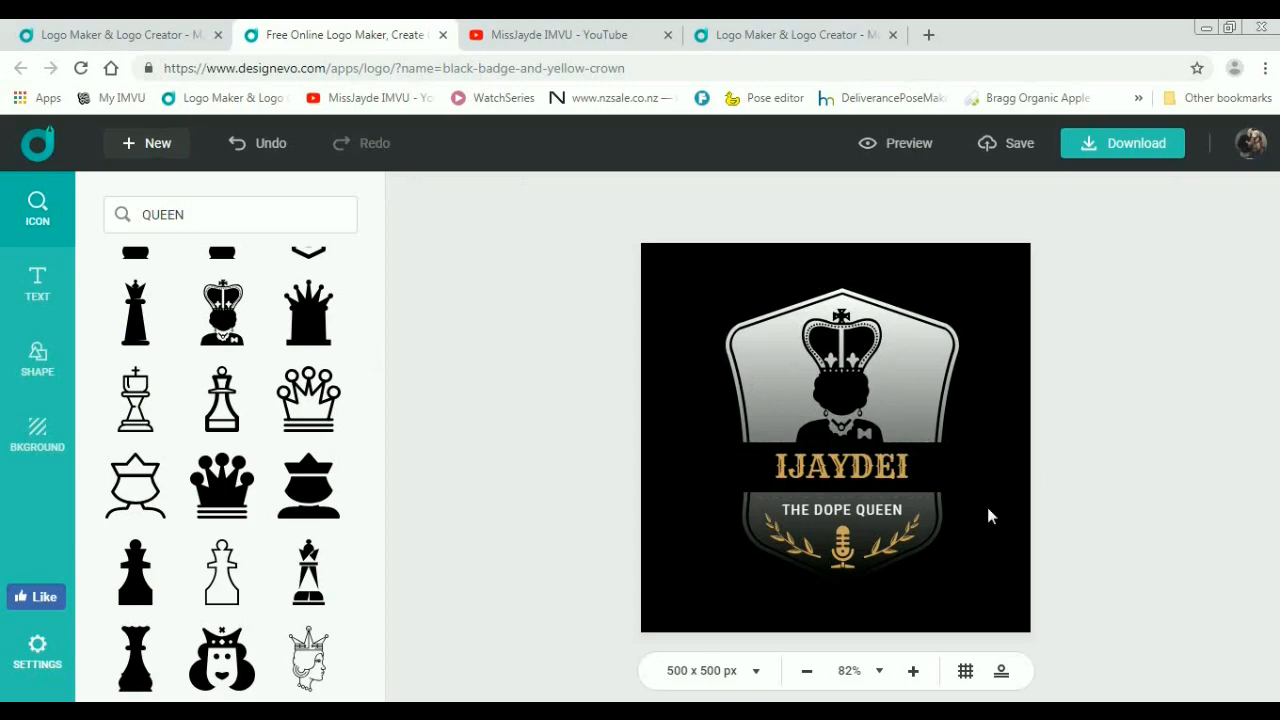
Step: Change the IJAYDEI name from gold to light grey after trying green, then select the banner
{"action": "left_click", "coordinate": [840, 466]}
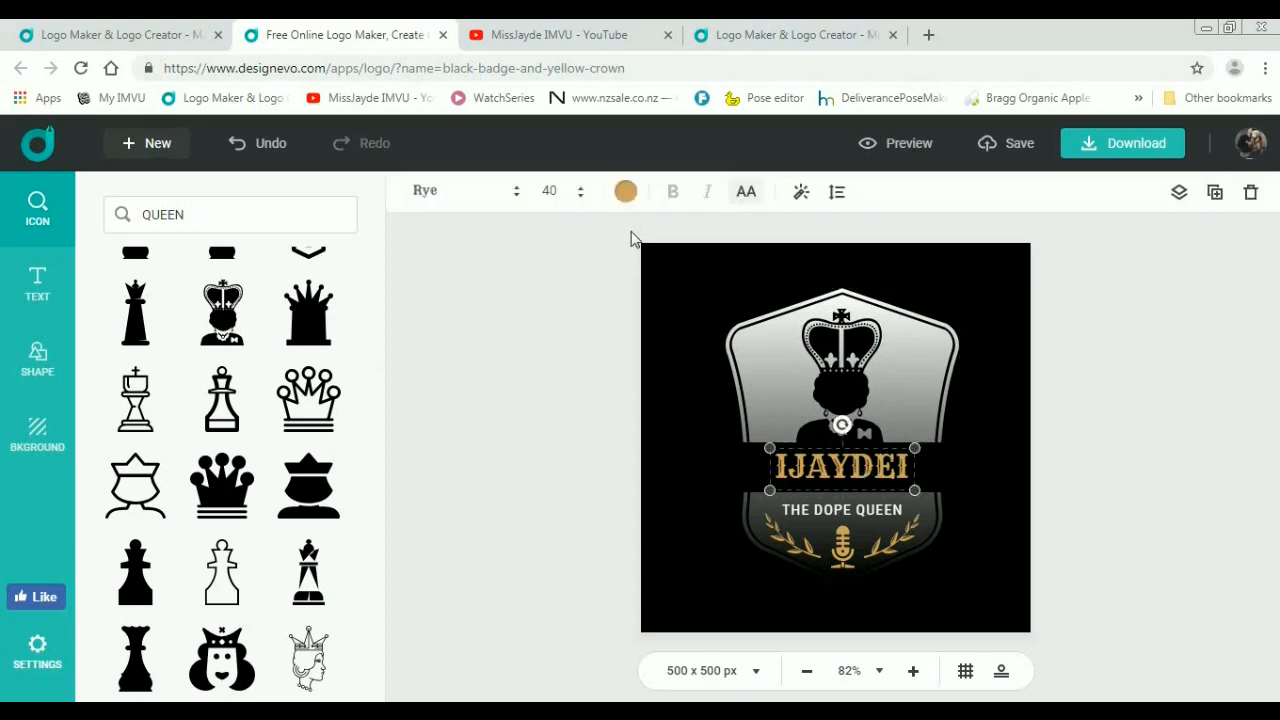
{"action": "left_click", "coordinate": [624, 192]}
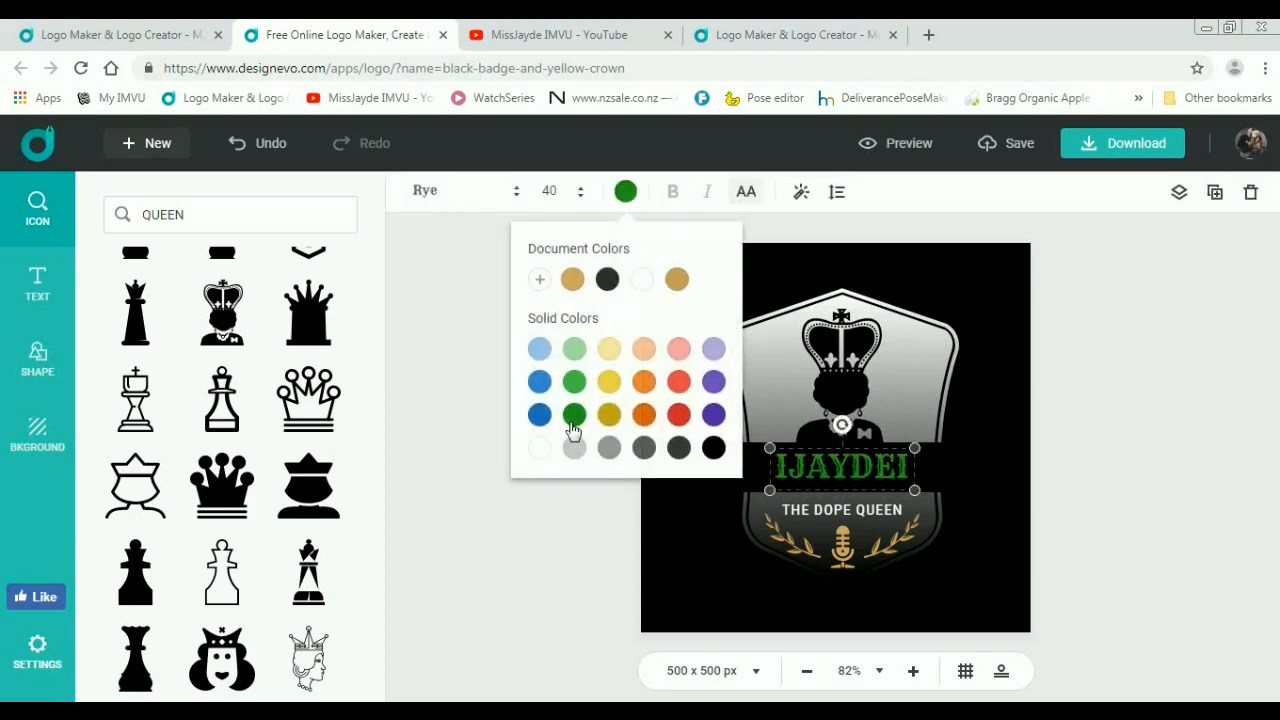
{"action": "left_click", "coordinate": [572, 448]}
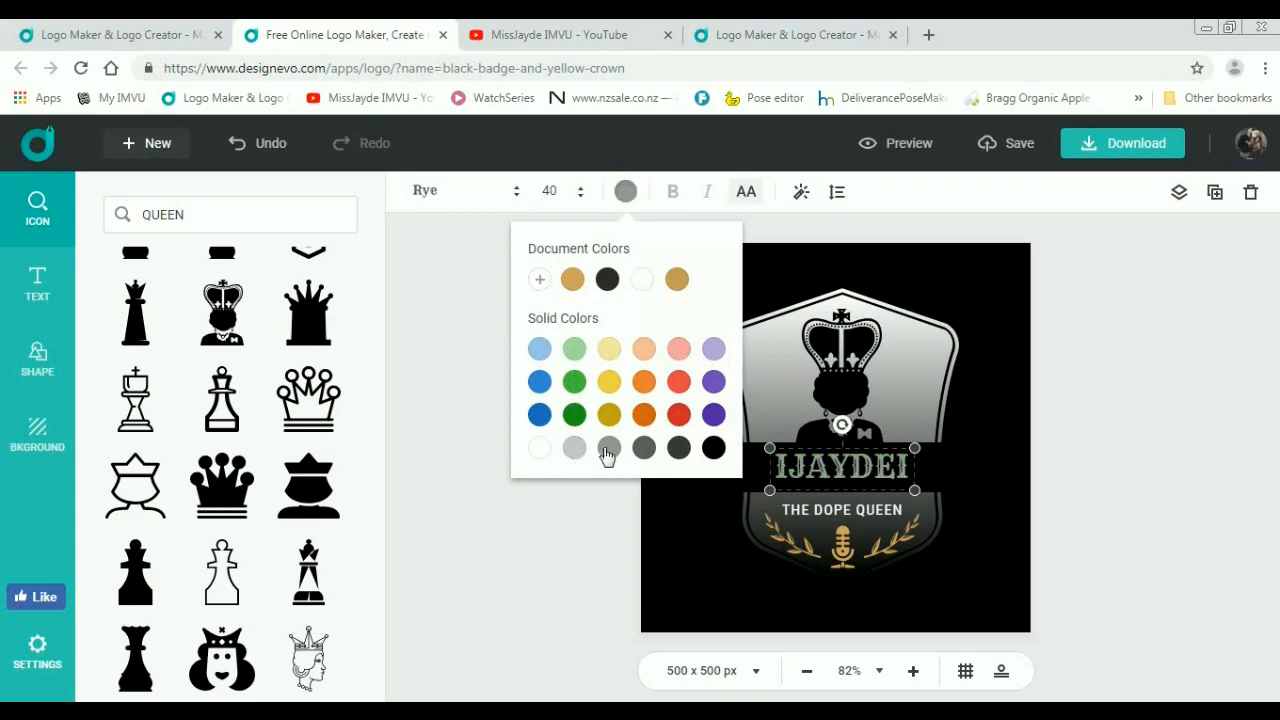
{"action": "left_click", "coordinate": [608, 448]}
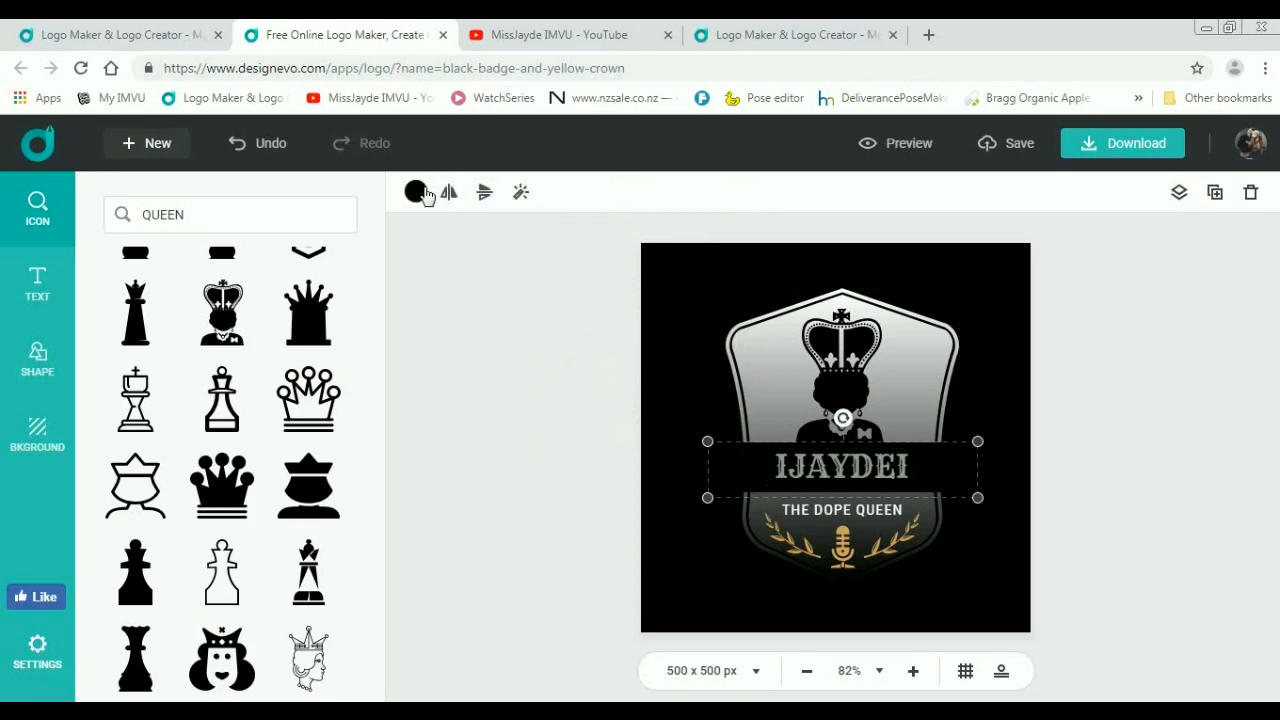
Step: Try silver, blue, orange, purple and green on the ribbon, then settle on custom dark grey #404848
{"action": "left_click", "coordinate": [416, 192]}
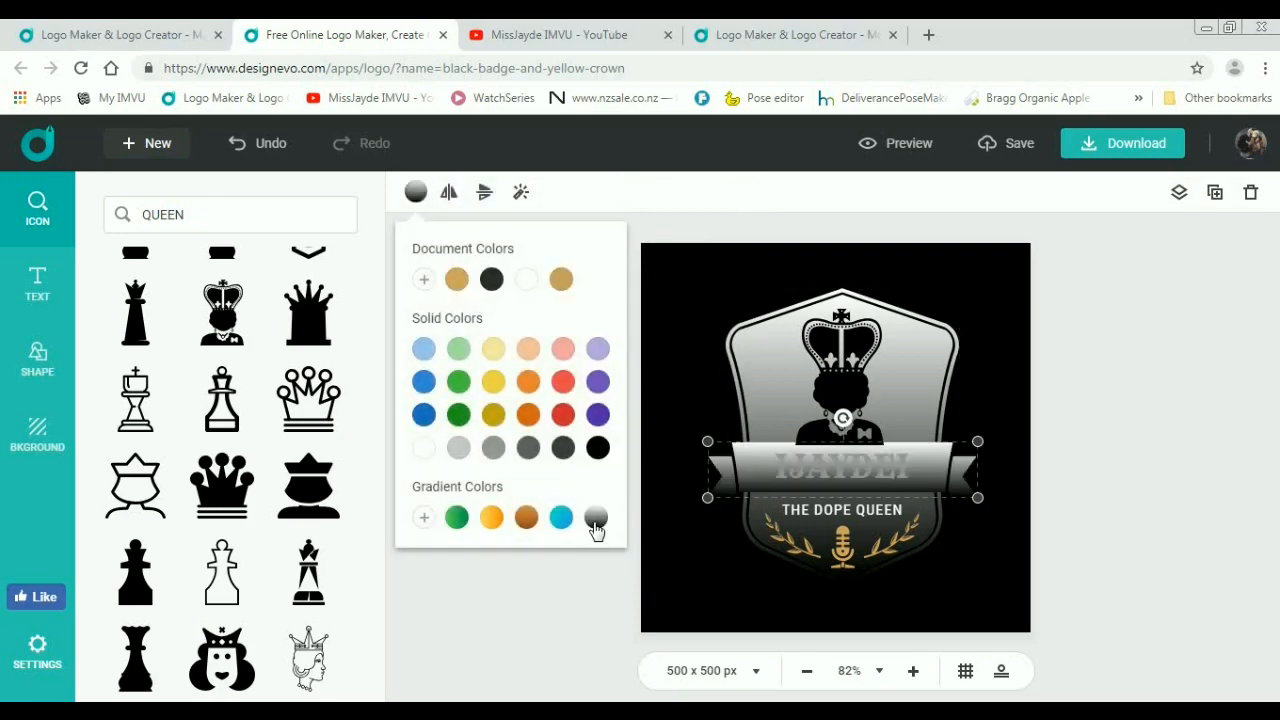
{"action": "left_click", "coordinate": [560, 516]}
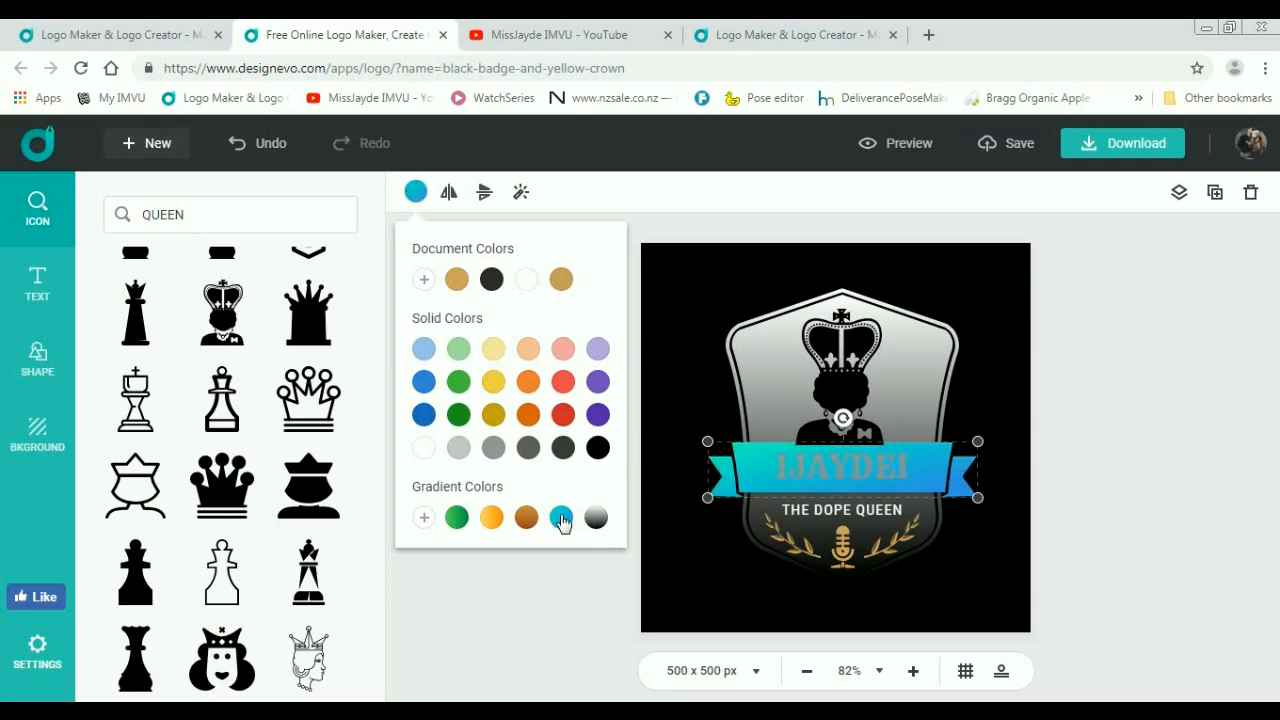
{"action": "left_click", "coordinate": [526, 518]}
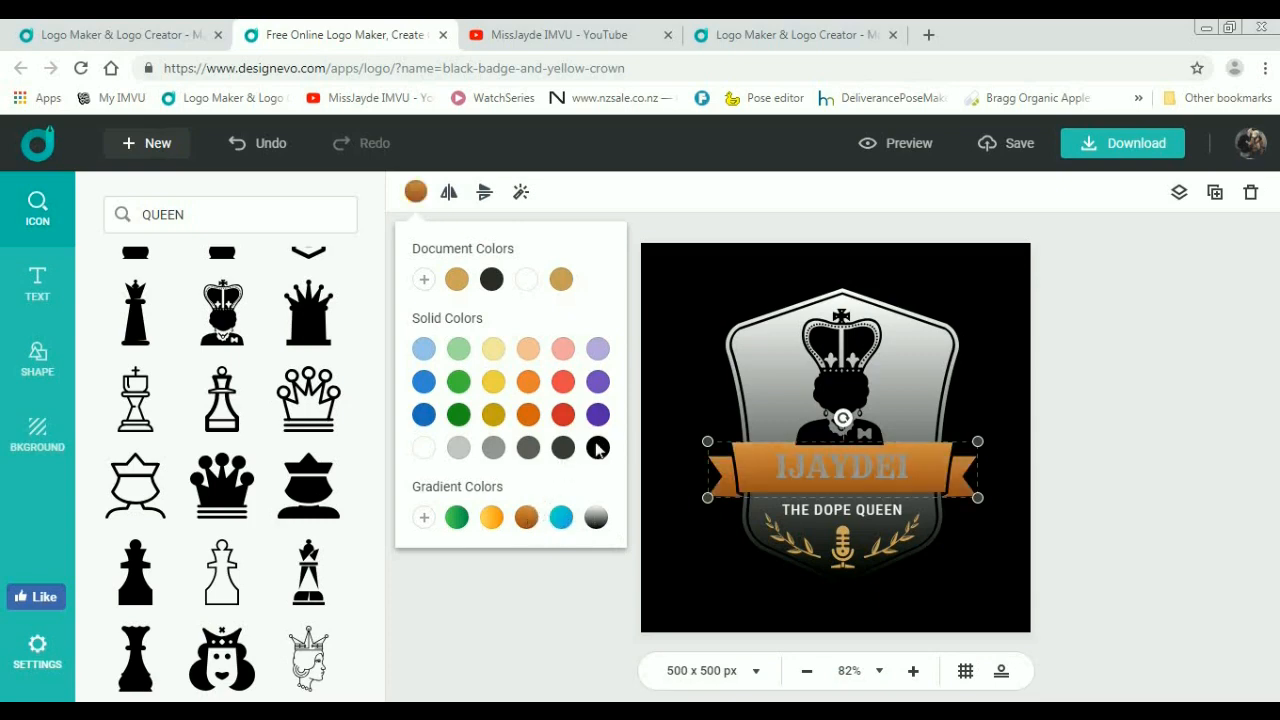
{"action": "left_click", "coordinate": [596, 414]}
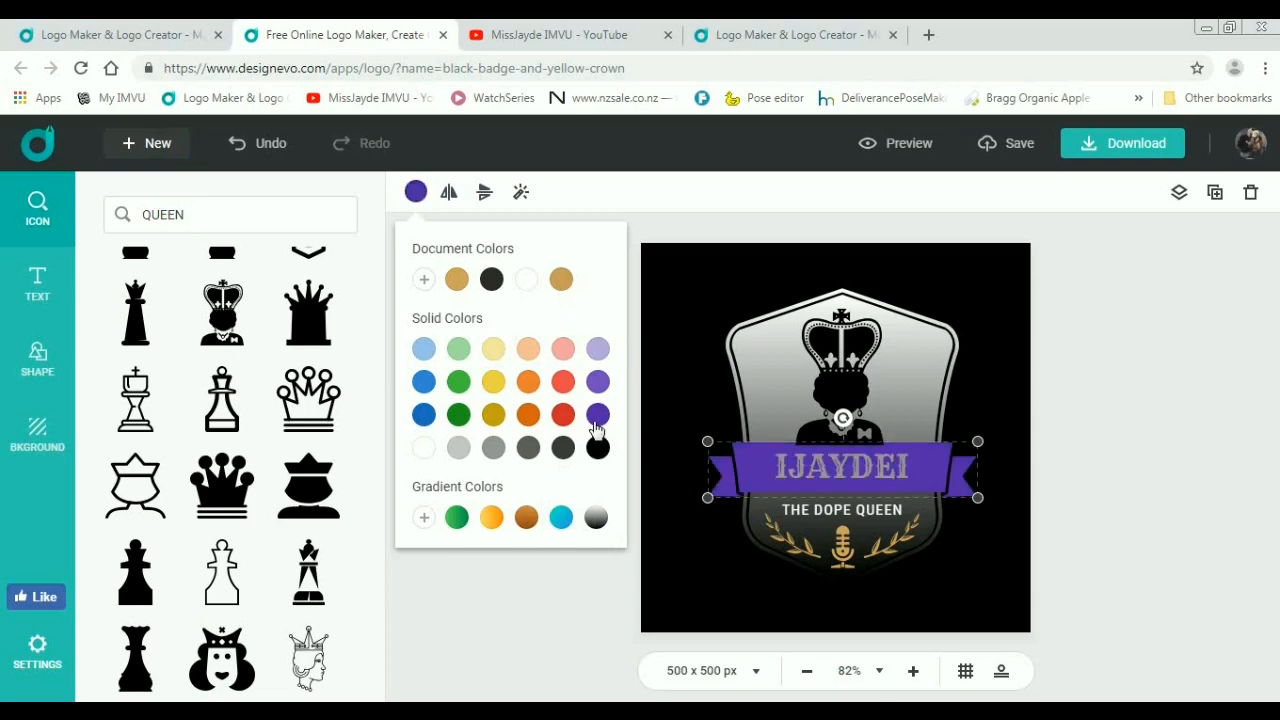
{"action": "left_click", "coordinate": [456, 516]}
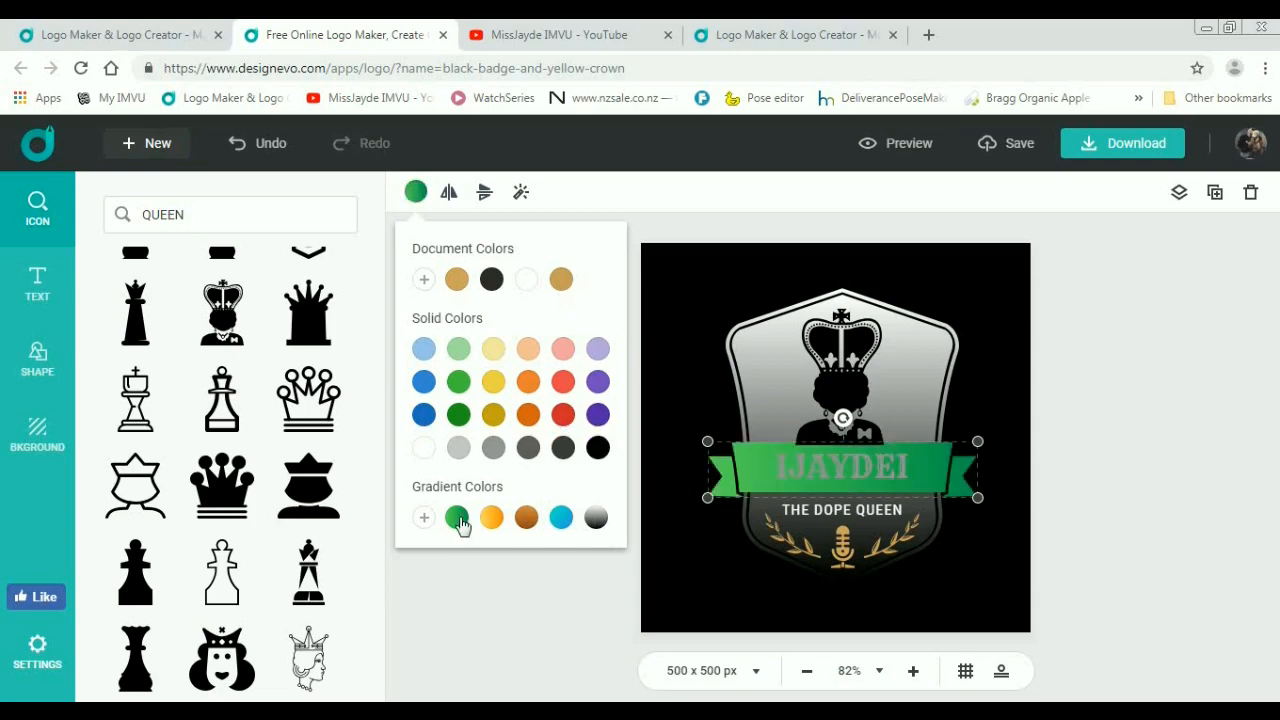
{"action": "mouse_move", "coordinate": [596, 522]}
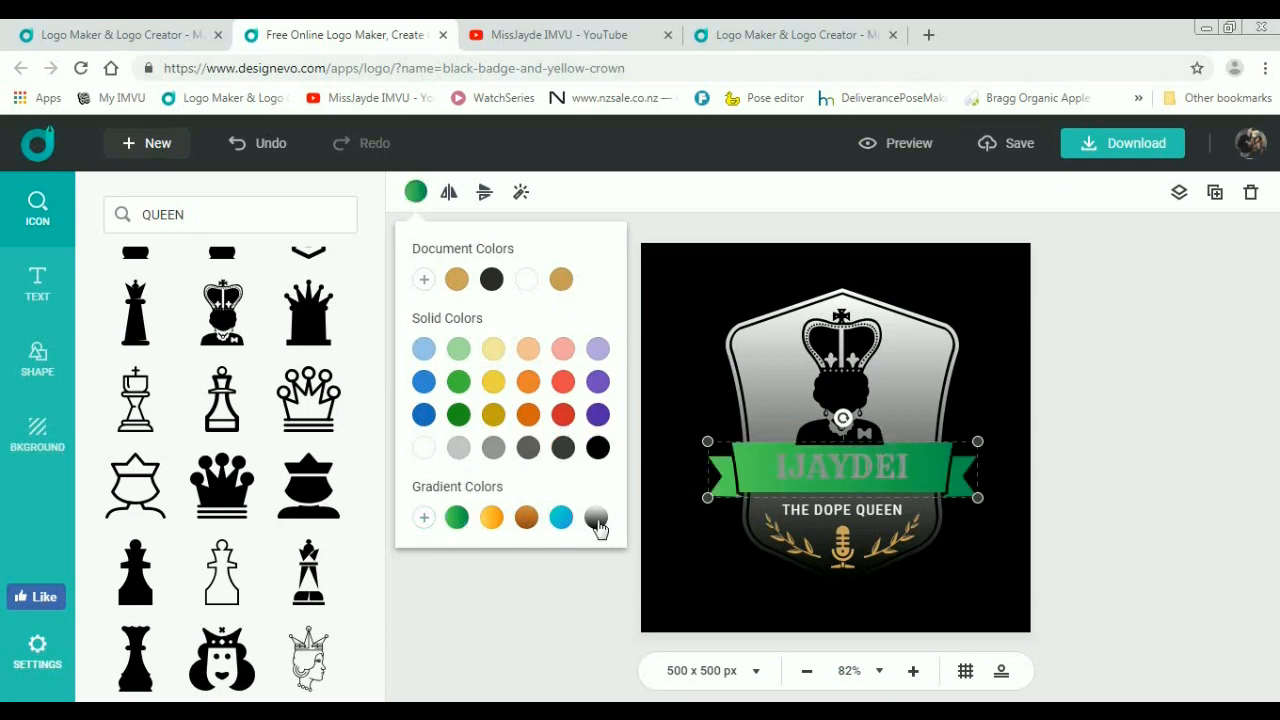
{"action": "left_click", "coordinate": [596, 518]}
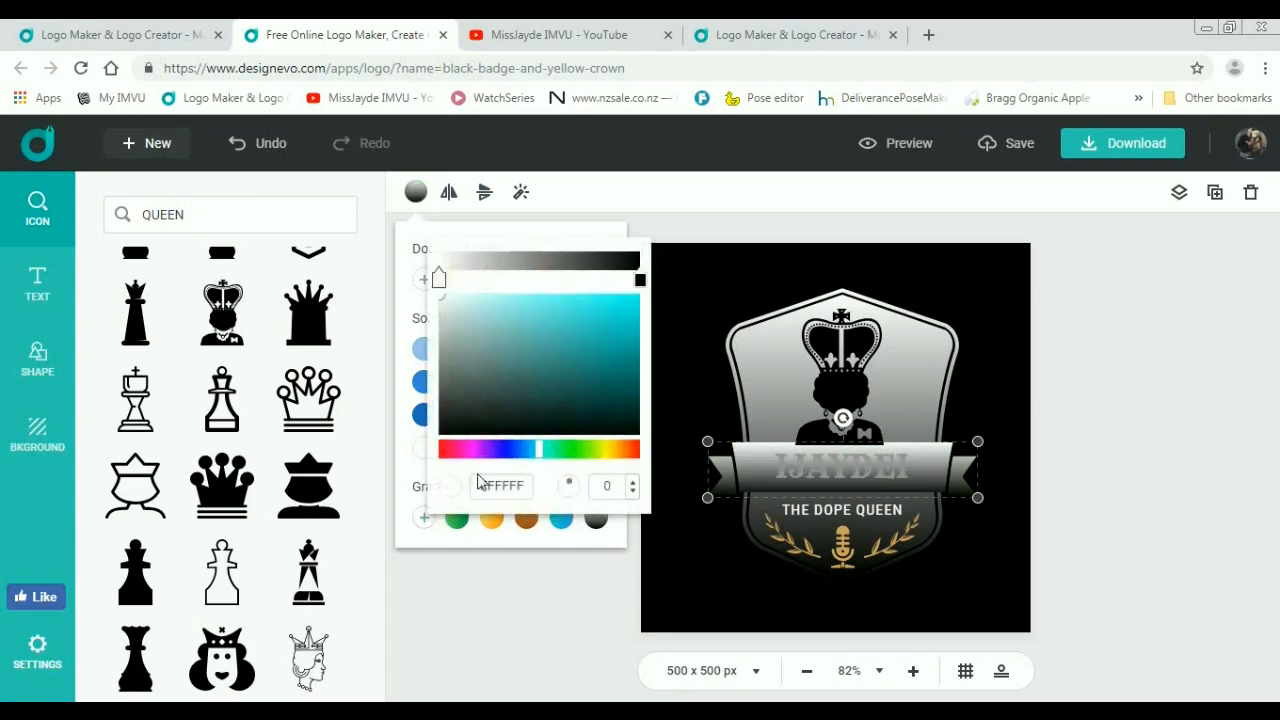
{"action": "left_click", "coordinate": [456, 392]}
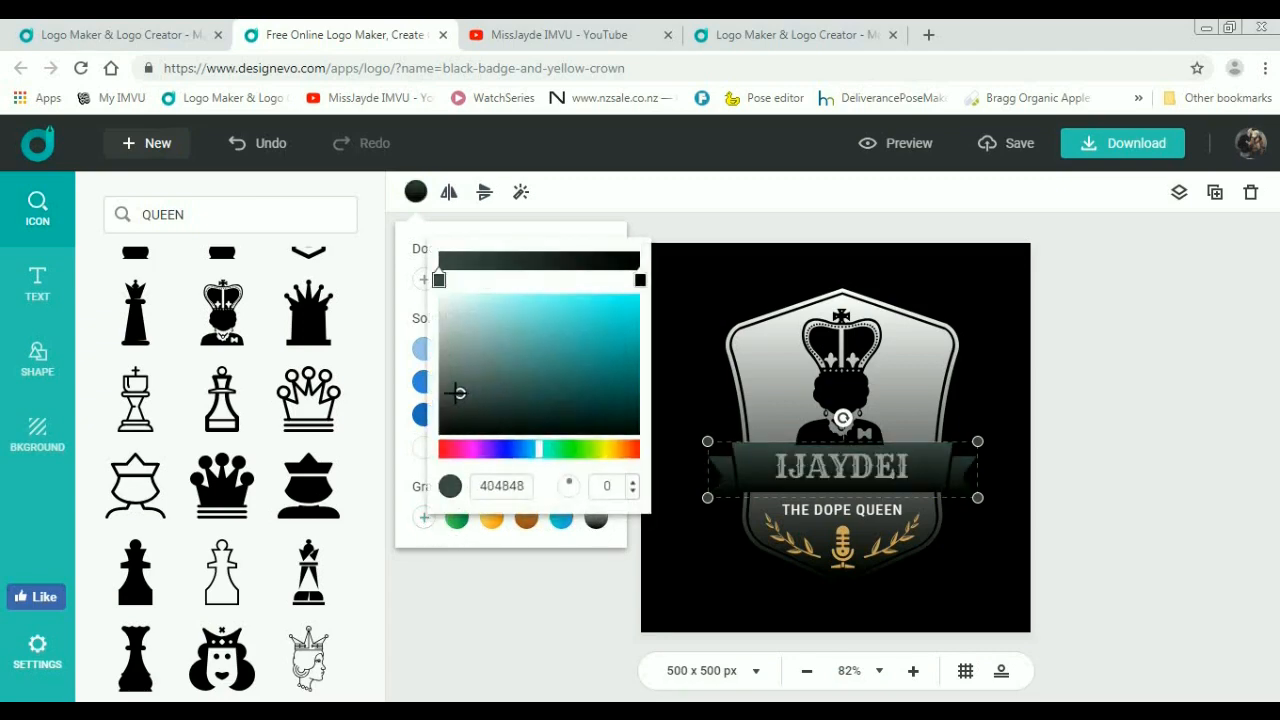
{"action": "left_click", "coordinate": [456, 392]}
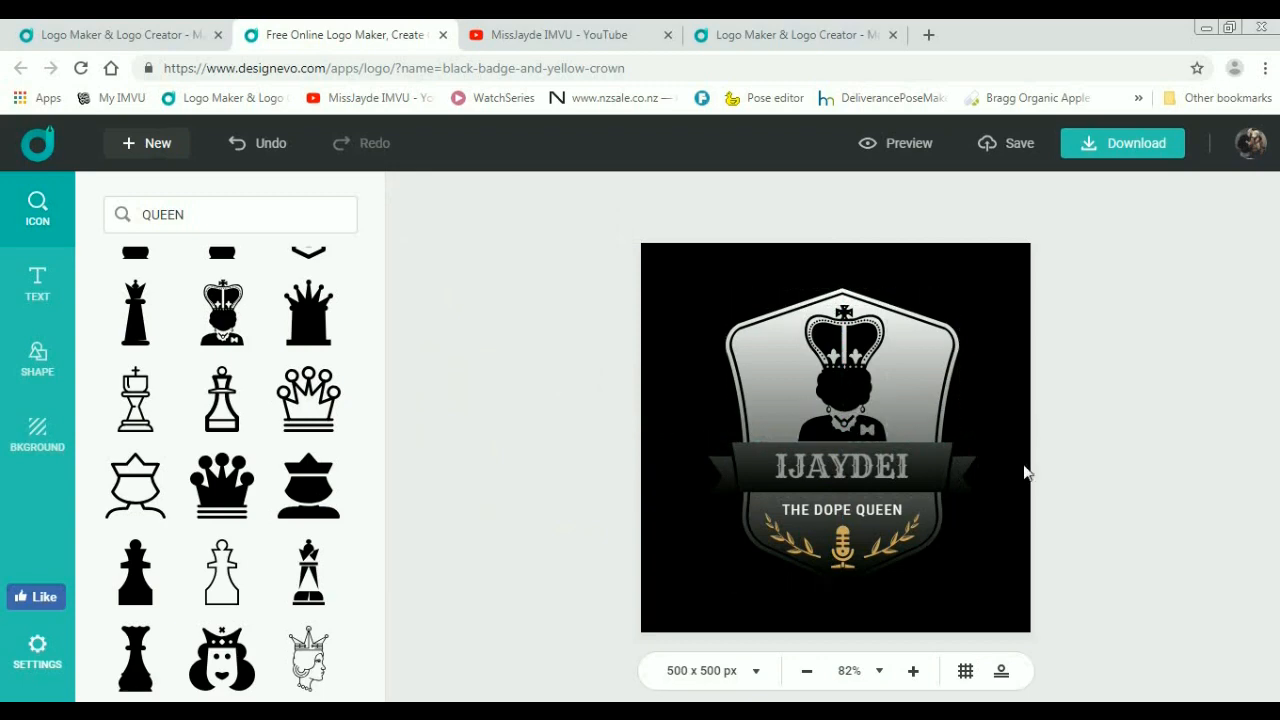
{"action": "mouse_move", "coordinate": [1120, 446]}
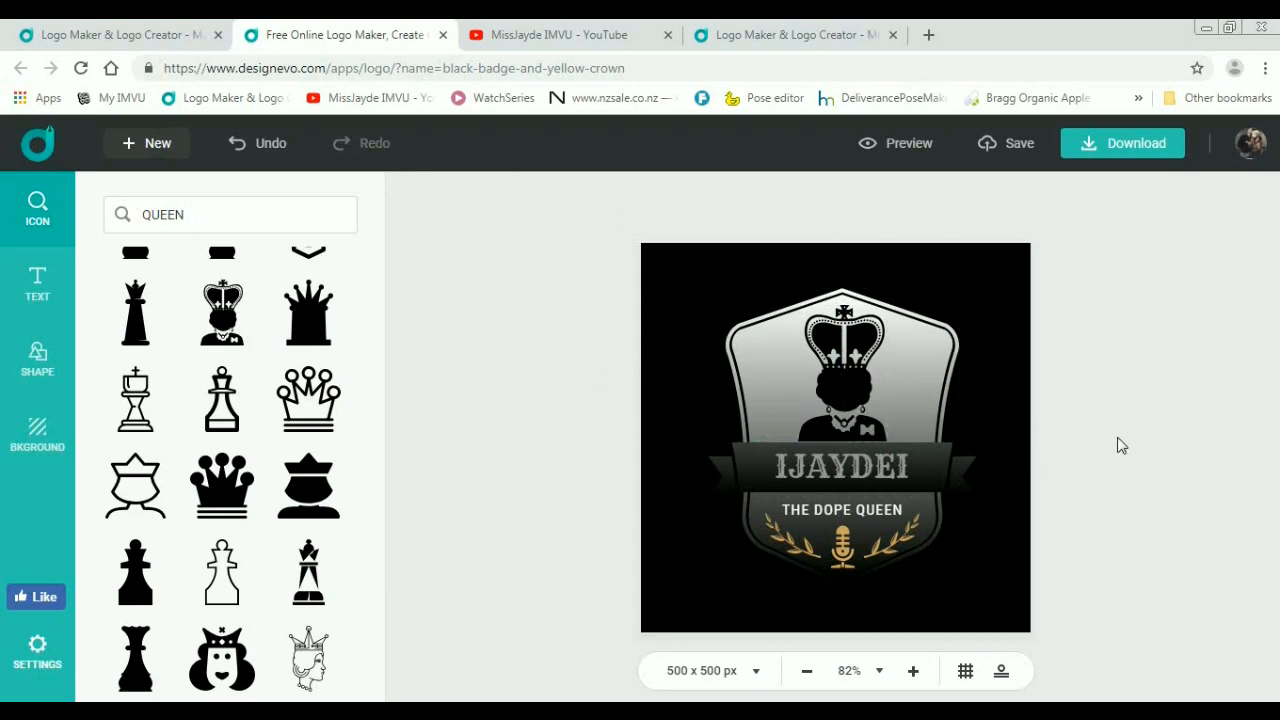
{"action": "mouse_move", "coordinate": [852, 380]}
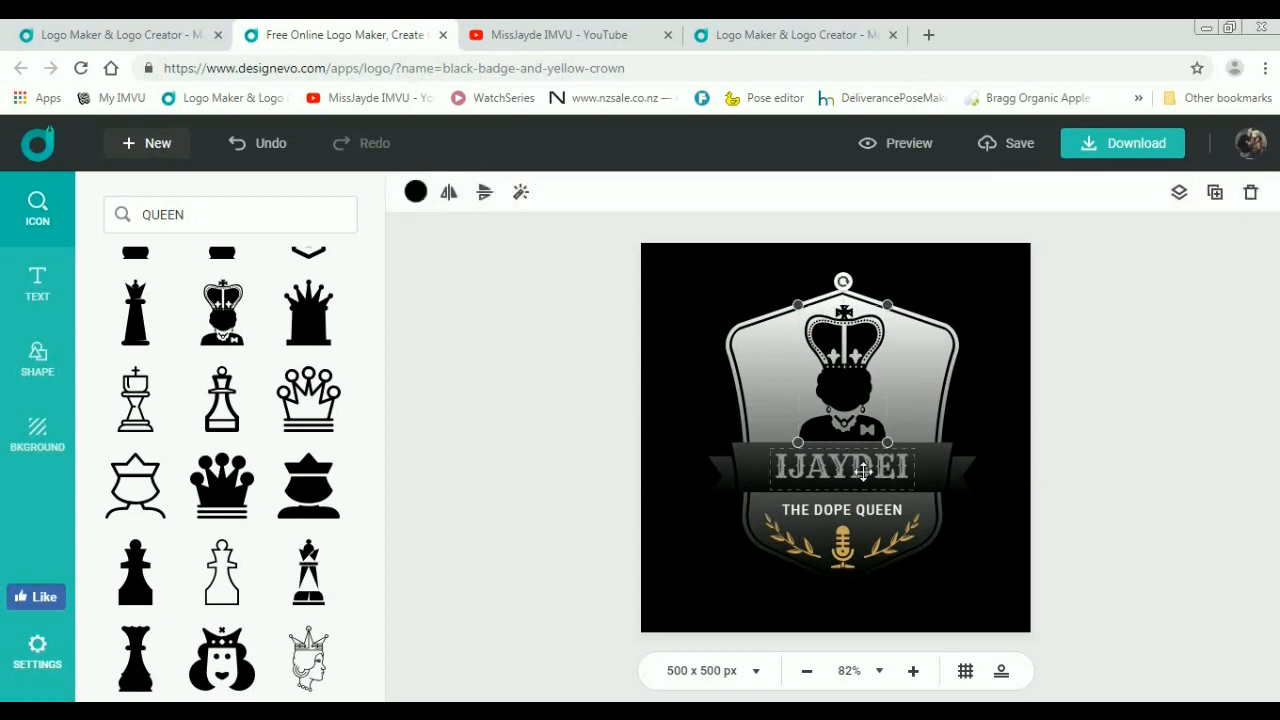
Step: Turn on an Outline effect for the IJAYDEI name and set its colour to gold
{"action": "left_click", "coordinate": [842, 468]}
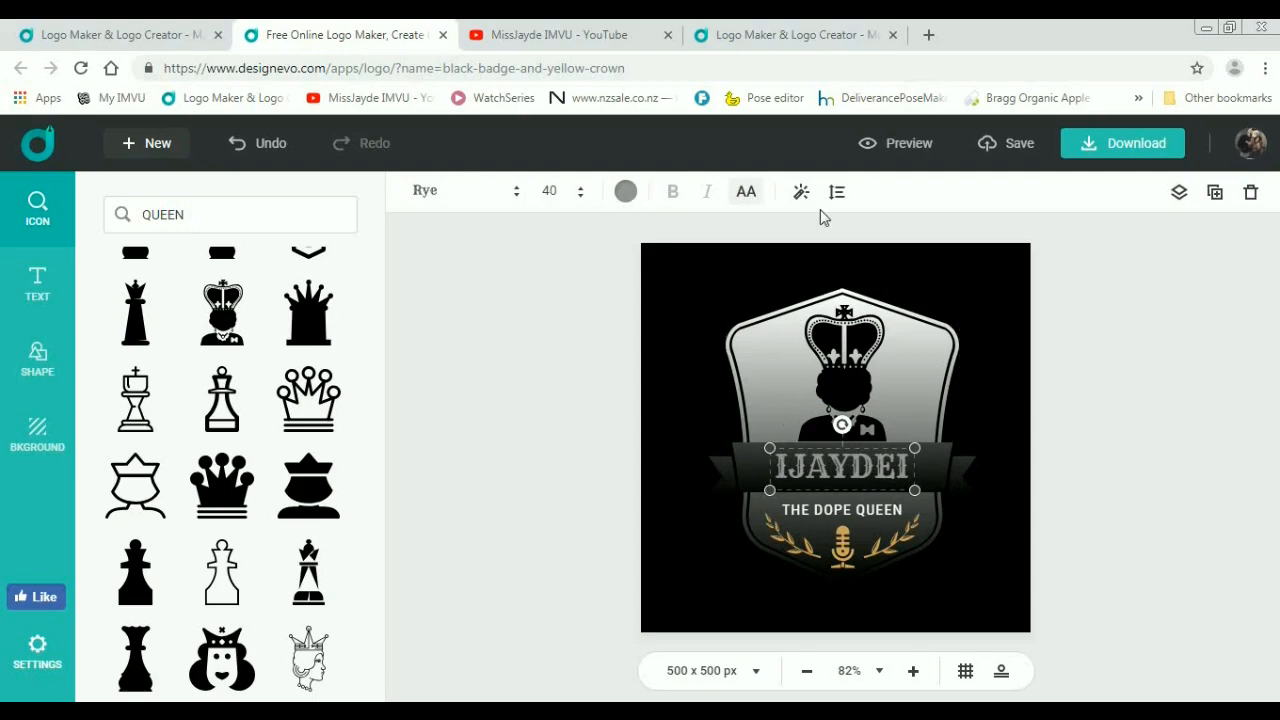
{"action": "left_click", "coordinate": [800, 192]}
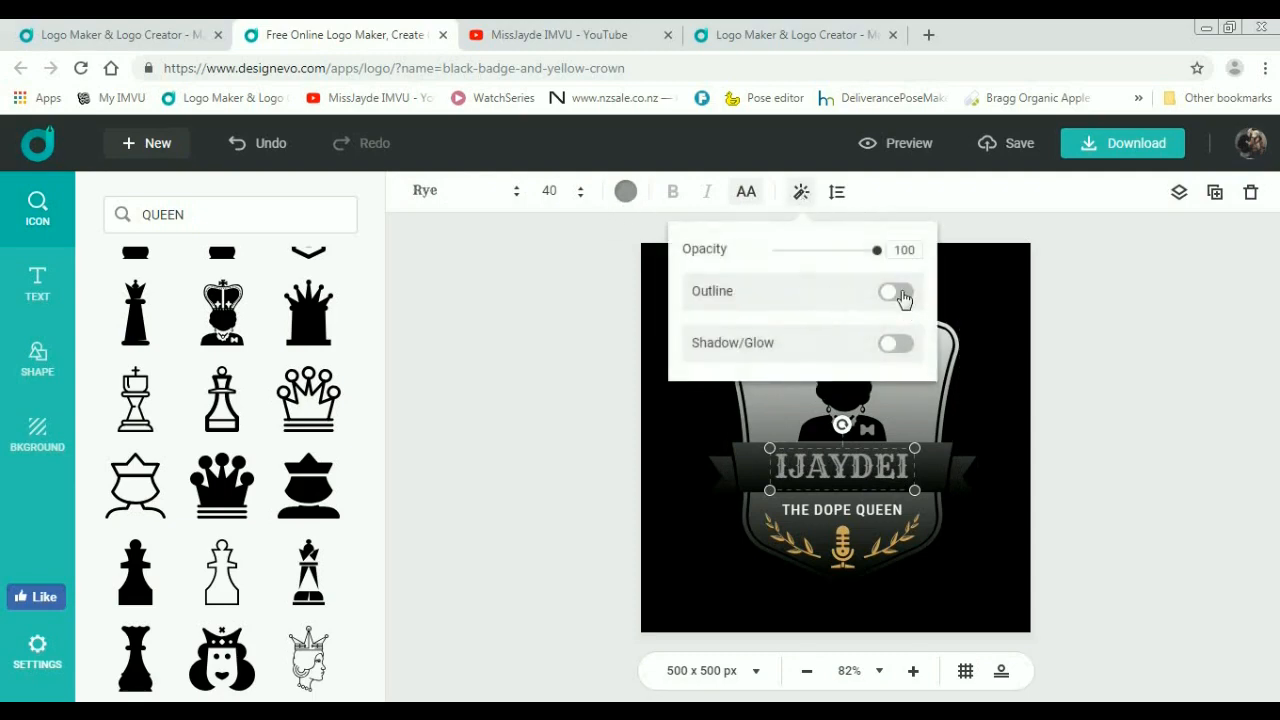
{"action": "left_click", "coordinate": [892, 292]}
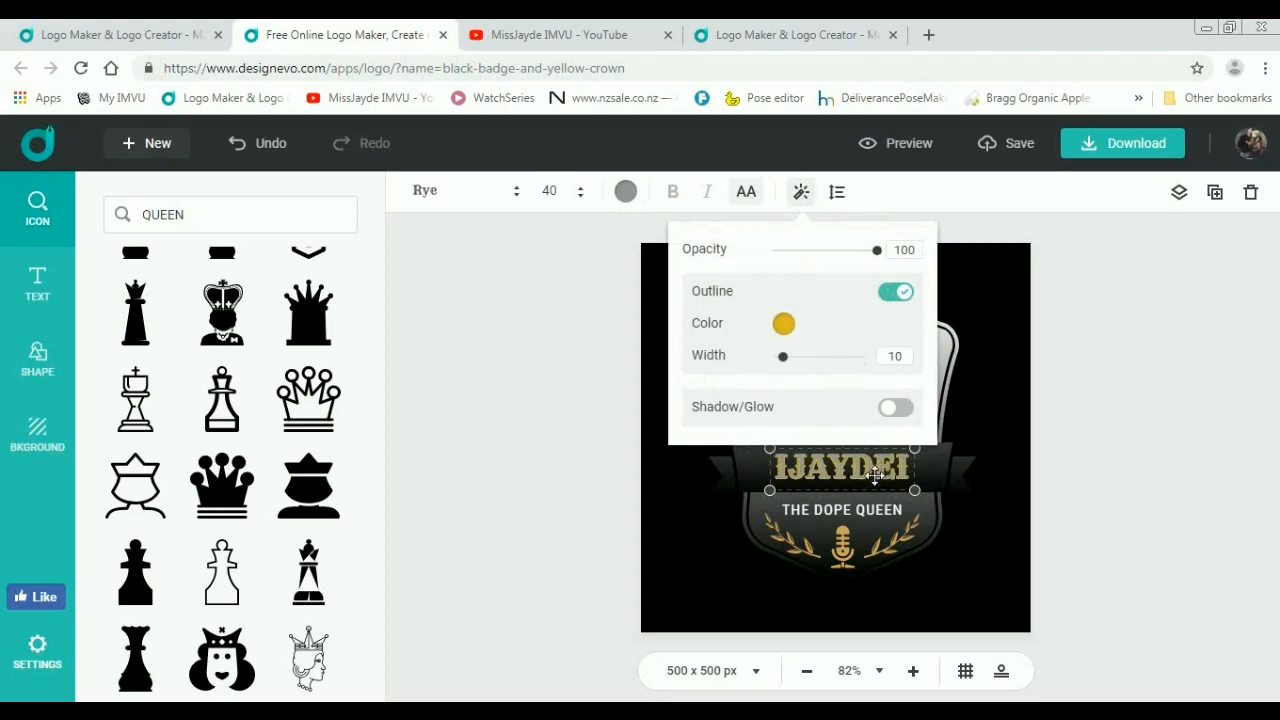
{"action": "left_click", "coordinate": [784, 324]}
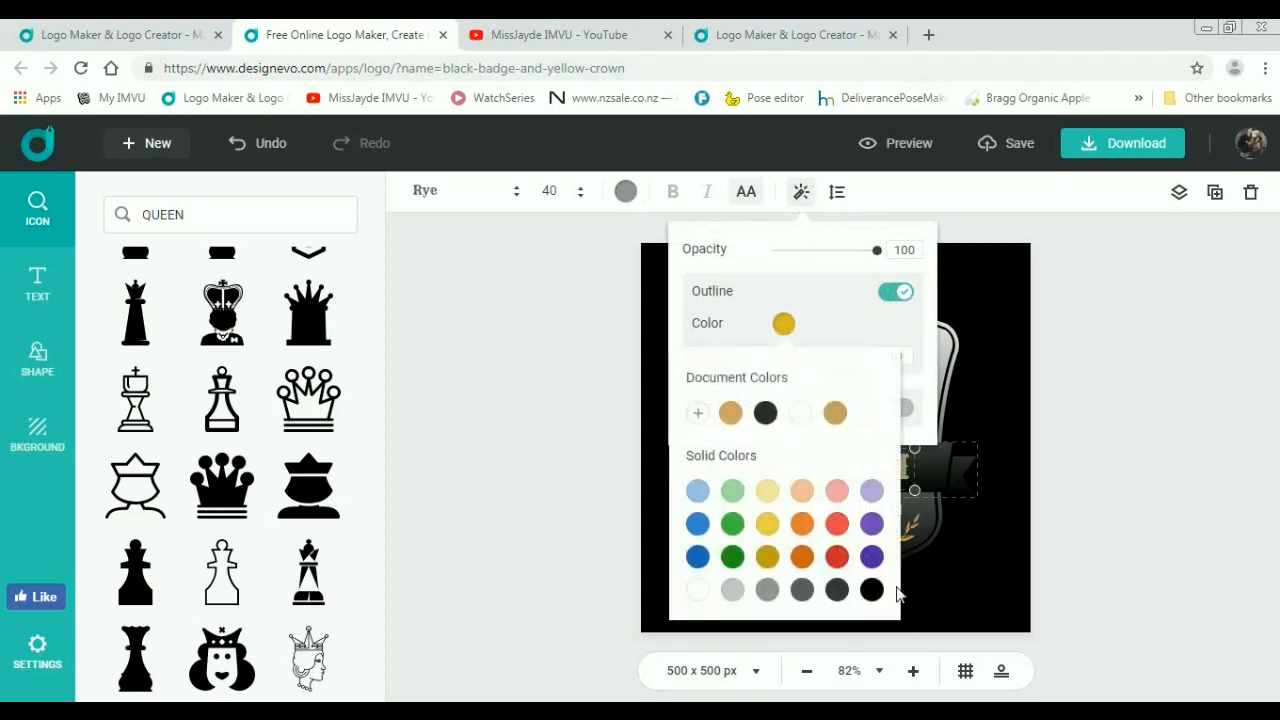
{"action": "left_click", "coordinate": [872, 590]}
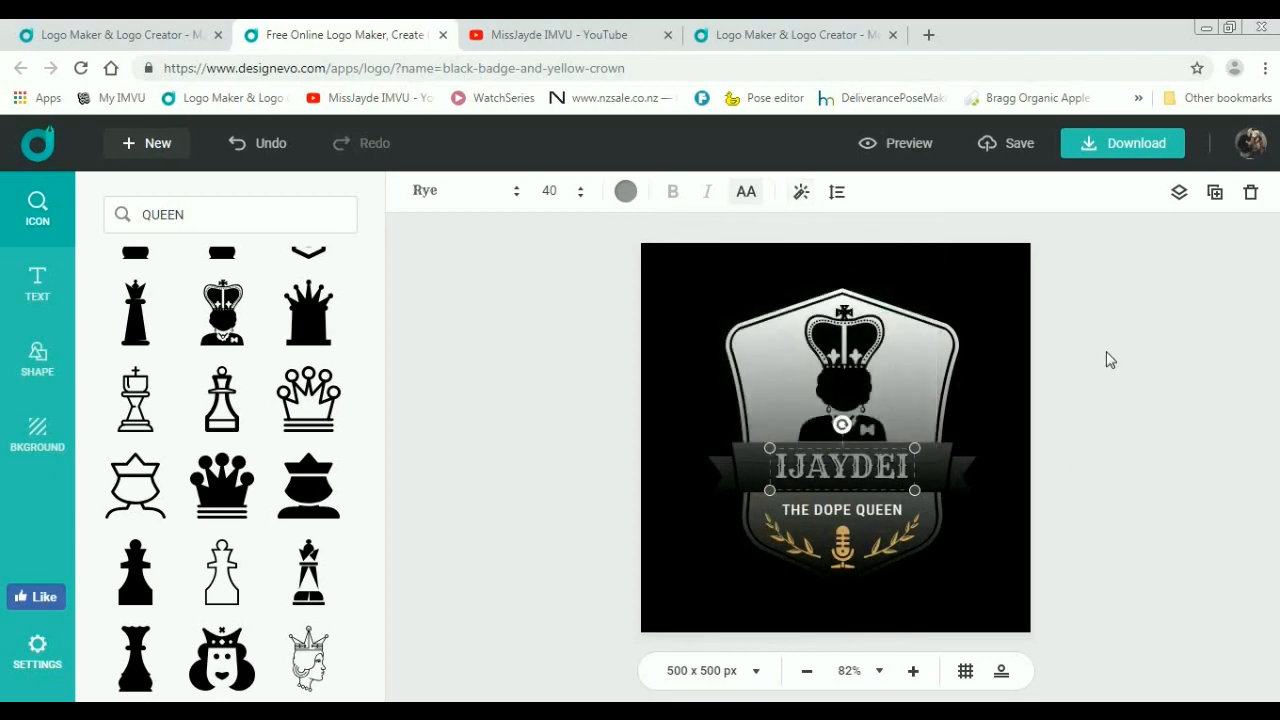
{"action": "mouse_move", "coordinate": [244, 150]}
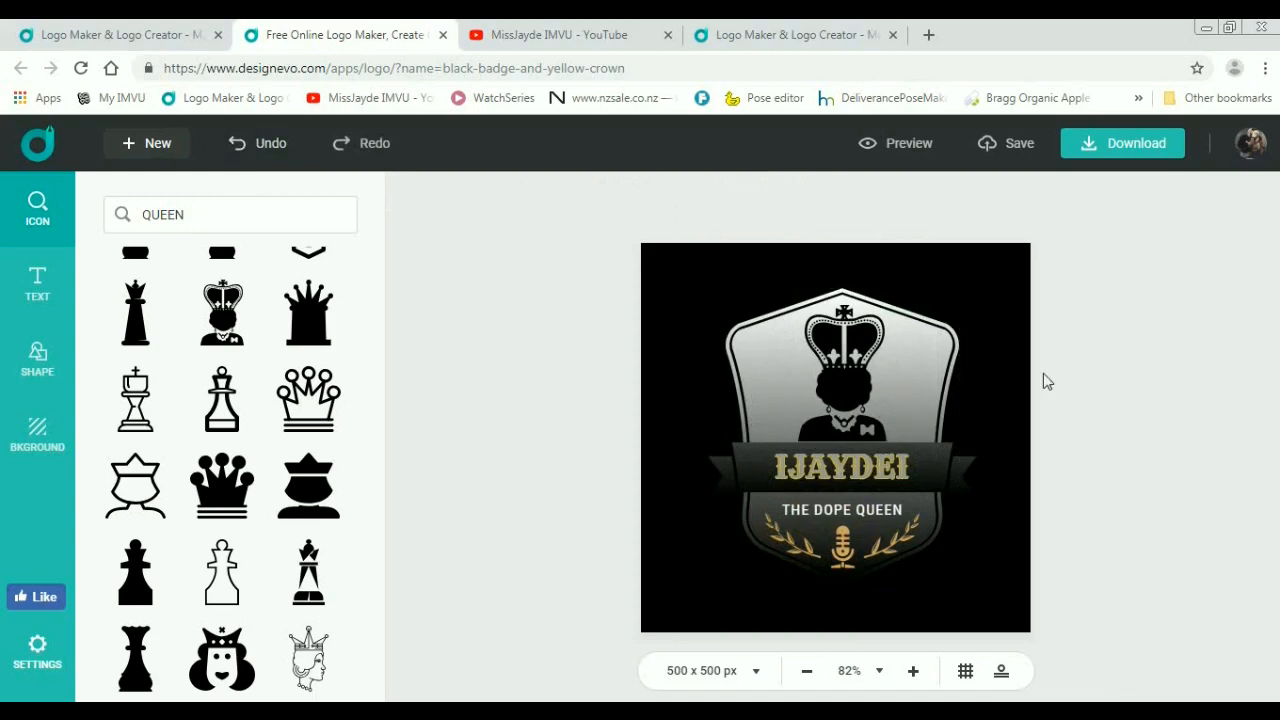
{"action": "left_click", "coordinate": [842, 340]}
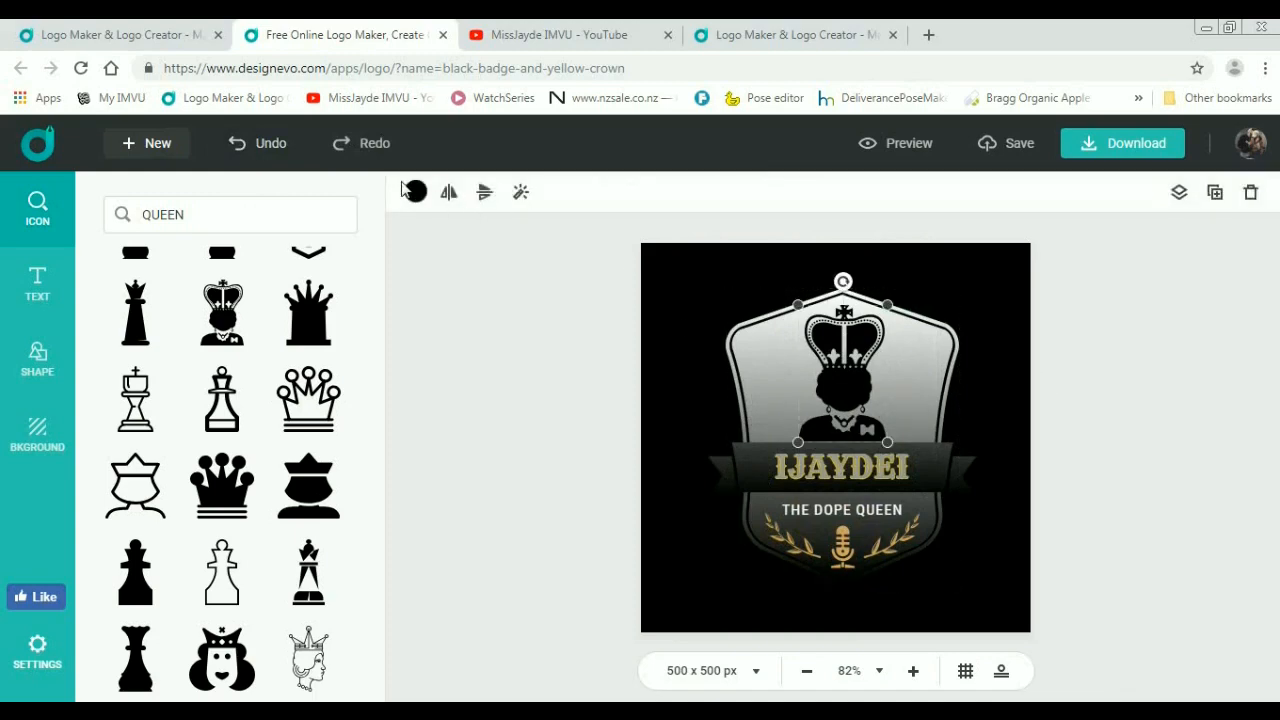
{"action": "left_click", "coordinate": [414, 192]}
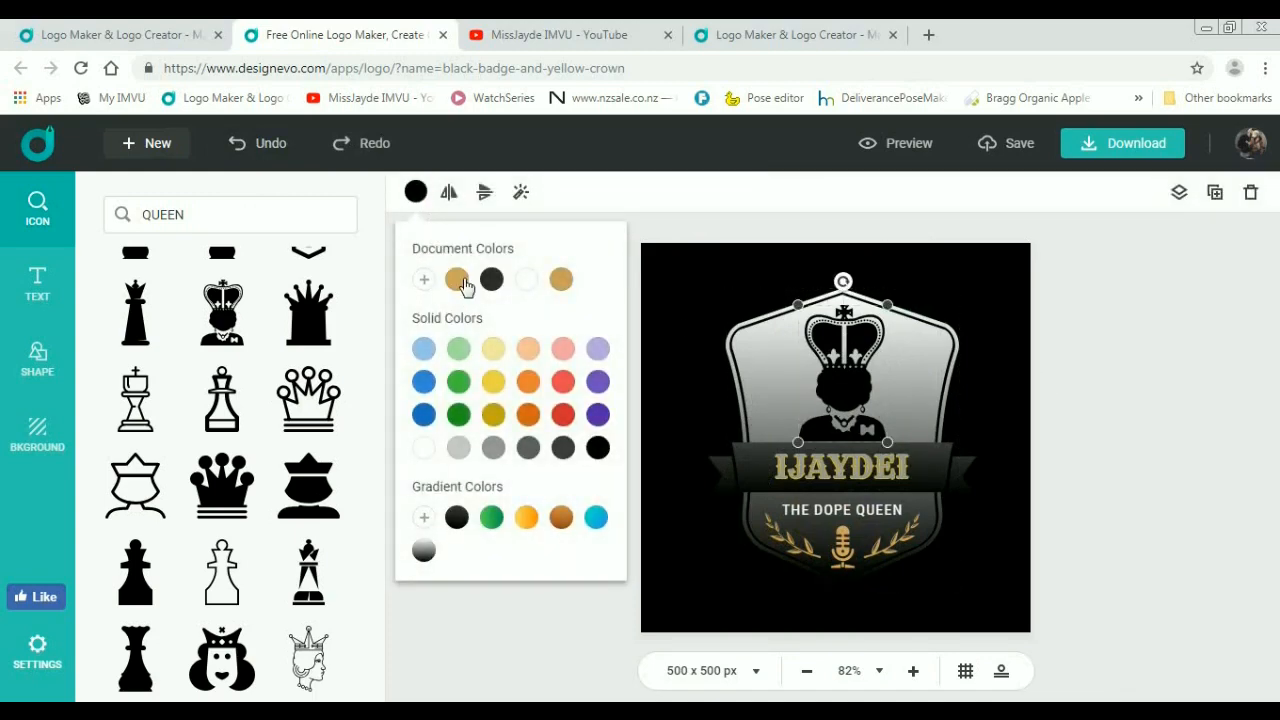
{"action": "left_click", "coordinate": [560, 280]}
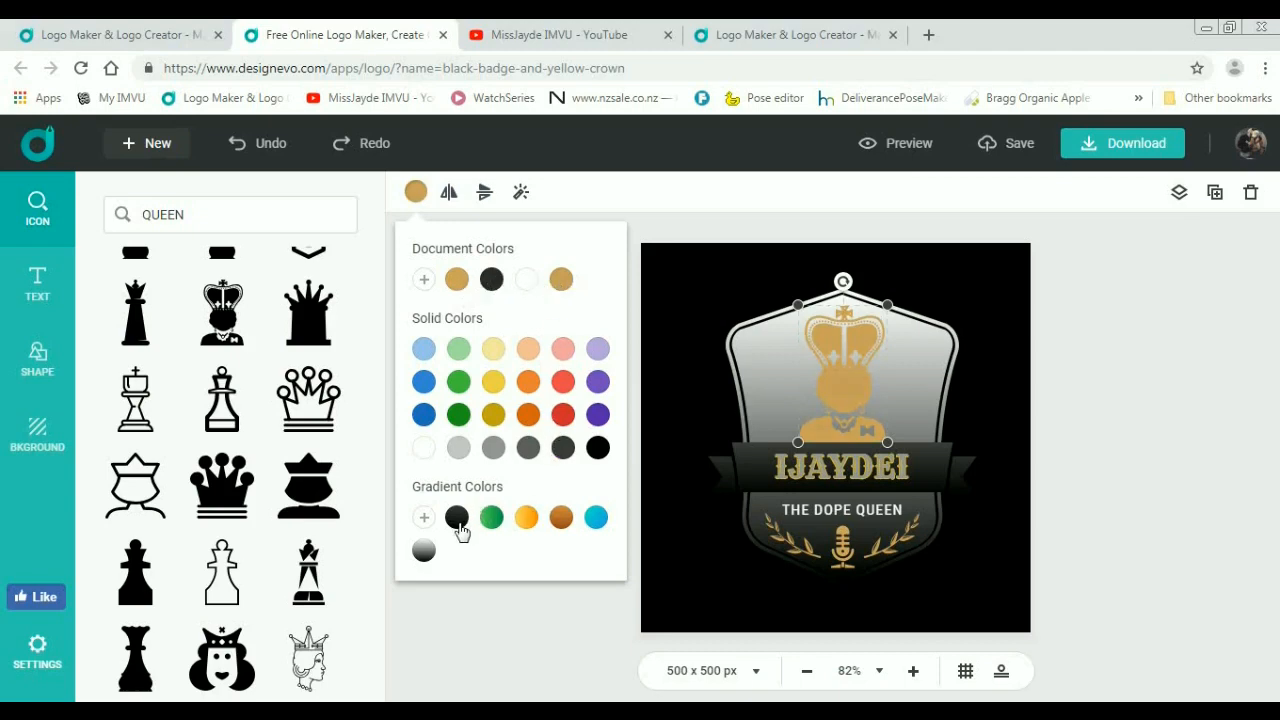
{"action": "left_click", "coordinate": [456, 516]}
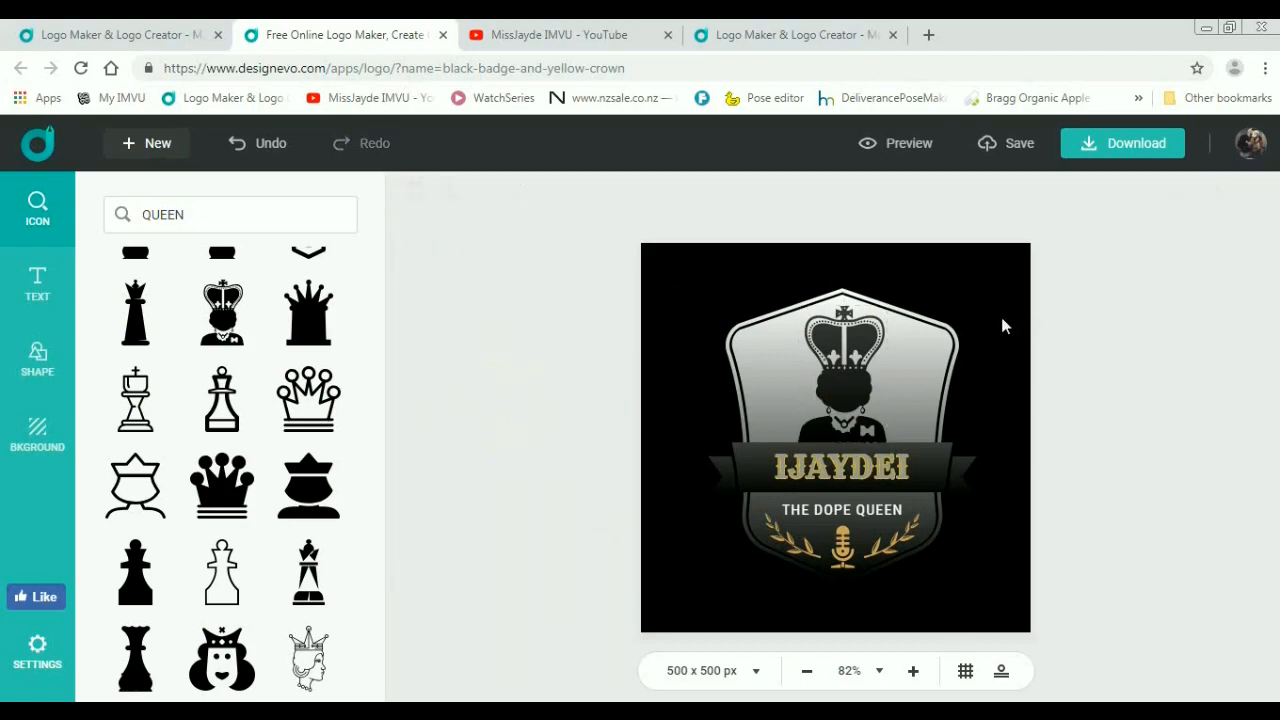
{"action": "mouse_move", "coordinate": [1172, 436]}
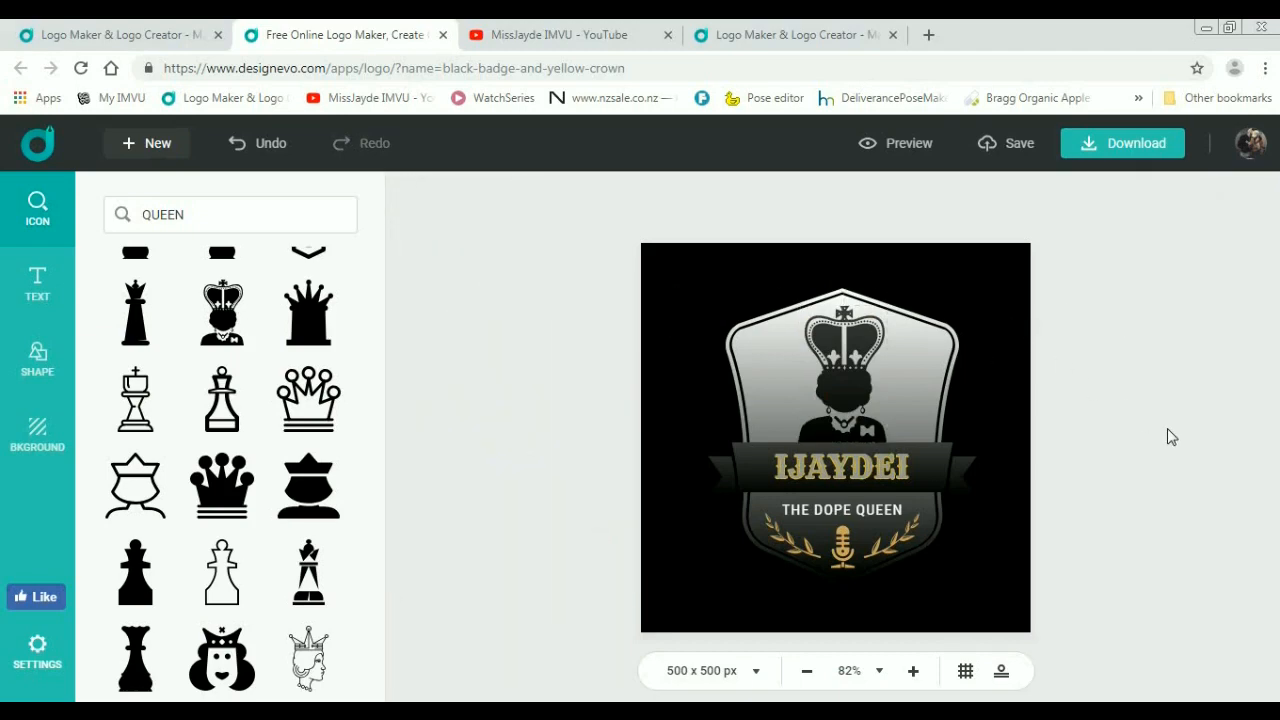
{"action": "left_click", "coordinate": [842, 466]}
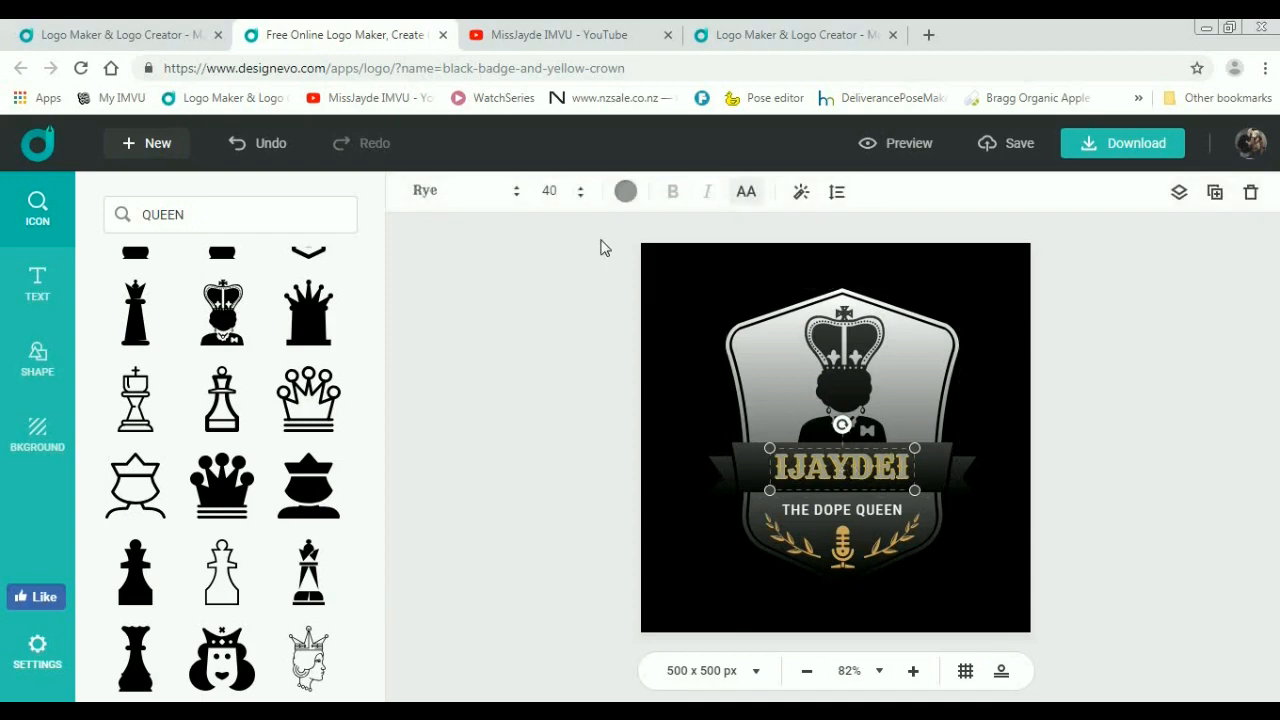
{"action": "left_click", "coordinate": [624, 192]}
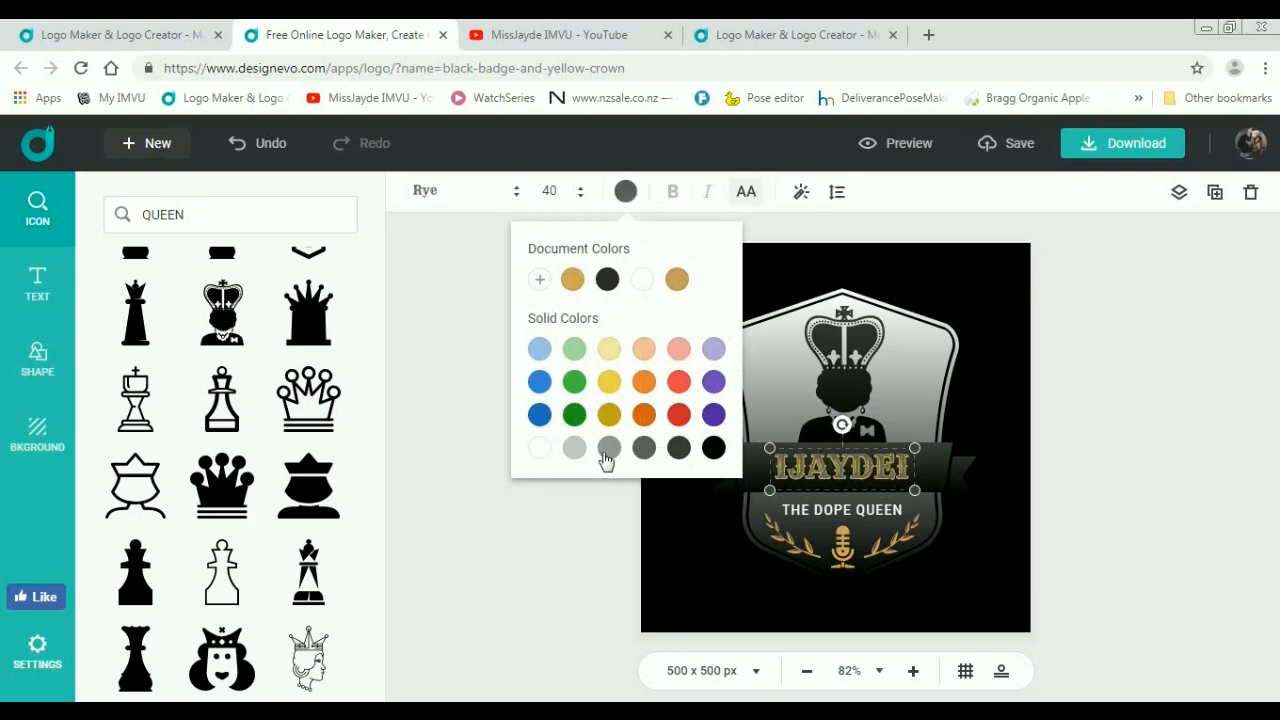
{"action": "left_click", "coordinate": [608, 448]}
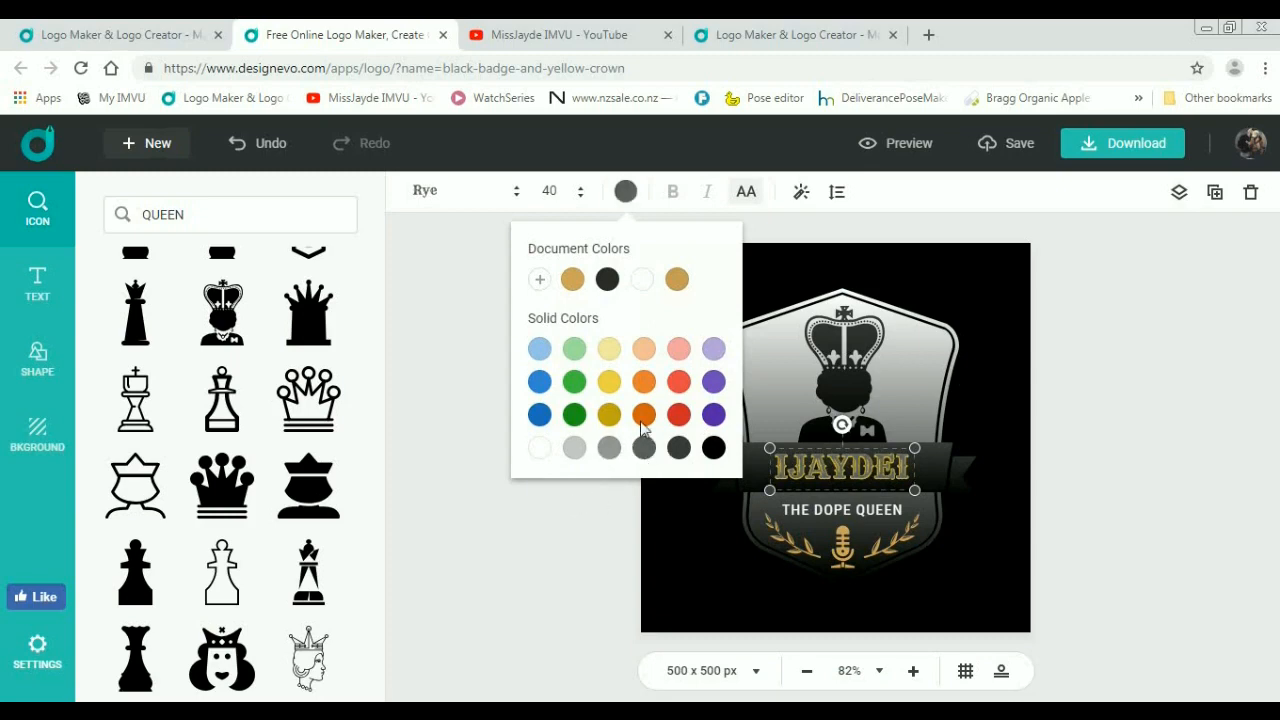
{"action": "left_click", "coordinate": [800, 192]}
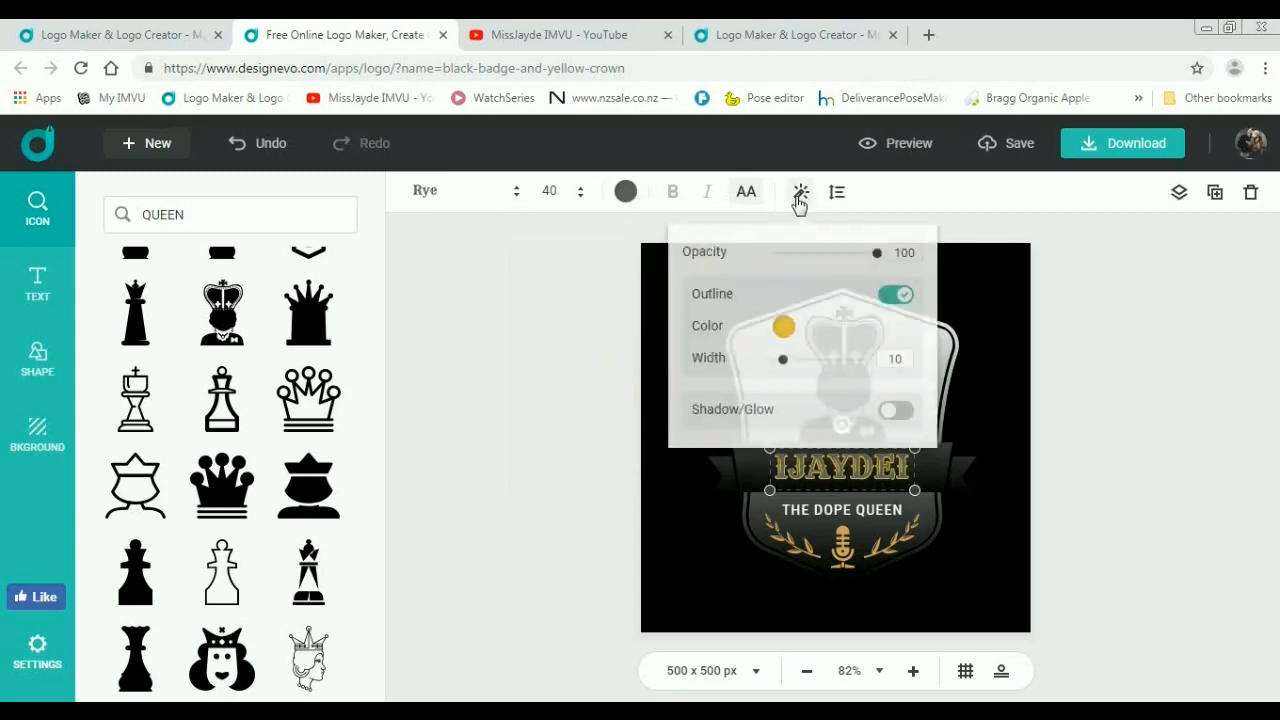
{"action": "left_click", "coordinate": [784, 326]}
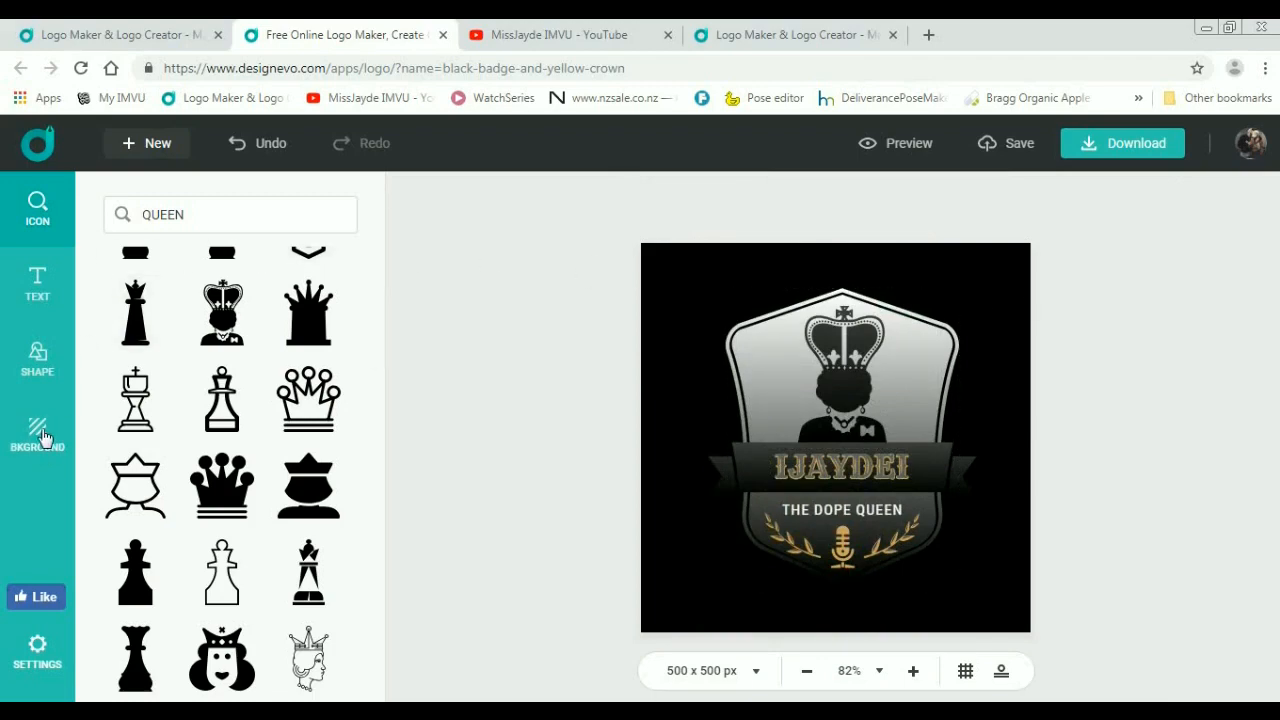
Step: Try the background presets: transparent, then several gradient presets including purple-to-blue and grey
{"action": "left_click", "coordinate": [36, 436]}
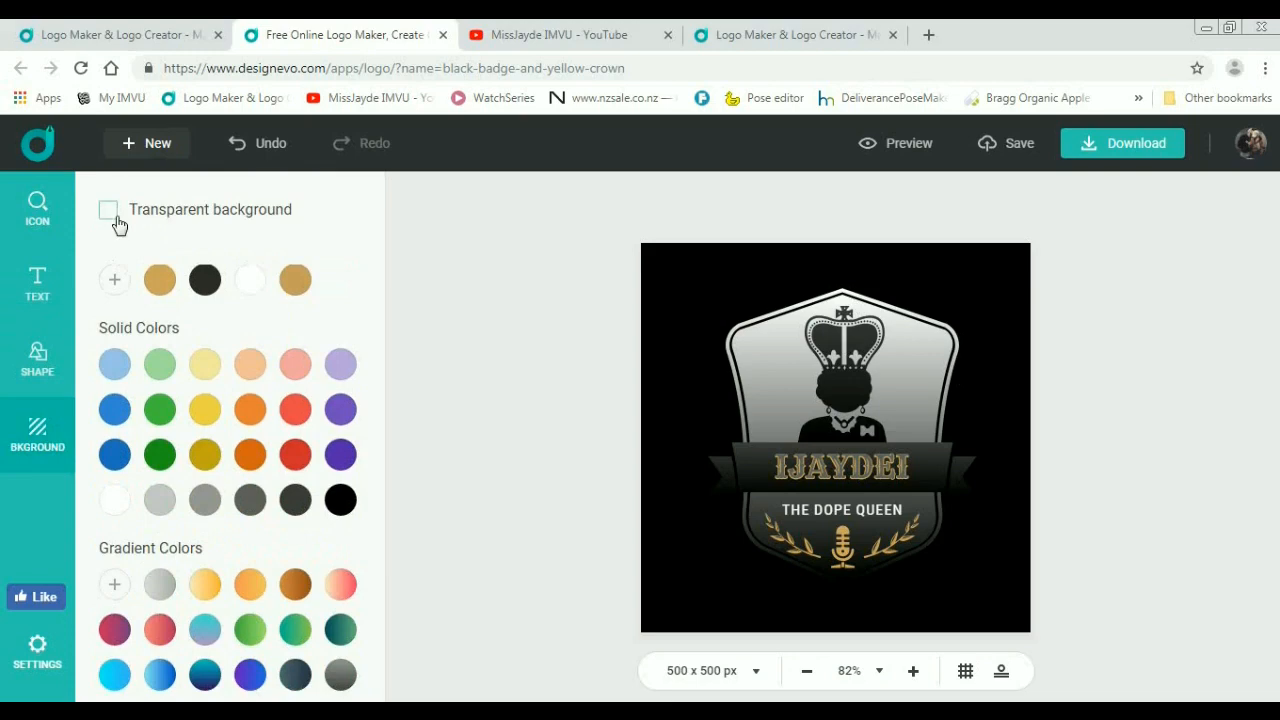
{"action": "left_click", "coordinate": [108, 210]}
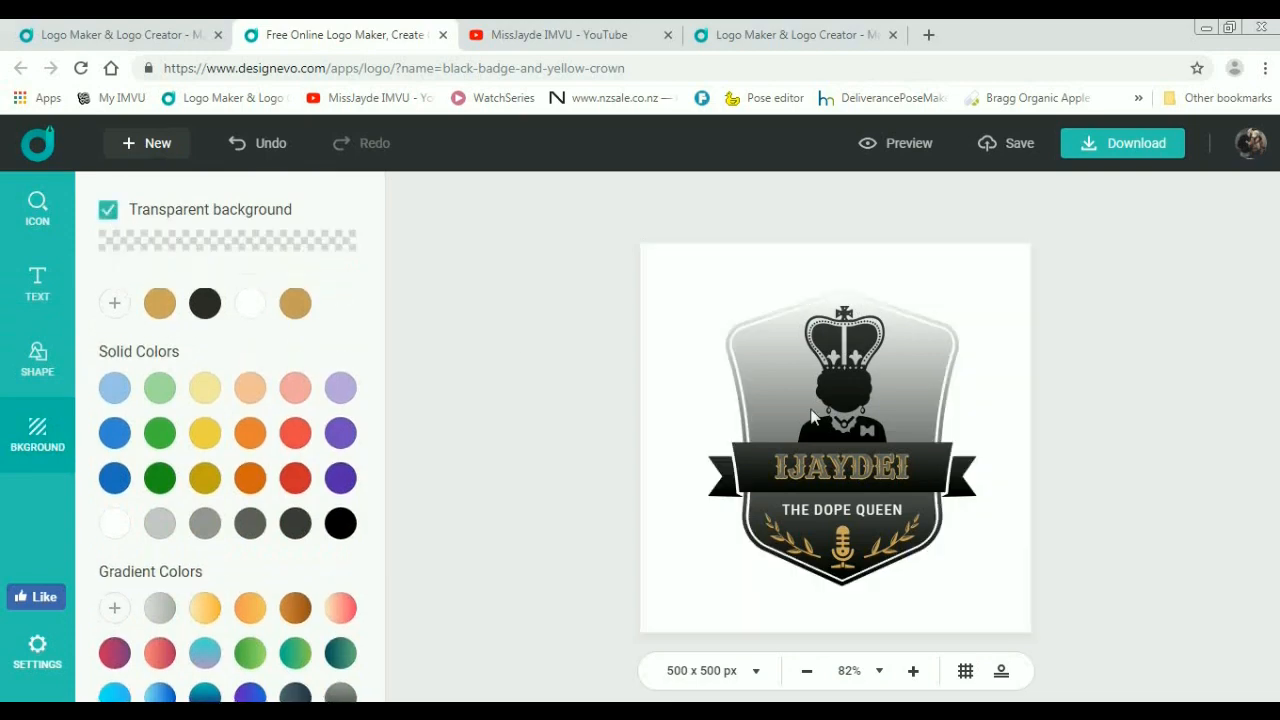
{"action": "mouse_move", "coordinate": [644, 538]}
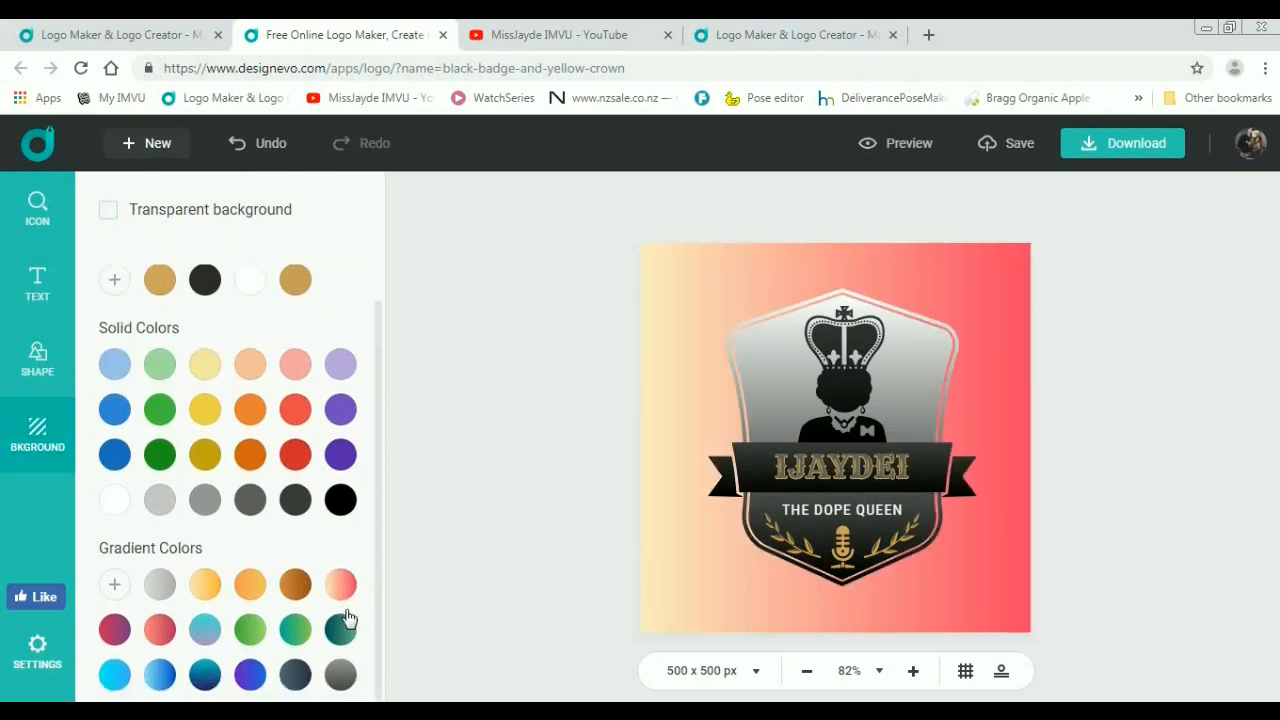
{"action": "left_click", "coordinate": [340, 672]}
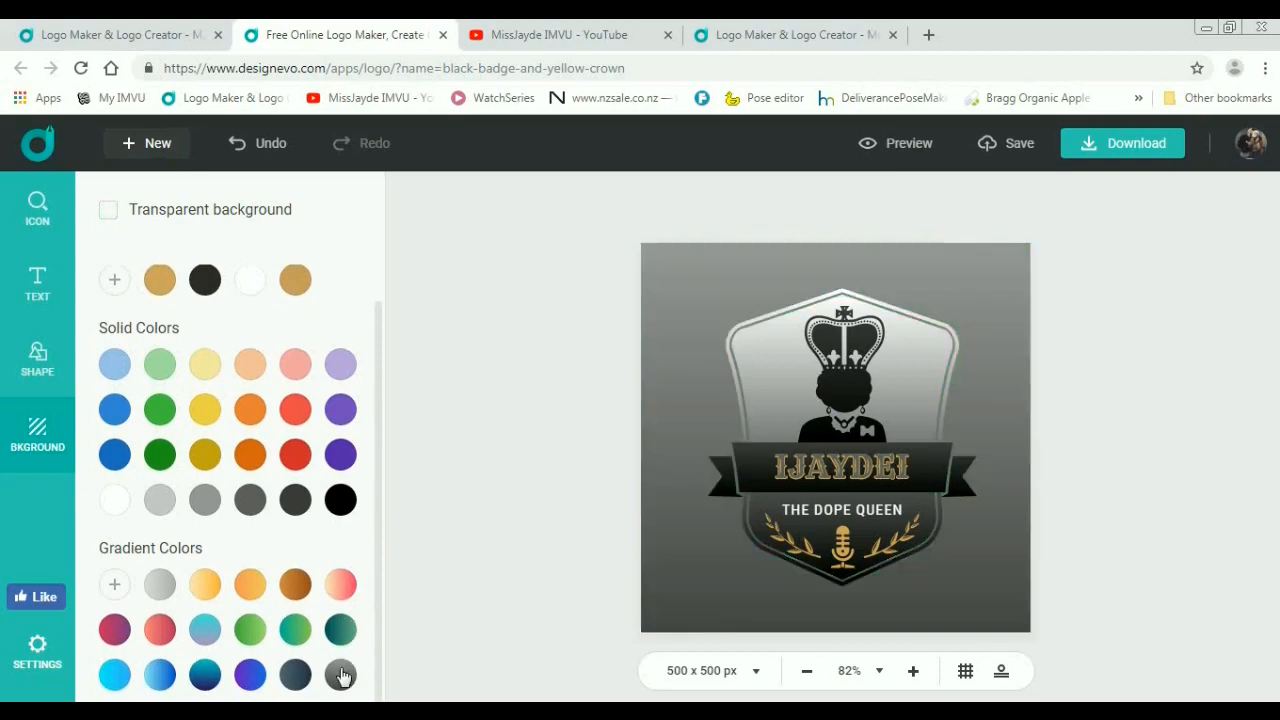
{"action": "left_click", "coordinate": [204, 674]}
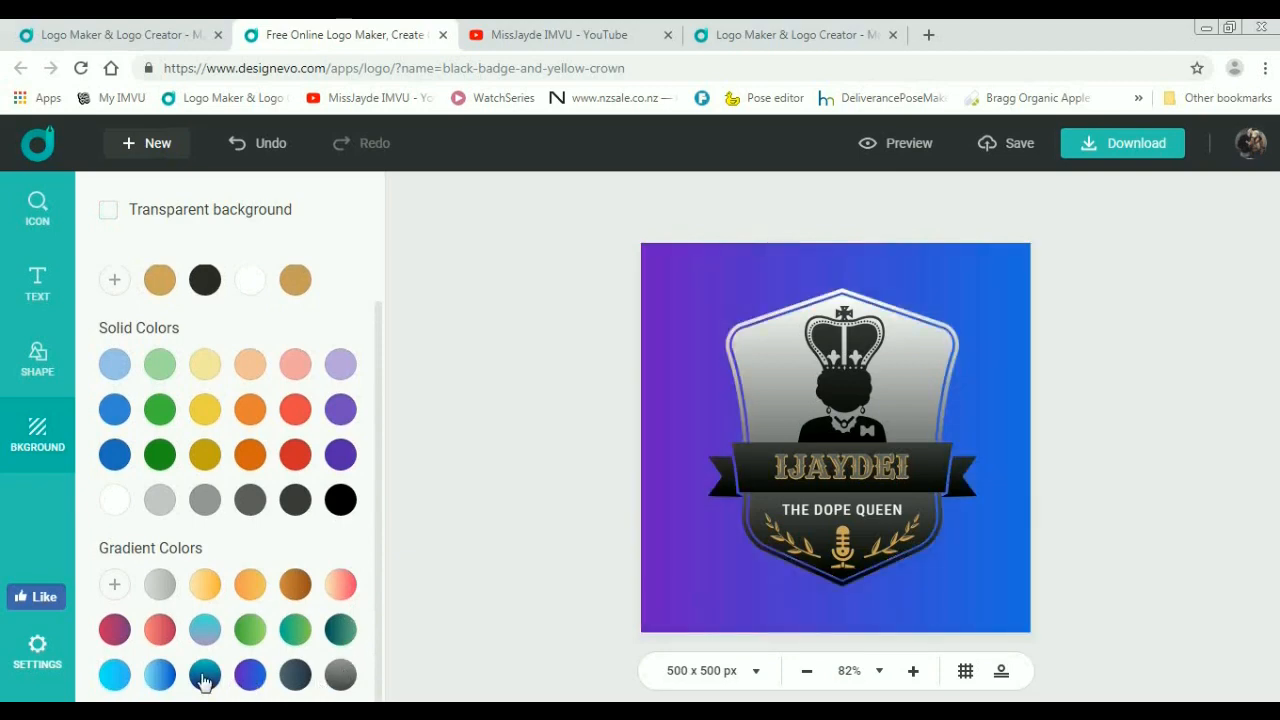
{"action": "left_click", "coordinate": [114, 674]}
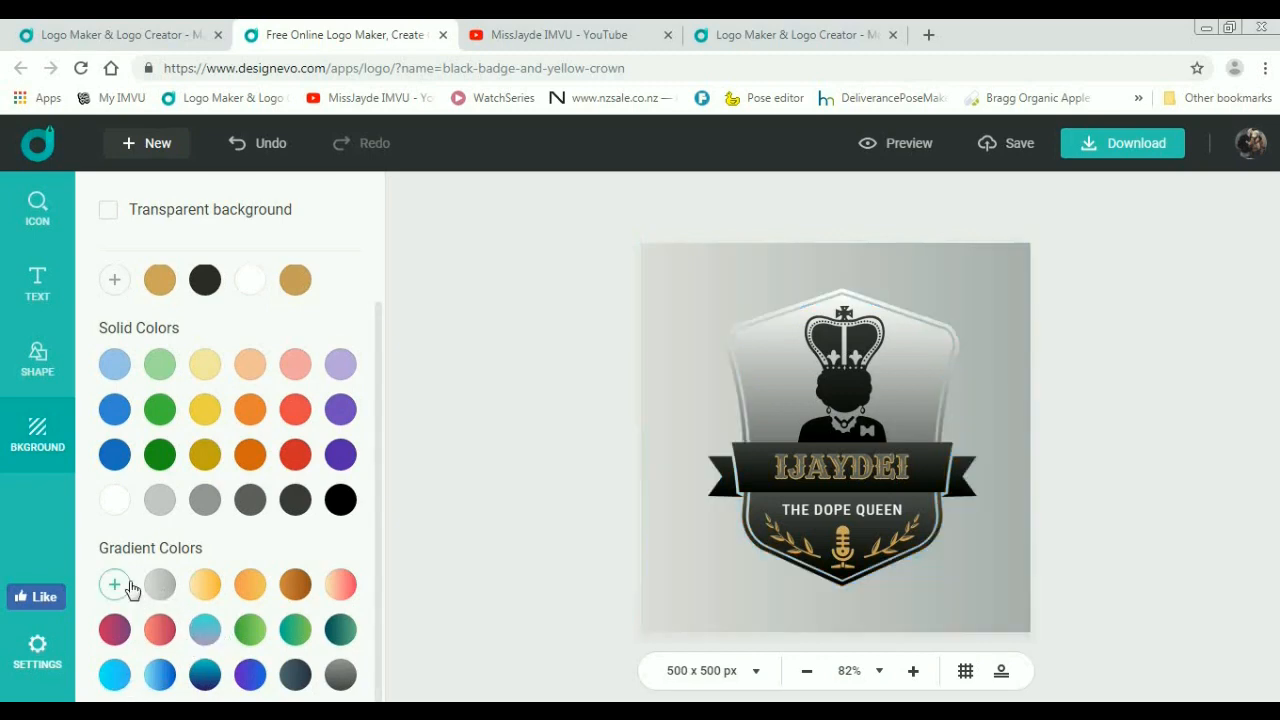
Step: Add a custom gradient and set its colour to near-black 1B1B1B, fading to light grey
{"action": "left_click", "coordinate": [114, 584]}
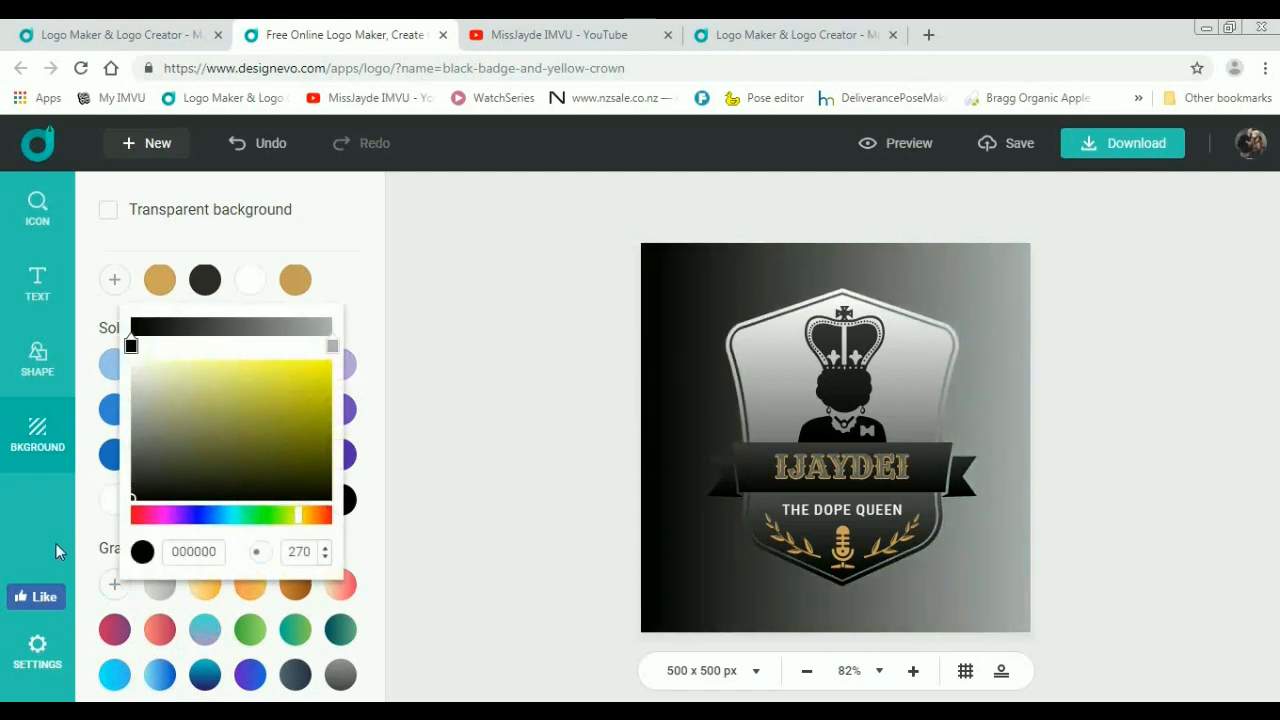
{"action": "left_click", "coordinate": [170, 332]}
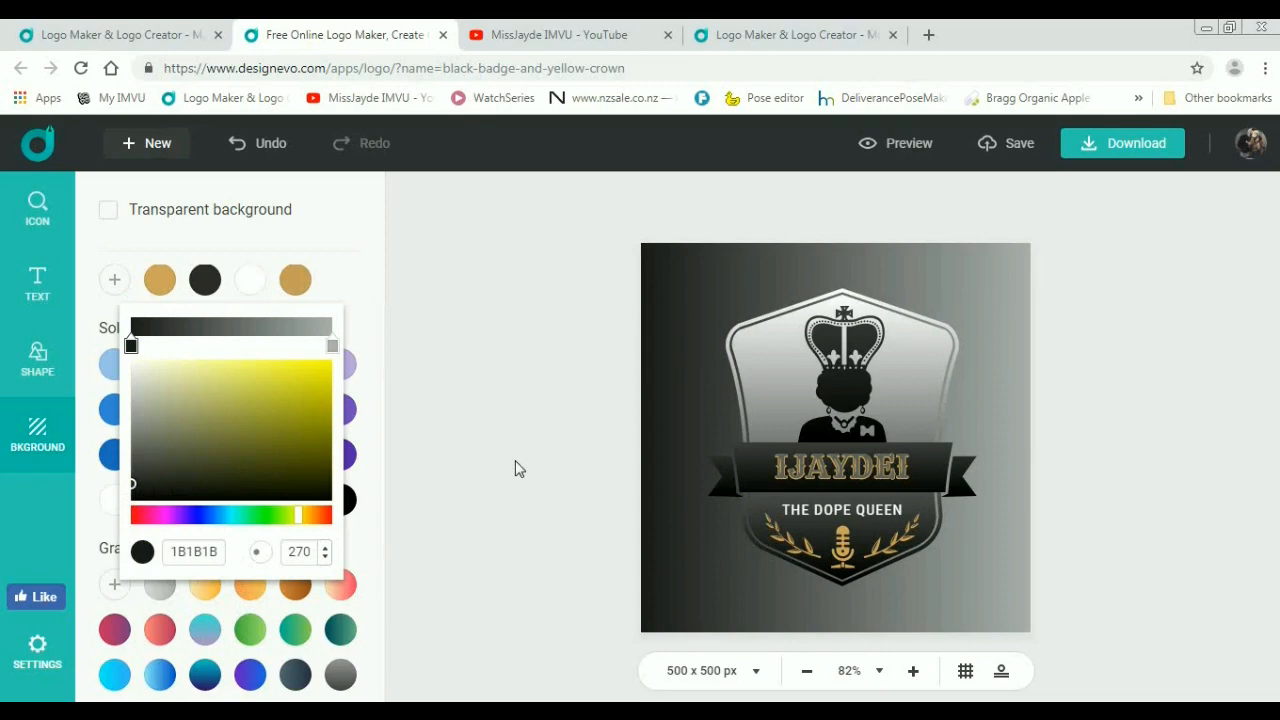
{"action": "left_click", "coordinate": [840, 468]}
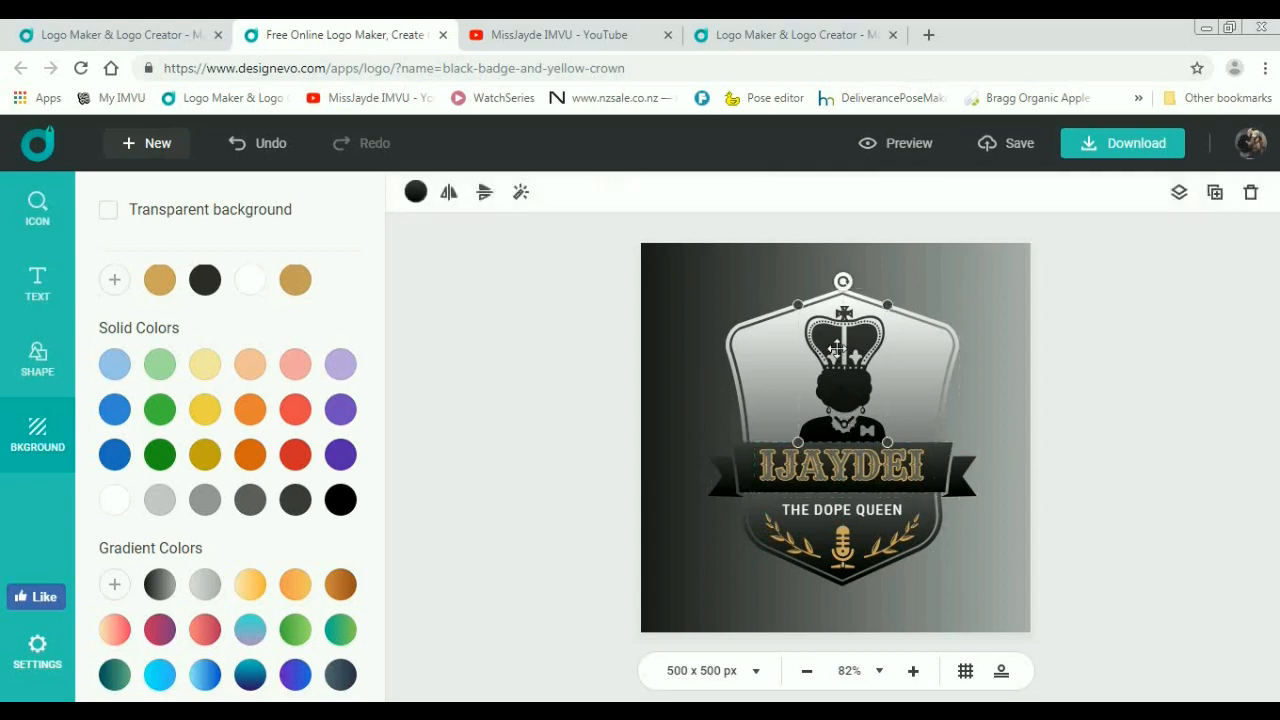
Step: Browse the icon library and try a spiky crown as the badge emblem
{"action": "left_click", "coordinate": [36, 206]}
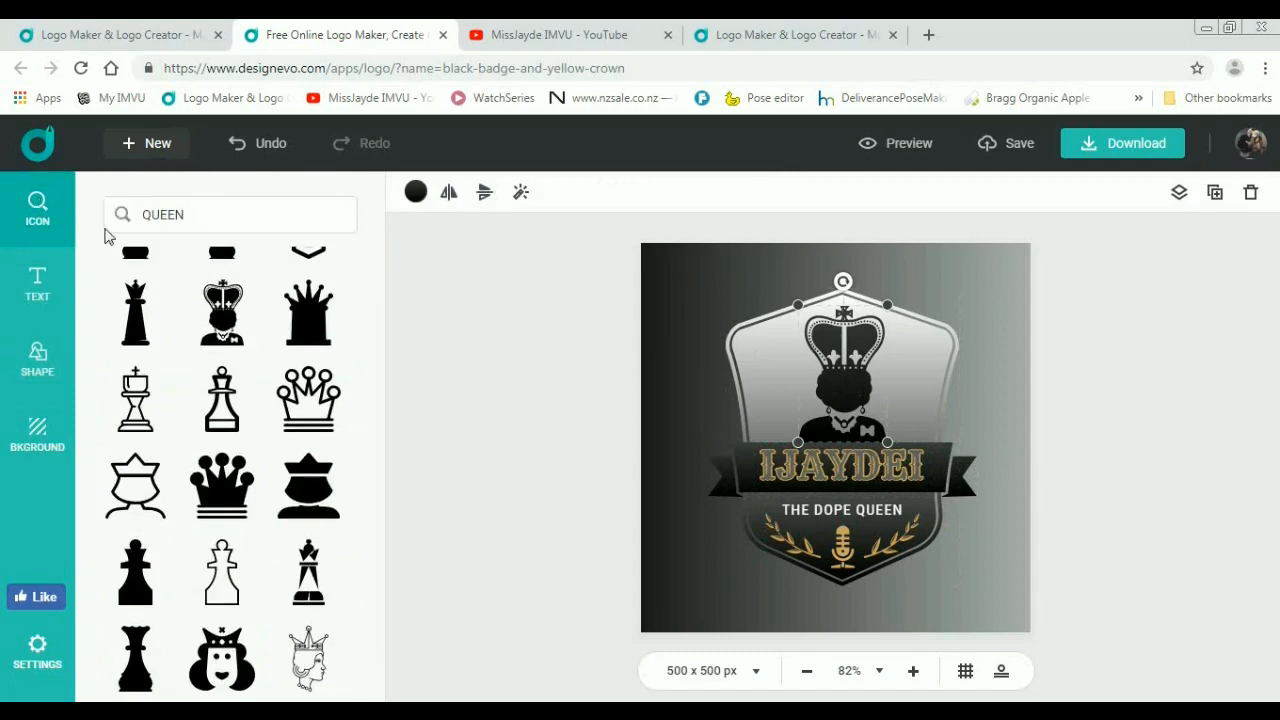
{"action": "scroll", "scroll_direction": "down", "scroll_amount": 3}
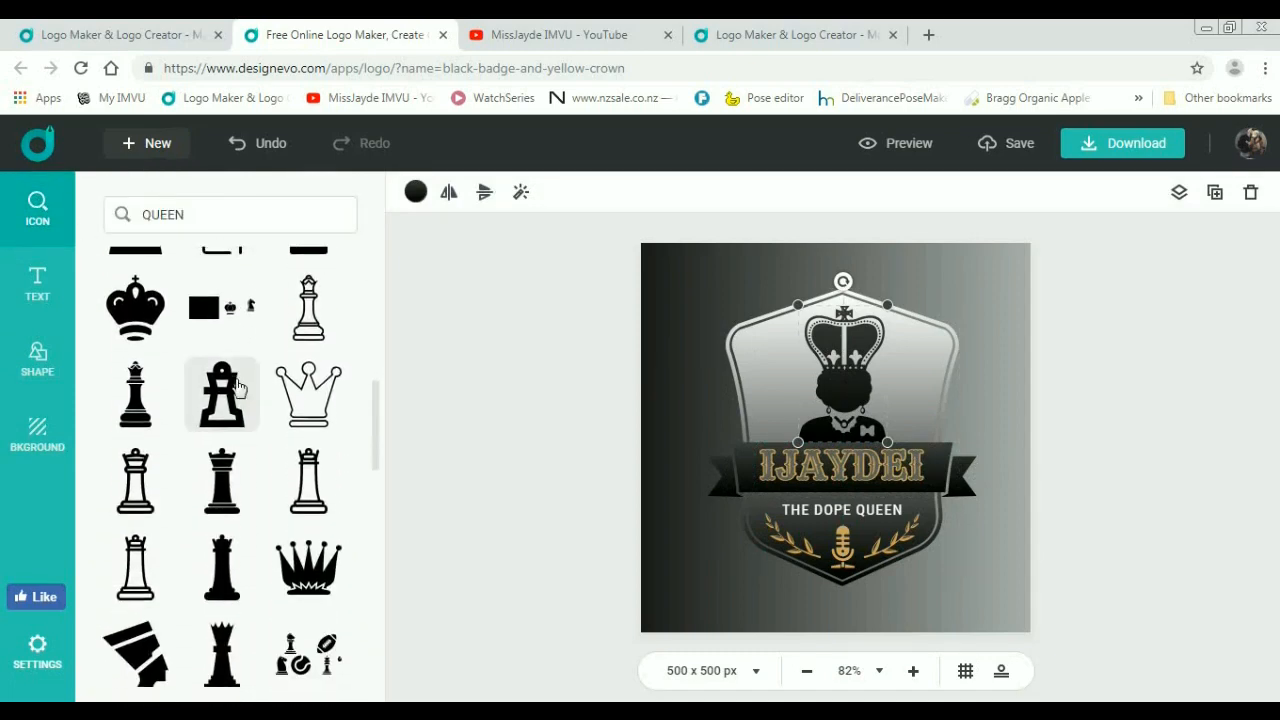
{"action": "left_click", "coordinate": [308, 390]}
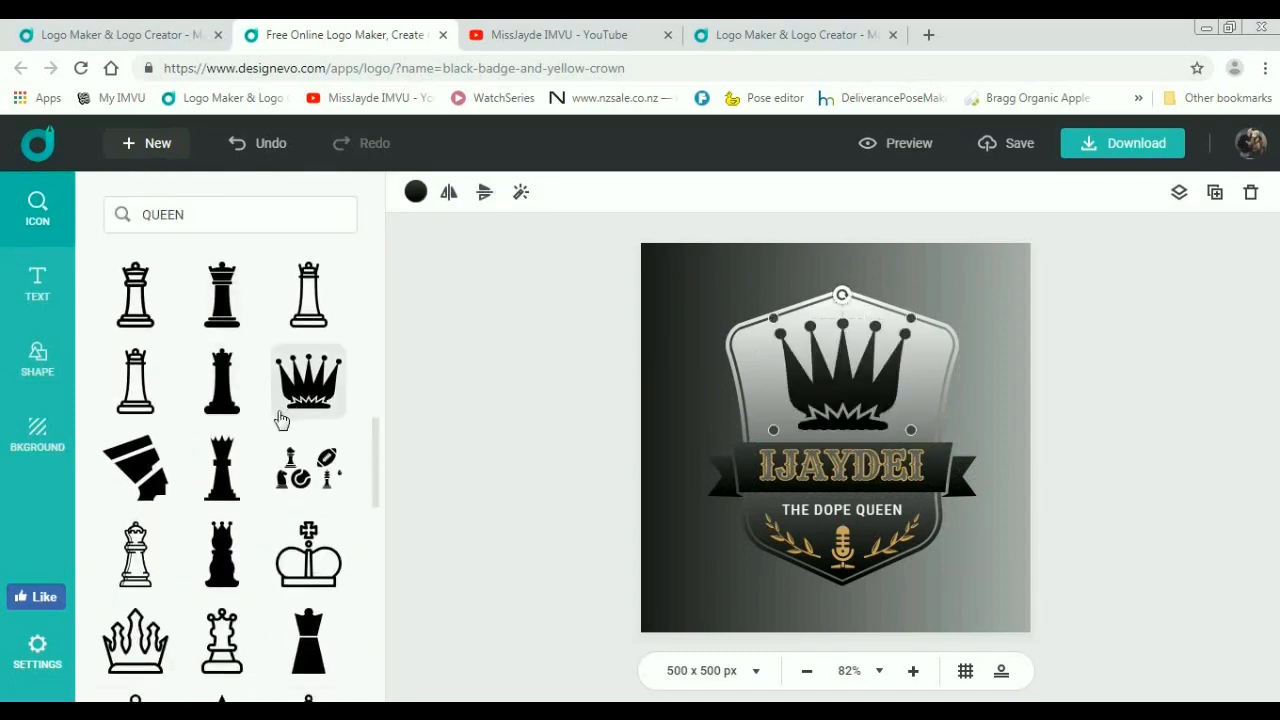
{"action": "scroll", "scroll_direction": "down", "scroll_amount": 3}
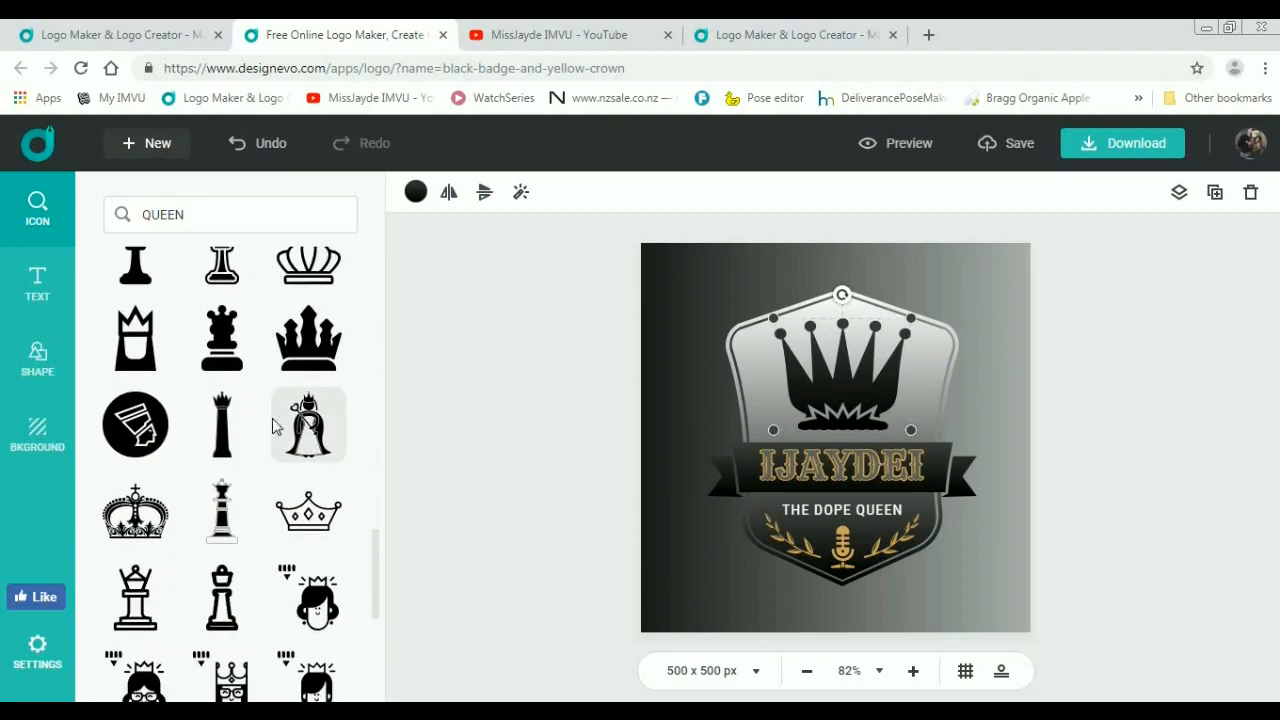
{"action": "scroll", "scroll_direction": "down", "scroll_amount": 3}
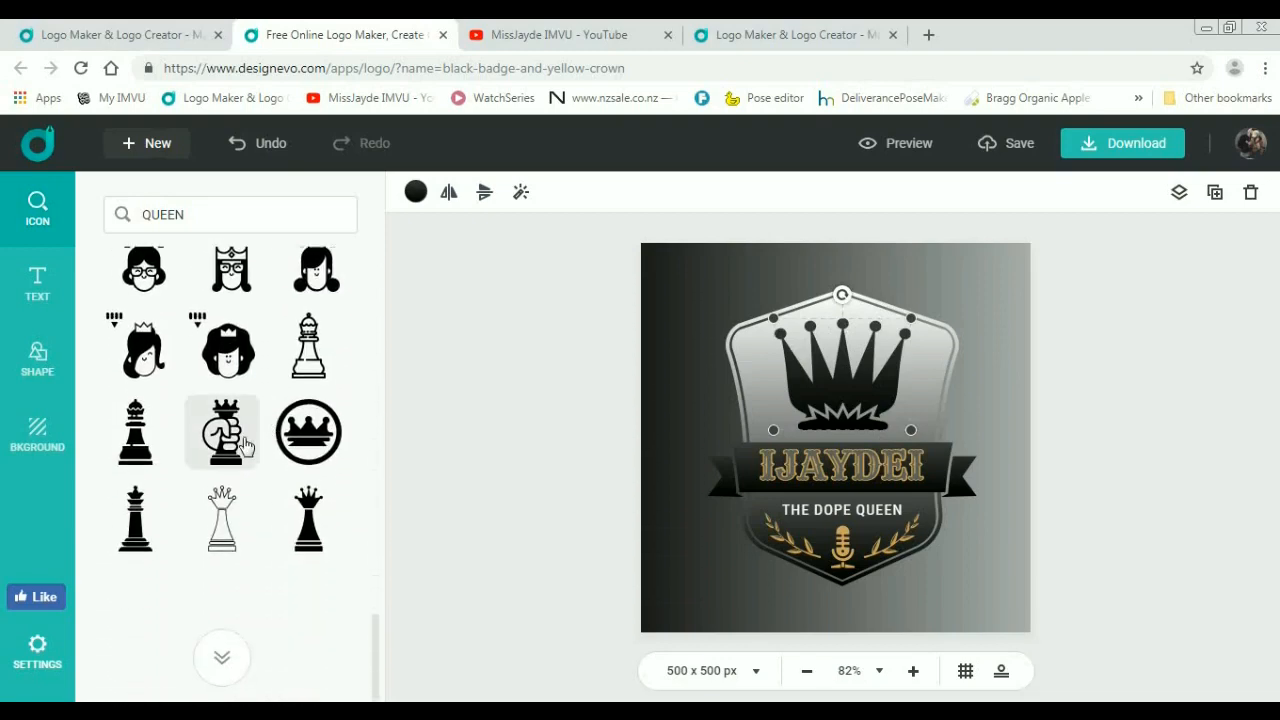
Step: Search icons for DOPE, try a cannabis leaf emblem, then revert to the crowned figure
{"action": "triple_click", "coordinate": [228, 214]}
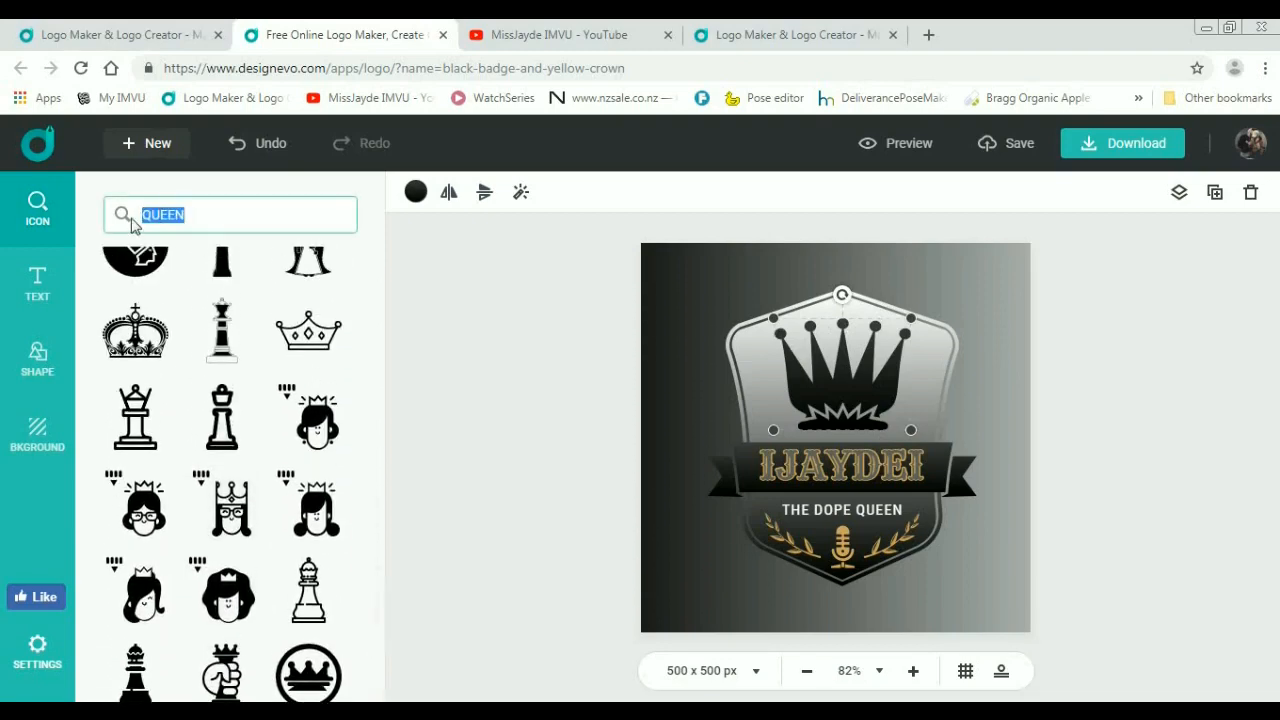
{"action": "type", "text": "DOPE"}
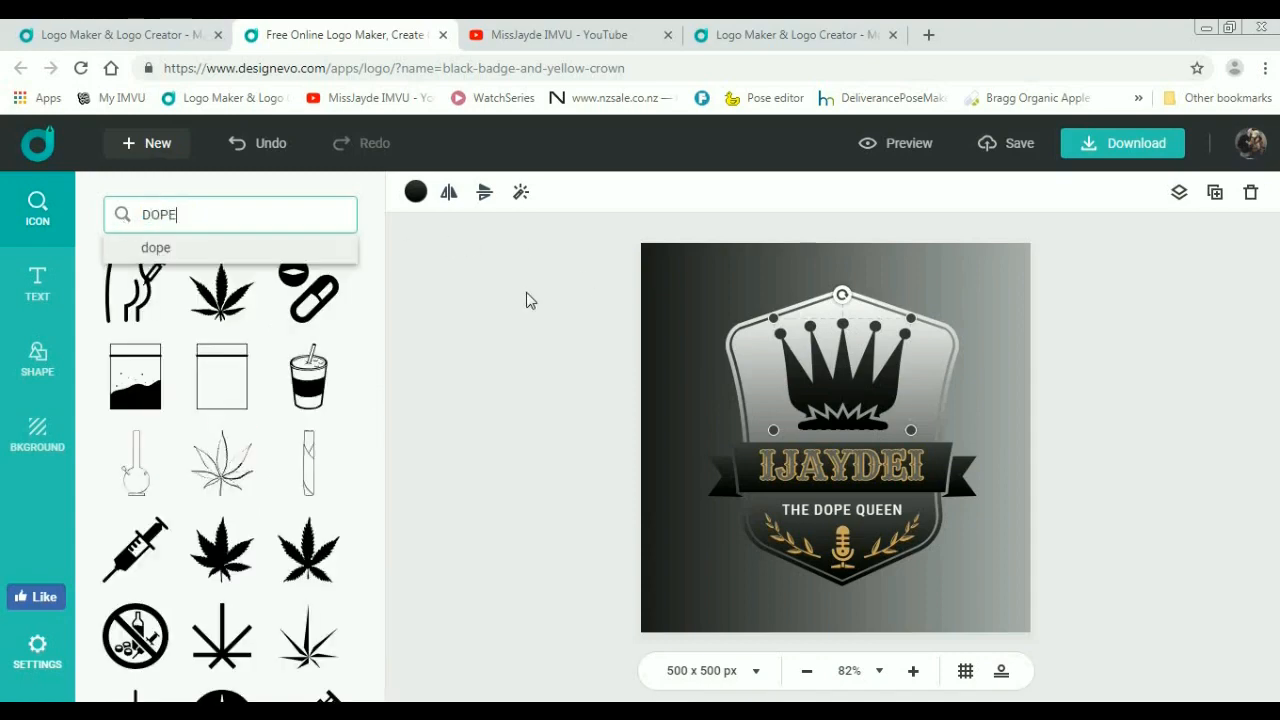
{"action": "left_click", "coordinate": [220, 288]}
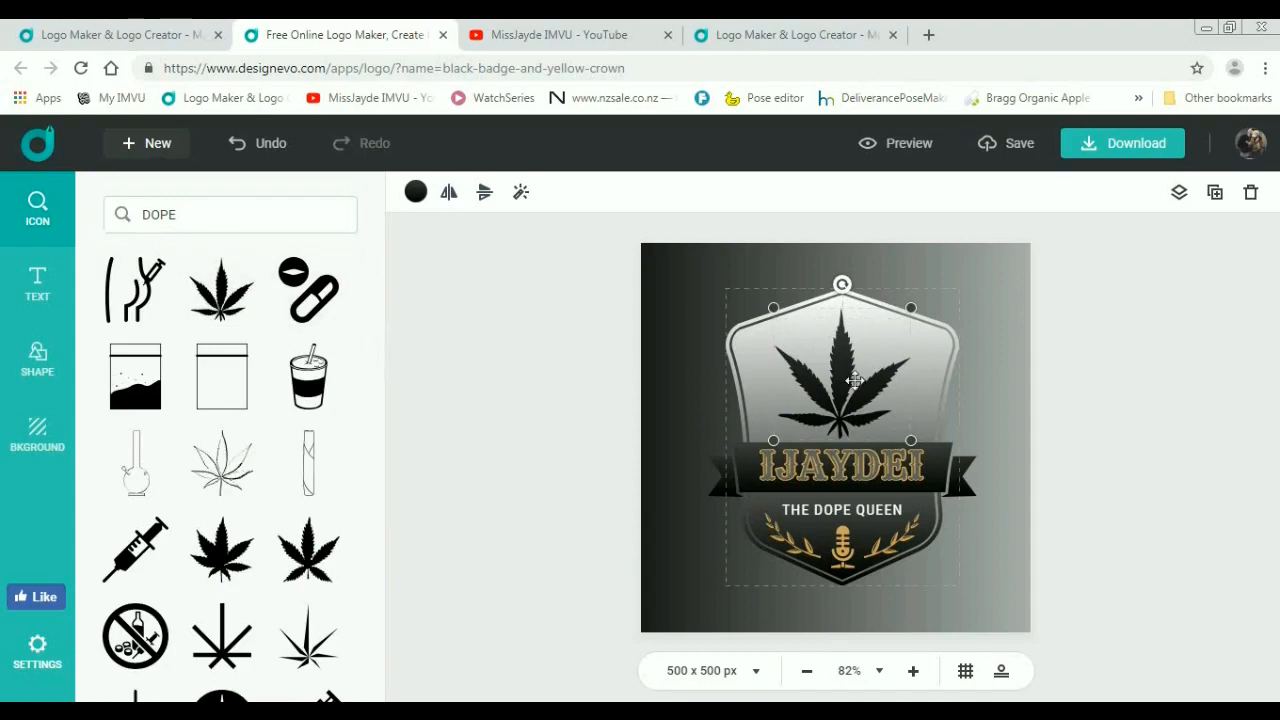
{"action": "mouse_move", "coordinate": [908, 308]}
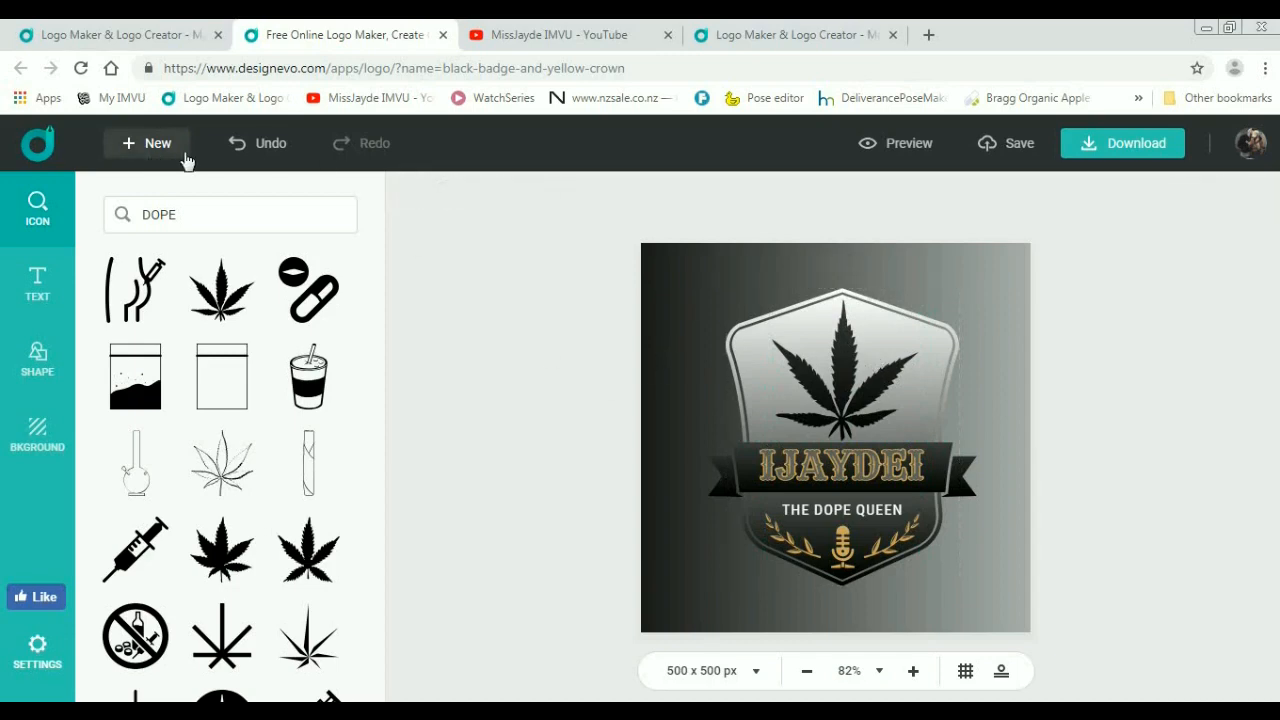
{"action": "left_click", "coordinate": [256, 144]}
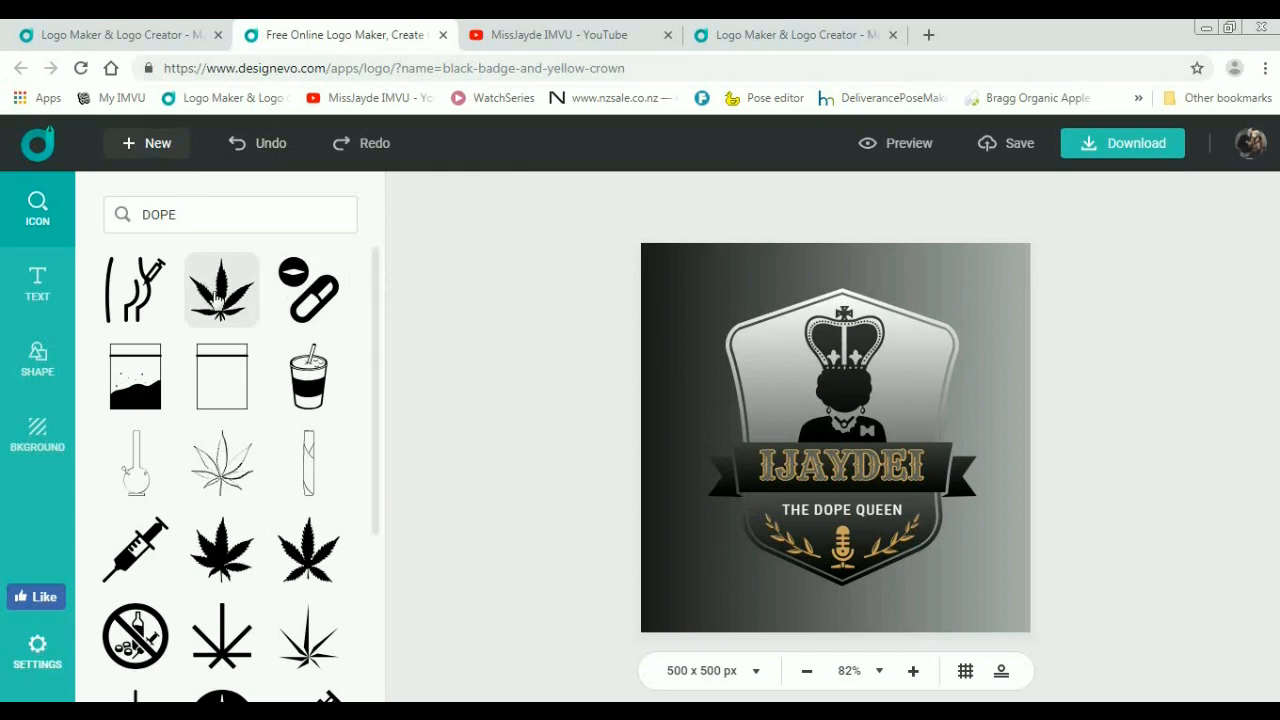
Step: Add the cannabis leaf icon and position it beside the crowned figure in the badge
{"action": "left_click", "coordinate": [220, 288]}
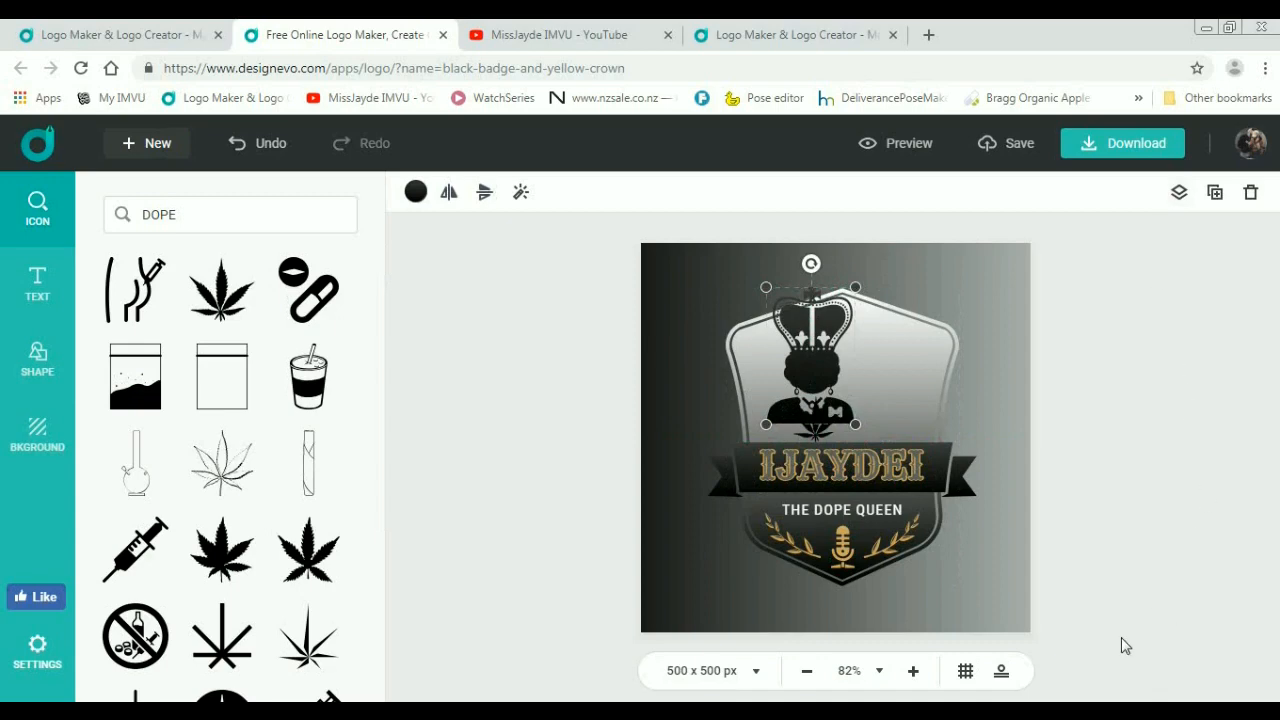
{"action": "mouse_move", "coordinate": [1068, 244]}
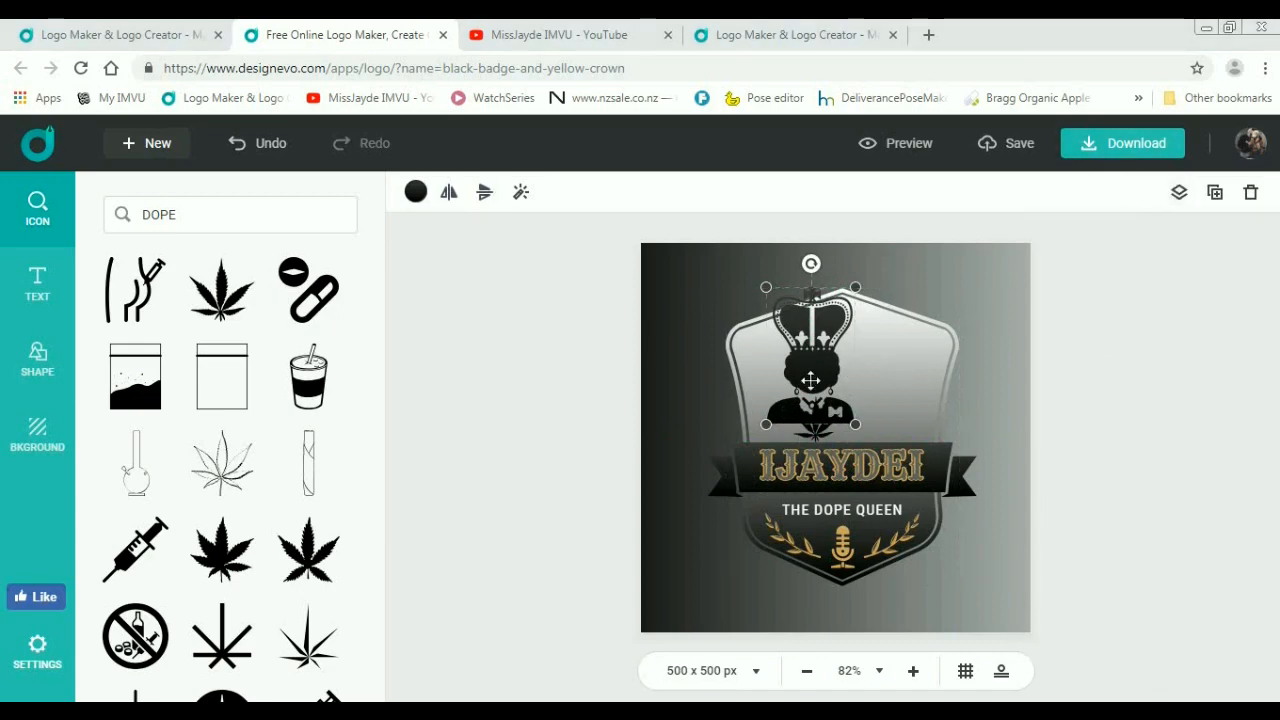
{"action": "left_click_drag", "start_coordinate": [810, 380], "coordinate": [840, 400]}
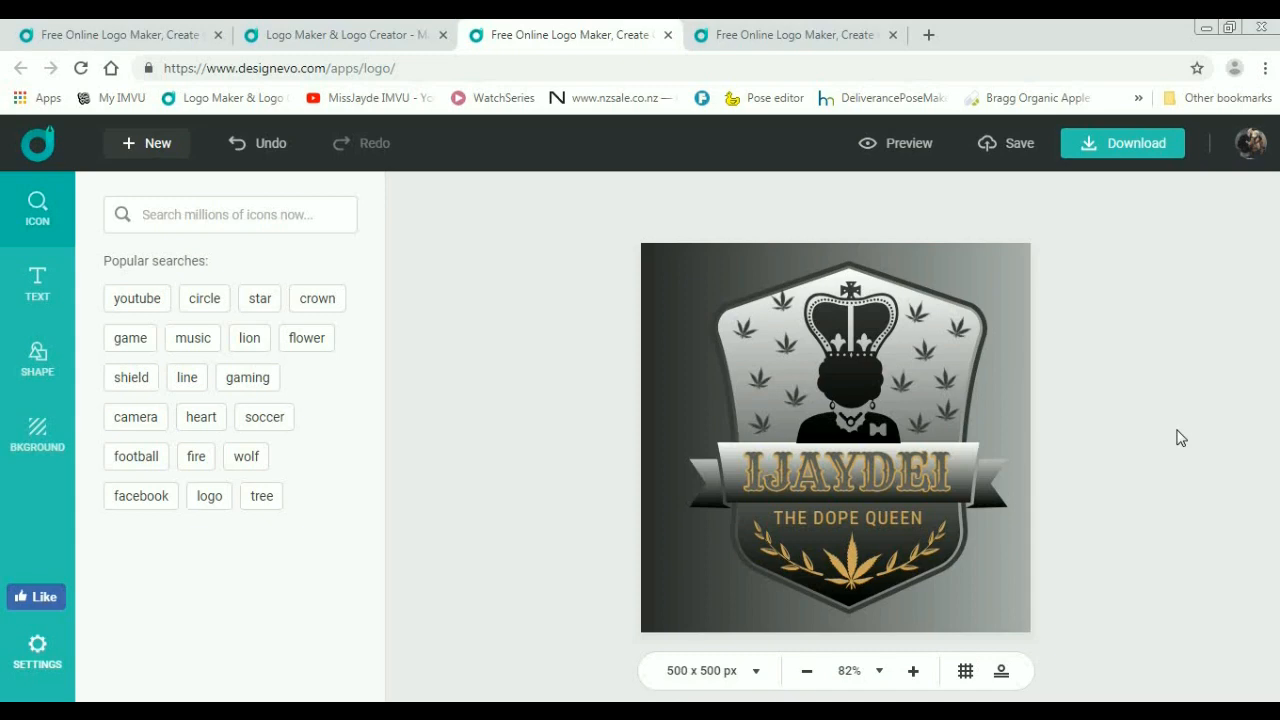
{"action": "mouse_move", "coordinate": [1008, 150]}
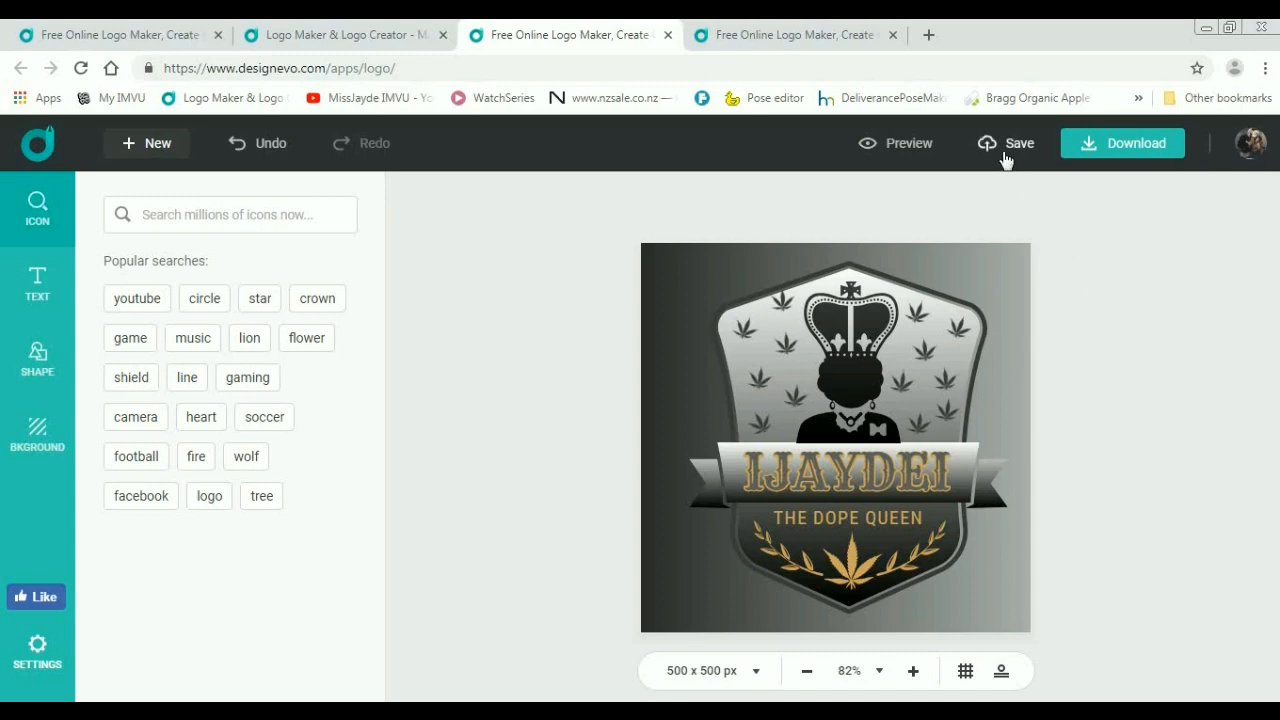
Step: Go to My Logos from the account menu, confirming to discard the current design and leave the editor
{"action": "left_click", "coordinate": [1252, 144]}
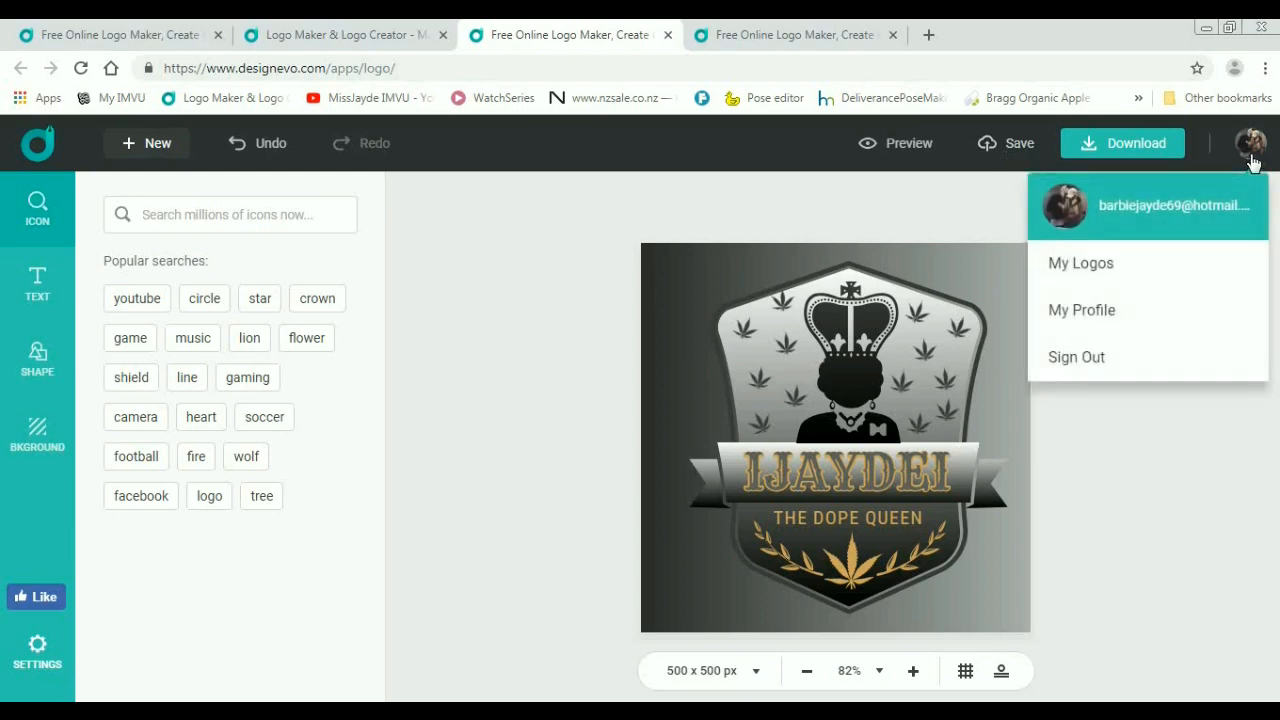
{"action": "mouse_move", "coordinate": [1080, 264]}
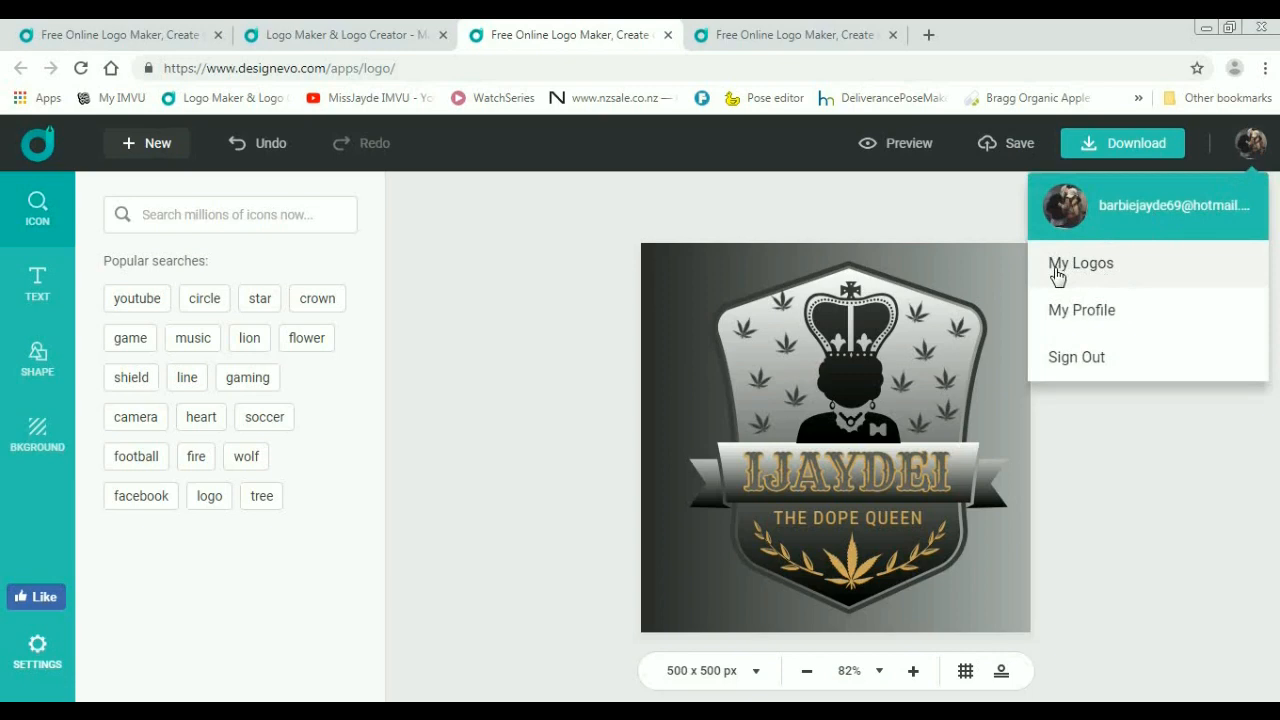
{"action": "left_click", "coordinate": [1080, 264]}
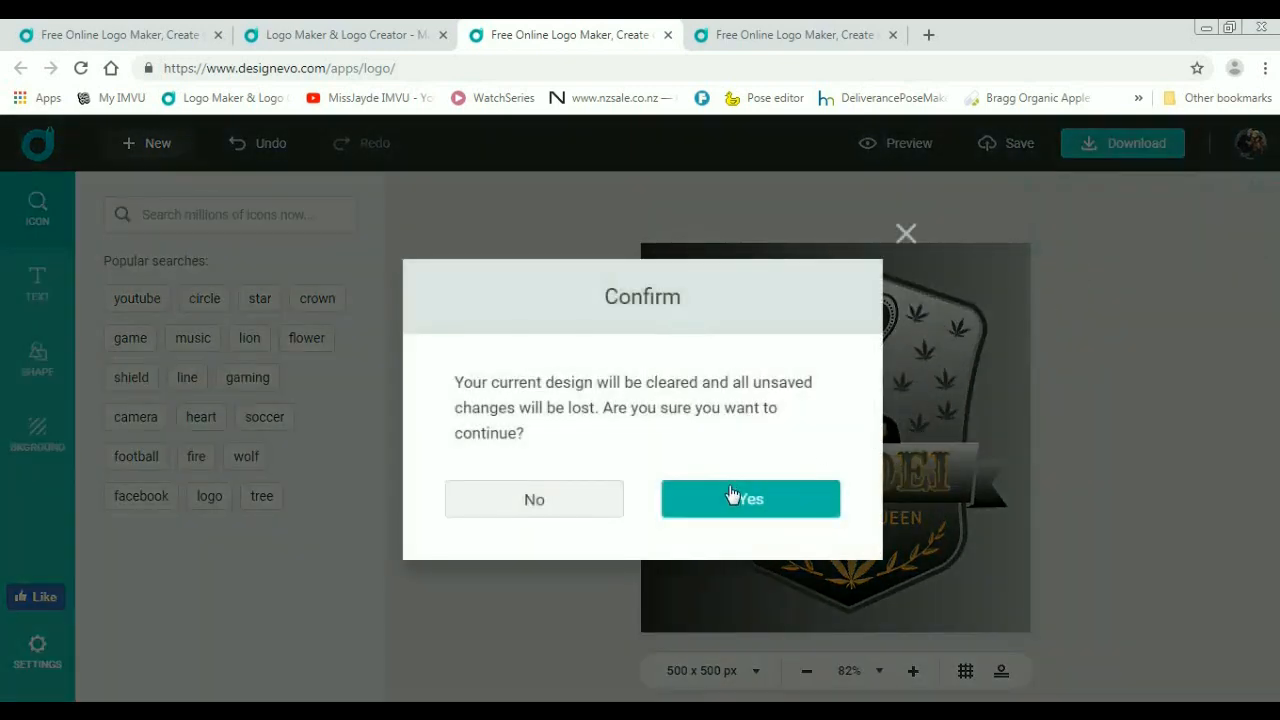
{"action": "mouse_move", "coordinate": [576, 500]}
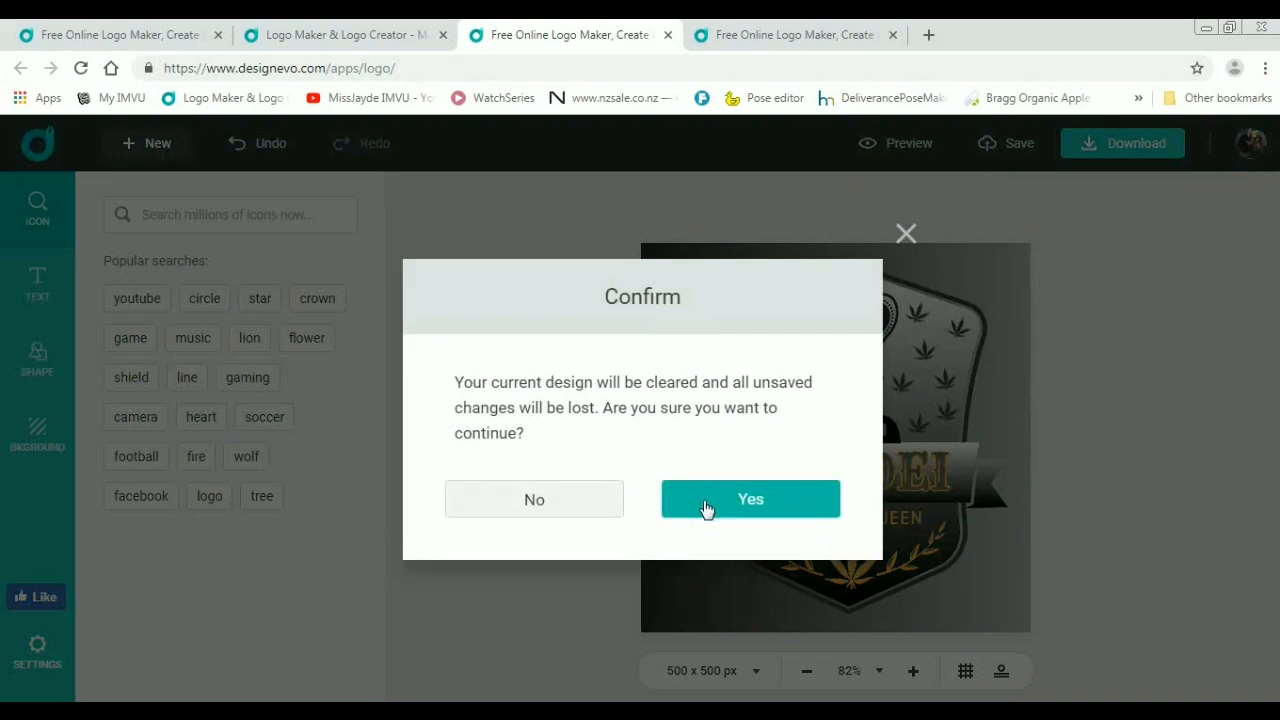
{"action": "left_click", "coordinate": [750, 500]}
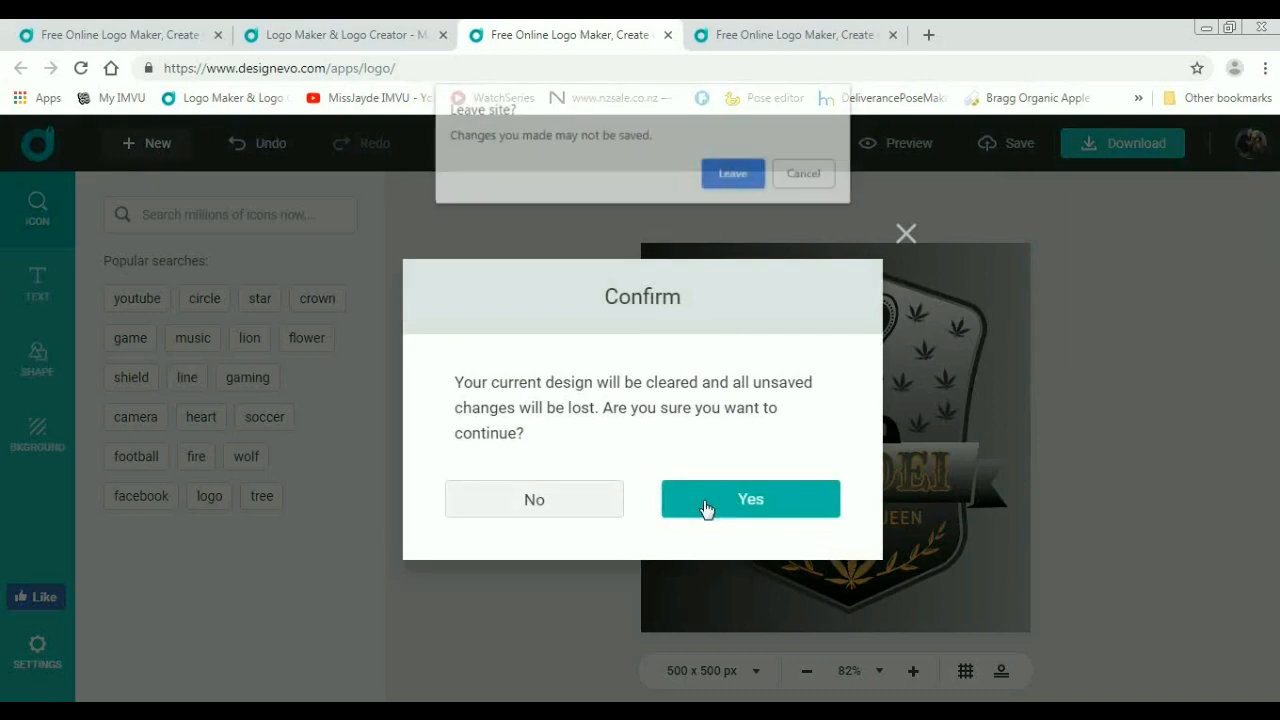
{"action": "left_click", "coordinate": [750, 500]}
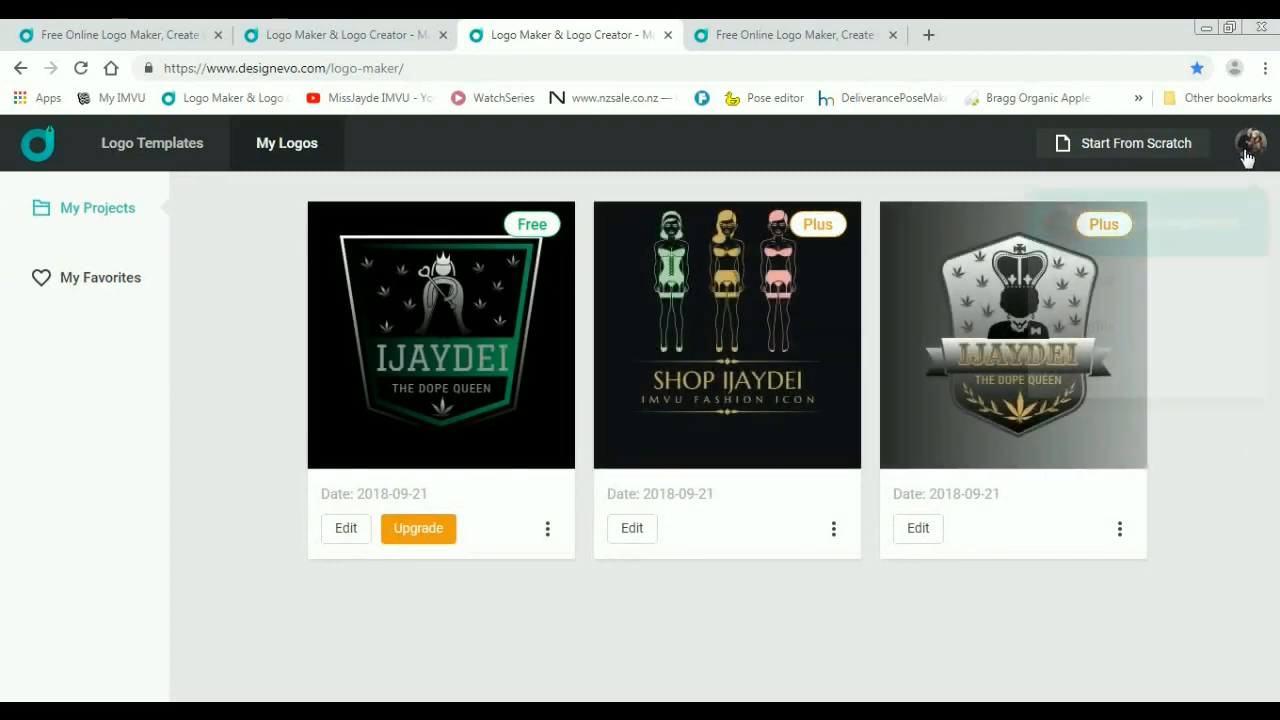
Step: Scroll down the My Logos list to reveal more saved IJAYDEI projects
{"action": "scroll", "scroll_direction": "down", "scroll_amount": 3}
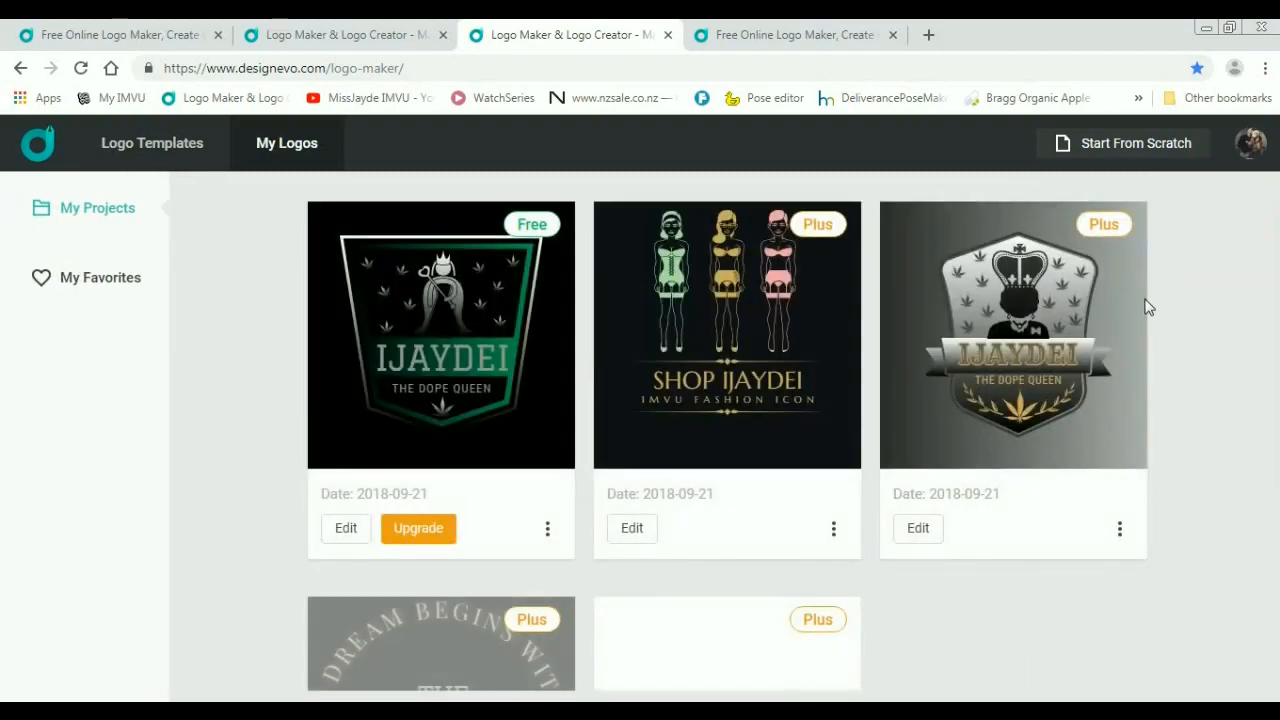
{"action": "scroll", "scroll_direction": "down", "scroll_amount": 3}
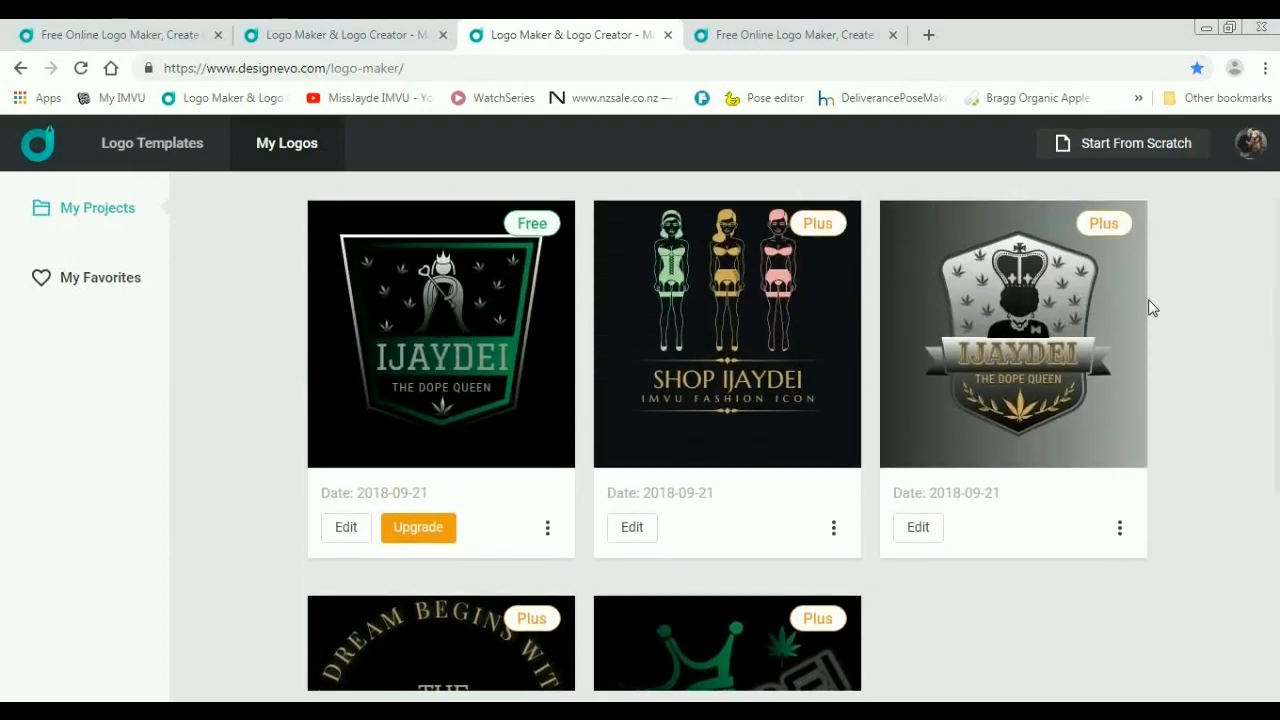
{"action": "mouse_move", "coordinate": [730, 528]}
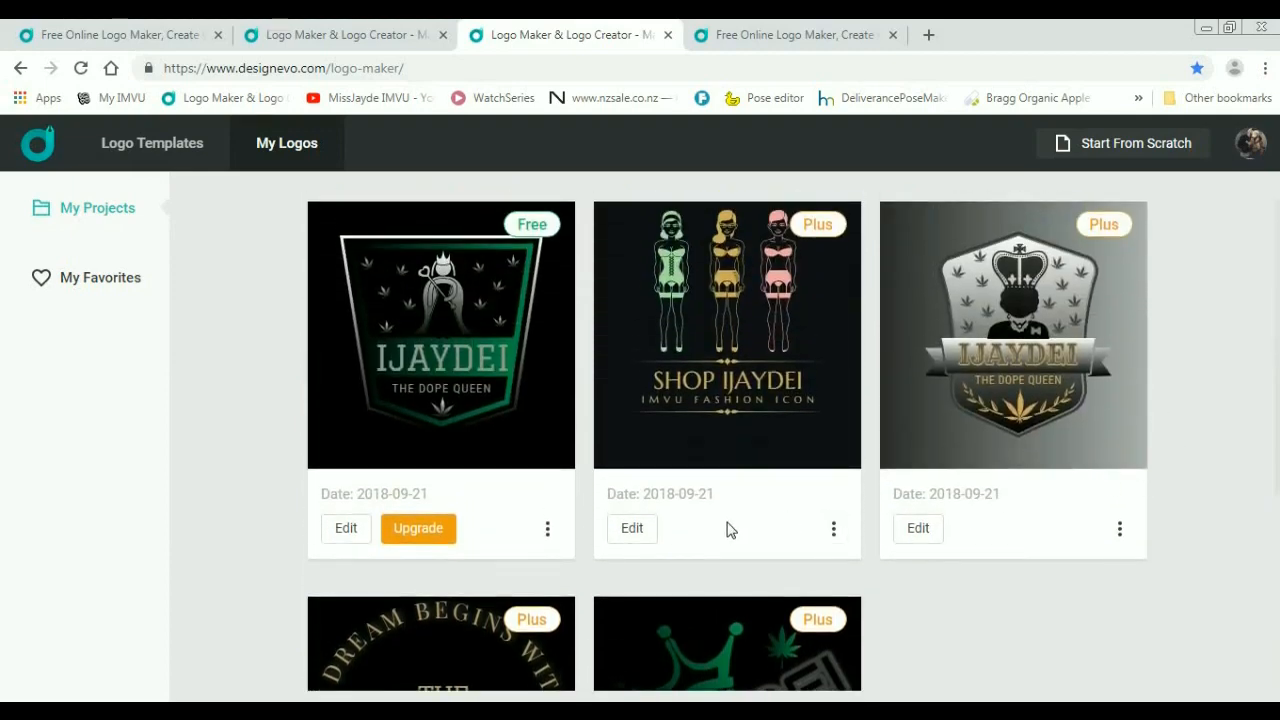
{"action": "mouse_move", "coordinate": [1028, 558]}
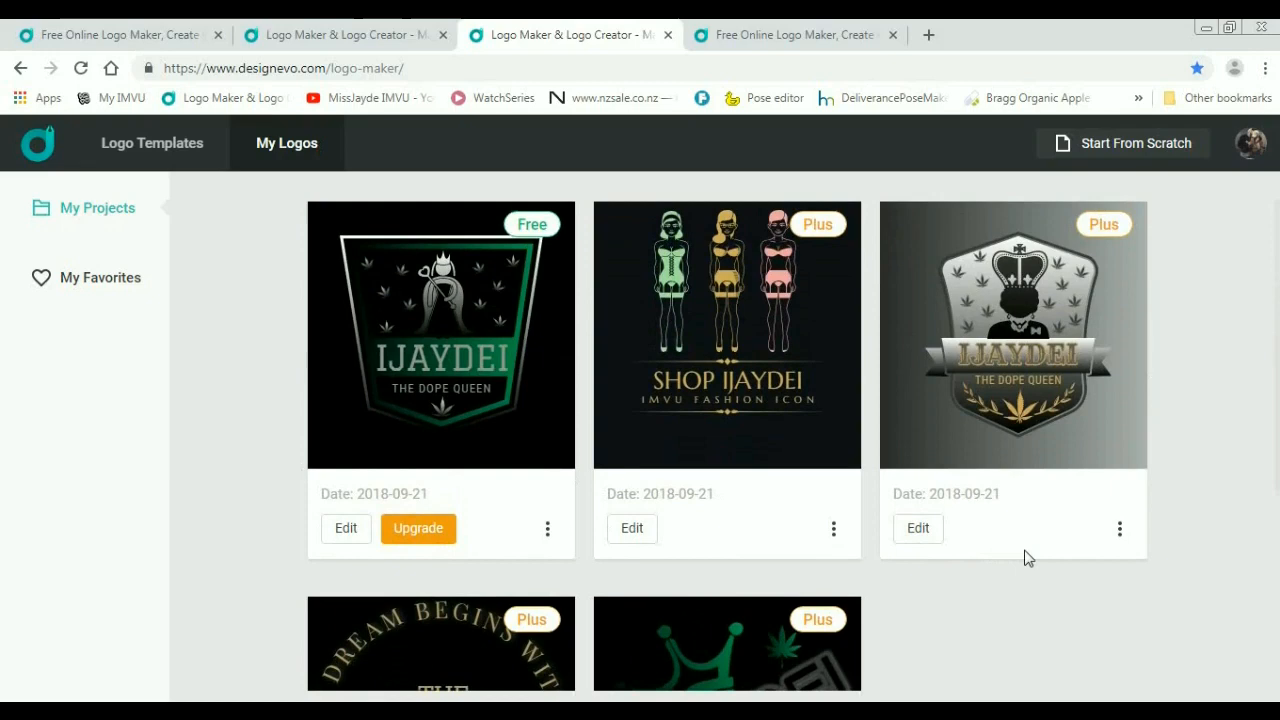
{"action": "mouse_move", "coordinate": [424, 554]}
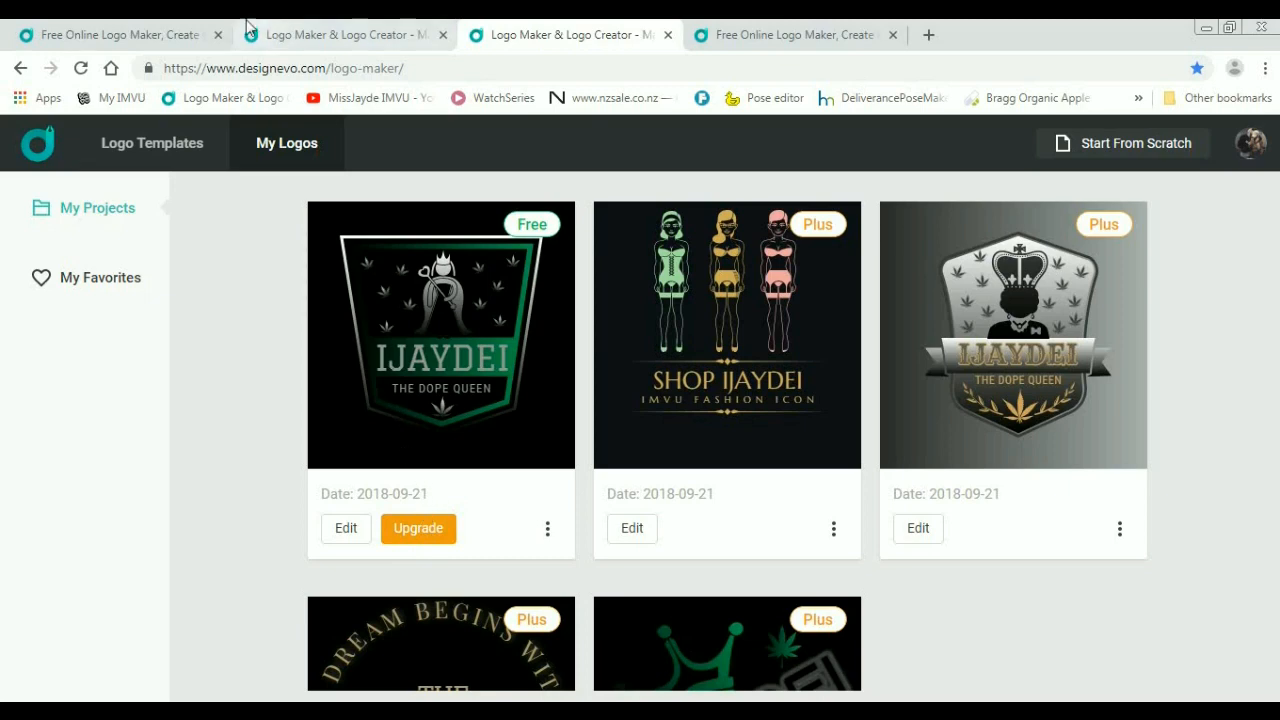
Step: Start the download for the crown badge logo and review the pricing table for the free package
{"action": "left_click", "coordinate": [416, 528]}
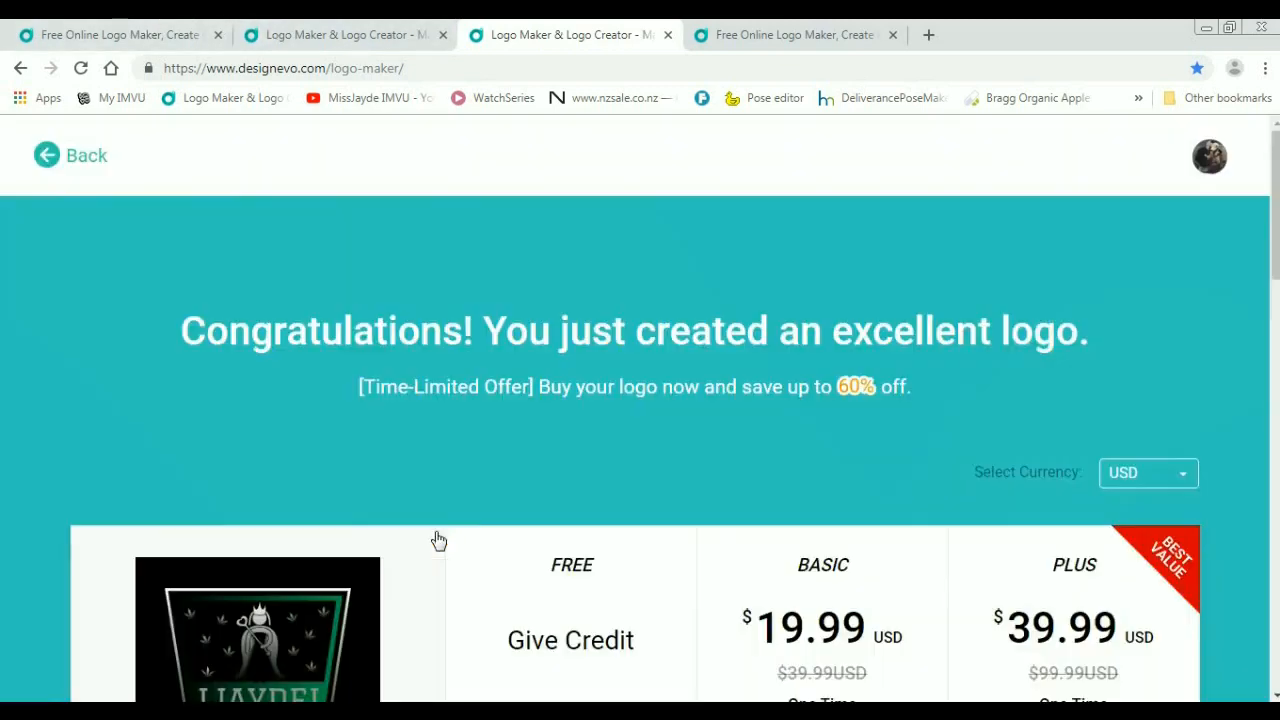
{"action": "scroll", "scroll_direction": "down", "scroll_amount": 3}
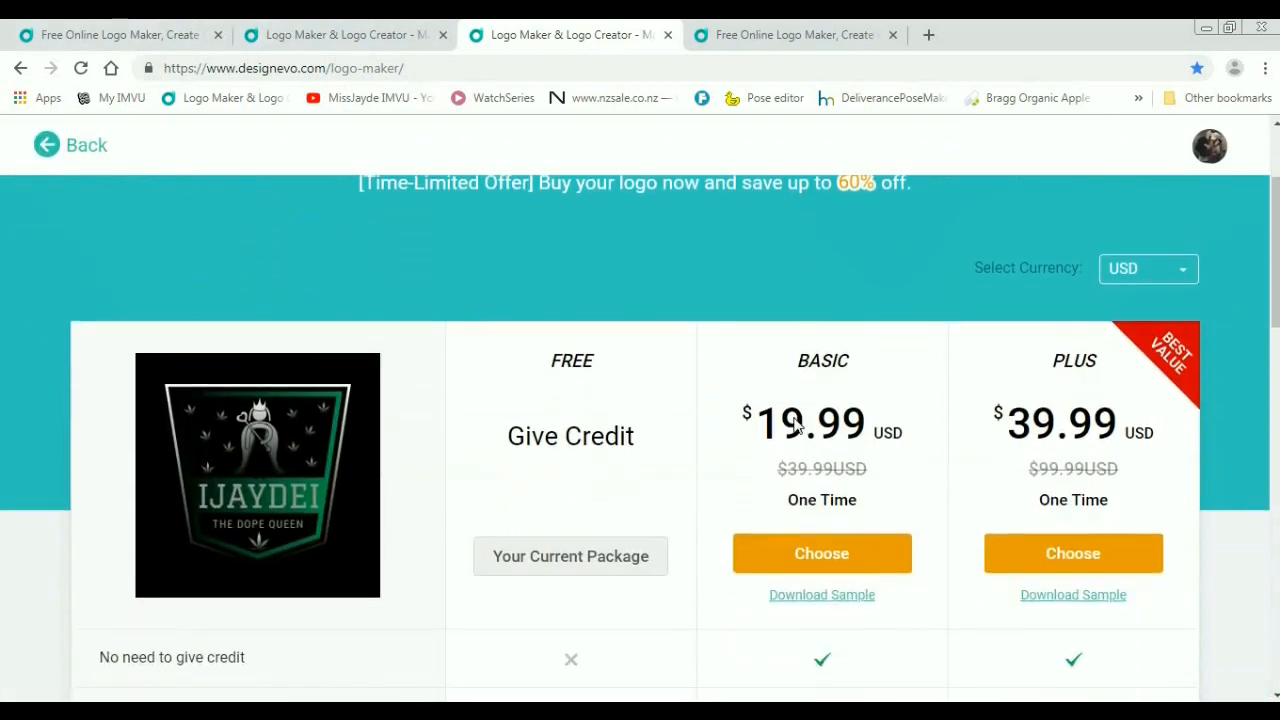
{"action": "scroll", "scroll_direction": "down", "scroll_amount": 3}
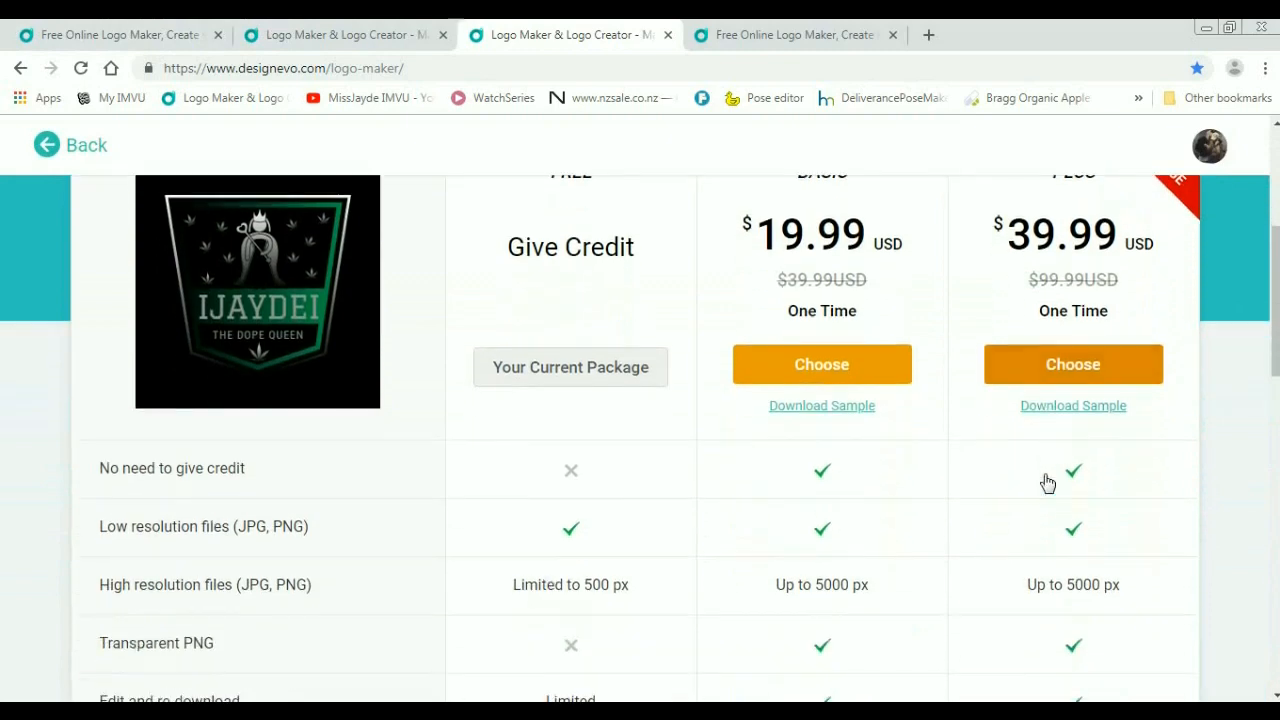
{"action": "scroll", "scroll_direction": "up", "scroll_amount": 3}
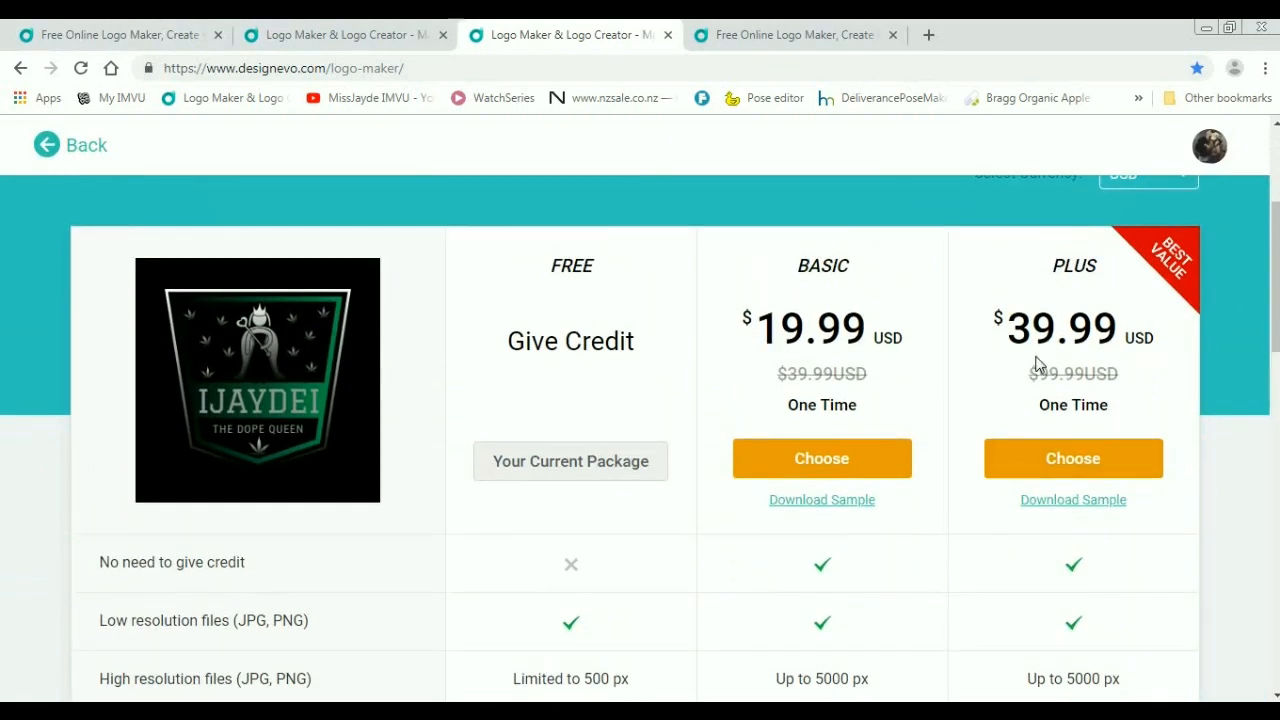
{"action": "scroll", "scroll_direction": "down", "scroll_amount": 3}
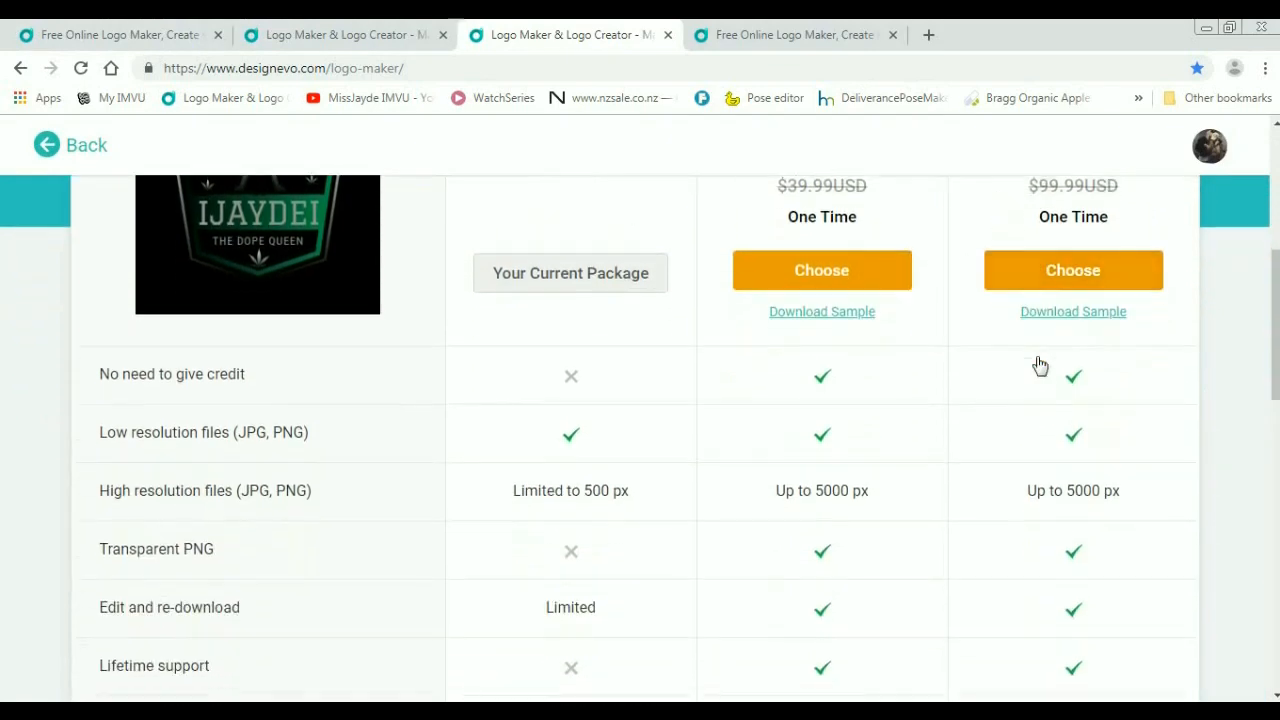
{"action": "scroll", "scroll_direction": "down", "scroll_amount": 3}
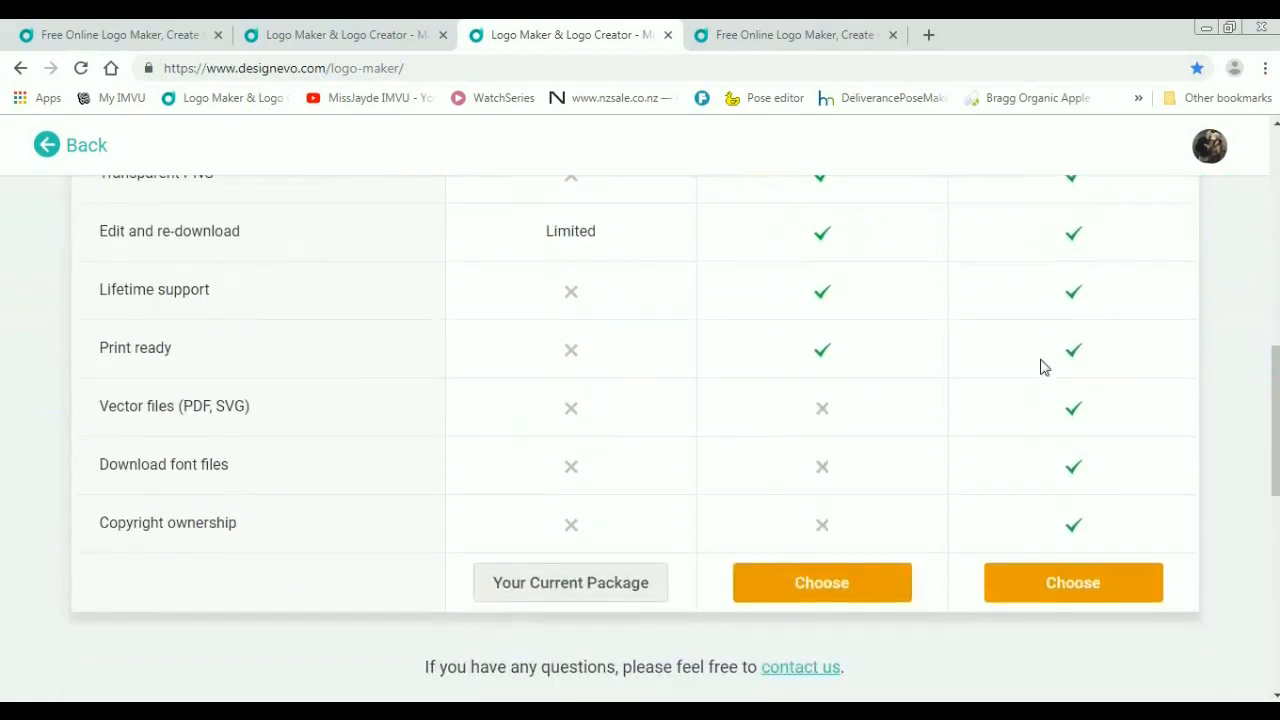
{"action": "scroll", "scroll_direction": "up", "scroll_amount": 3}
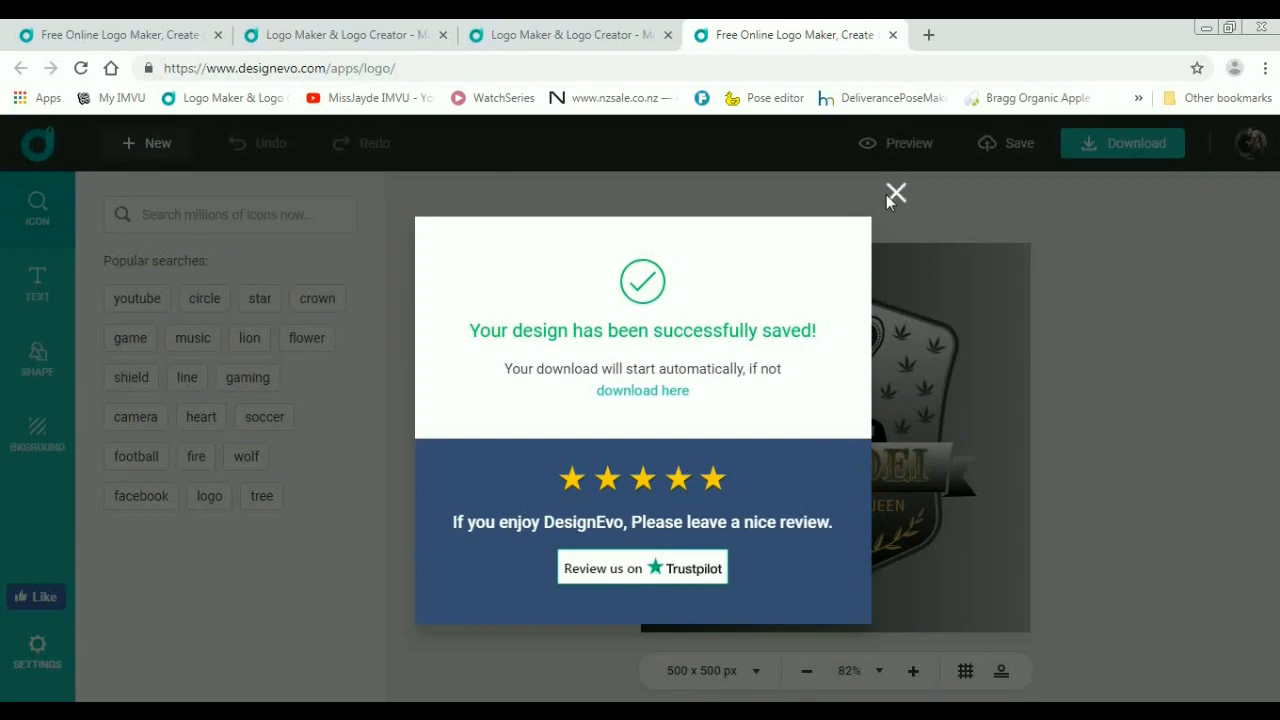
Step: Dismiss the design-saved message and open the downloaded logo zip archive
{"action": "left_click", "coordinate": [896, 192]}
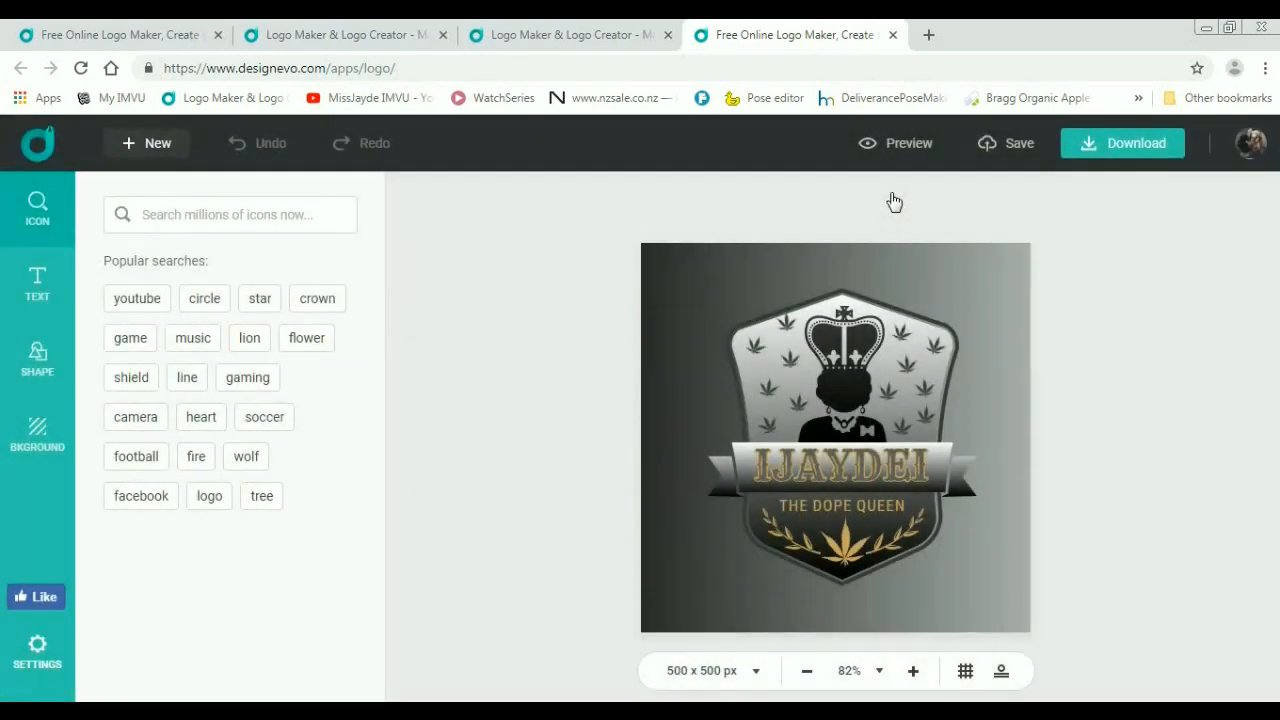
{"action": "left_click", "coordinate": [1122, 144]}
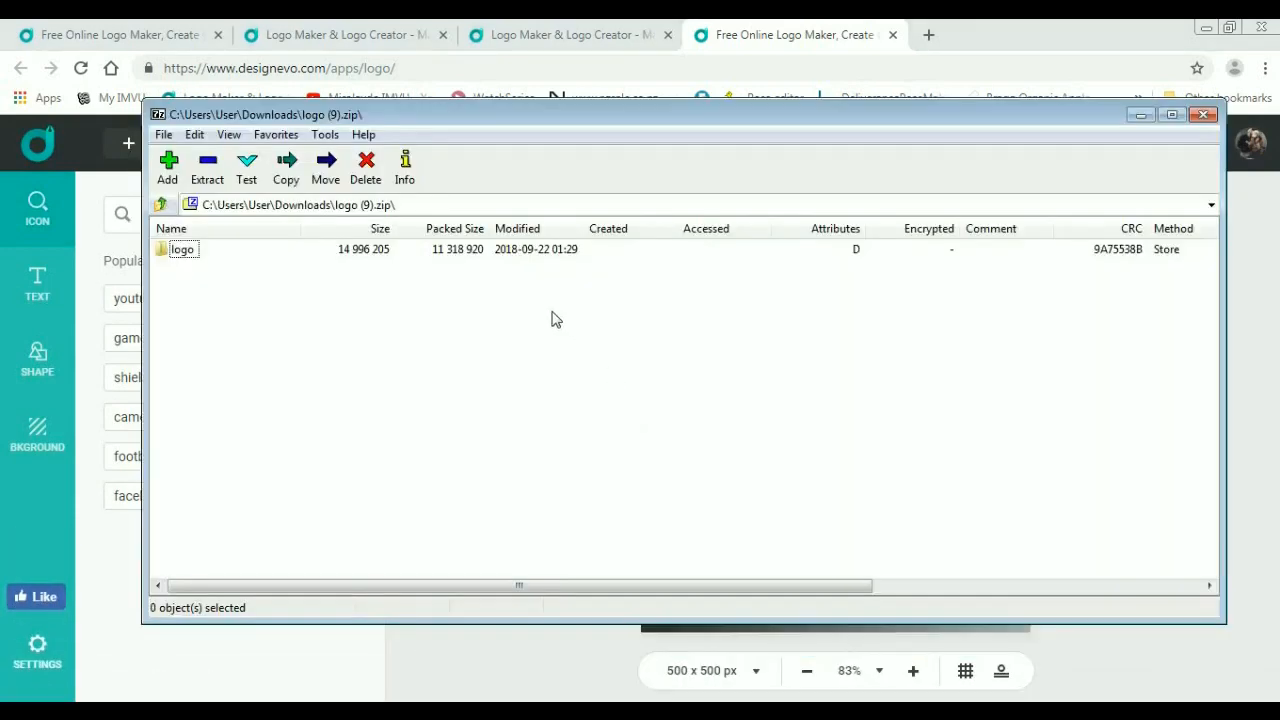
Step: Extract the archive's logo folder to the Desktop with 7-Zip's Copy
{"action": "left_click", "coordinate": [184, 248]}
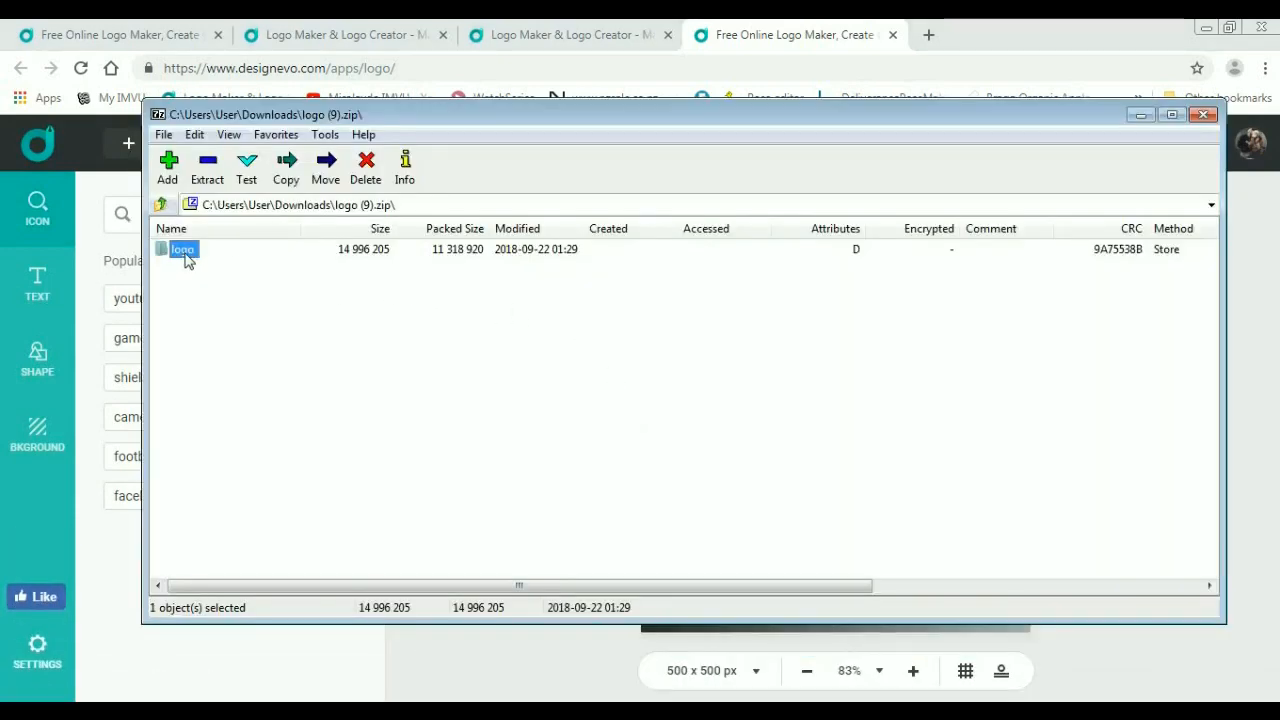
{"action": "left_click", "coordinate": [284, 164]}
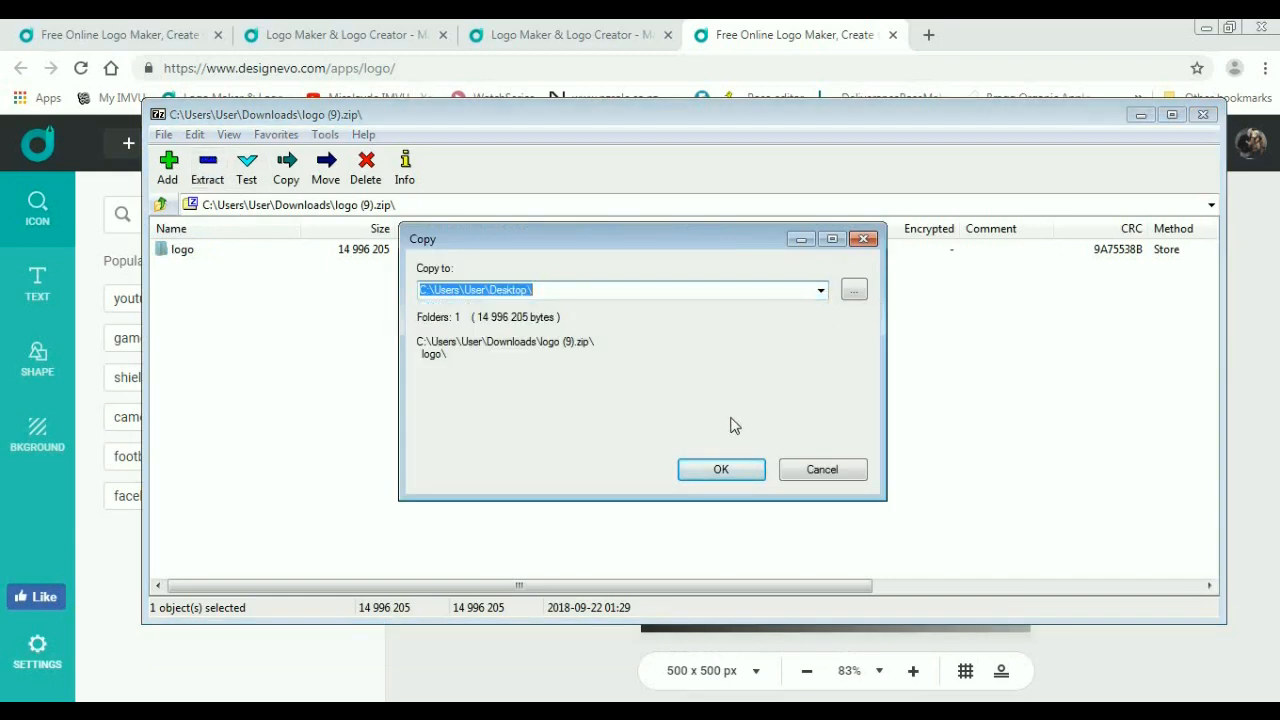
{"action": "left_click", "coordinate": [720, 468]}
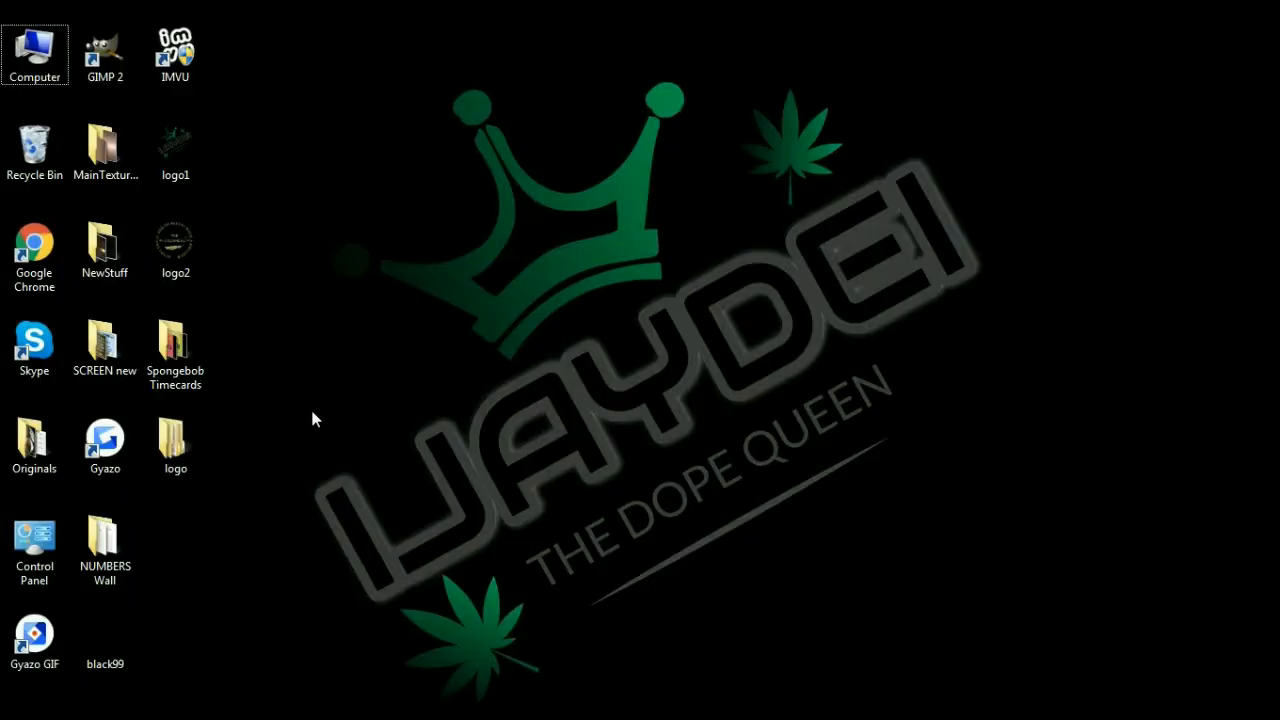
Step: Browse the extracted logo folder's font subfolder and preview the Rye font file
{"action": "double_click", "coordinate": [174, 440]}
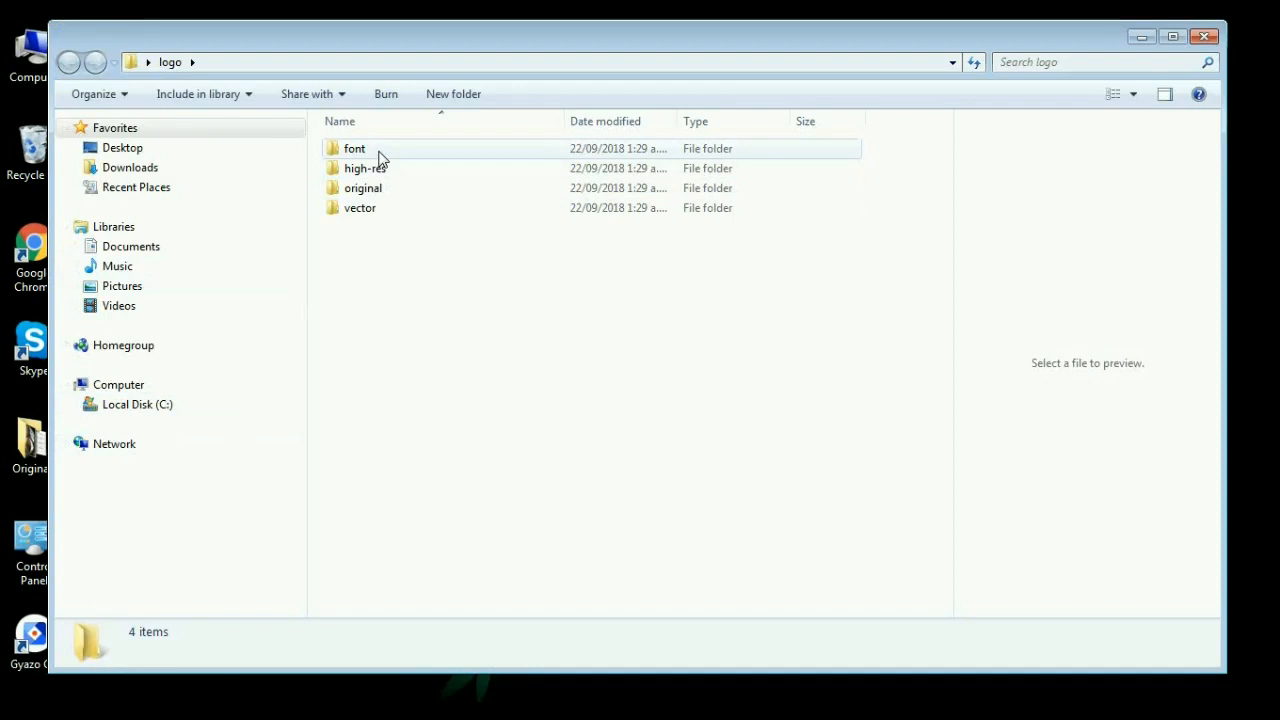
{"action": "left_click", "coordinate": [356, 148]}
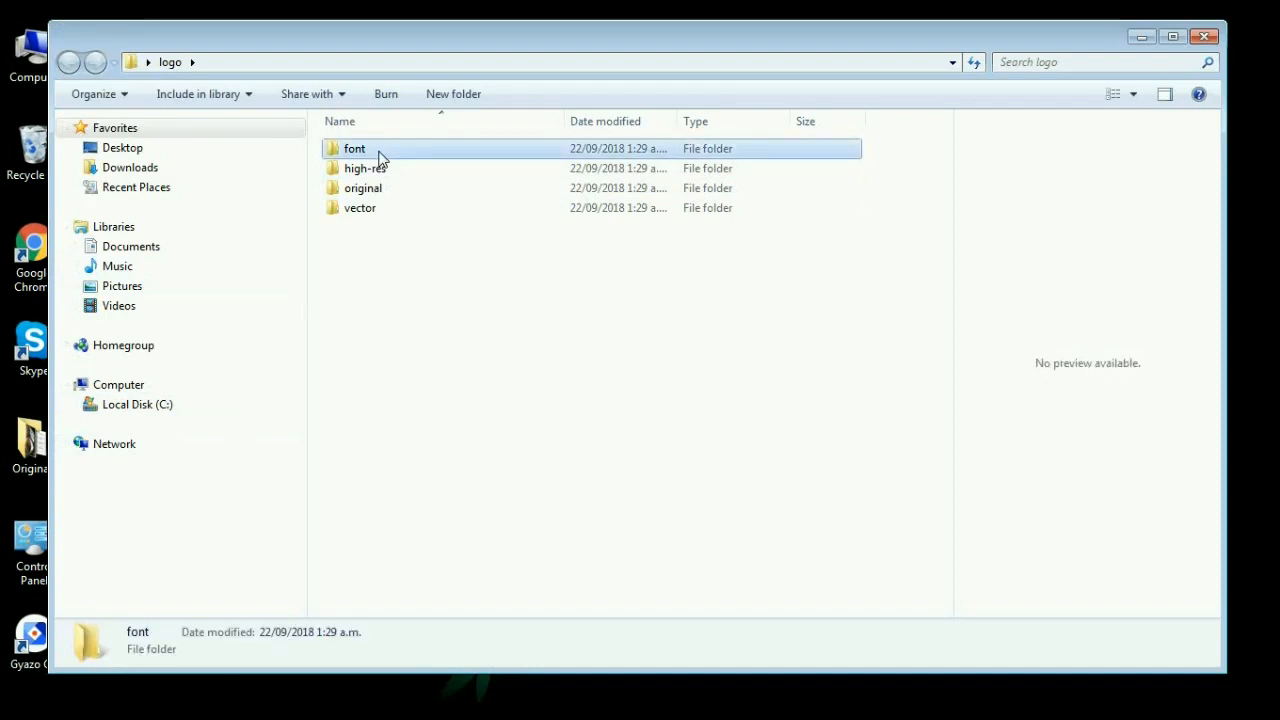
{"action": "double_click", "coordinate": [354, 148]}
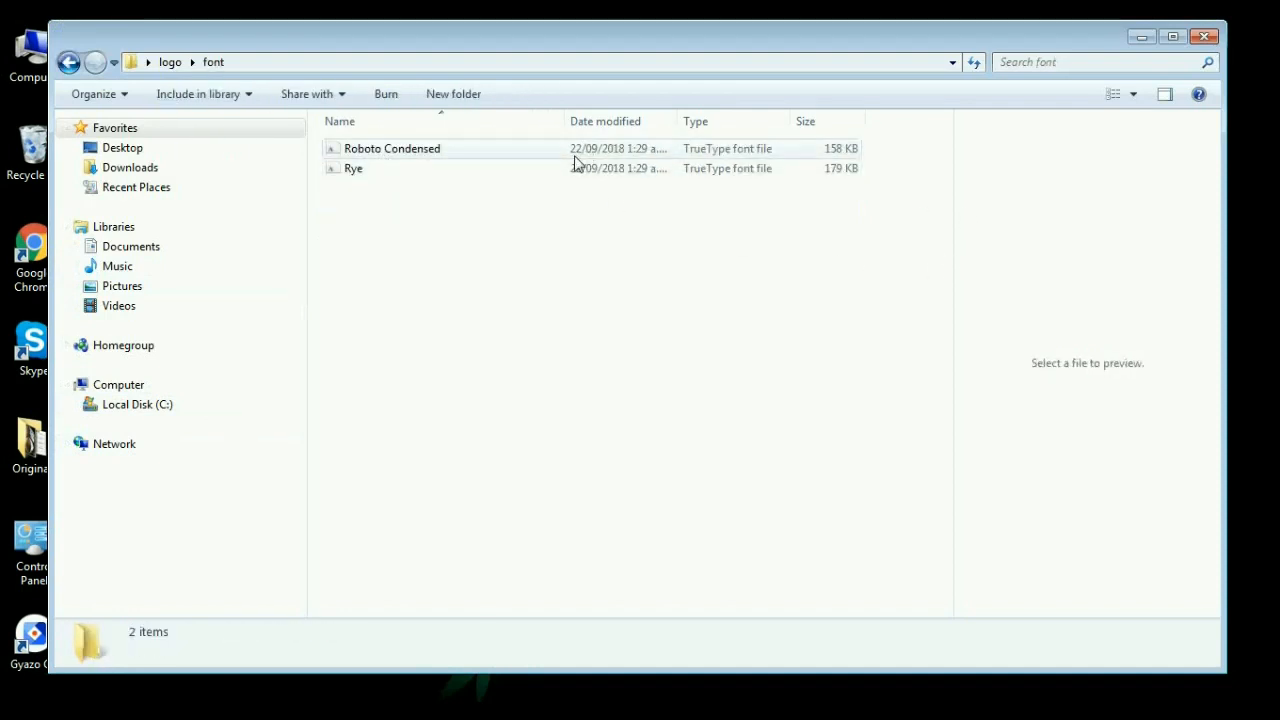
{"action": "left_click", "coordinate": [352, 168]}
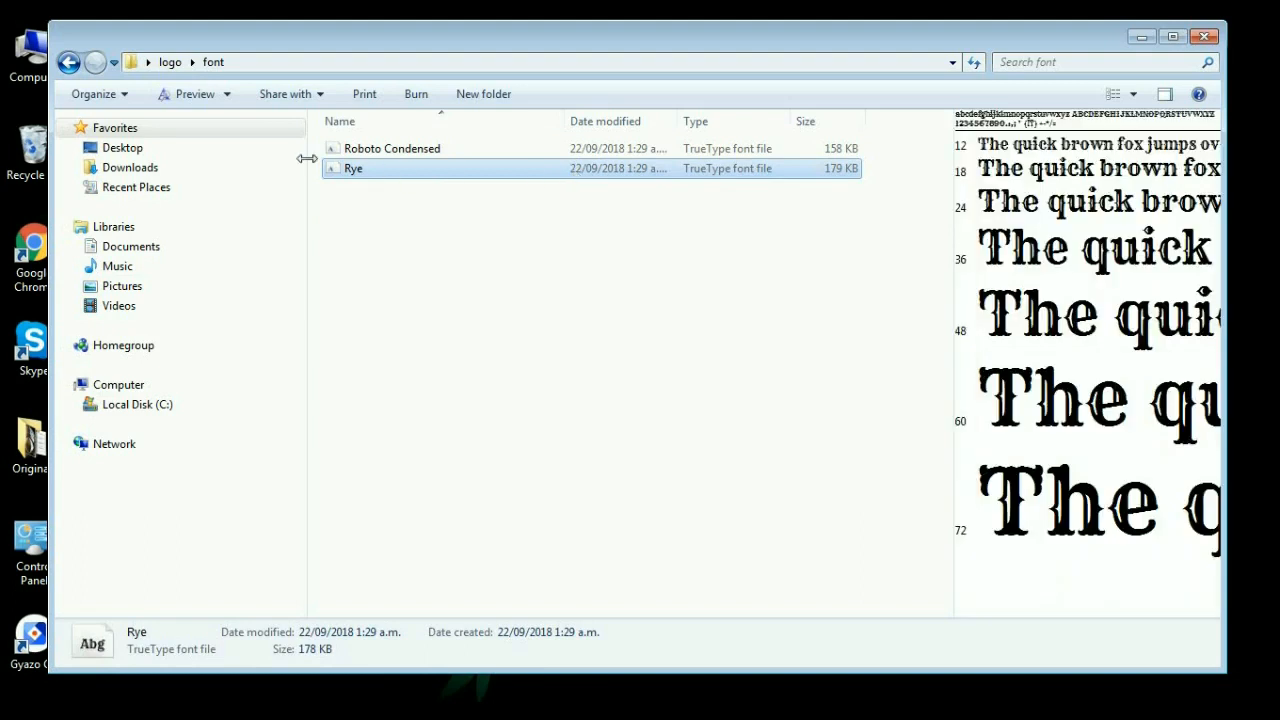
{"action": "left_click", "coordinate": [68, 60]}
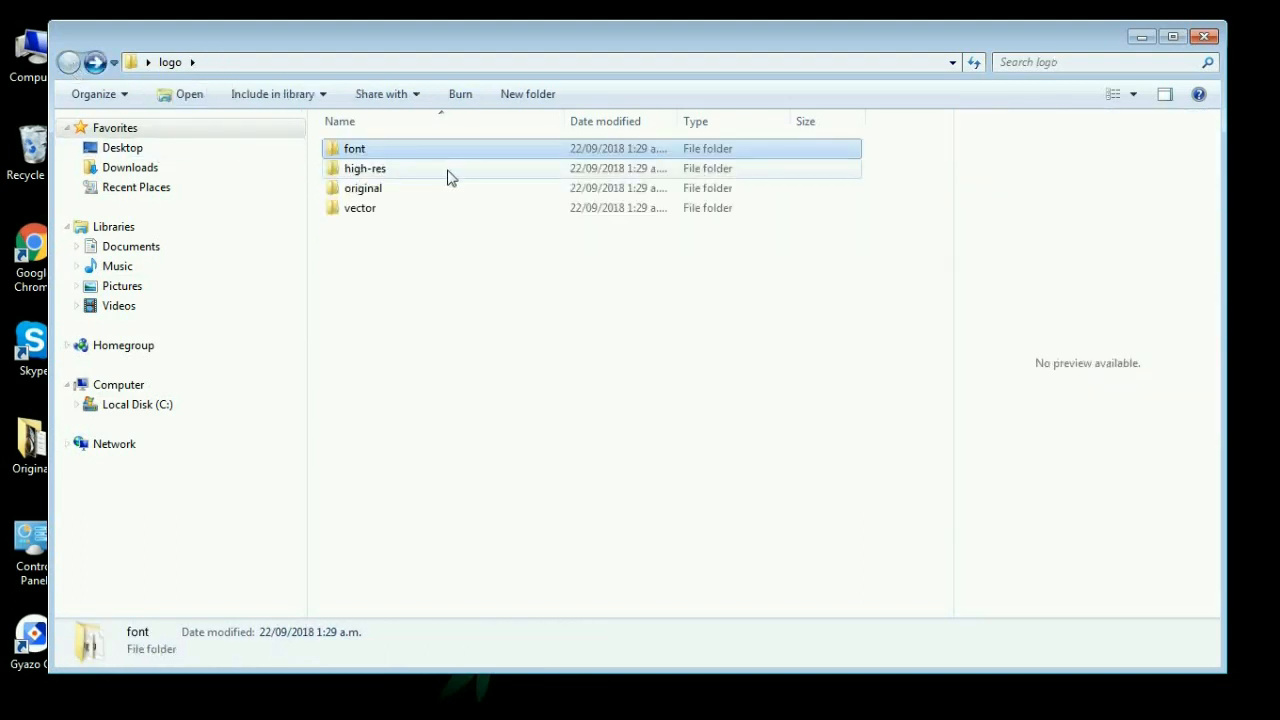
Step: Preview the high-res logo images, then open logo-transparent from the original folder in GIMP
{"action": "double_click", "coordinate": [364, 168]}
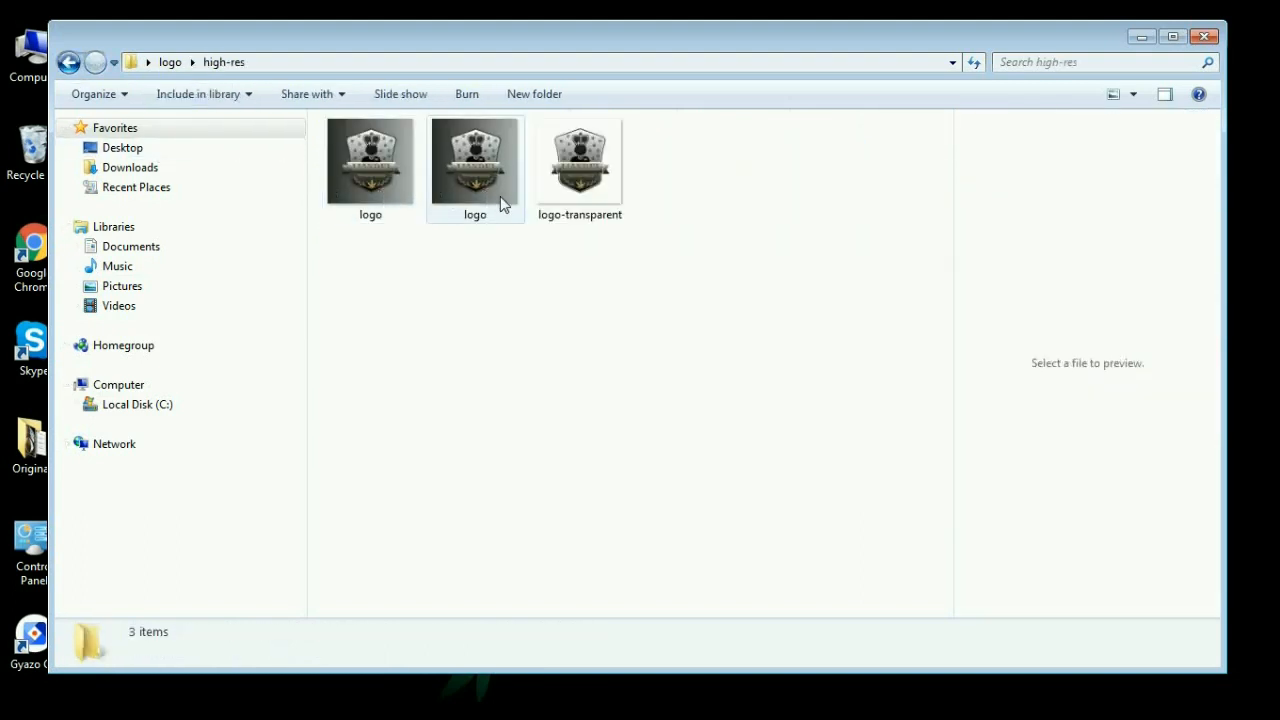
{"action": "left_click", "coordinate": [580, 160]}
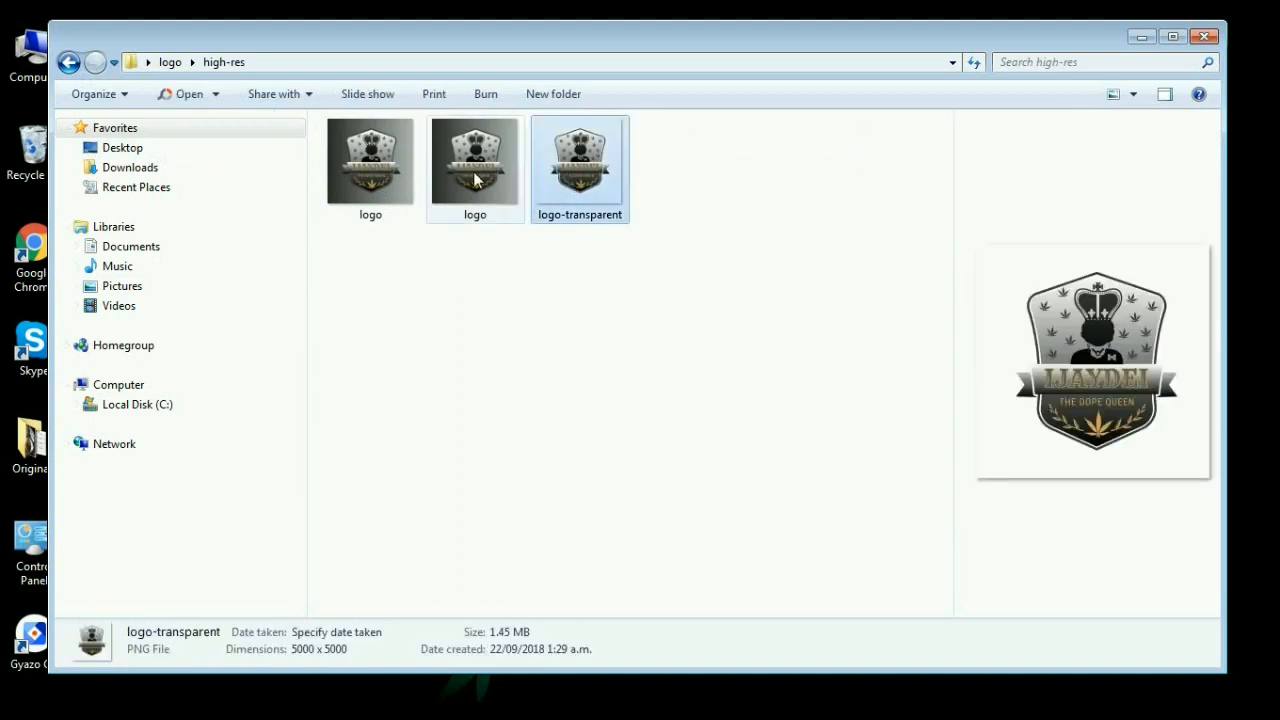
{"action": "left_click", "coordinate": [474, 160]}
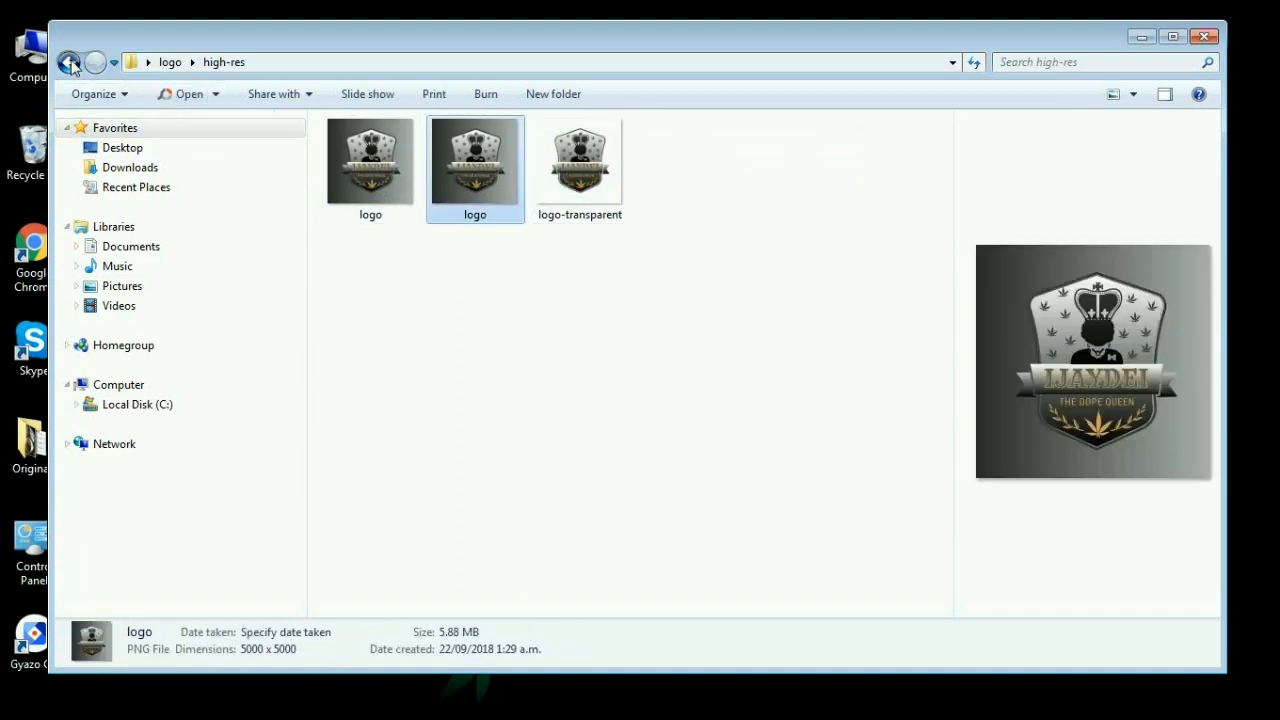
{"action": "left_click", "coordinate": [68, 62]}
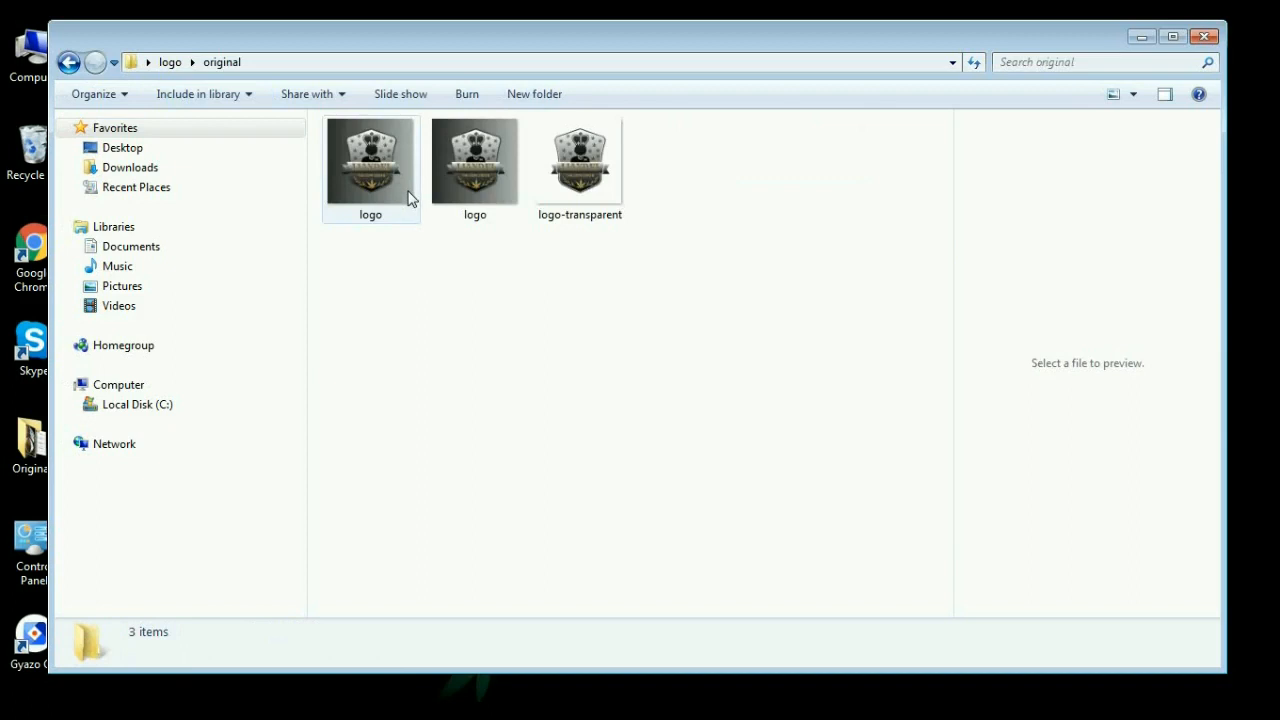
{"action": "left_click", "coordinate": [580, 164]}
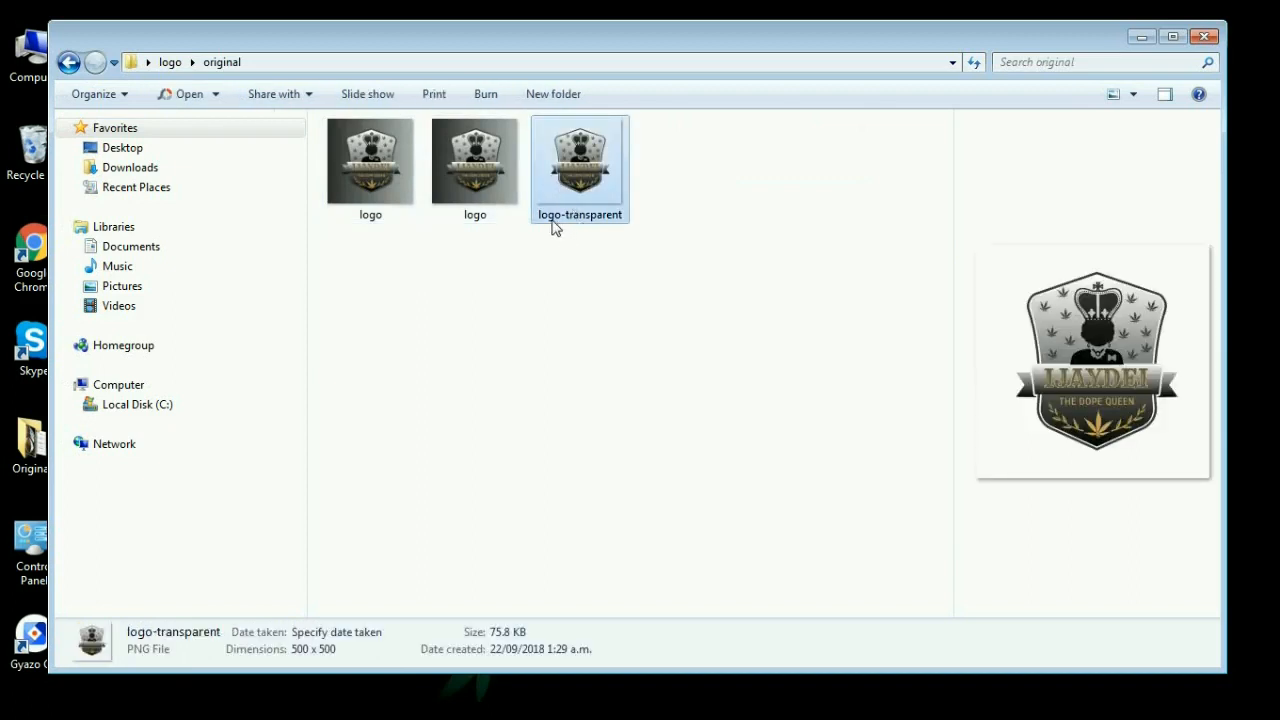
{"action": "left_click", "coordinate": [476, 160]}
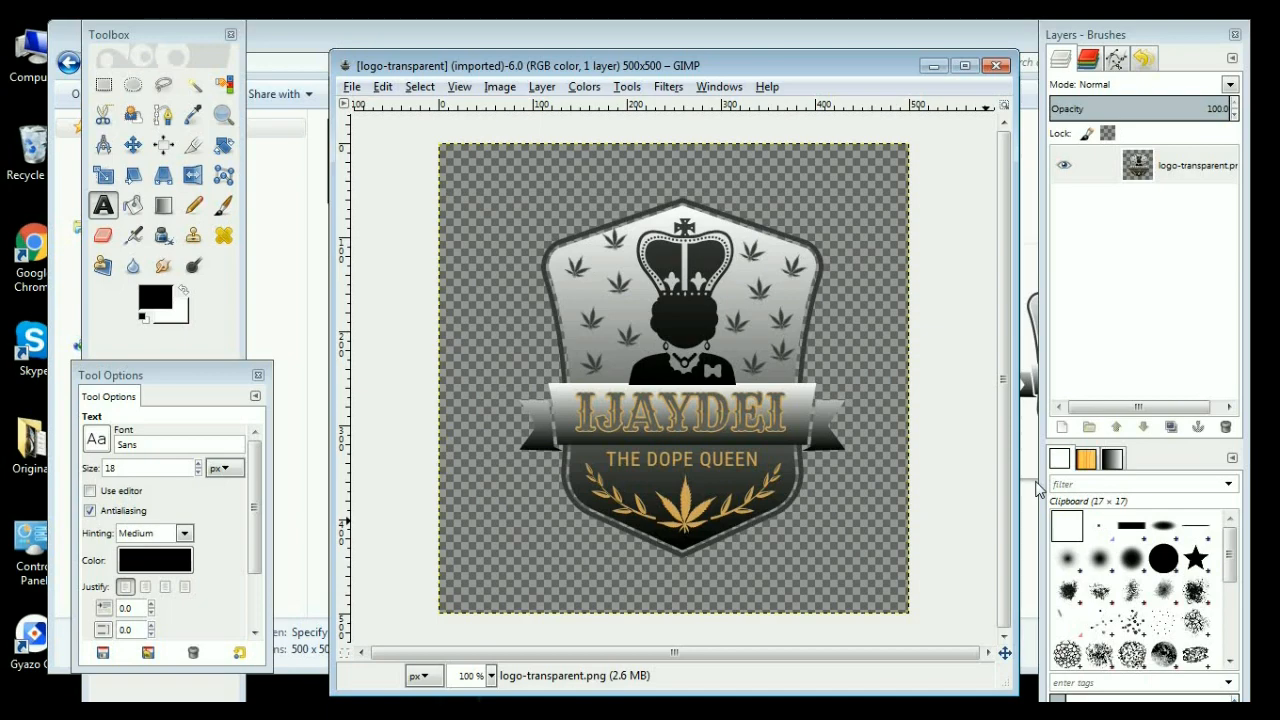
{"action": "mouse_move", "coordinate": [1040, 488]}
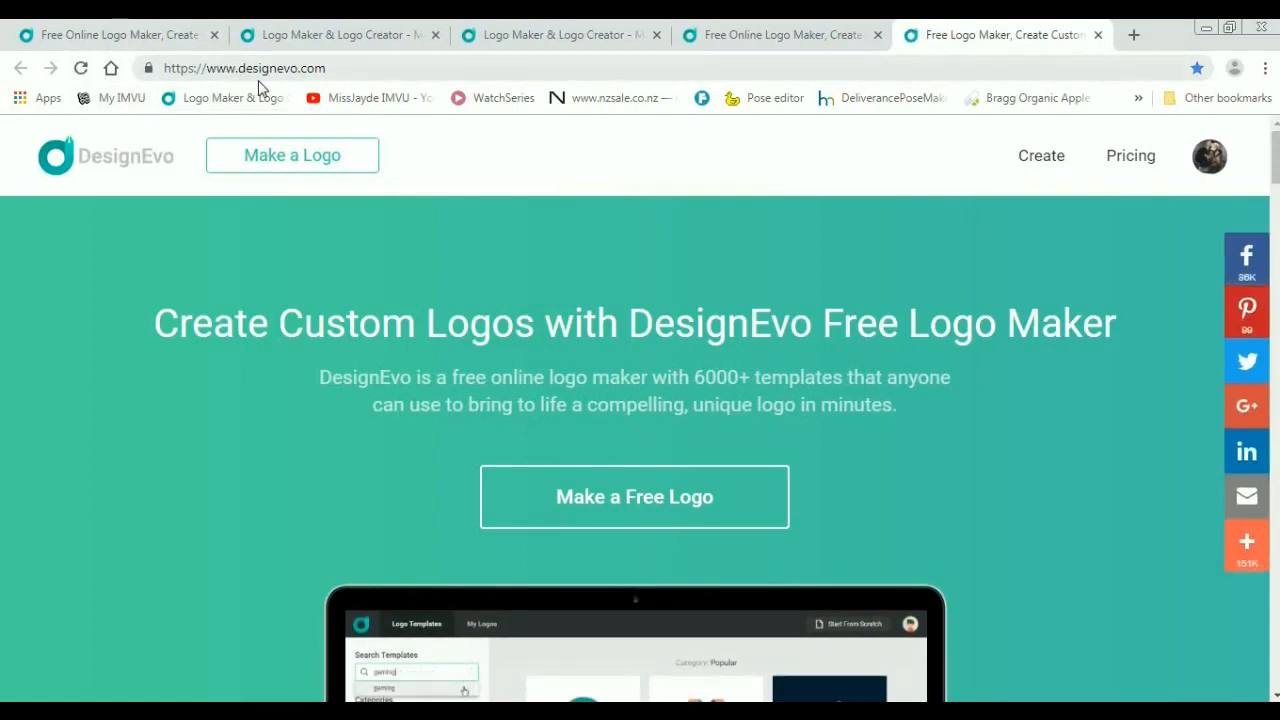
Step: Scroll the DesignEvo homepage and start the logo maker again
{"action": "scroll", "scroll_direction": "down", "scroll_amount": 3}
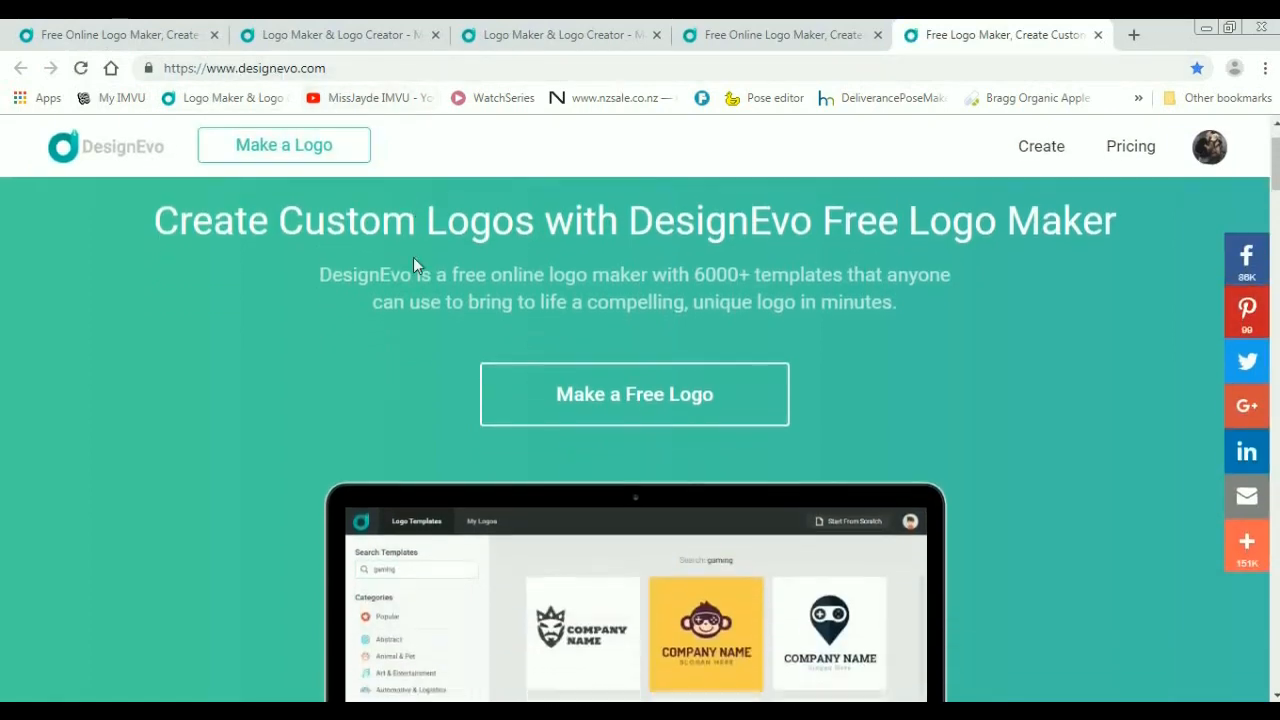
{"action": "left_click", "coordinate": [634, 392]}
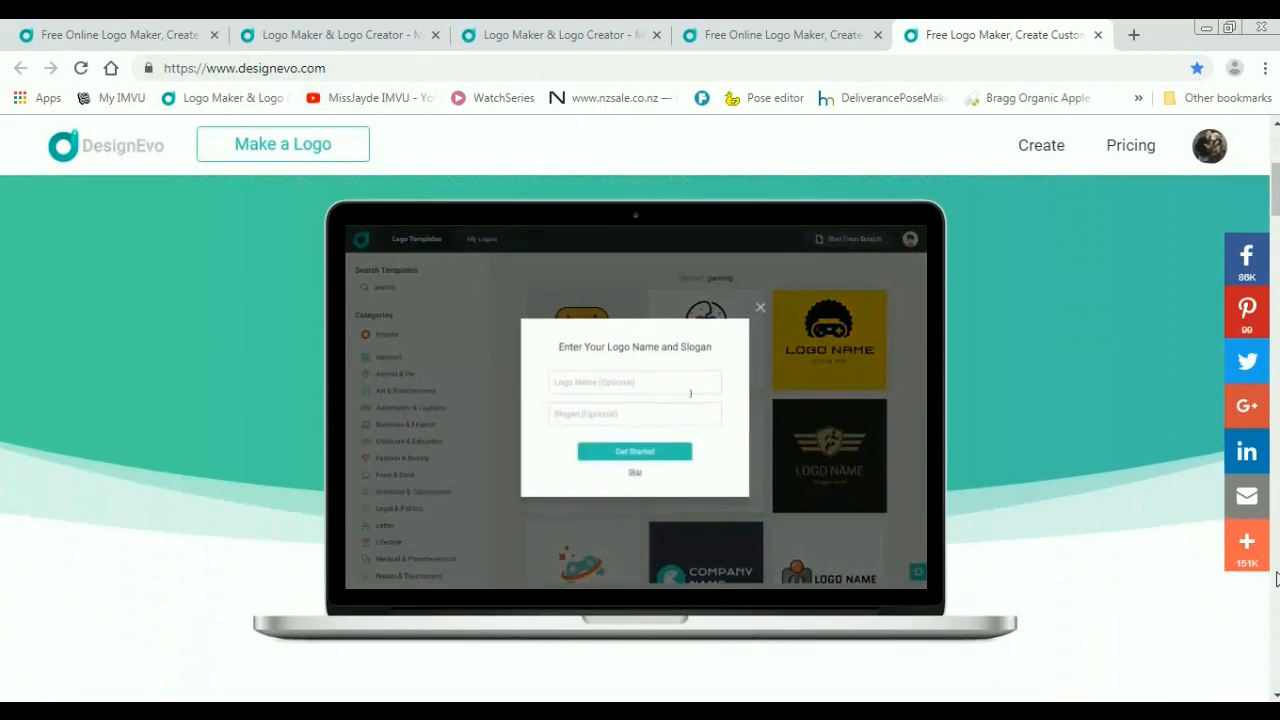
{"action": "left_click", "coordinate": [634, 452]}
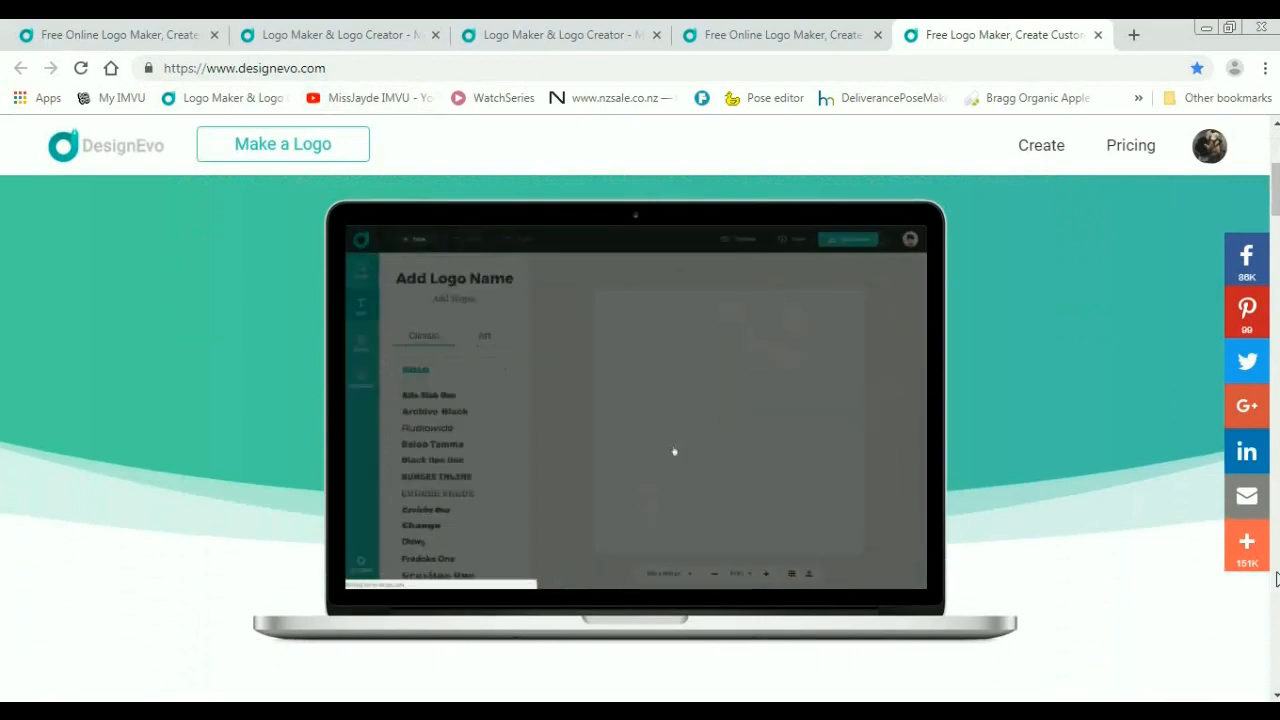